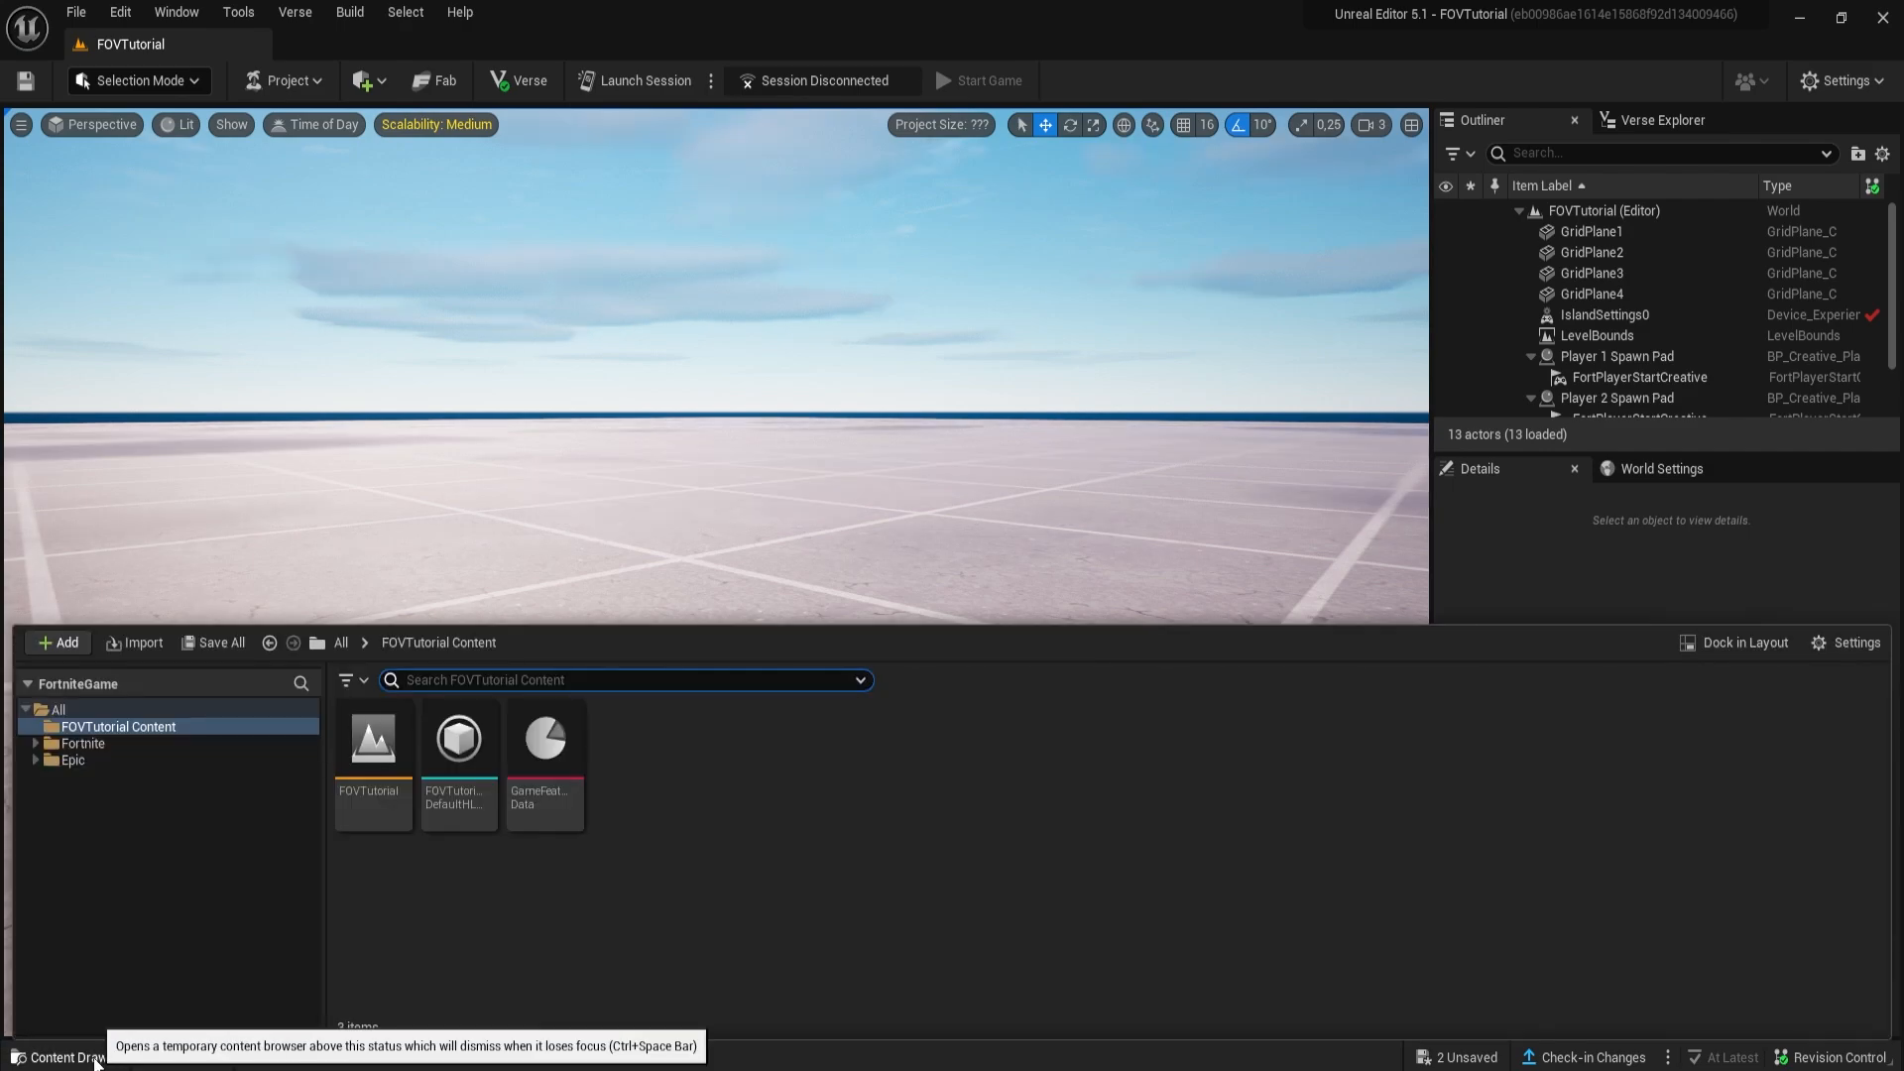
mouse_move(125, 758)
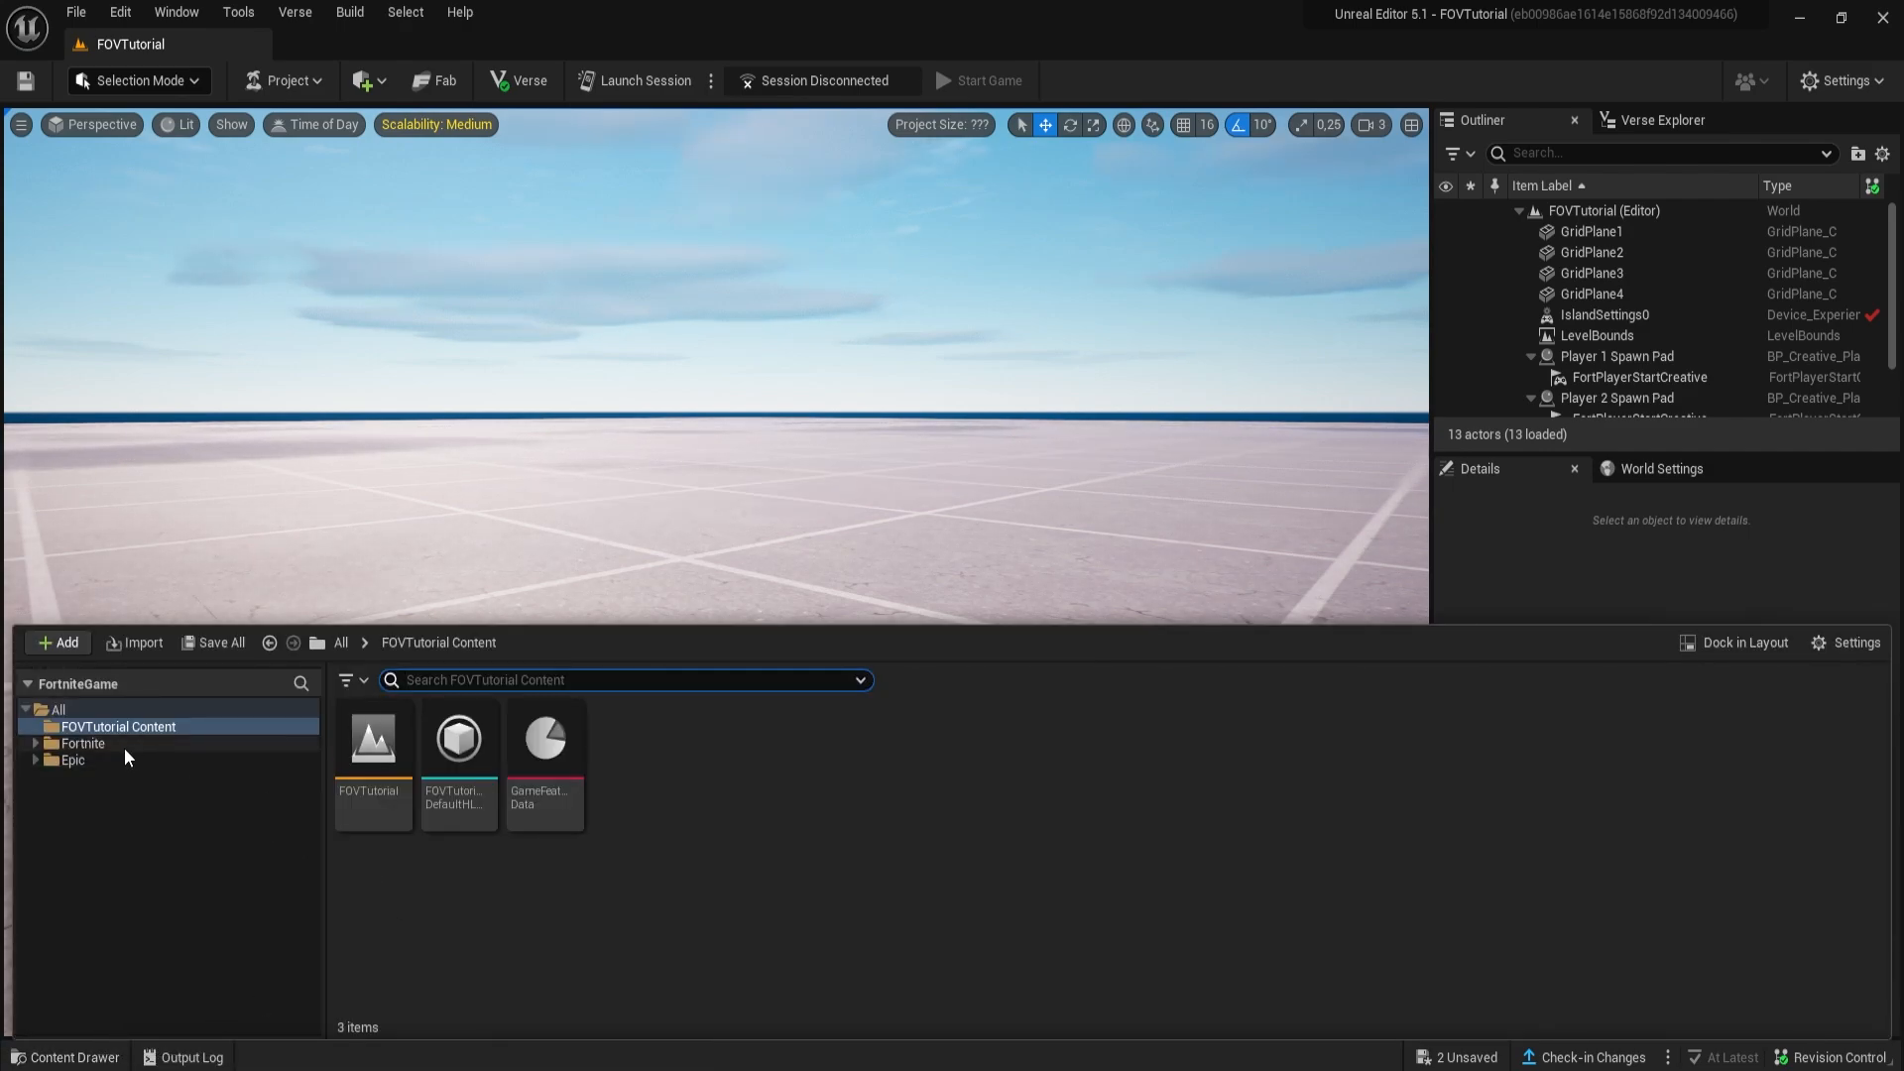
- Browse to Fortnite > Devices in the Content Drawer and search 'Trigg' for the Trigger
click(83, 744)
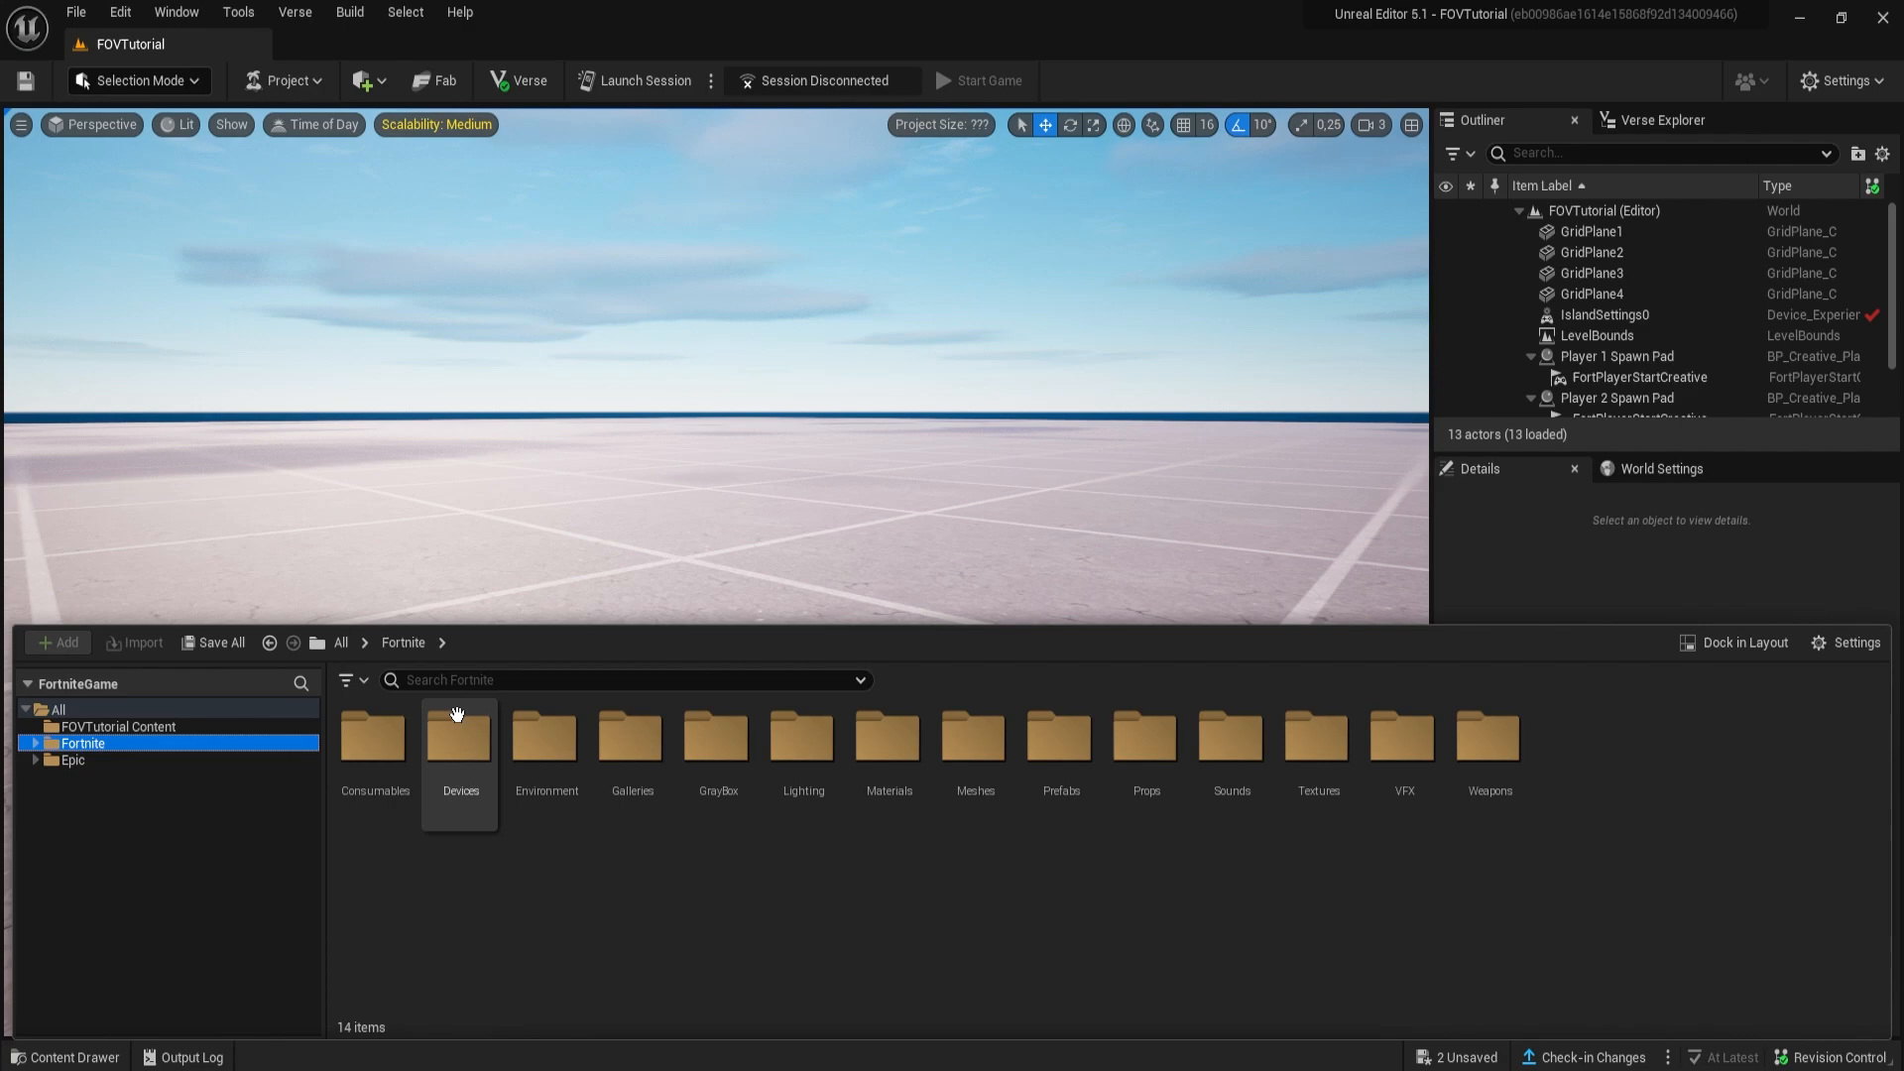
click(36, 742)
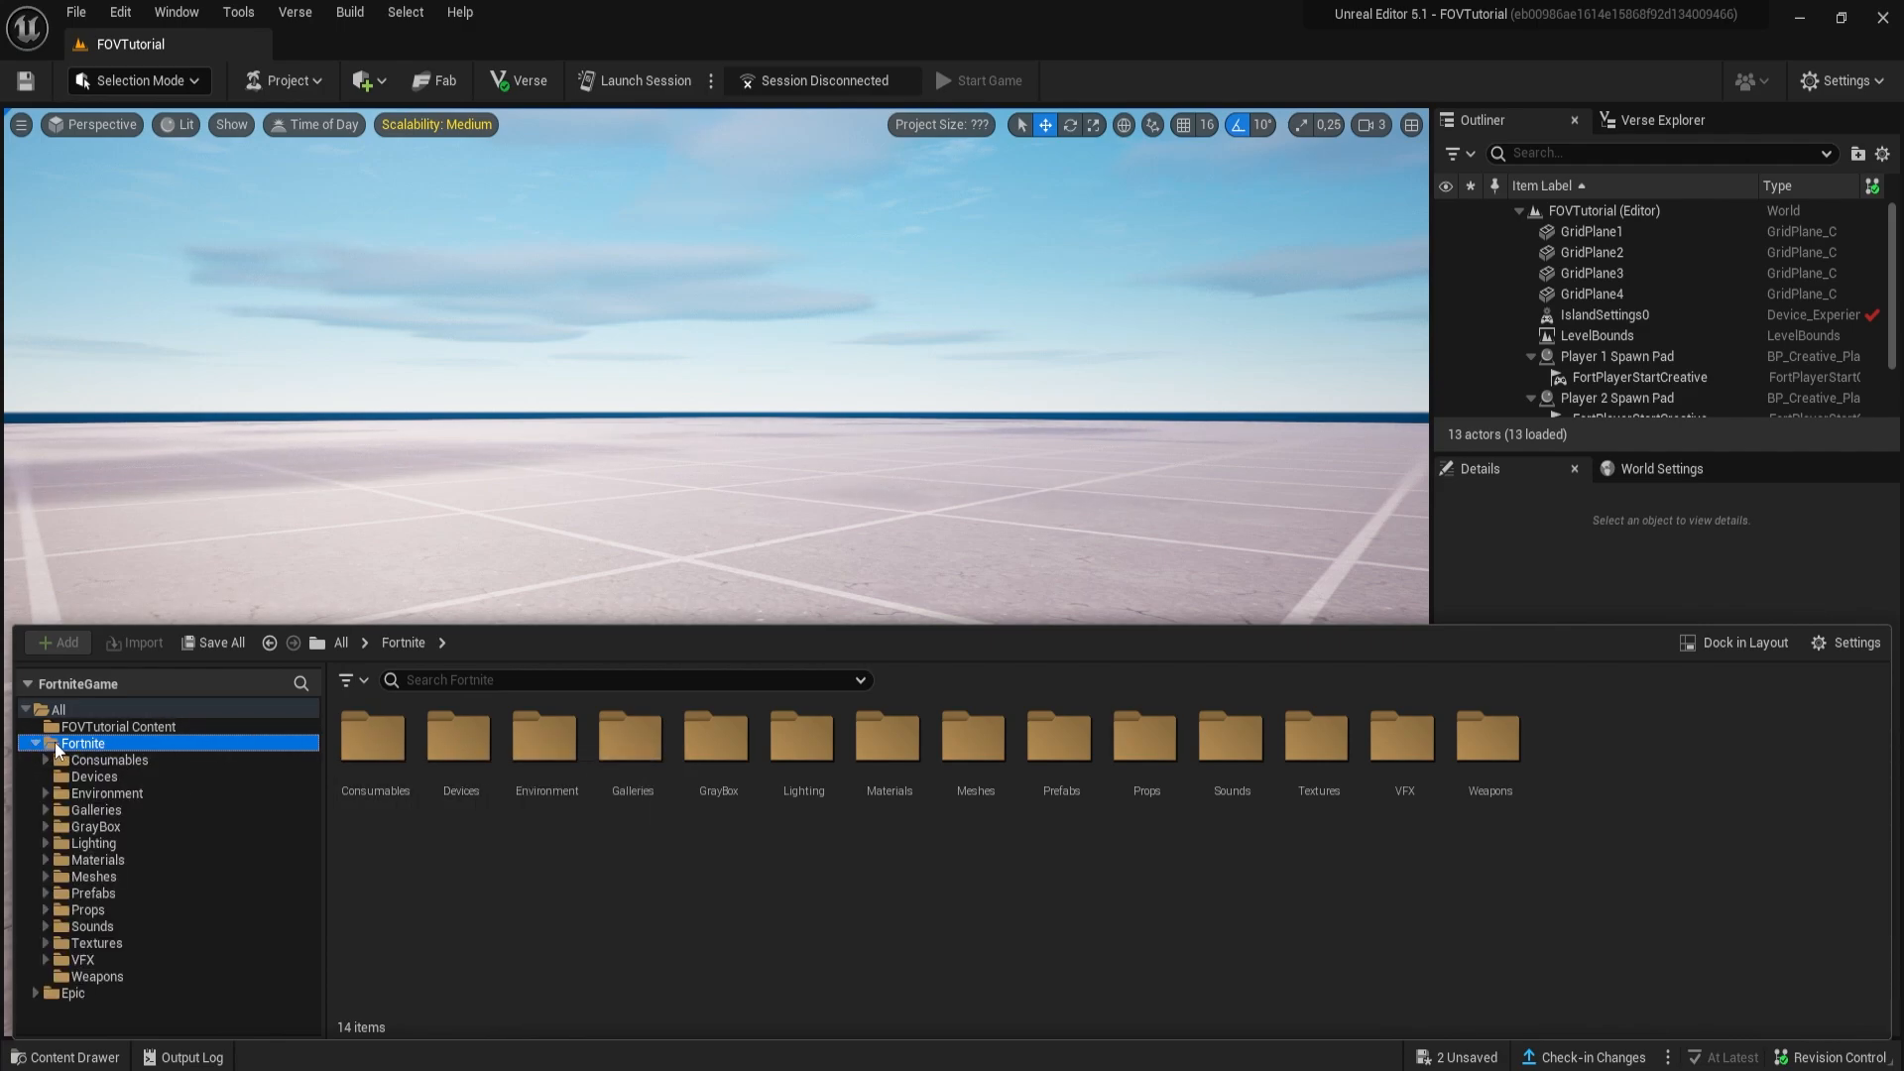
click(93, 775)
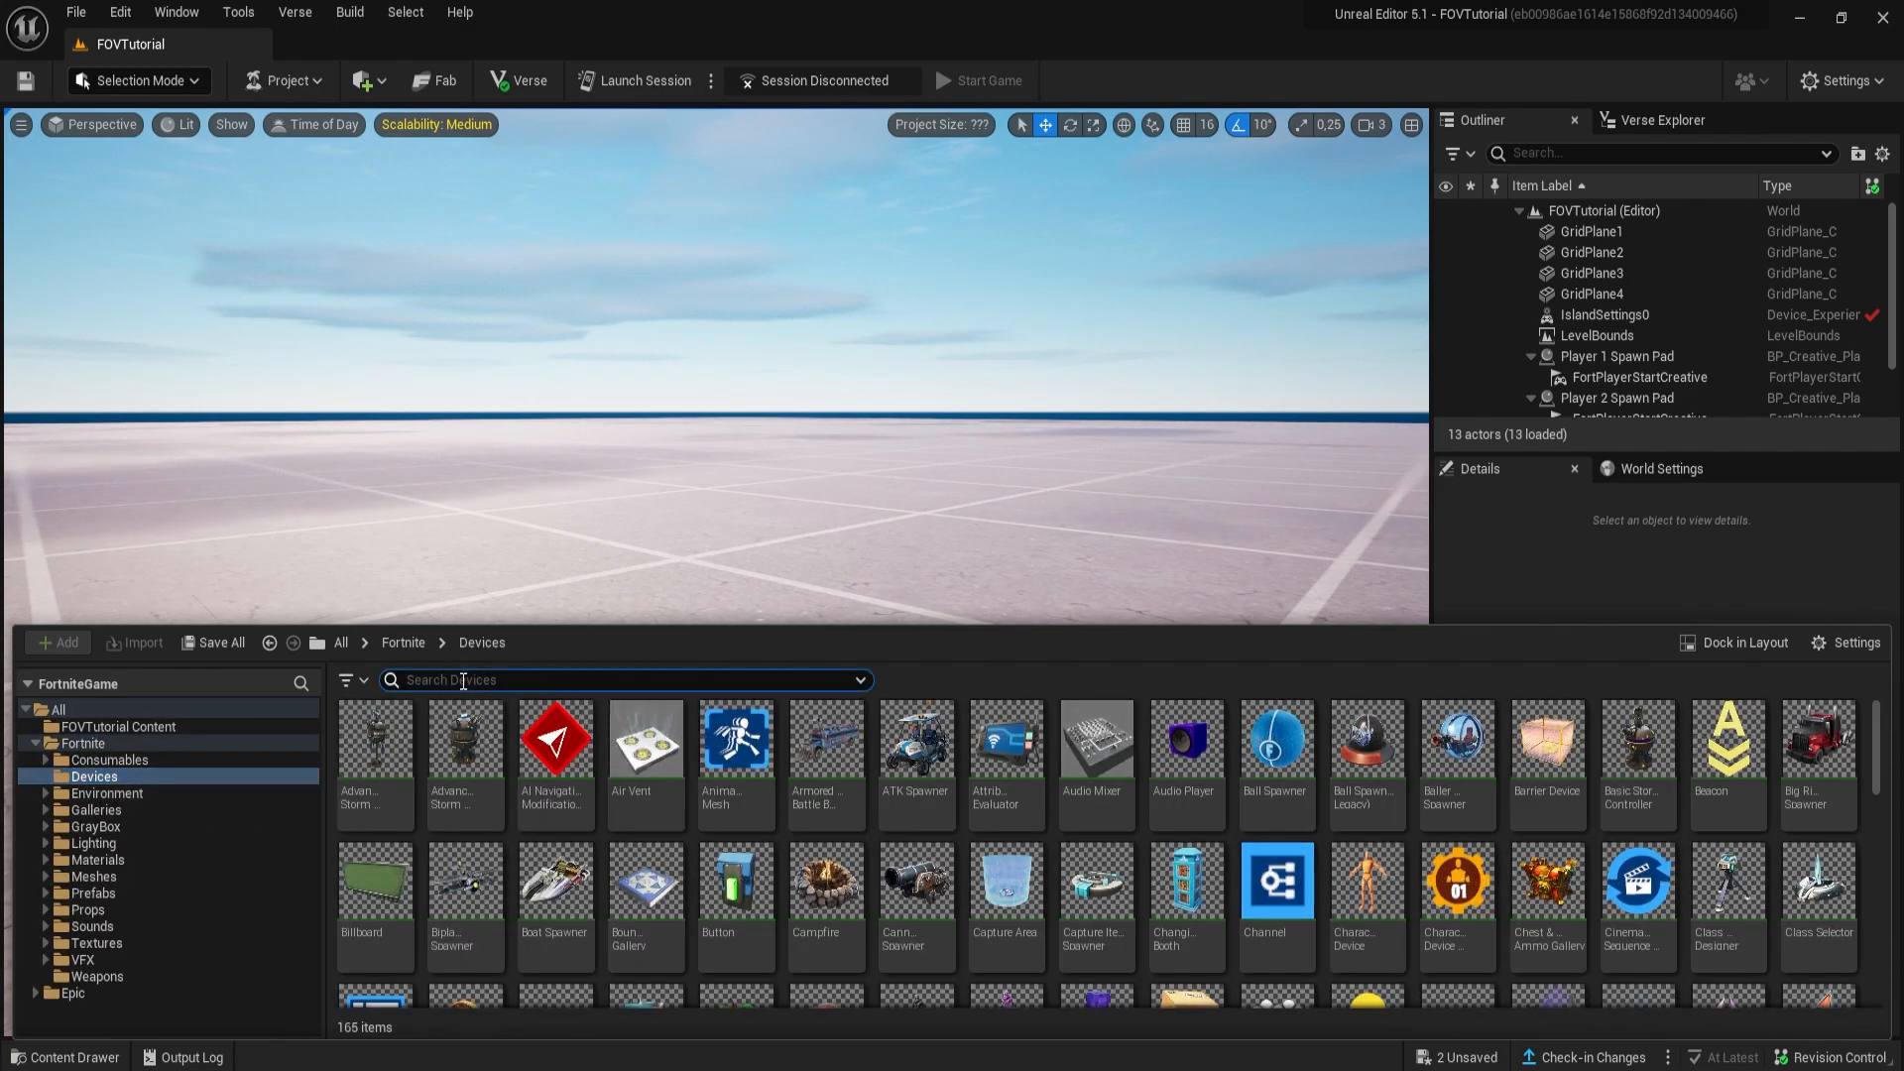
text(Trigg)
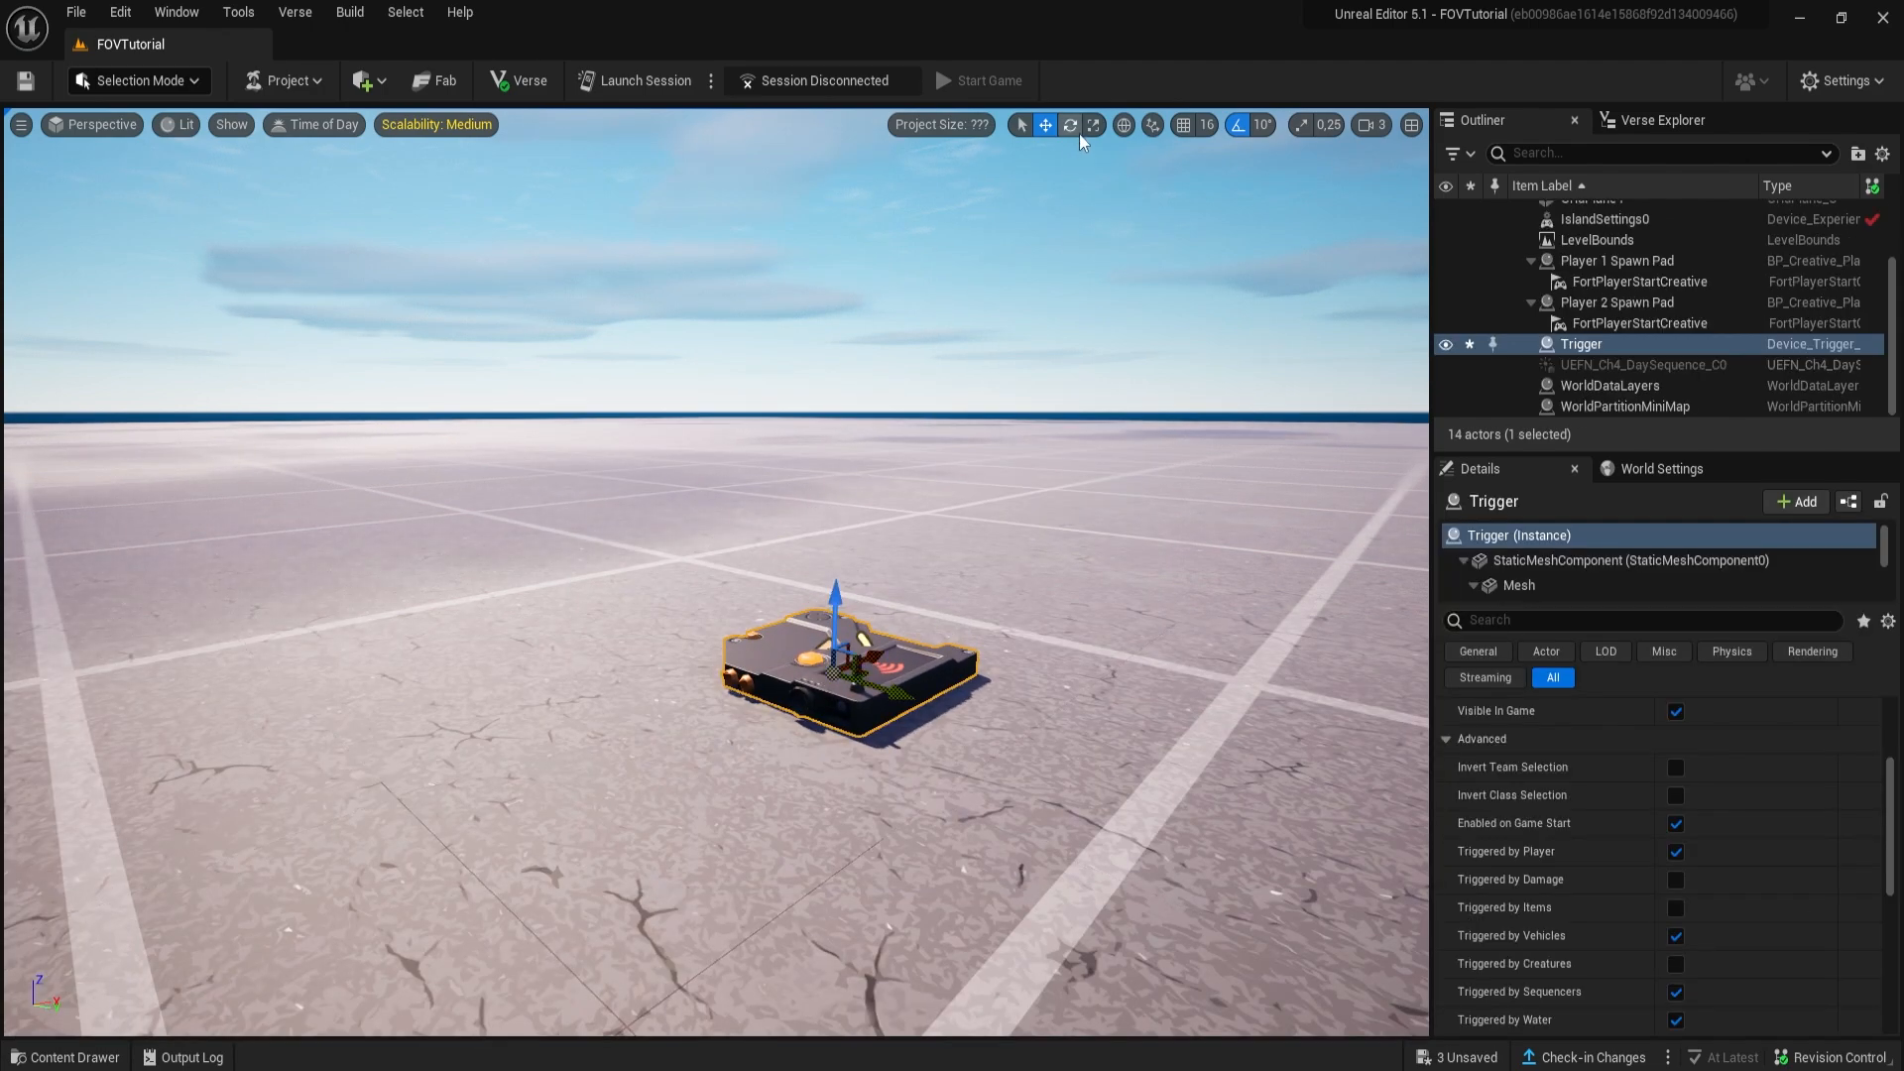
- Rotate the placed Trigger upright and bring the device library back up
click(1067, 123)
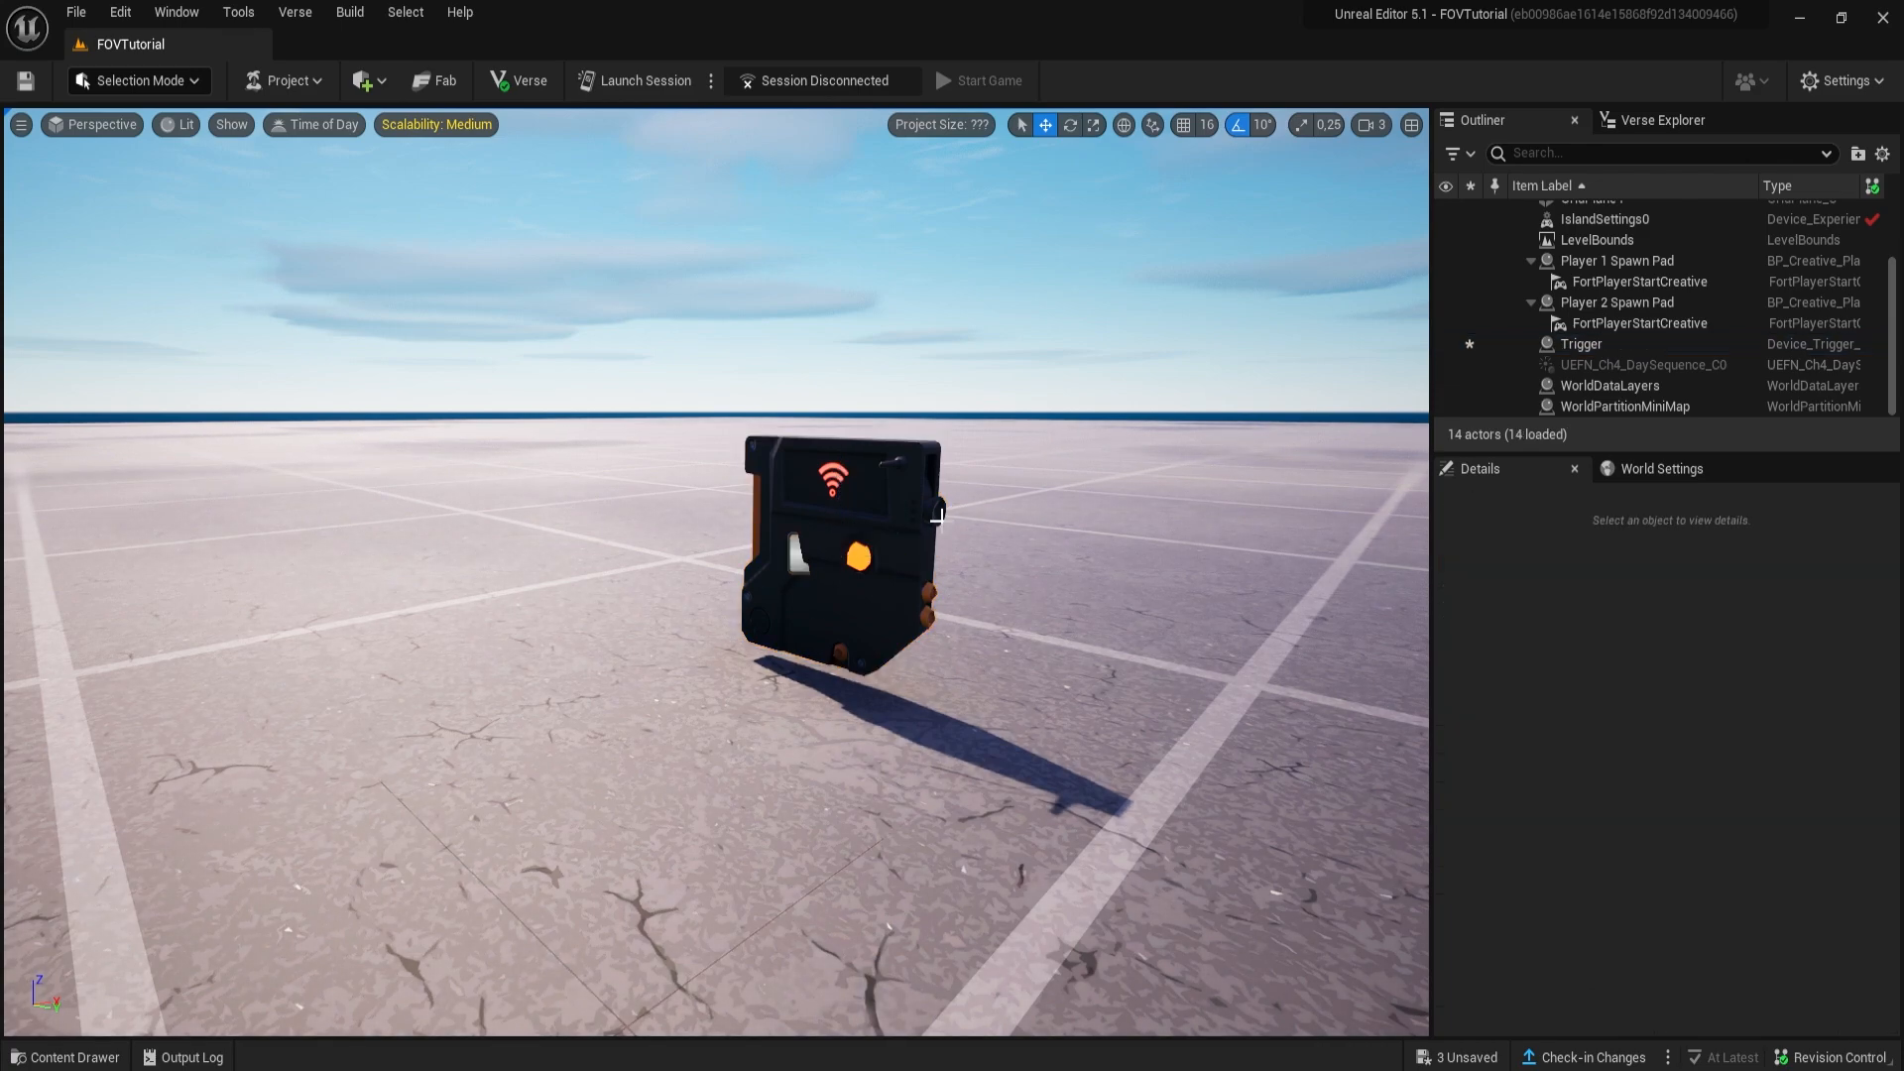
click(65, 1057)
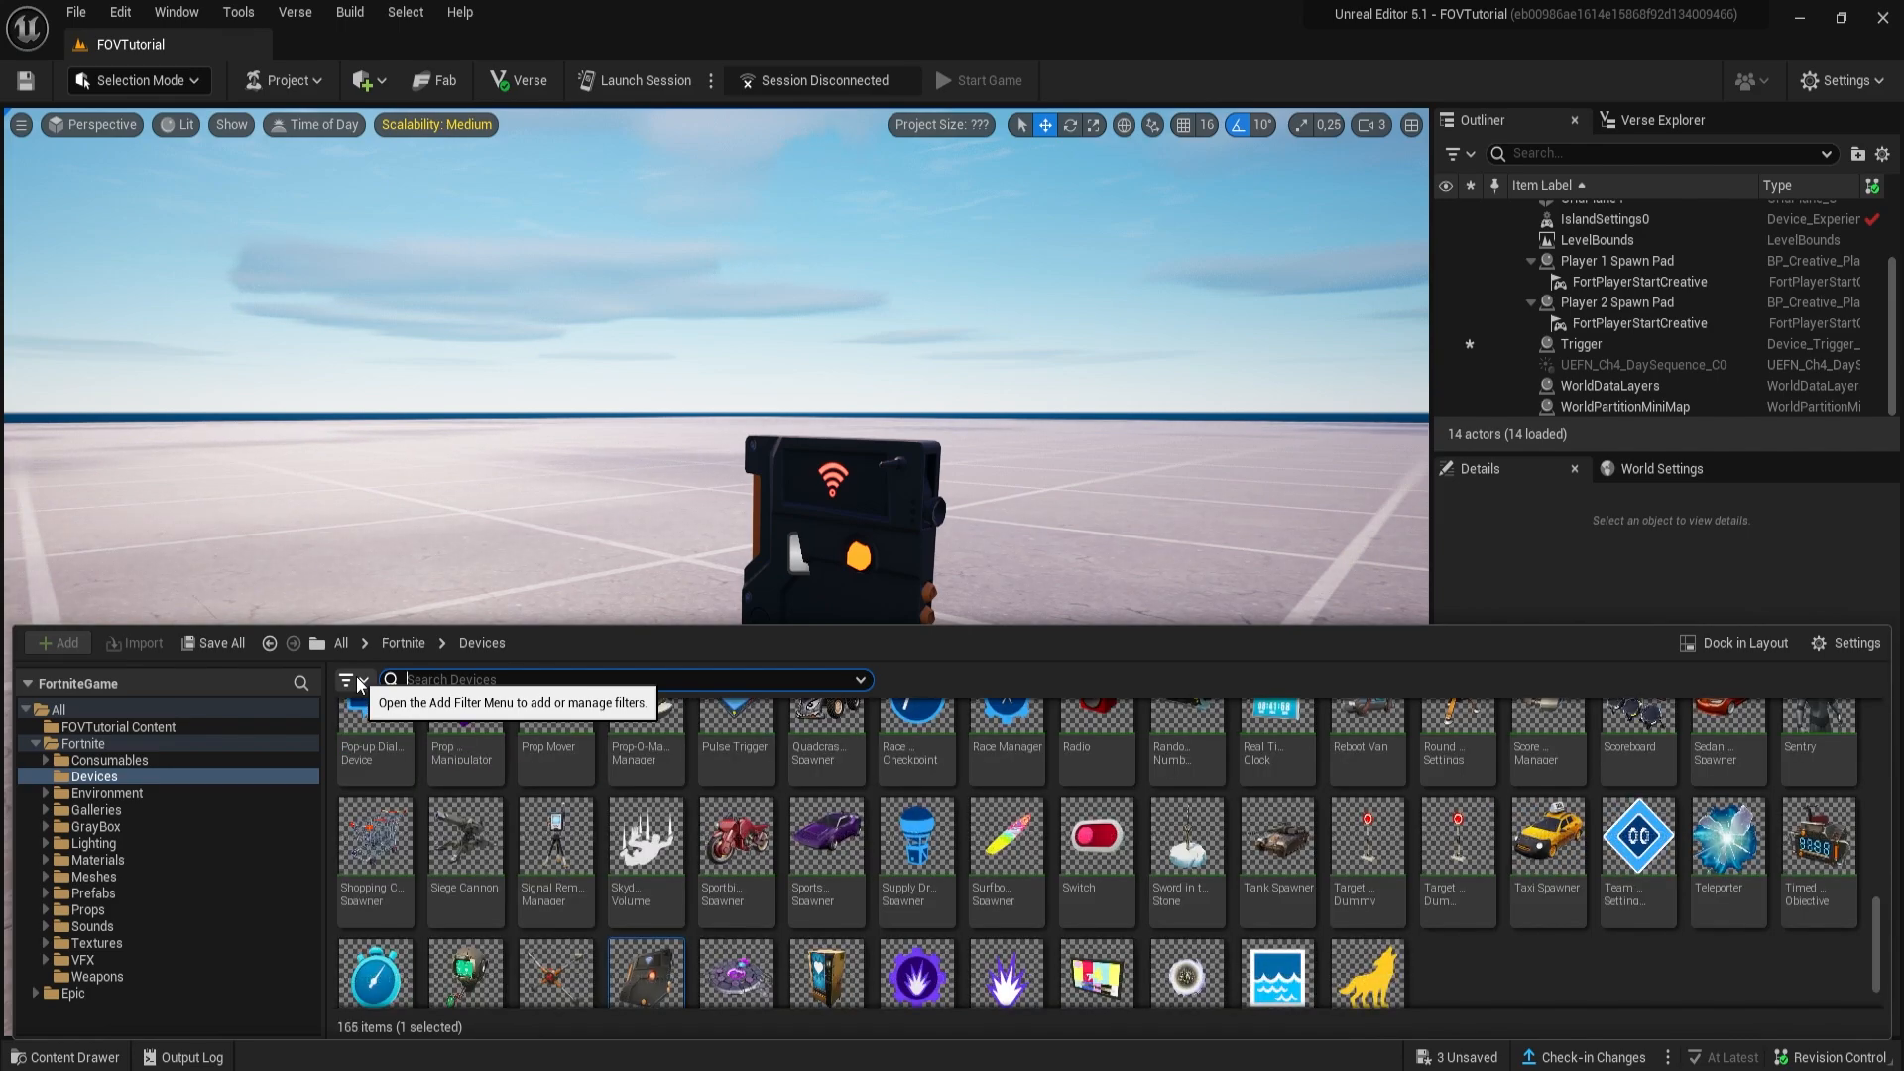
- Search 'Seq' and place a Cinematic Sequence Device next to the trigger, then reshow the library
text(Seq)
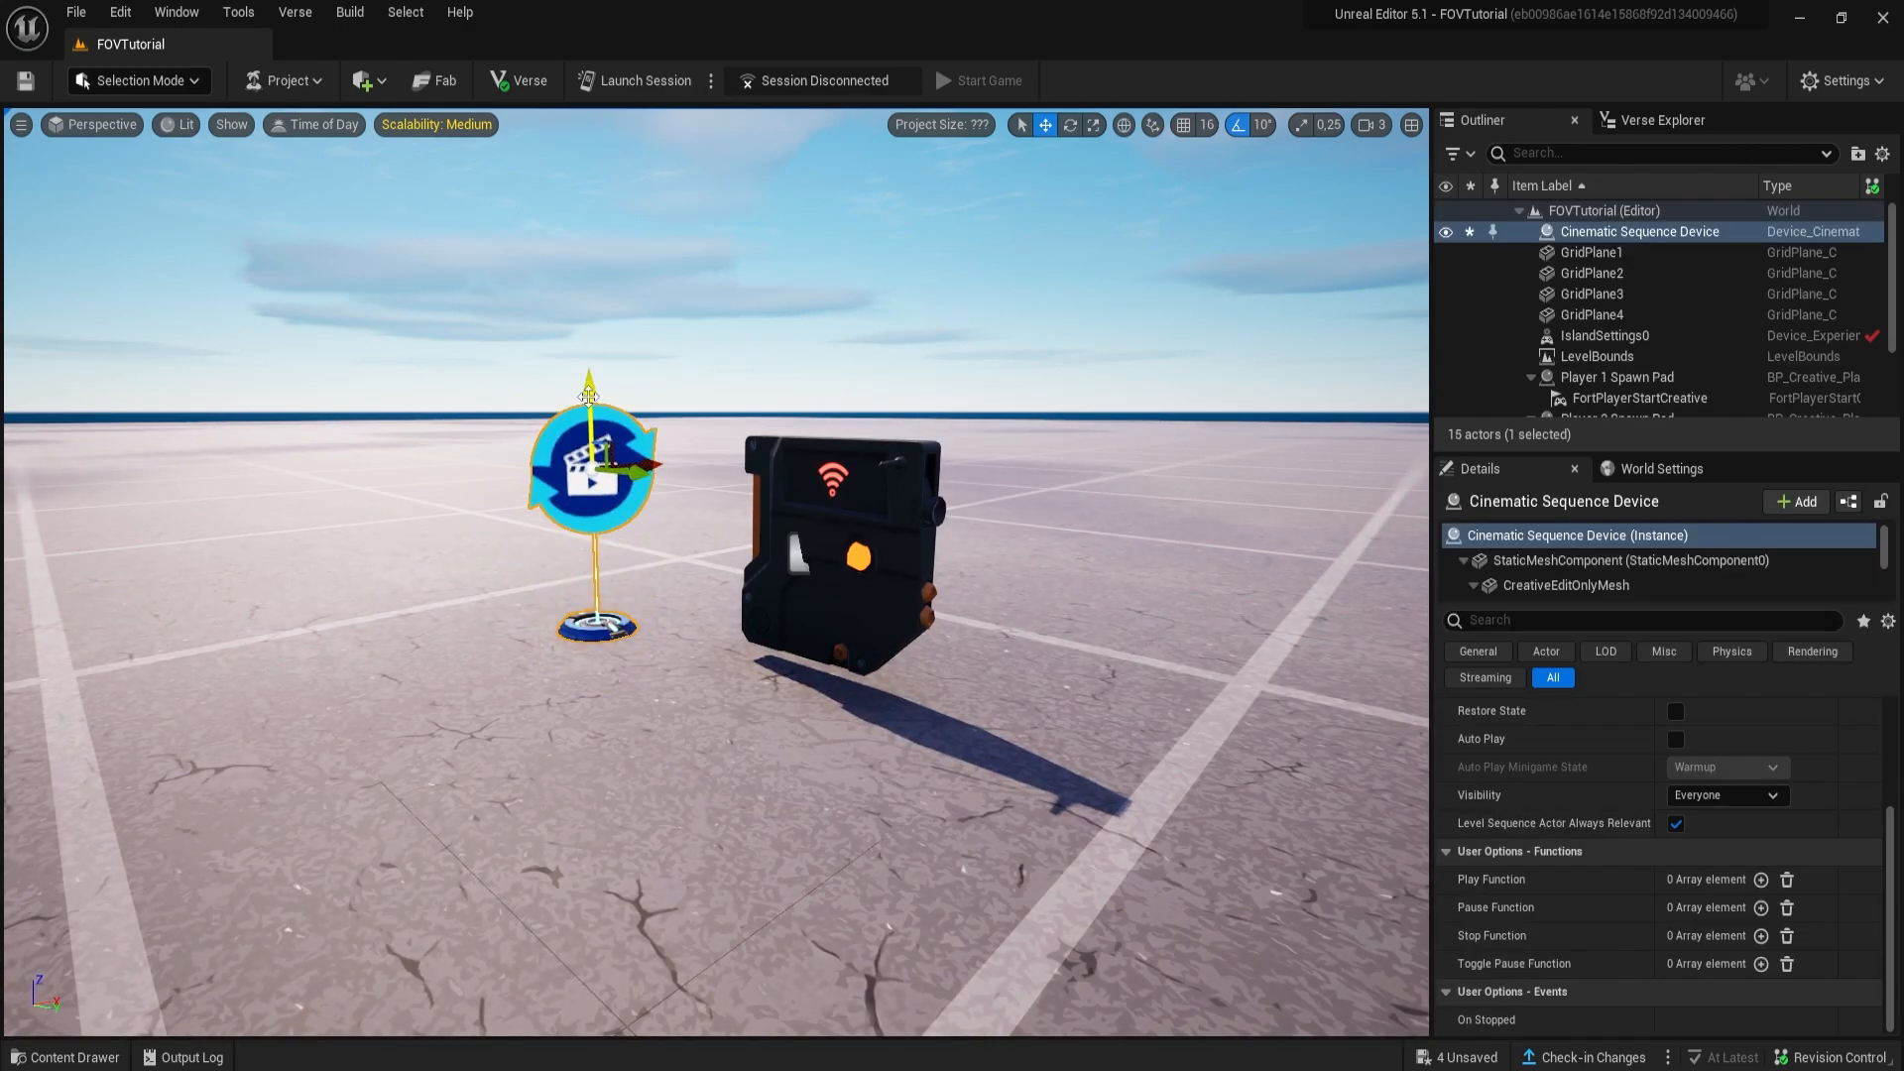
click(1591, 252)
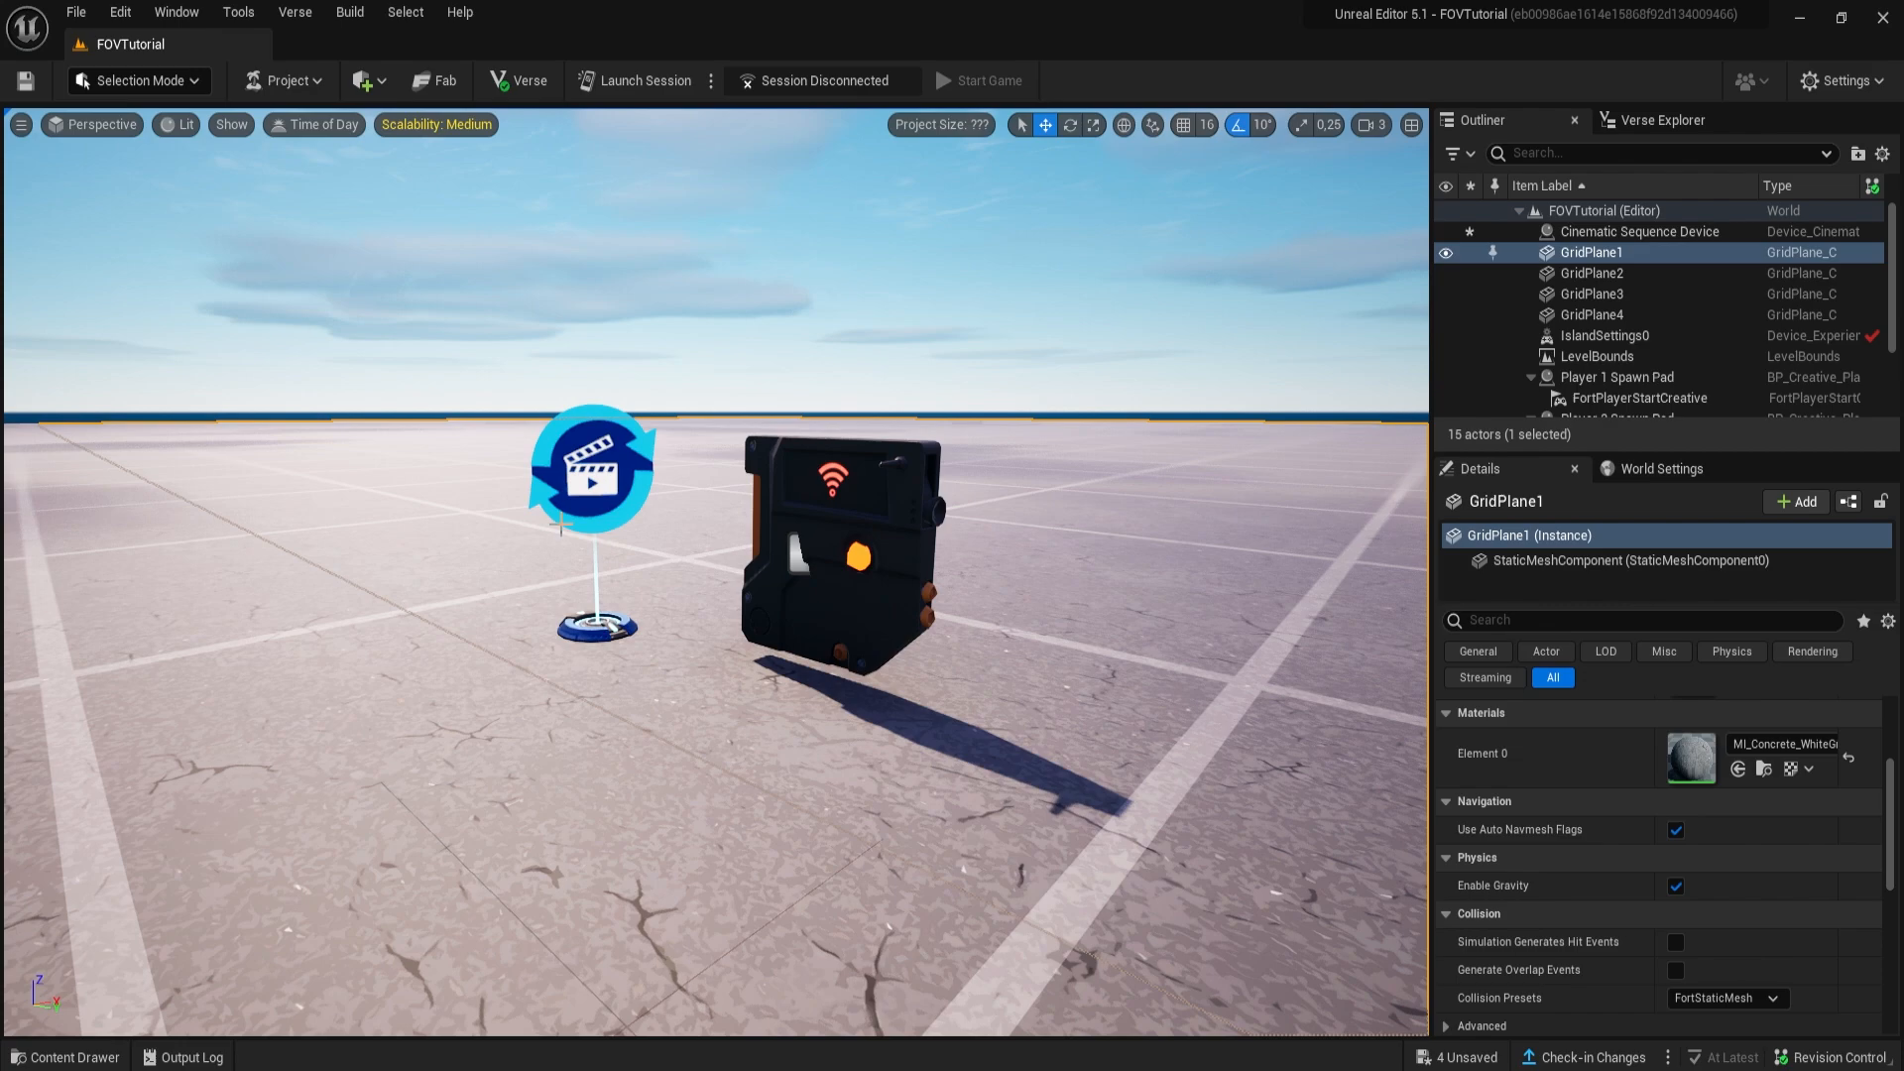
click(66, 1057)
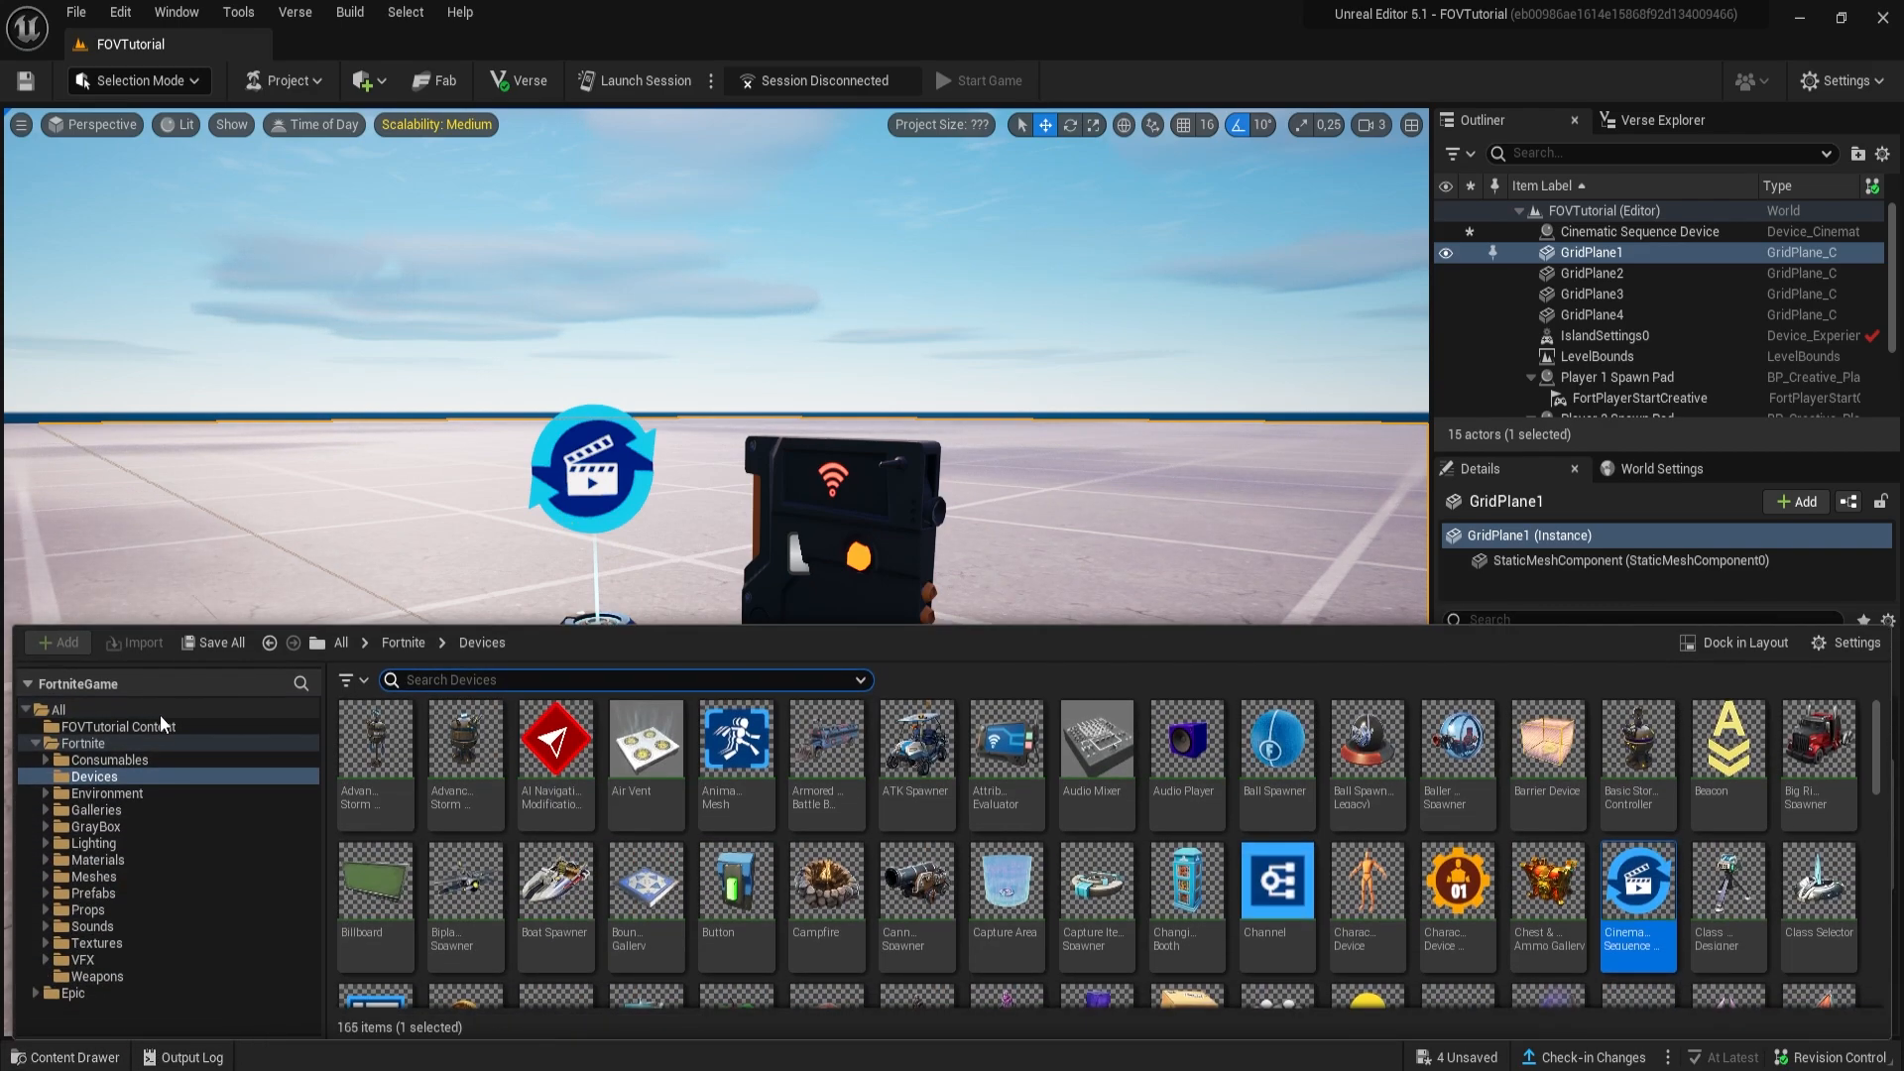
- Create a Blueprint Class in FOVTutorial Content with CameraShakeBase as parent, named Fov
click(117, 726)
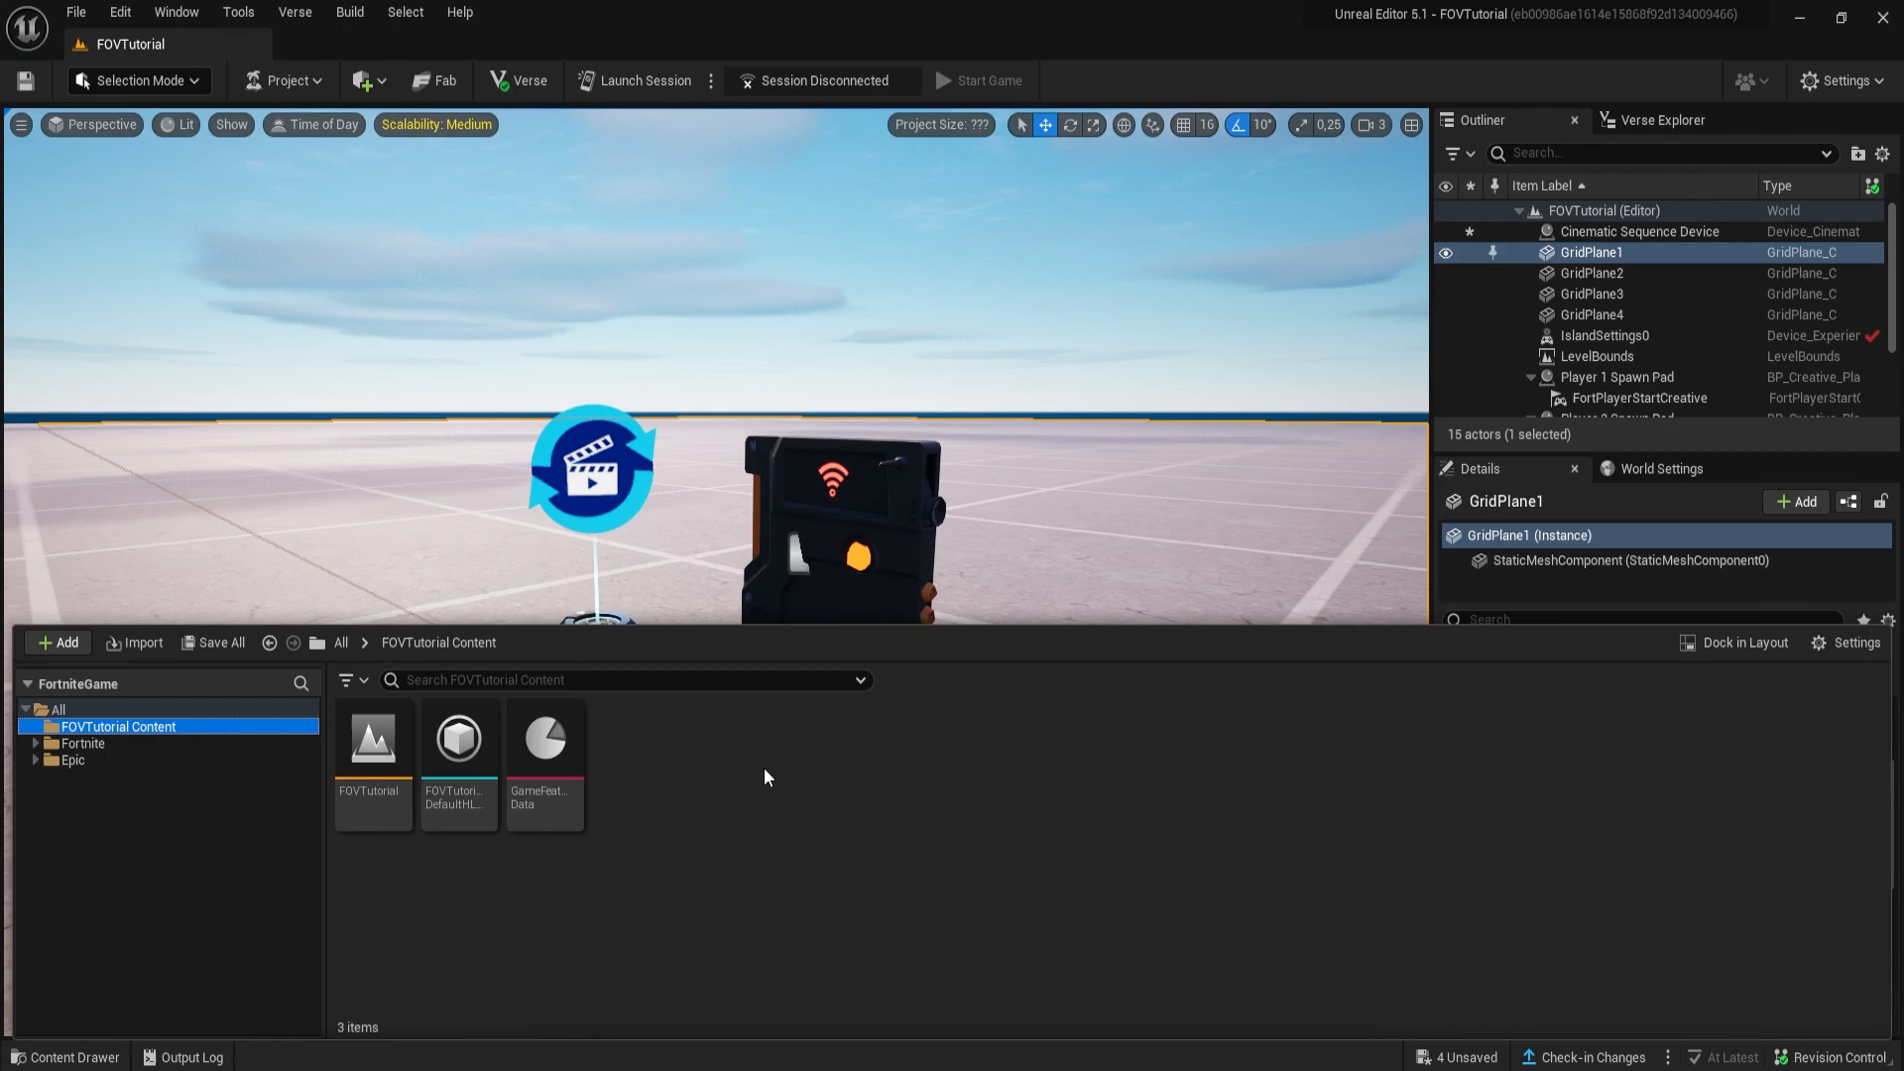
mouse_move(688, 781)
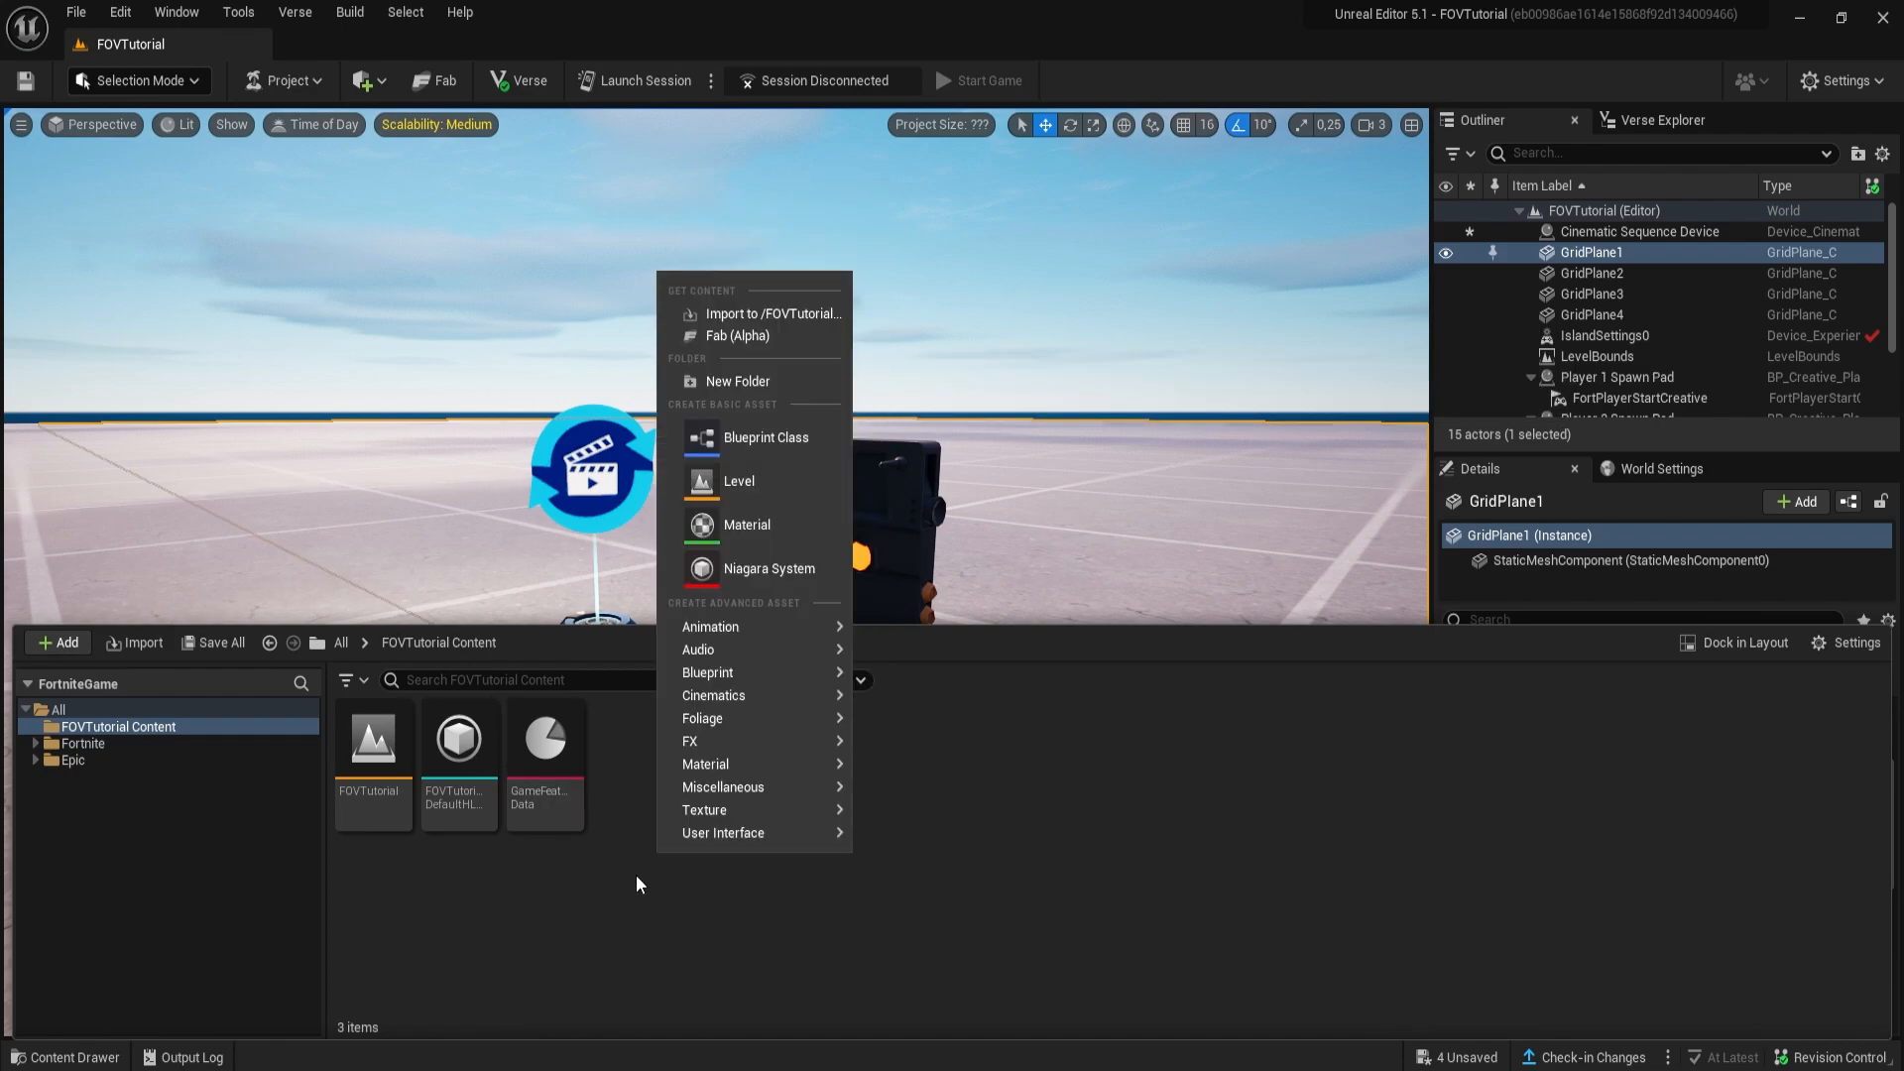
mouse_move(766, 437)
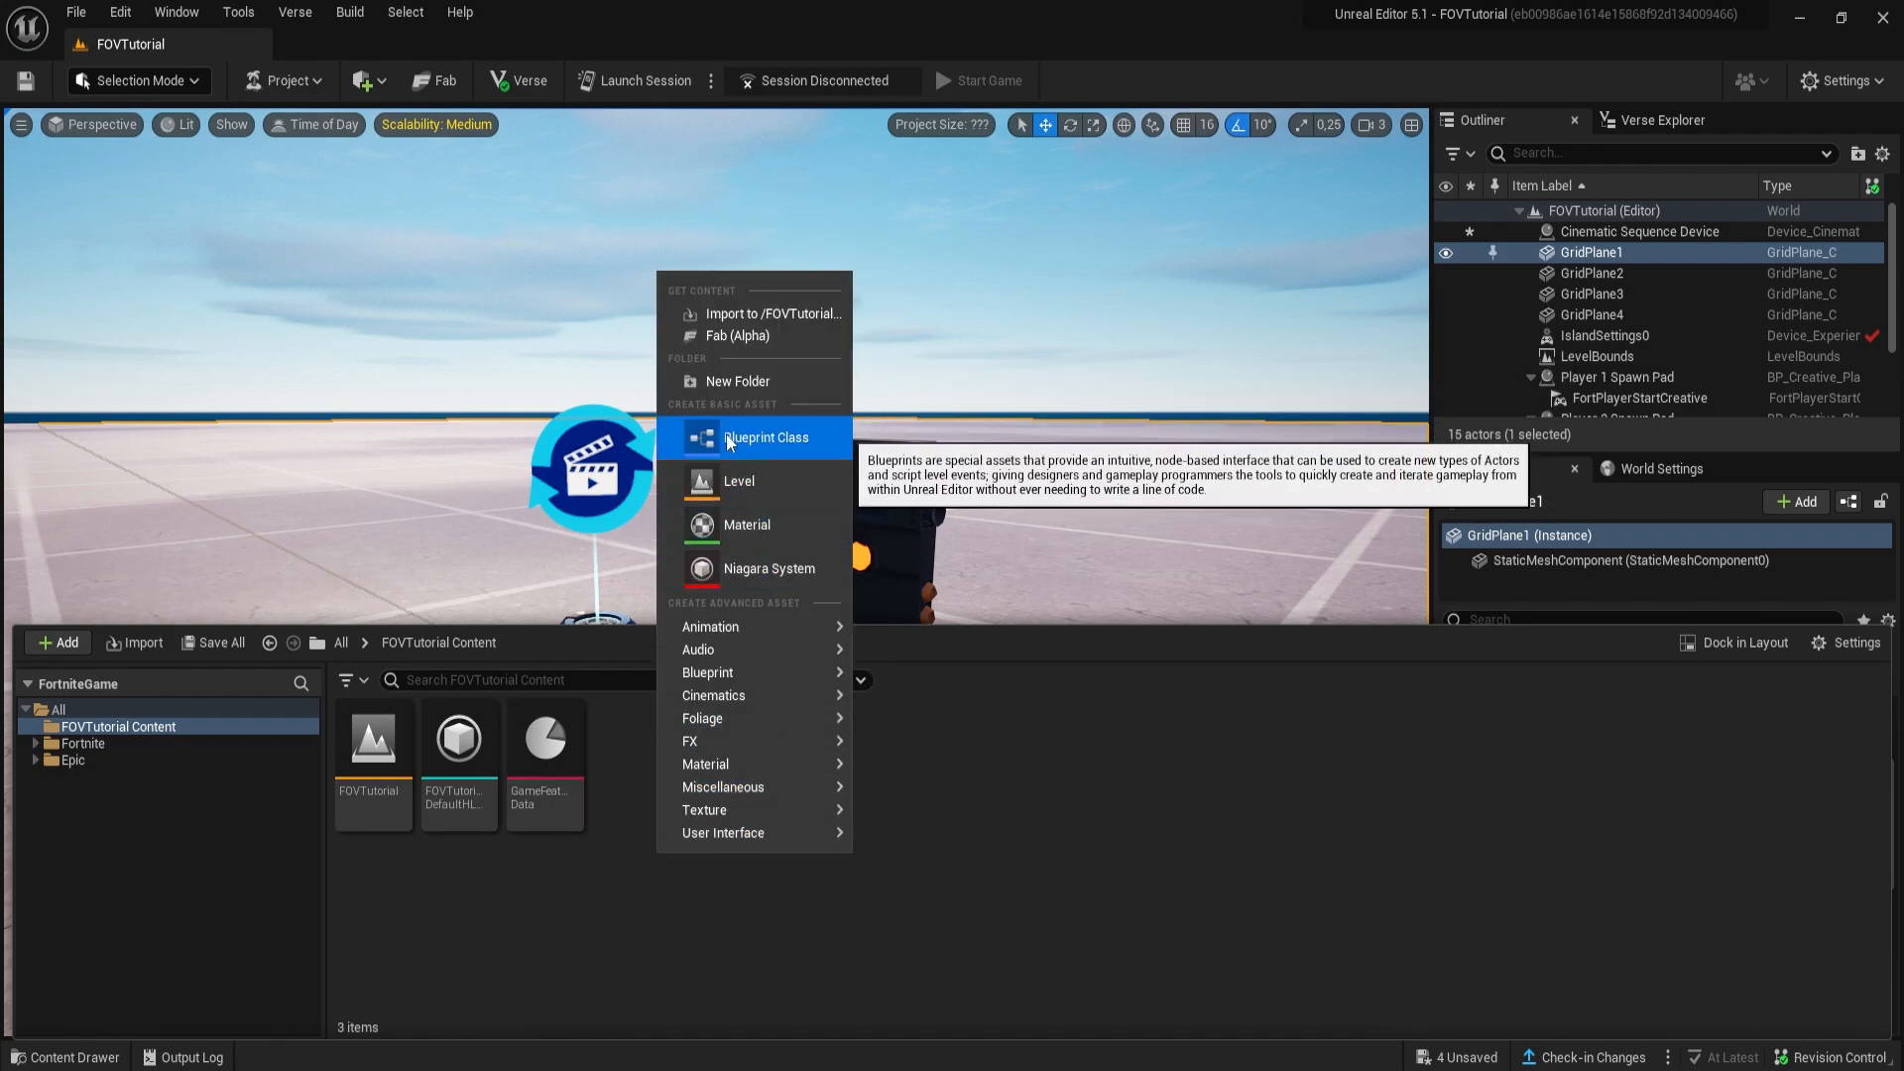
click(764, 436)
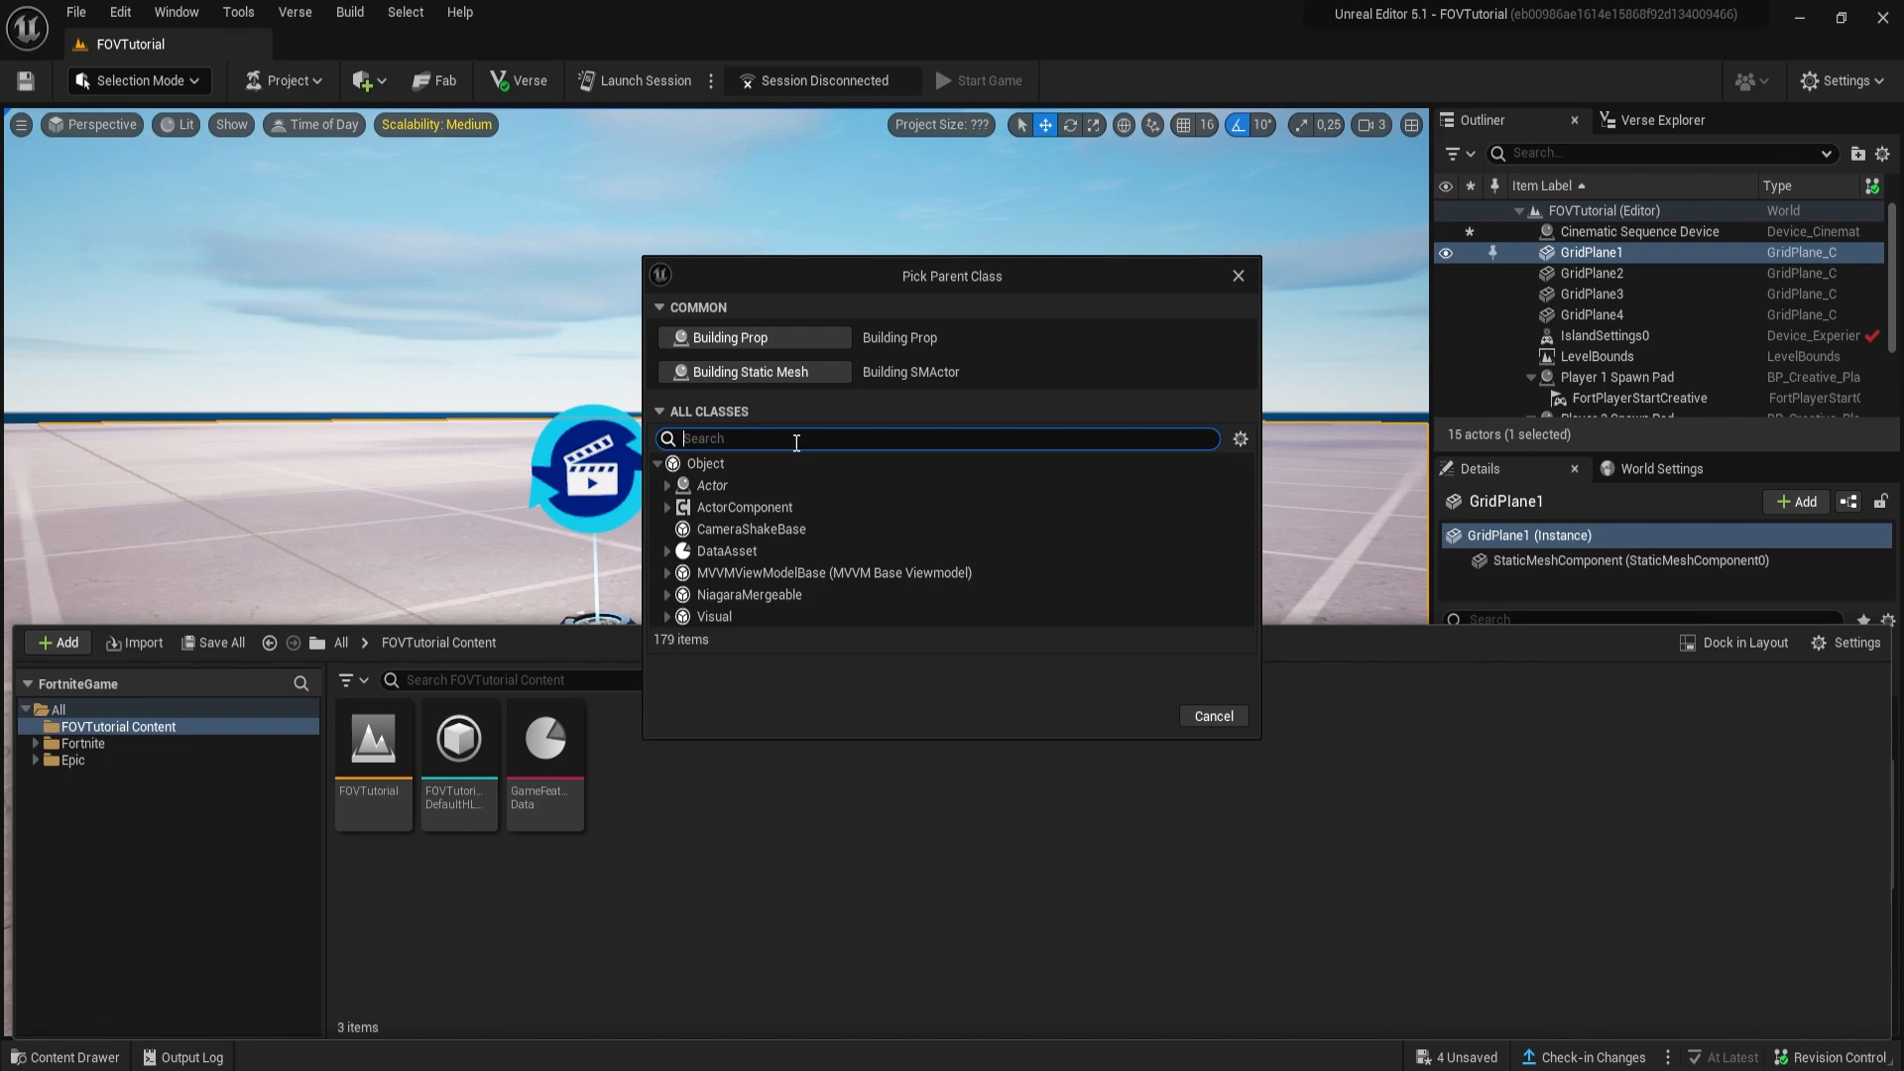
drag(950, 276, 974, 206)
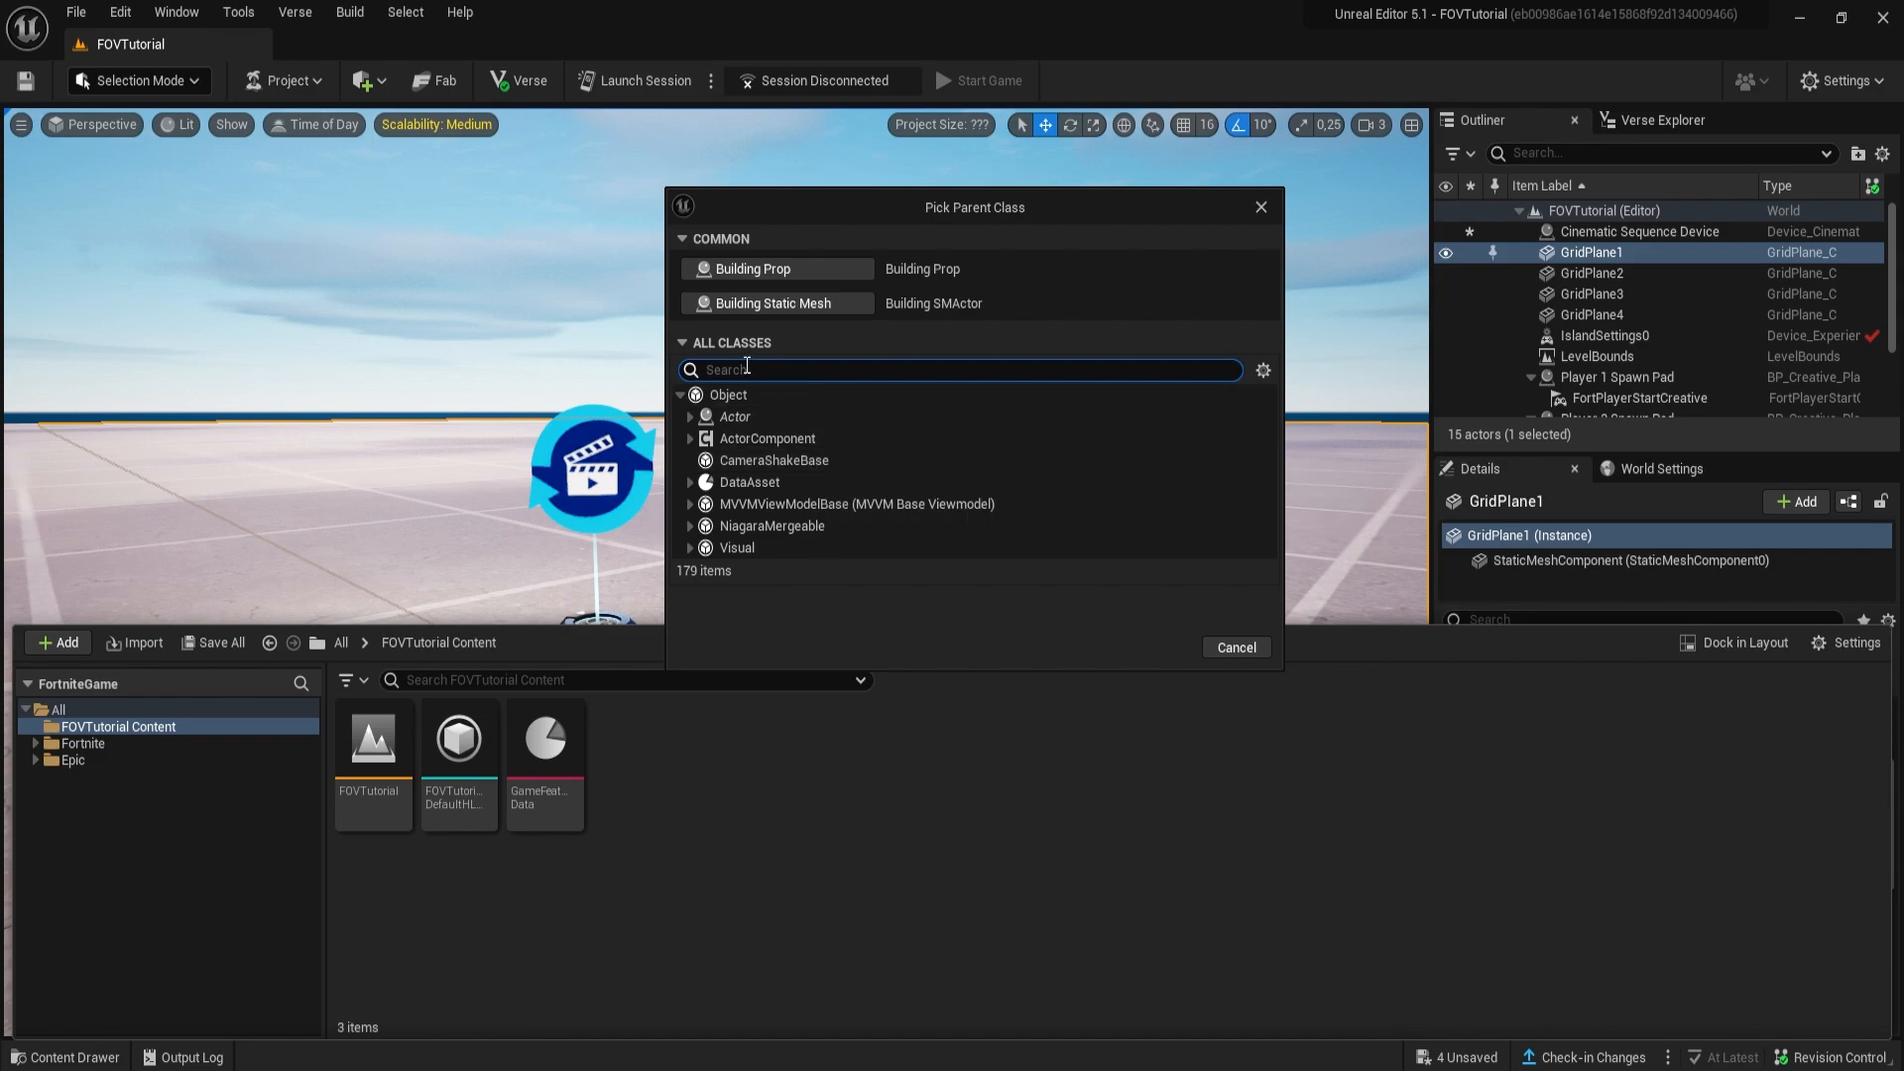
mouse_move(772, 460)
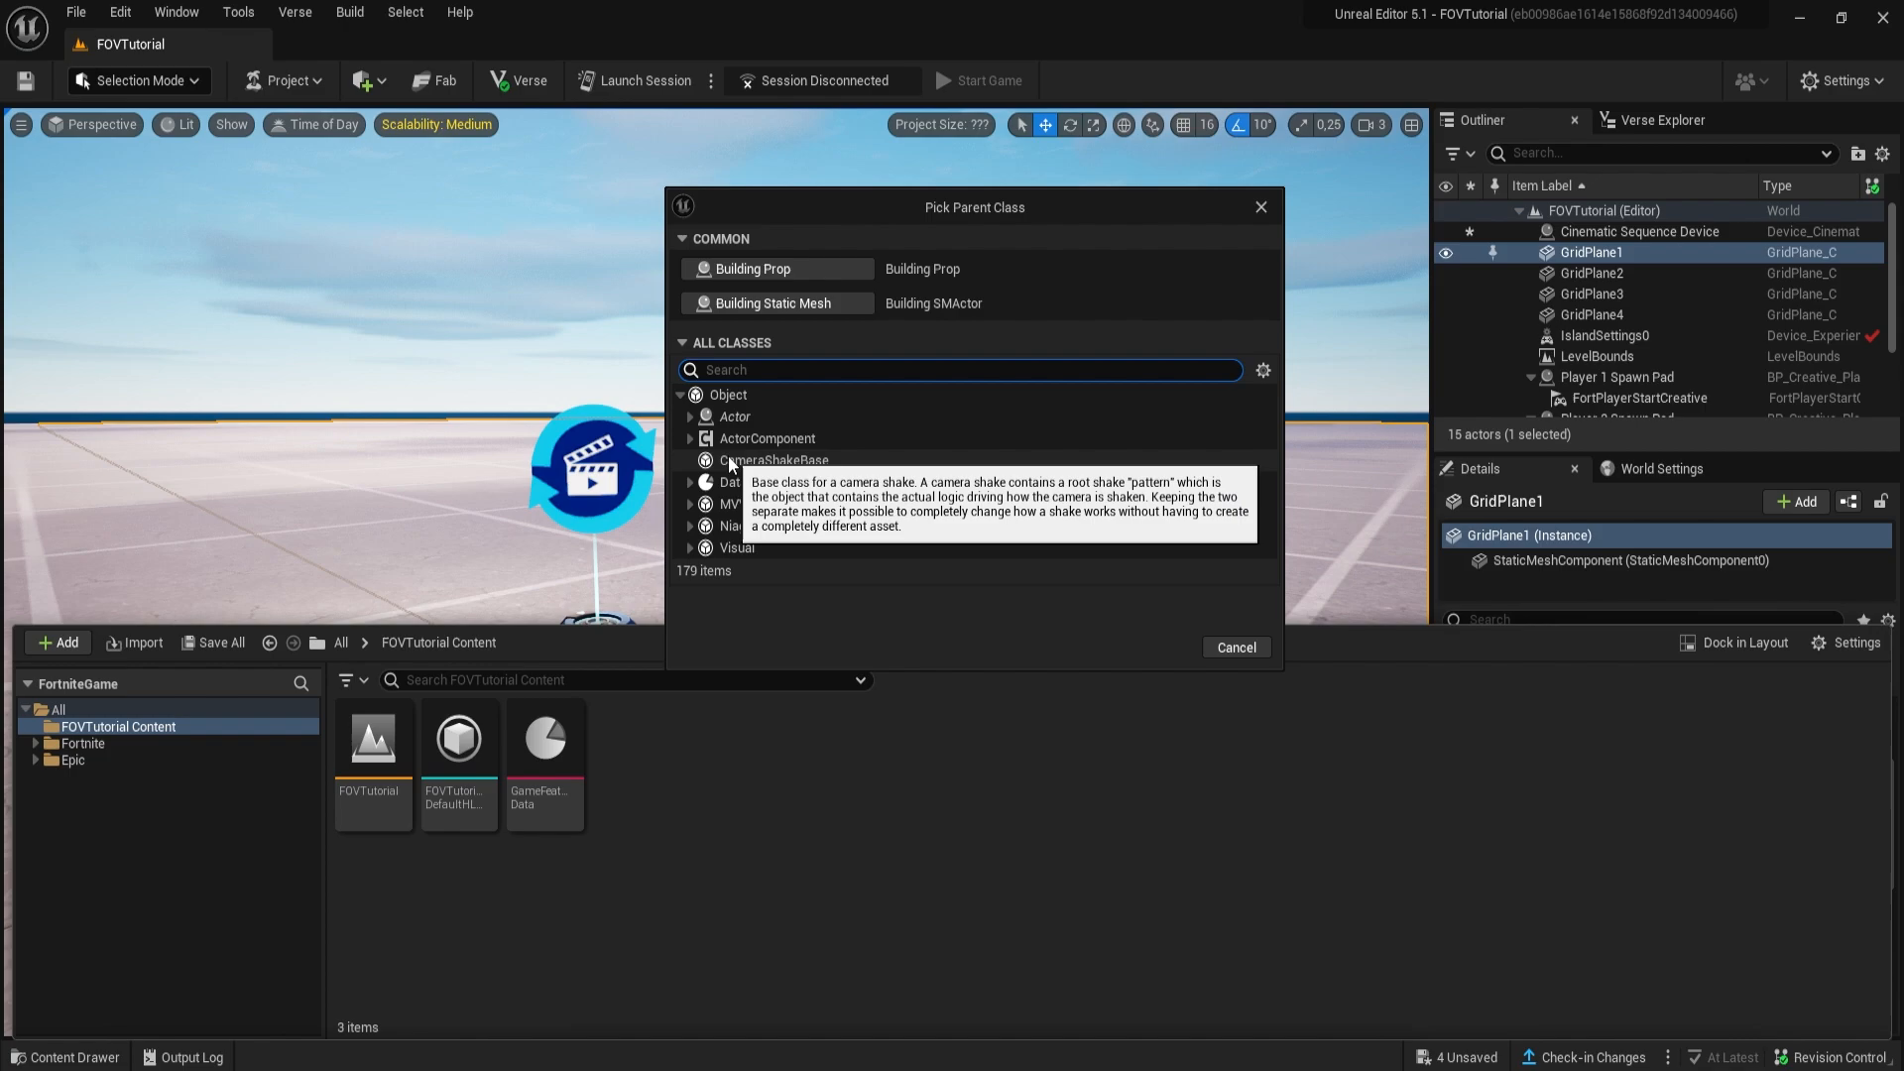
click(774, 460)
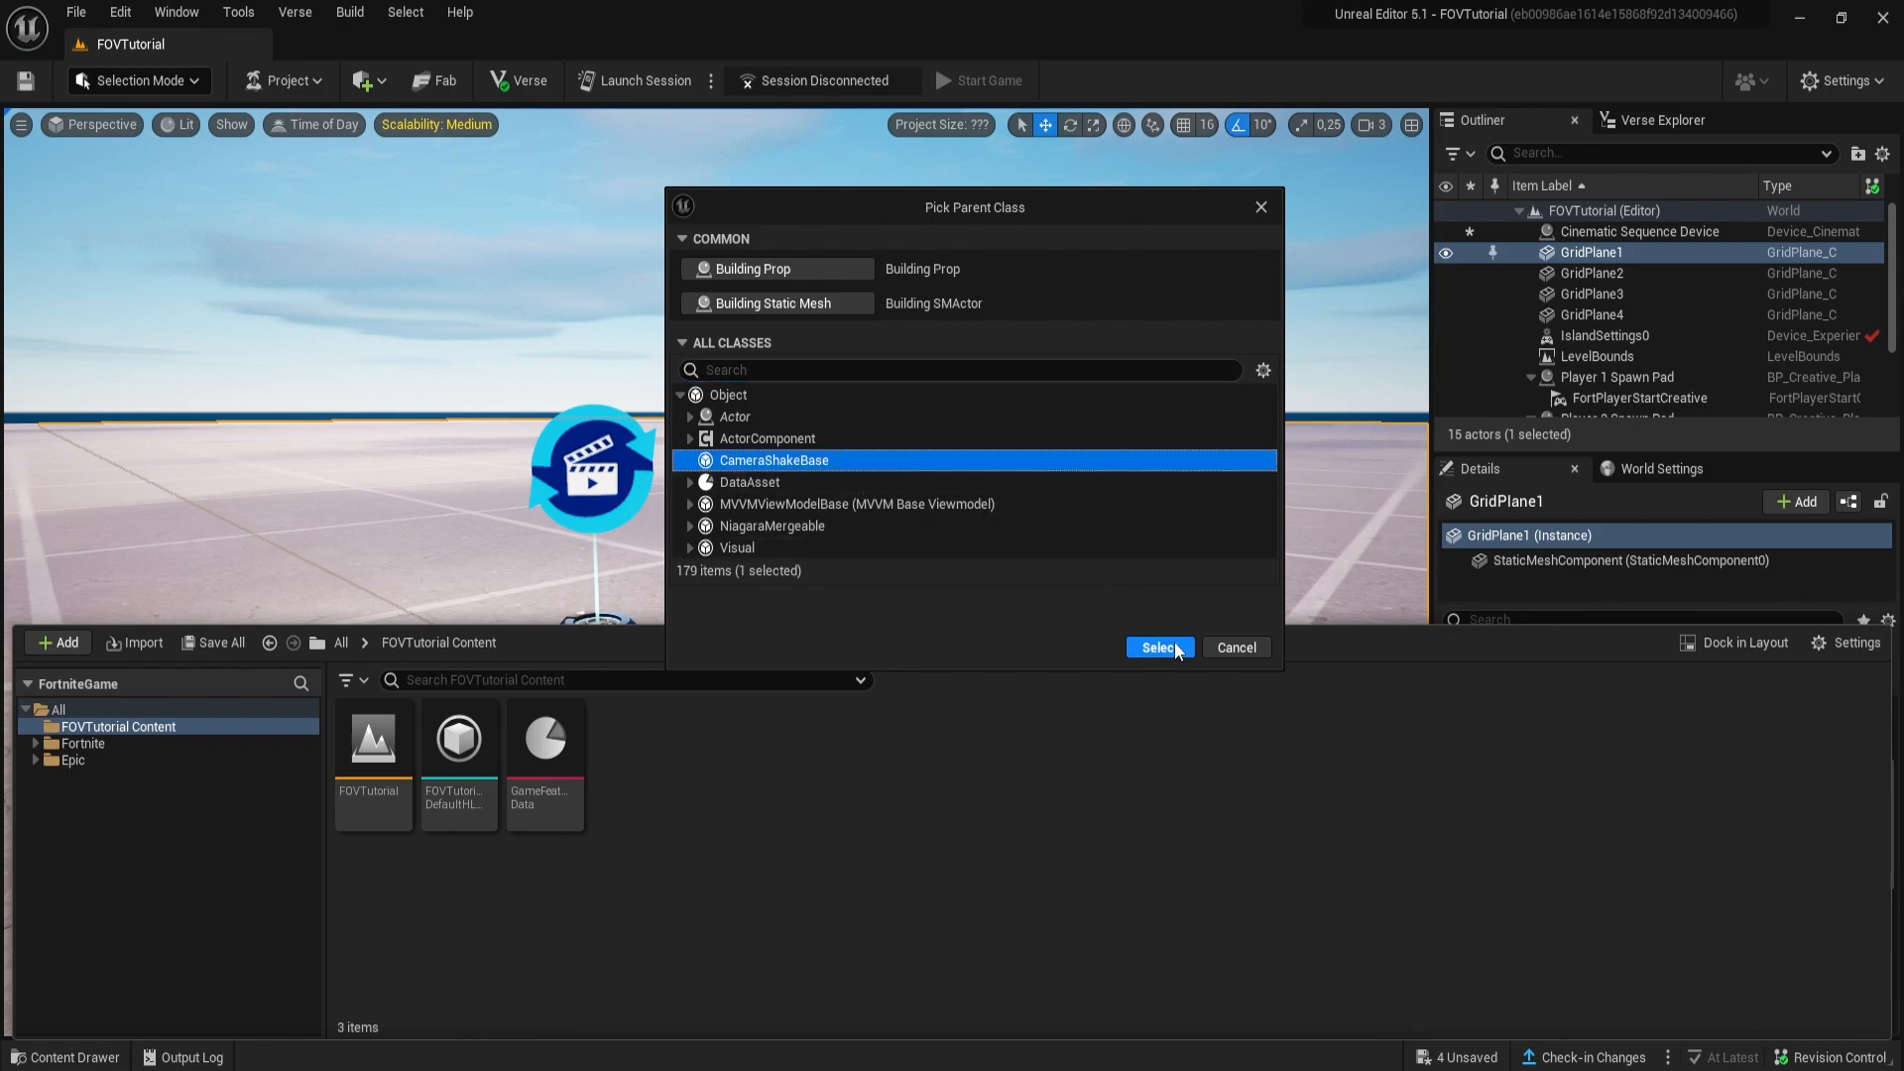
click(1156, 646)
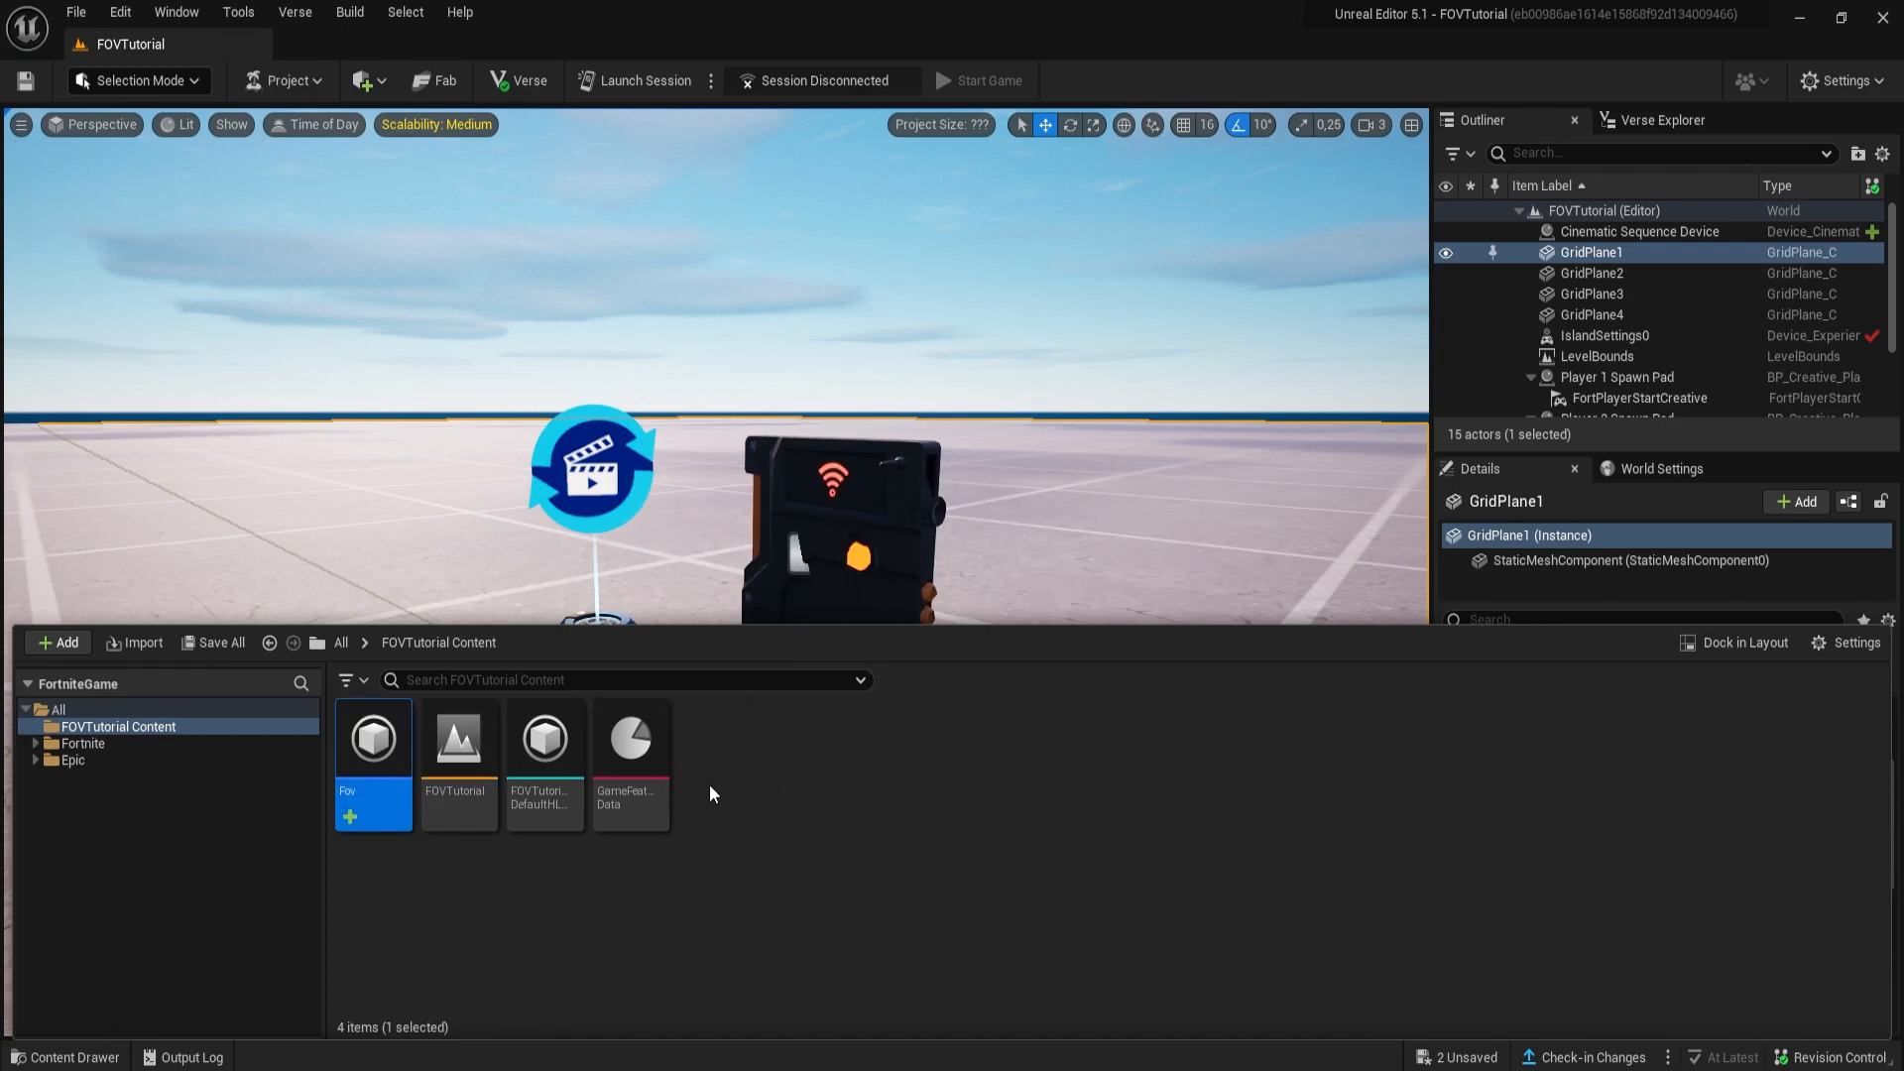
mouse_move(372, 738)
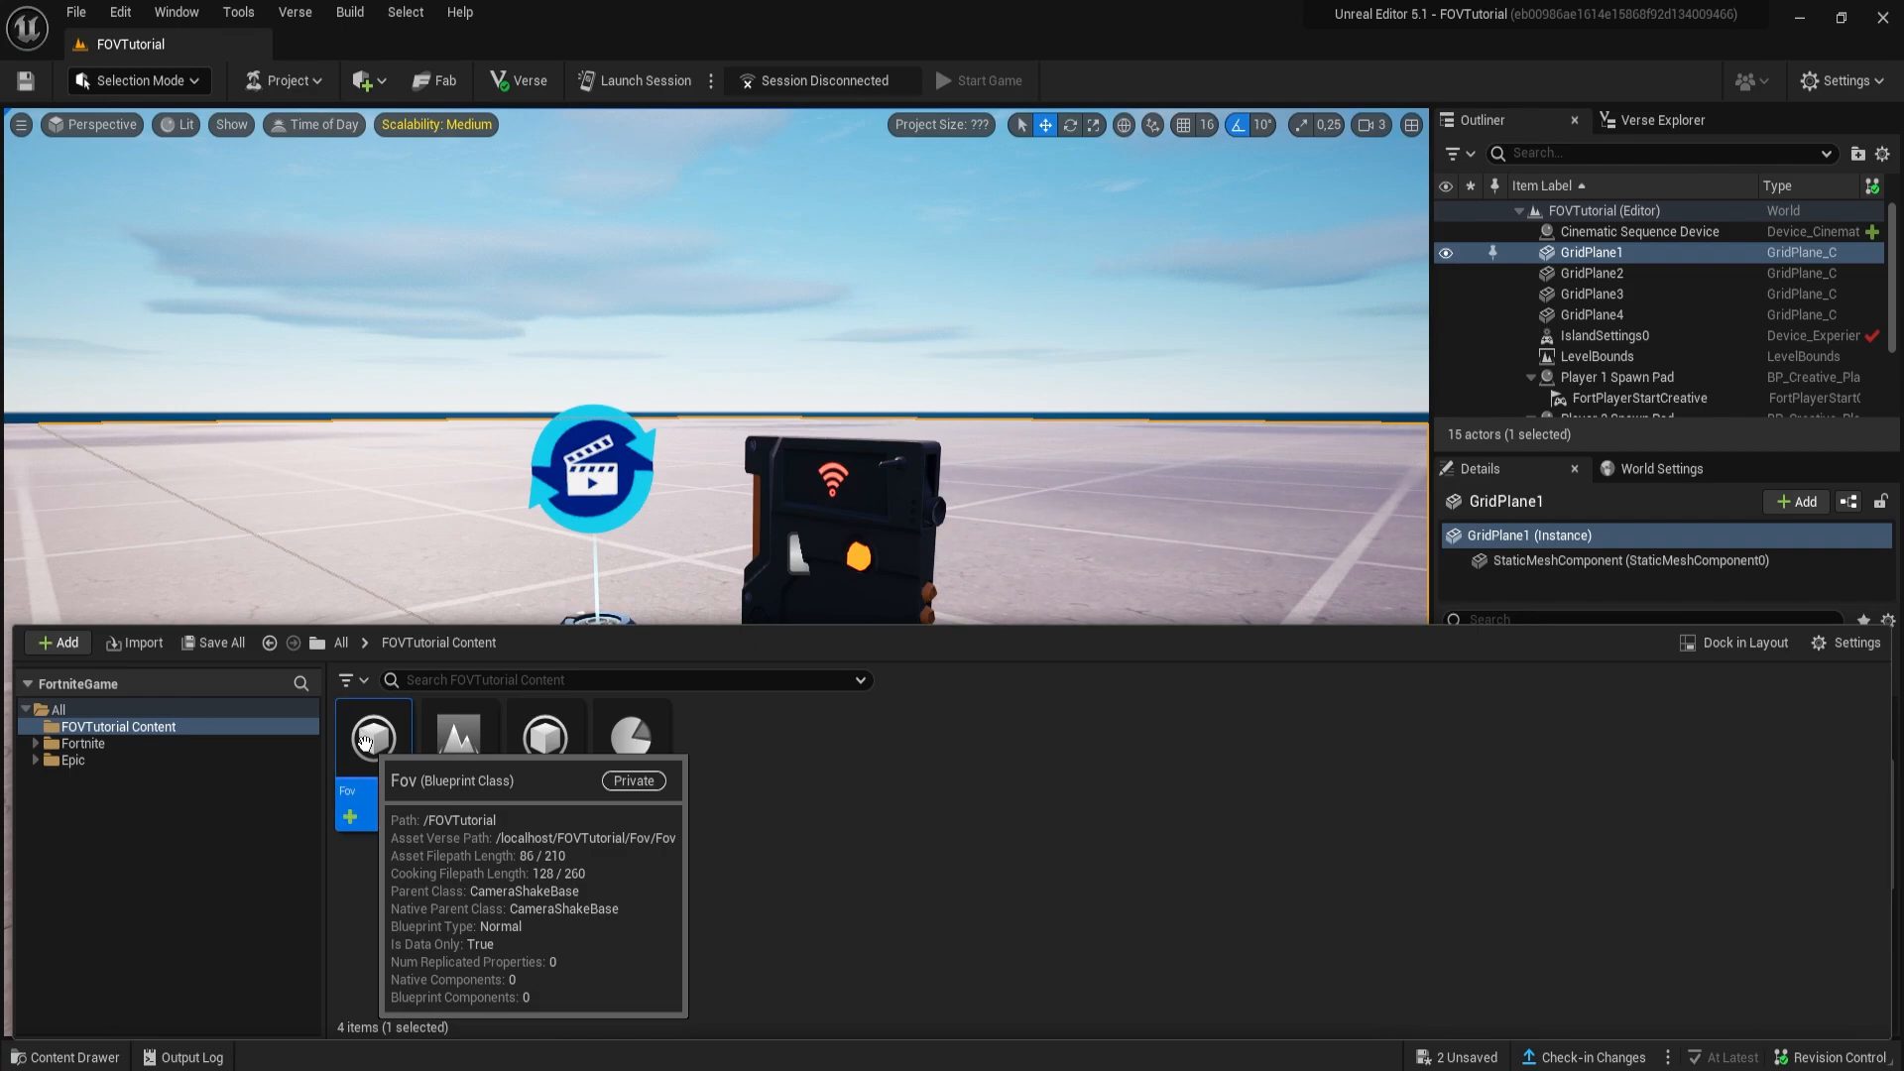
- Set the Fov blueprint's Root Shake Pattern to Wave Oscillator Camera Shake Pattern
double_click(372, 738)
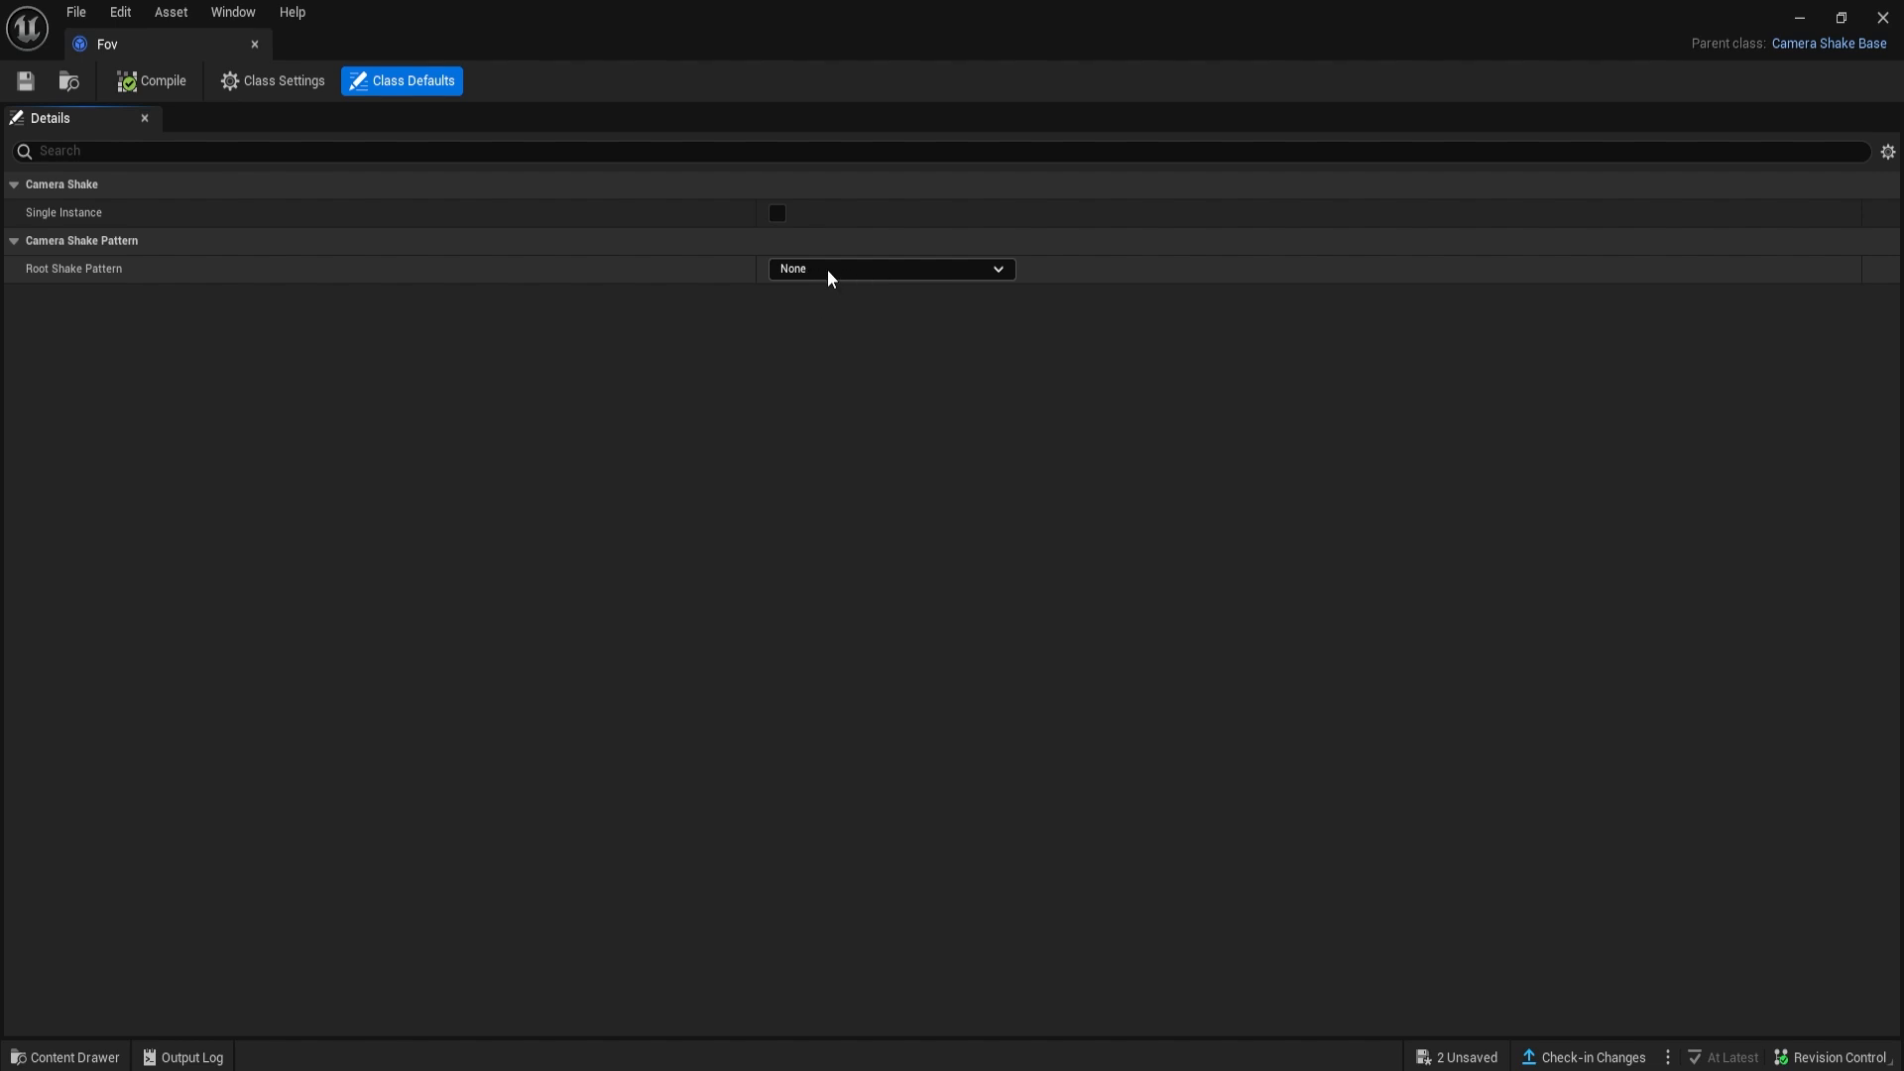
click(891, 268)
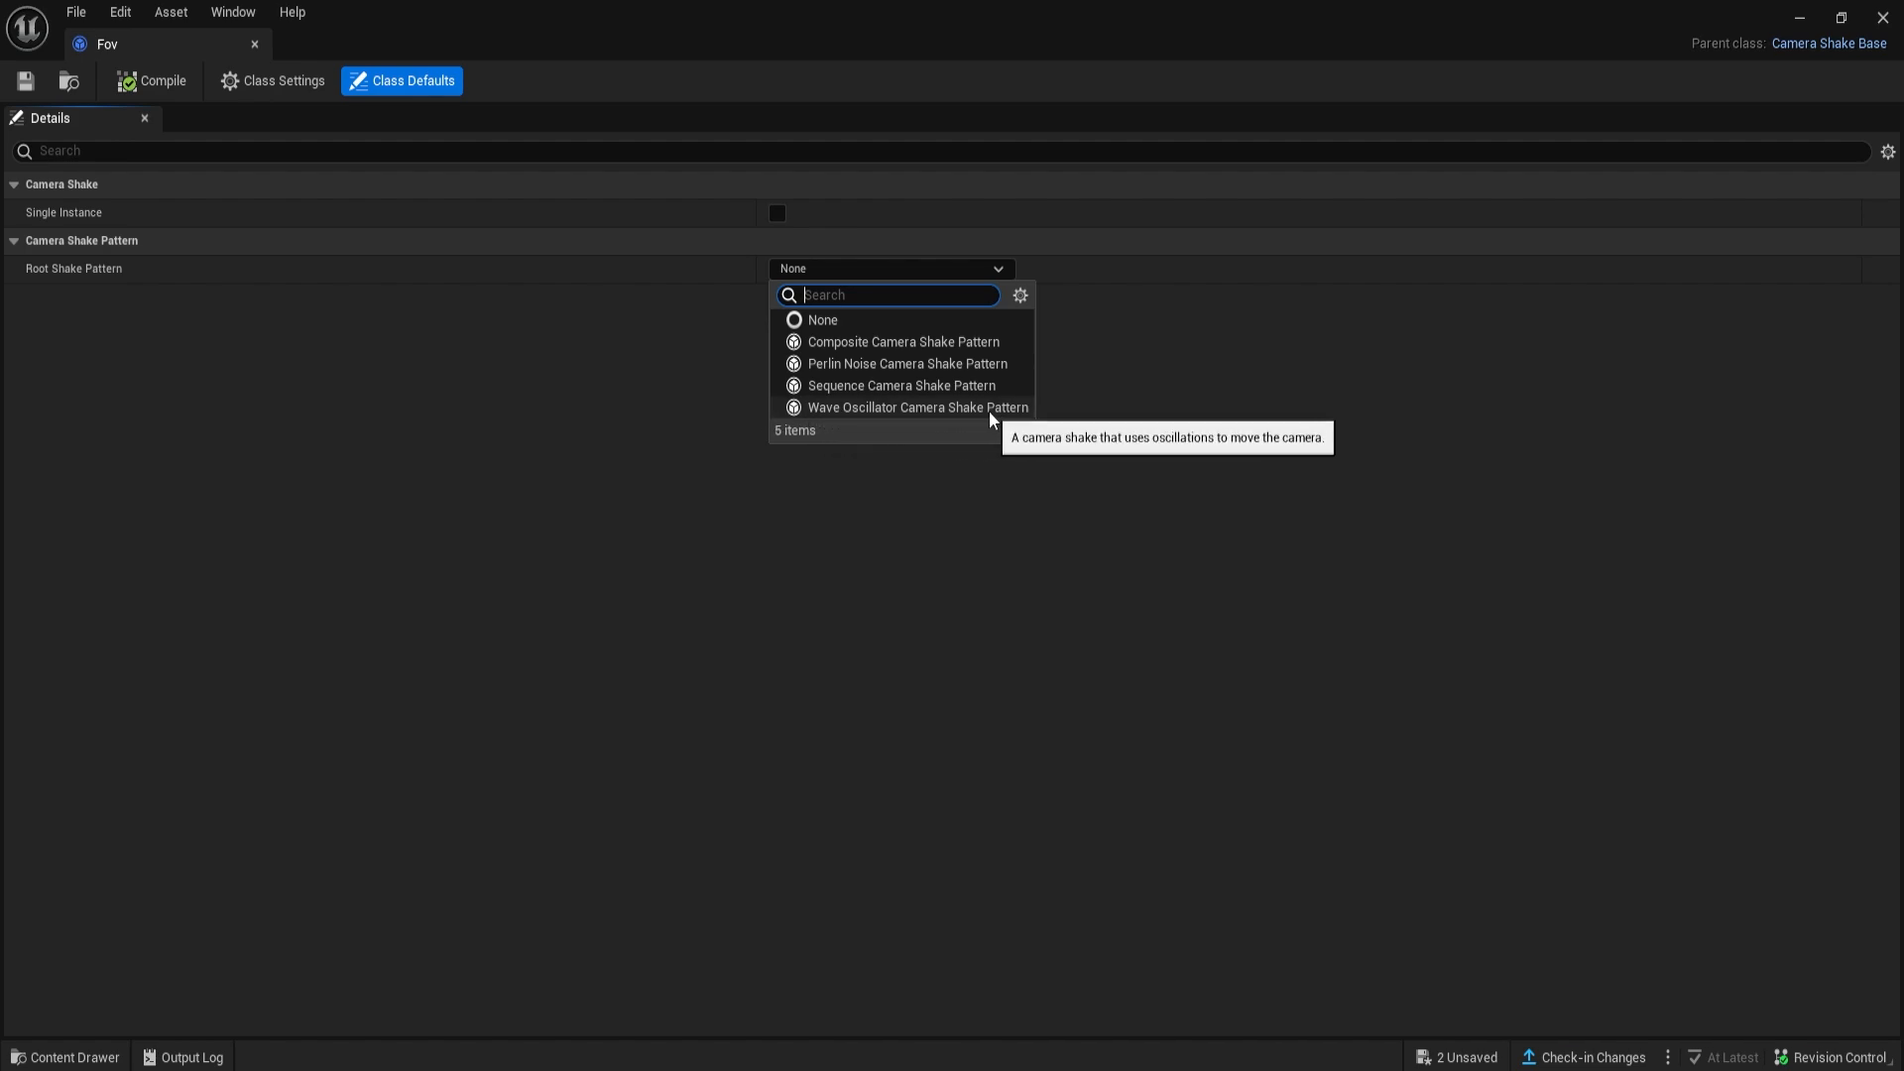
click(917, 407)
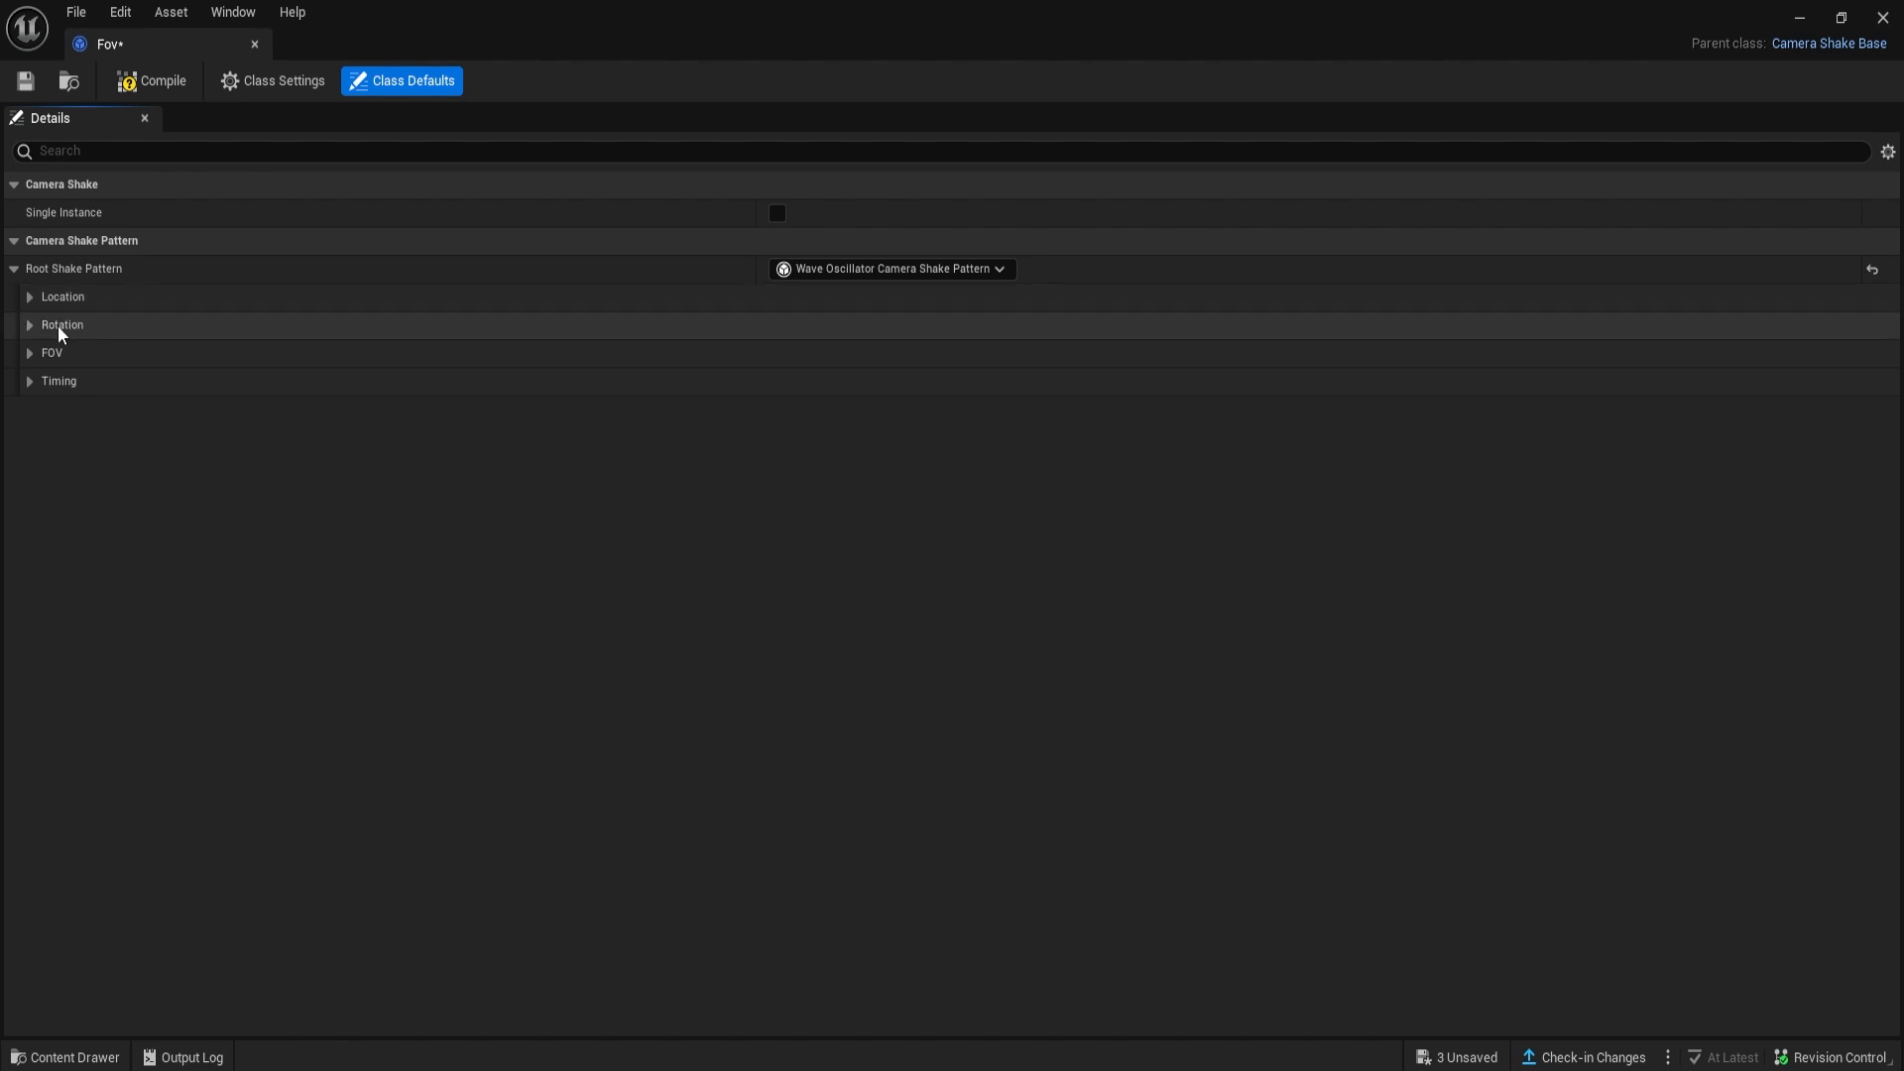
- Zero the Location amplitude and set the X, Y and Z Initial Offset Types to Zero
click(30, 296)
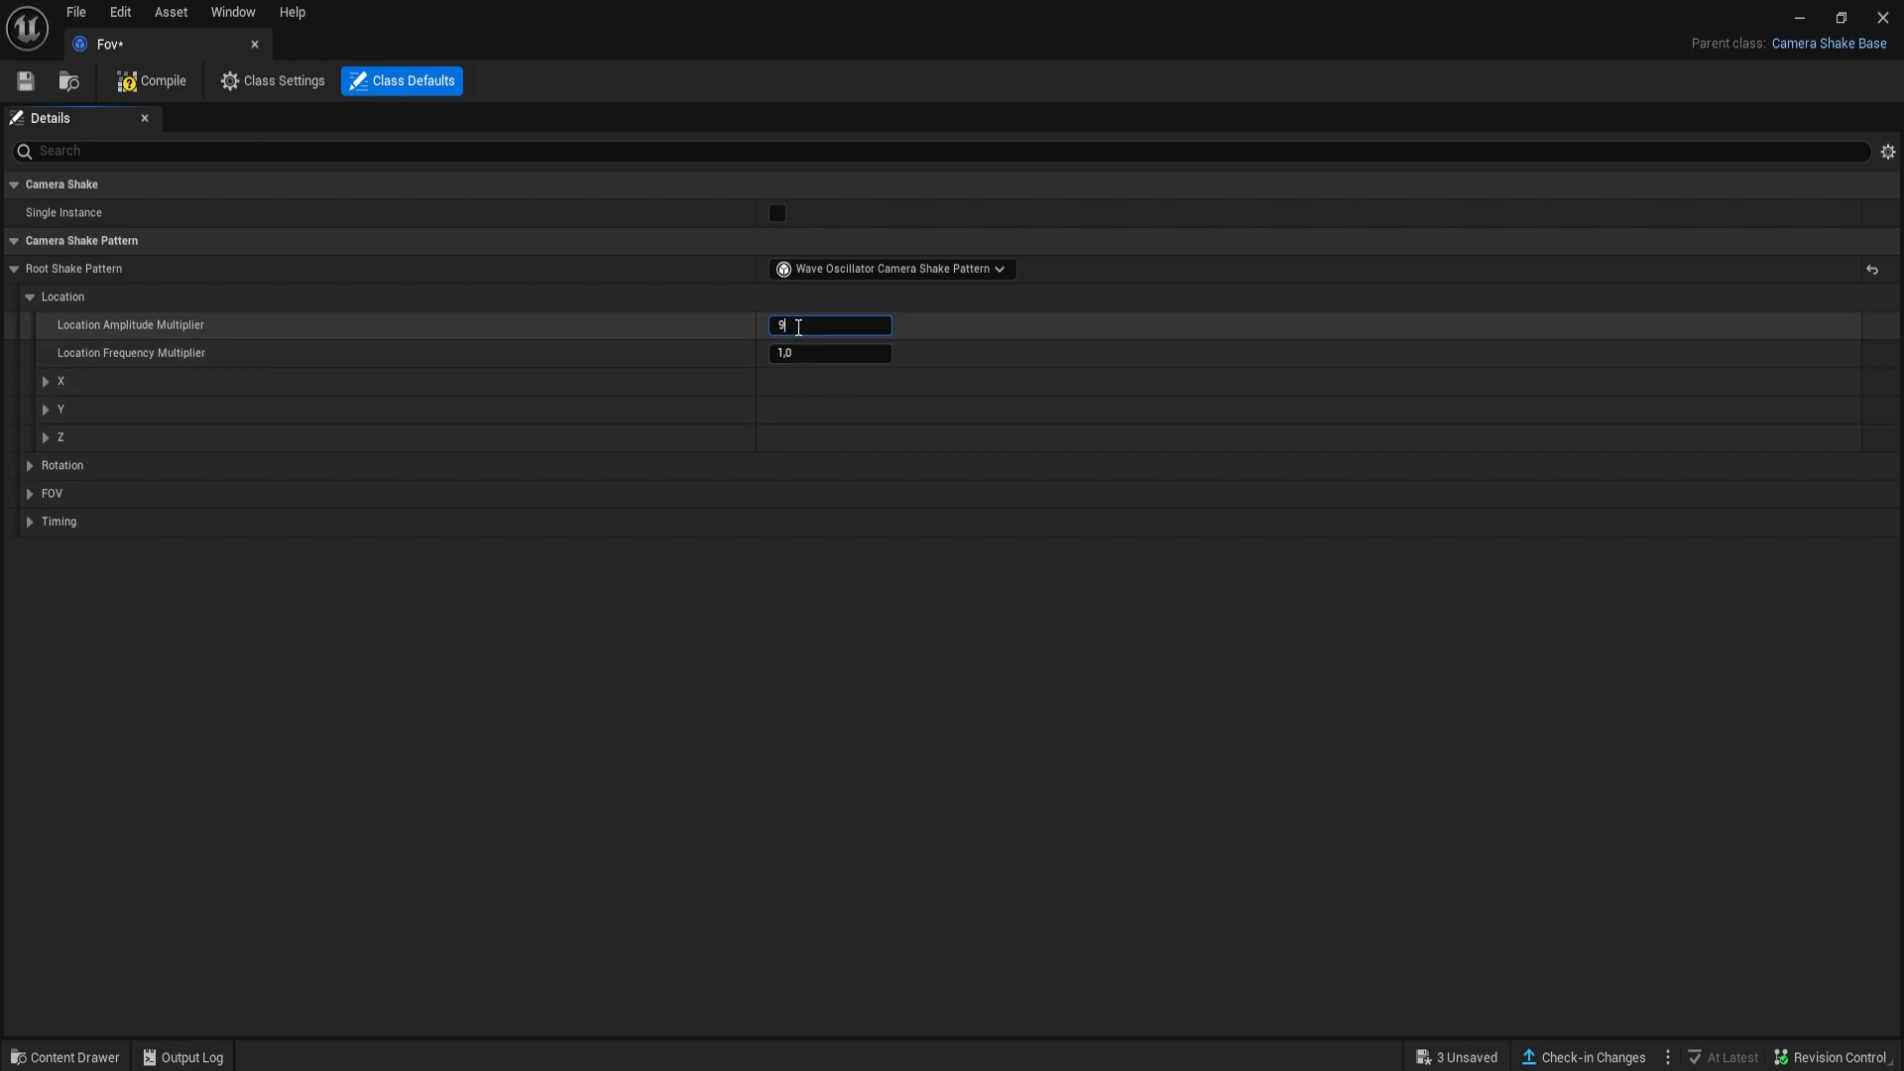
key(Tab)
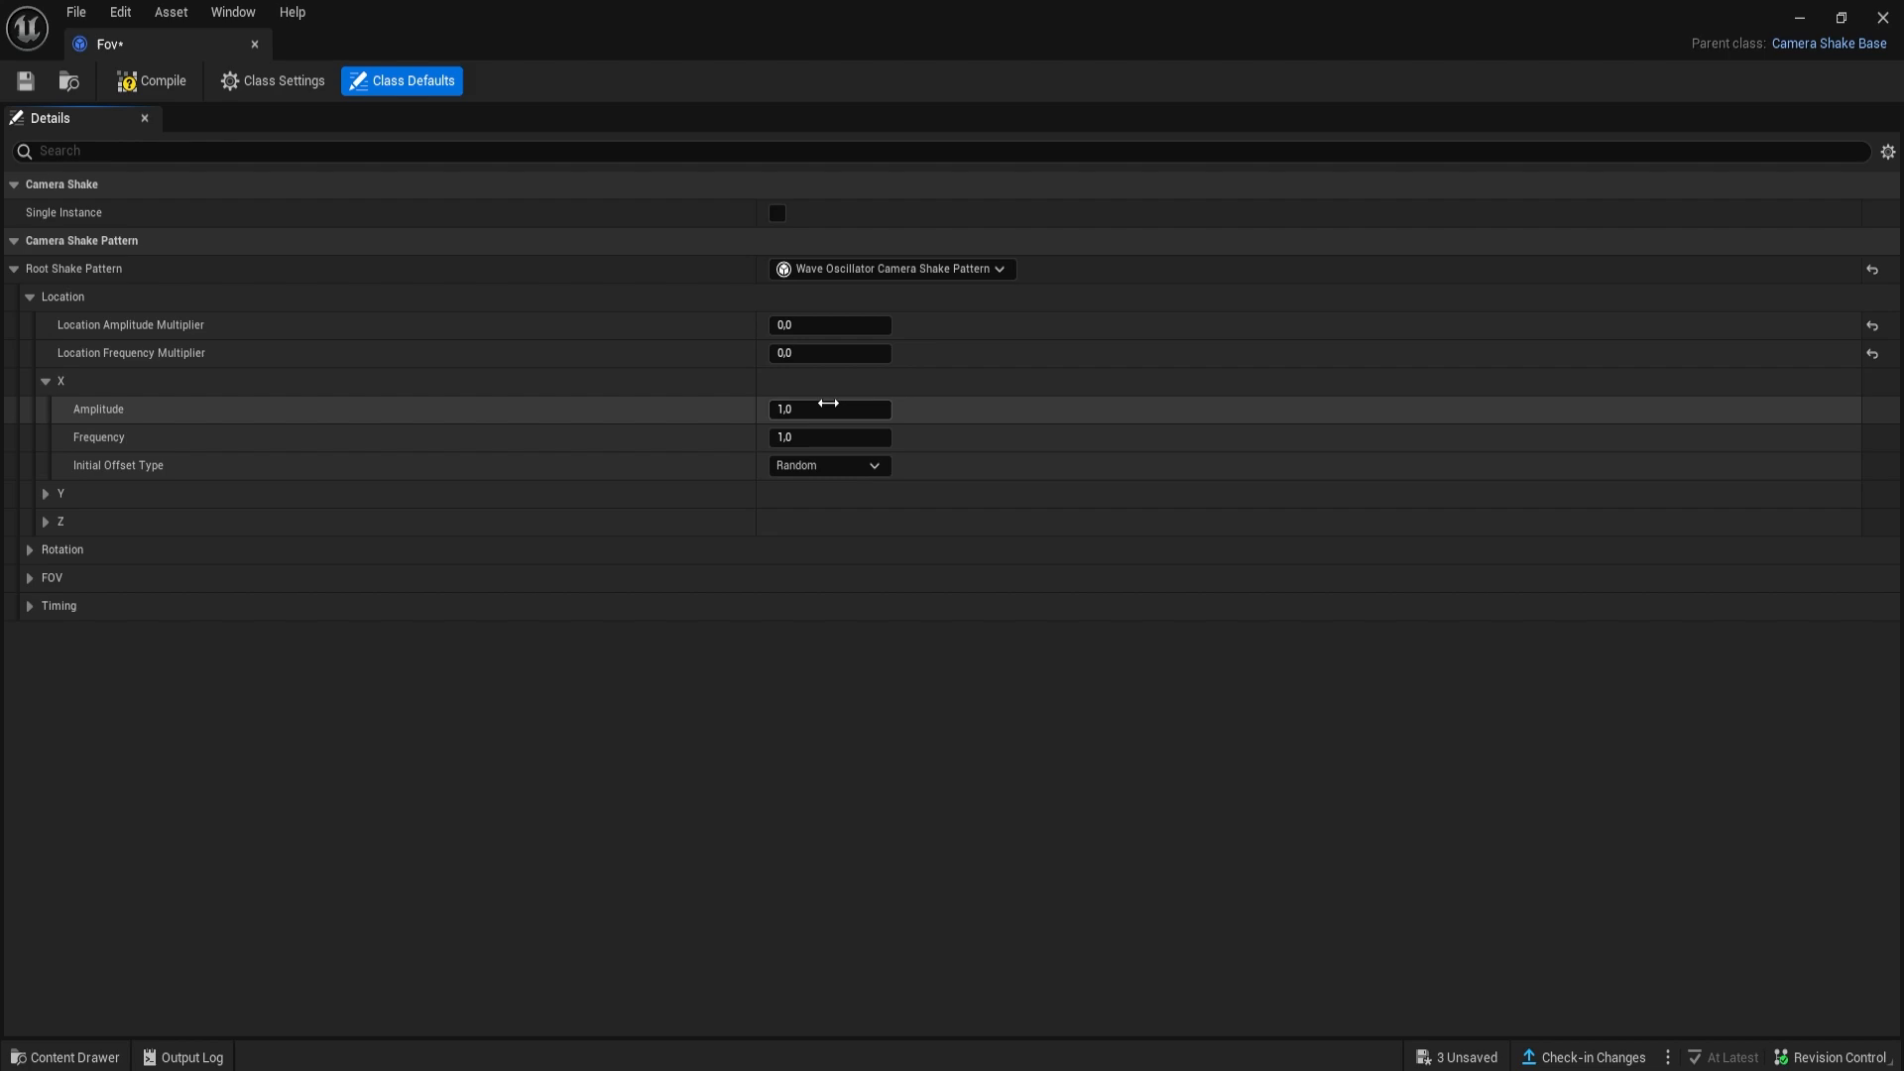
click(827, 465)
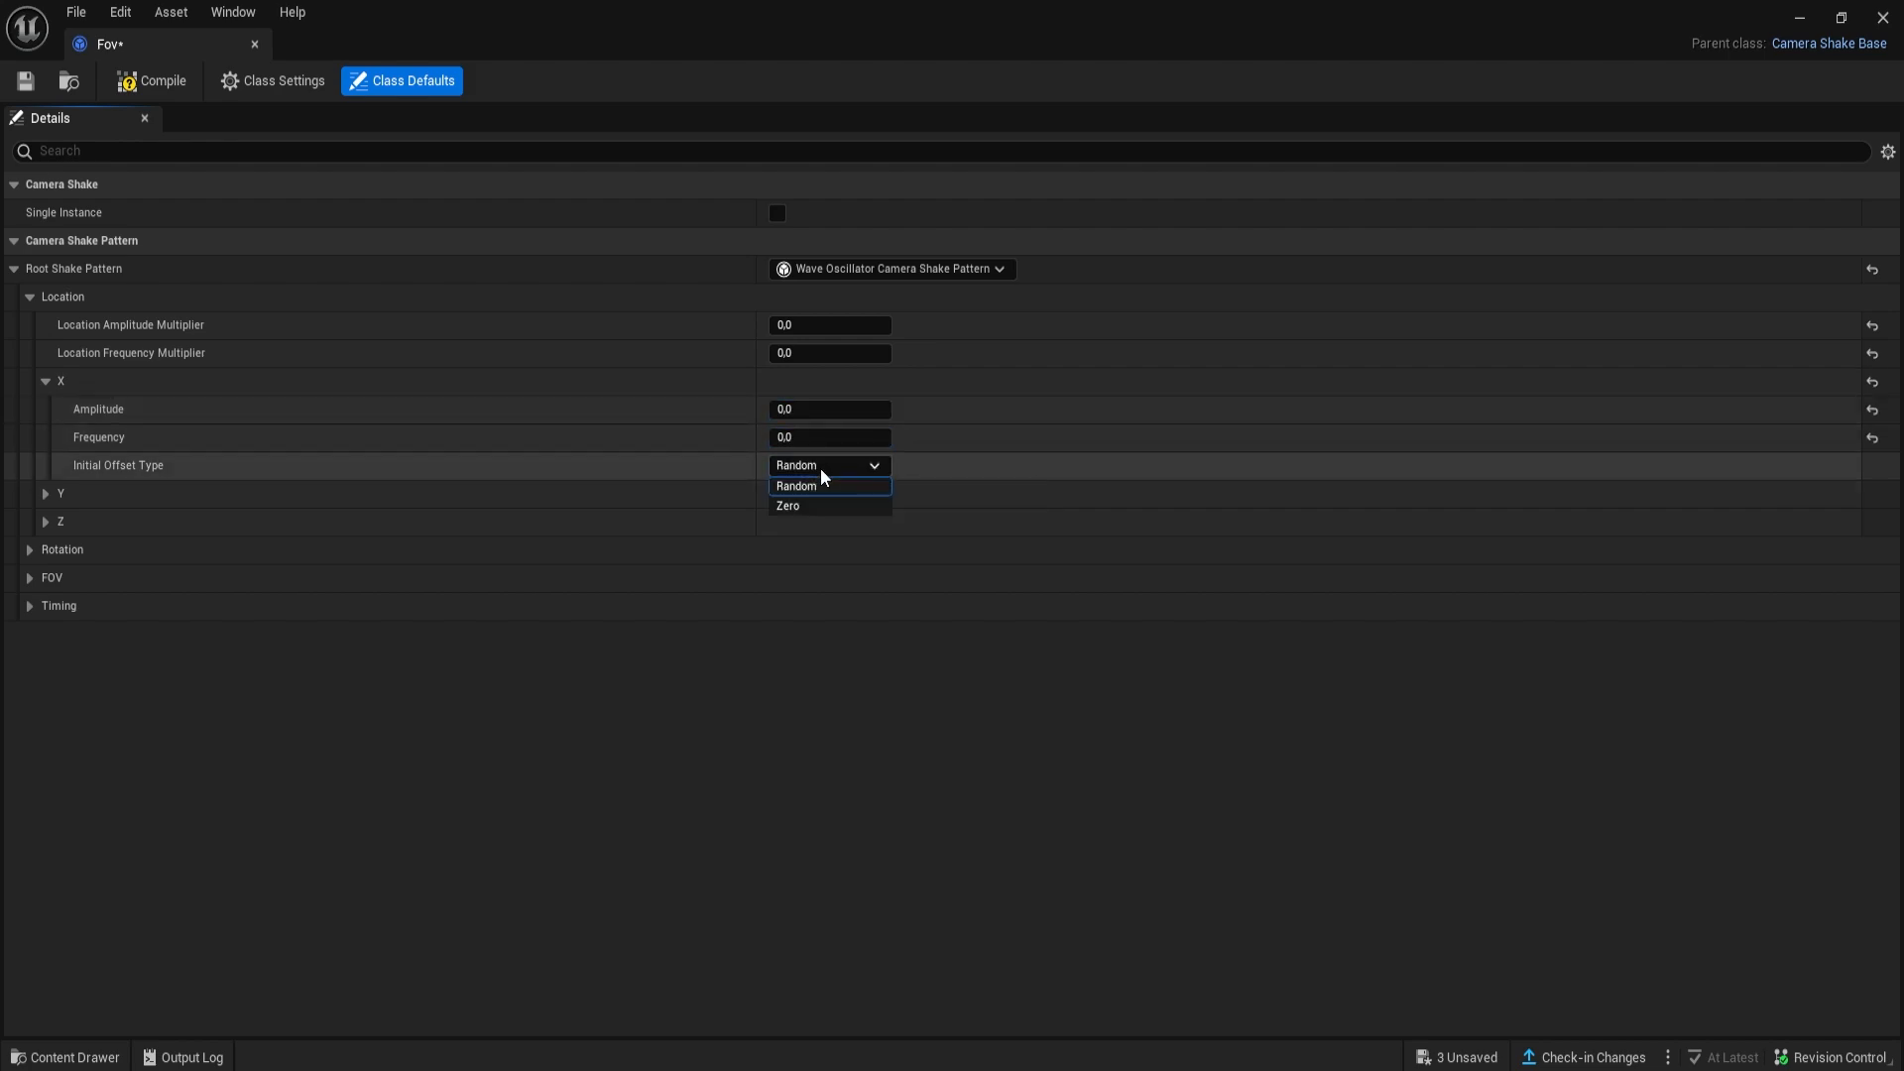
click(788, 506)
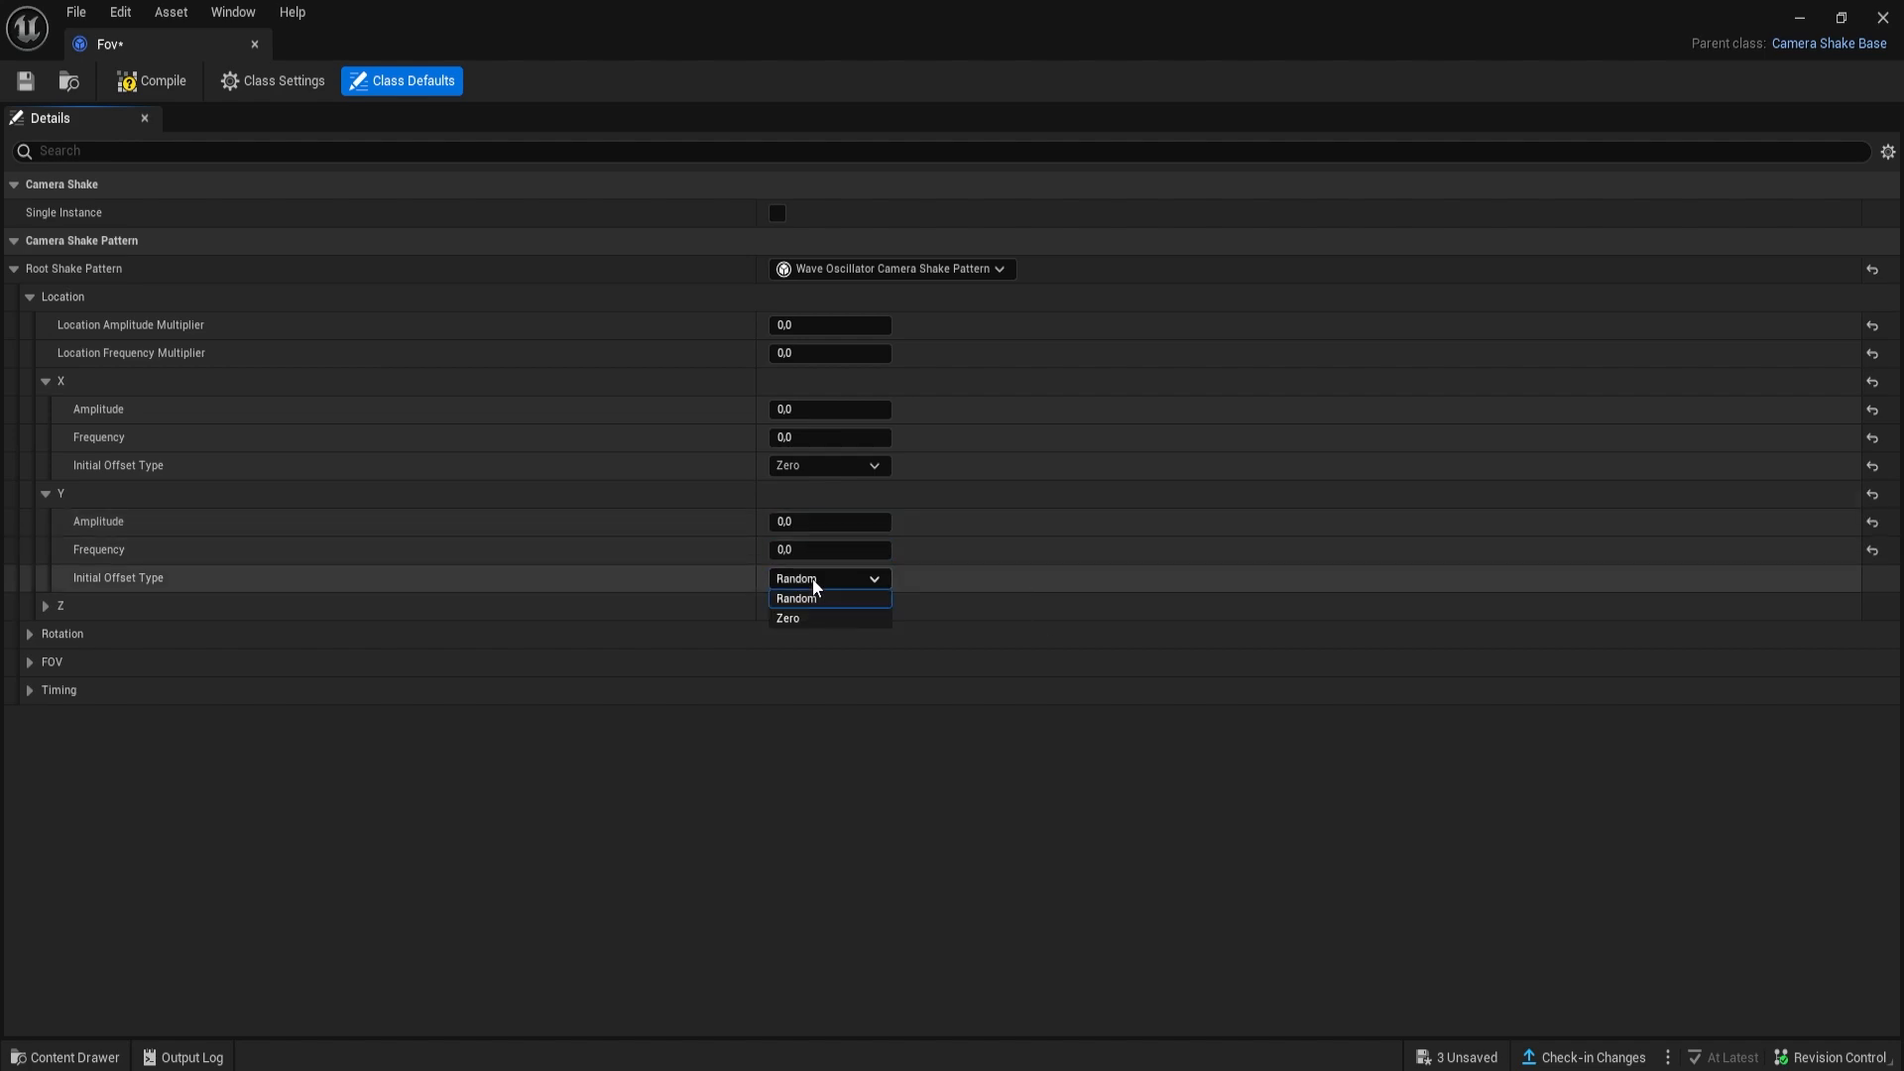
click(788, 619)
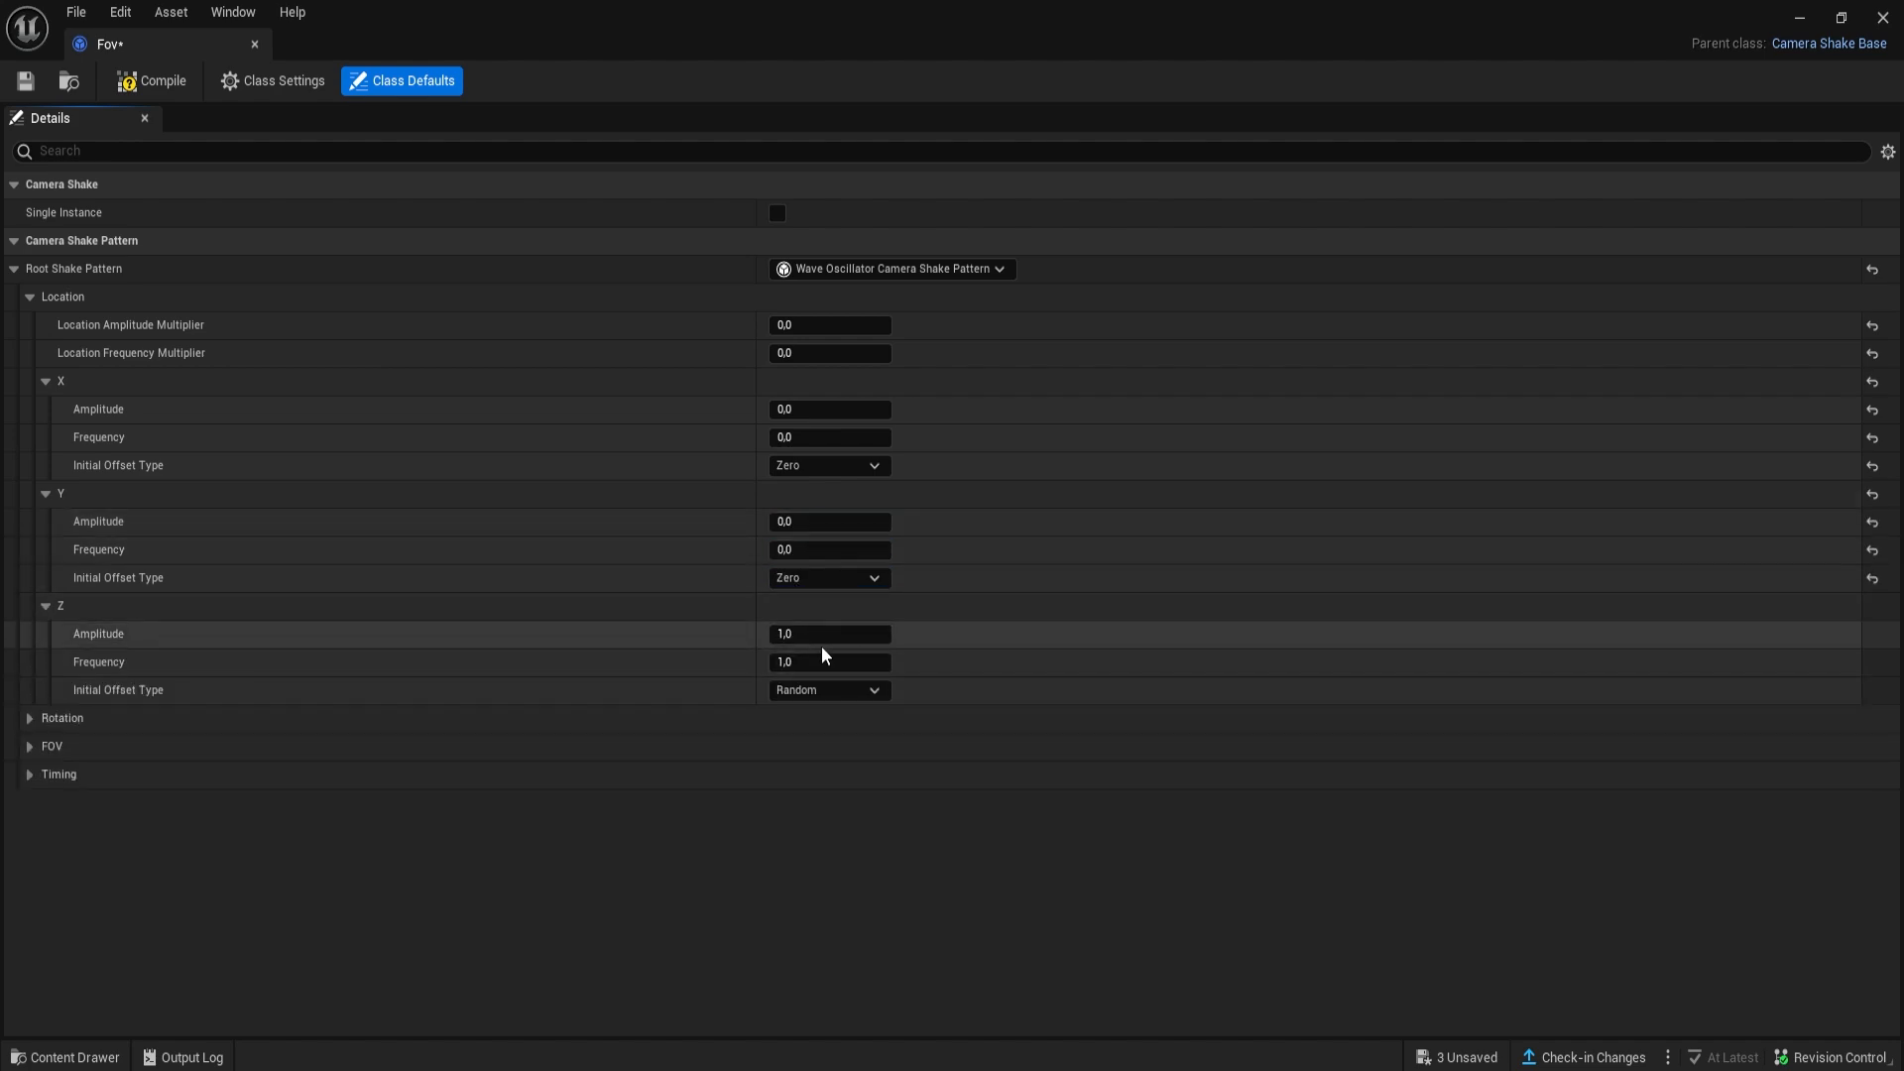
click(827, 690)
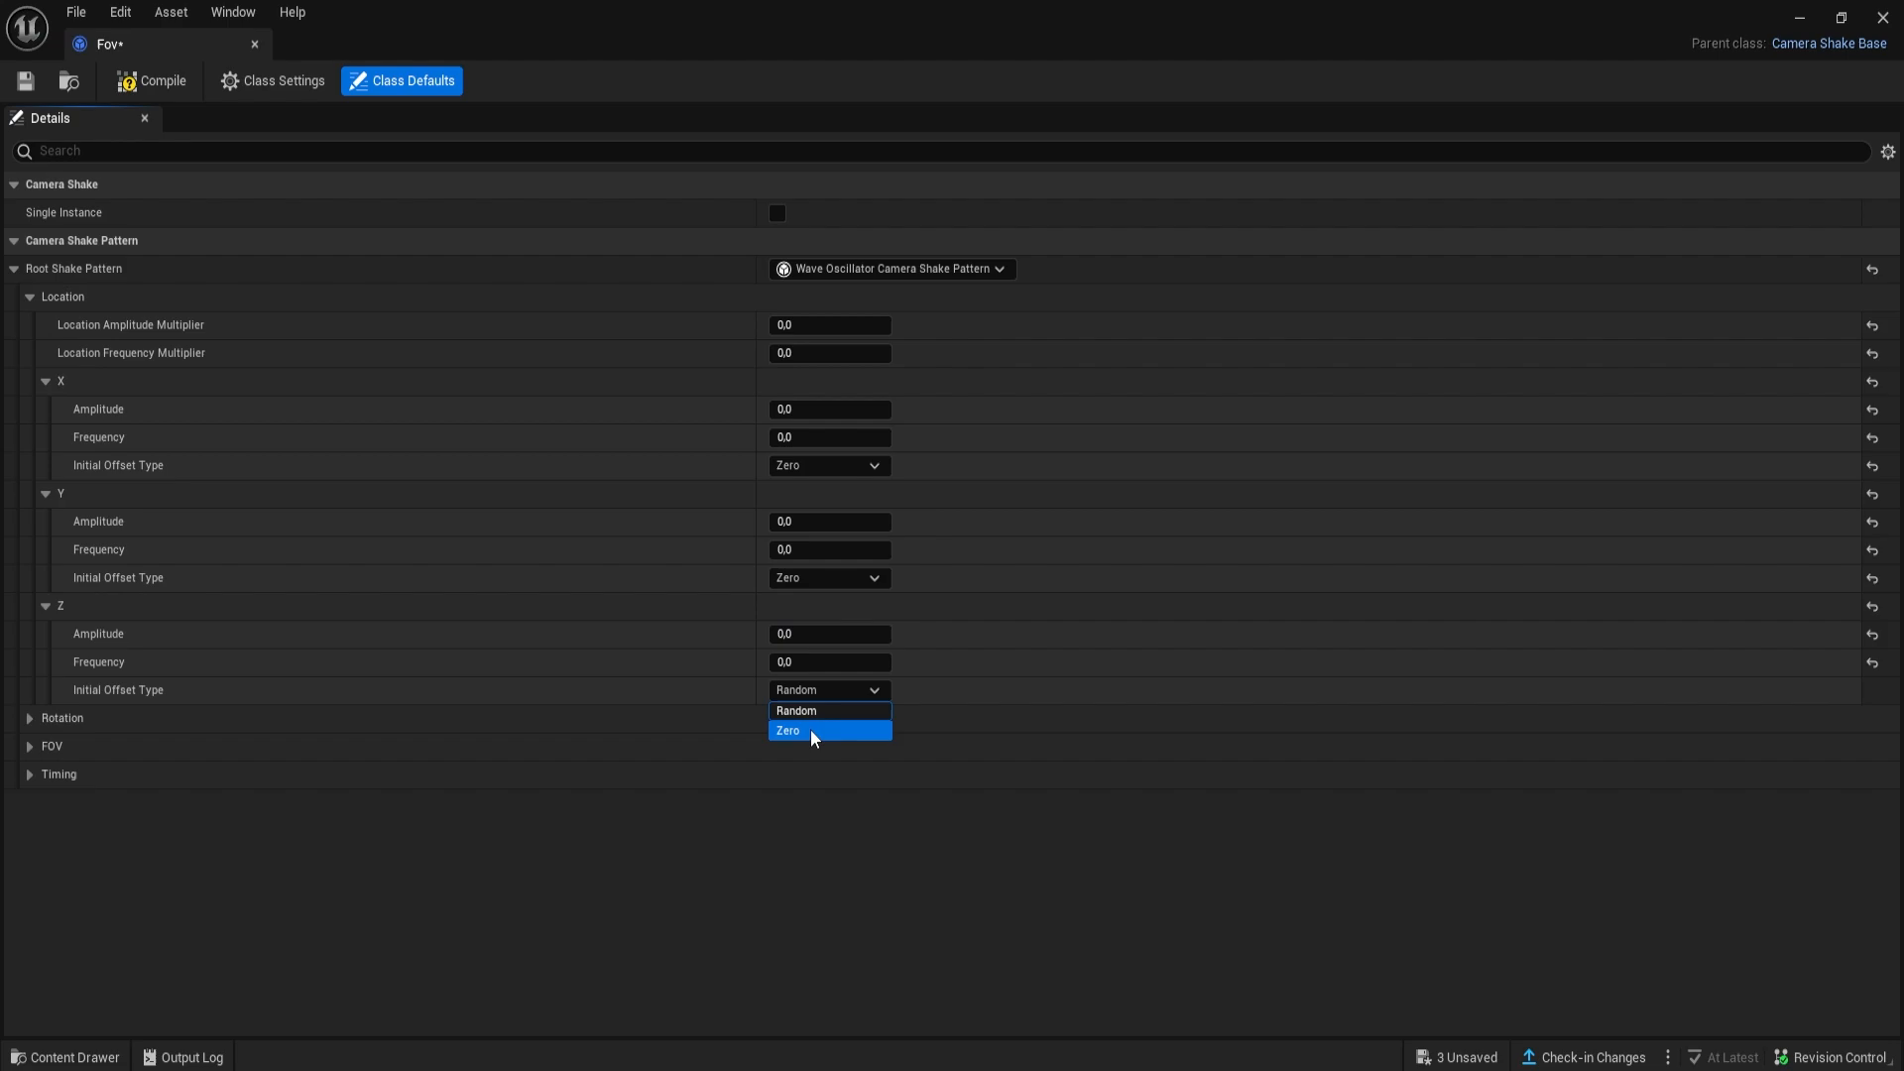
click(787, 730)
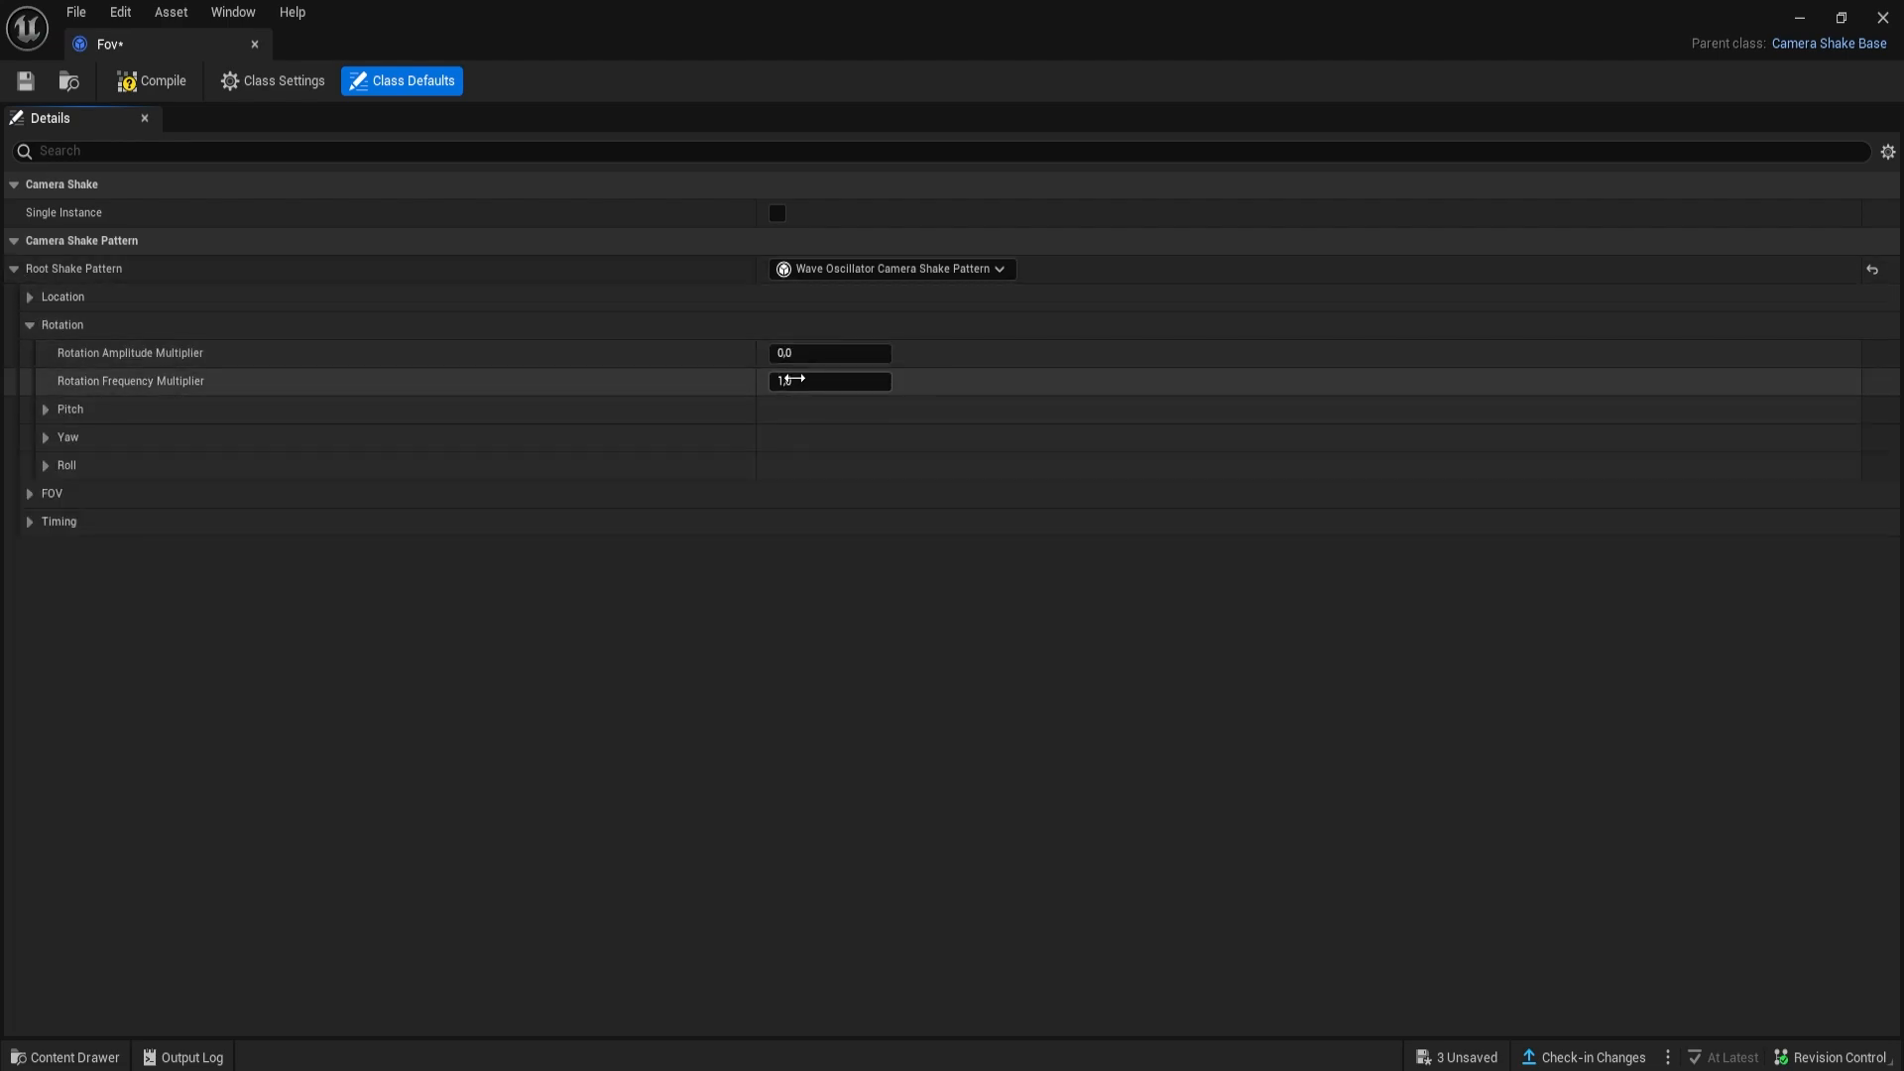
- Set Rotation pitch and roll amplitude/frequency to 0 with Zero initial offsets
click(46, 411)
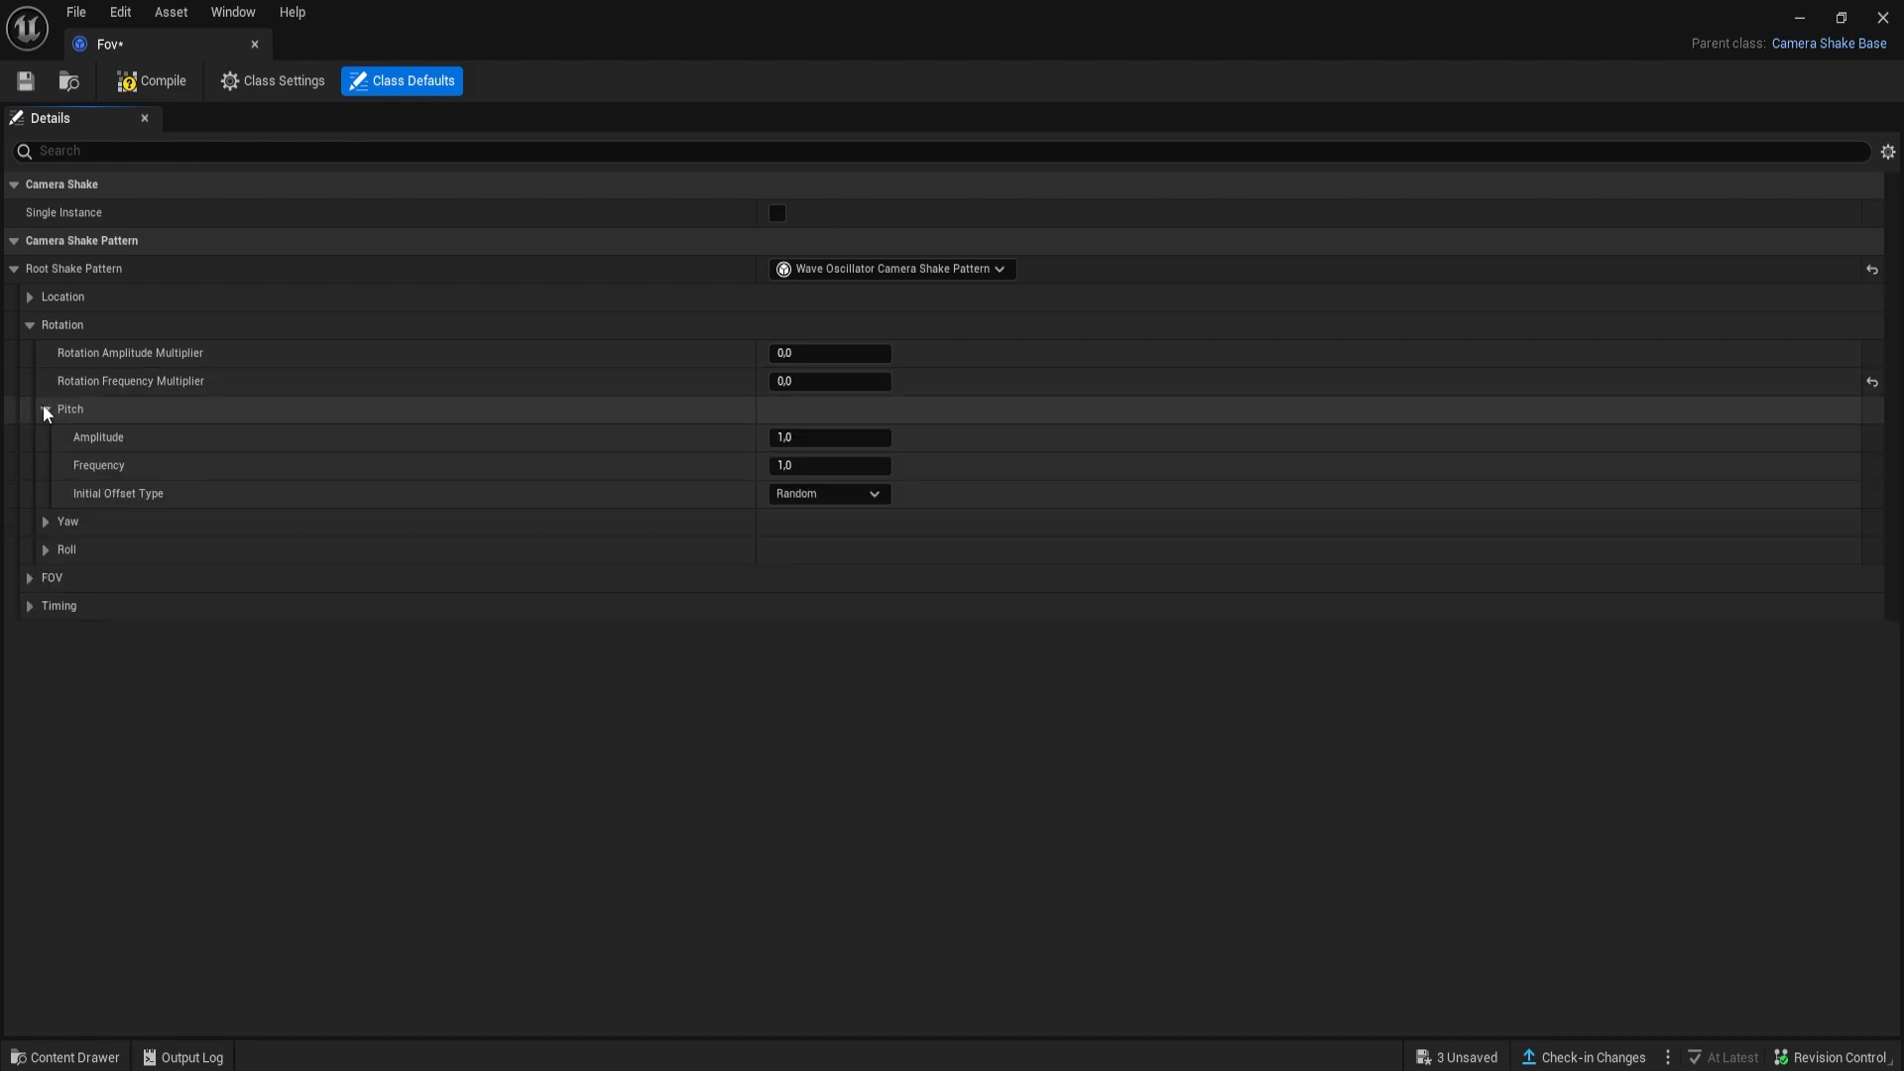
text(0)
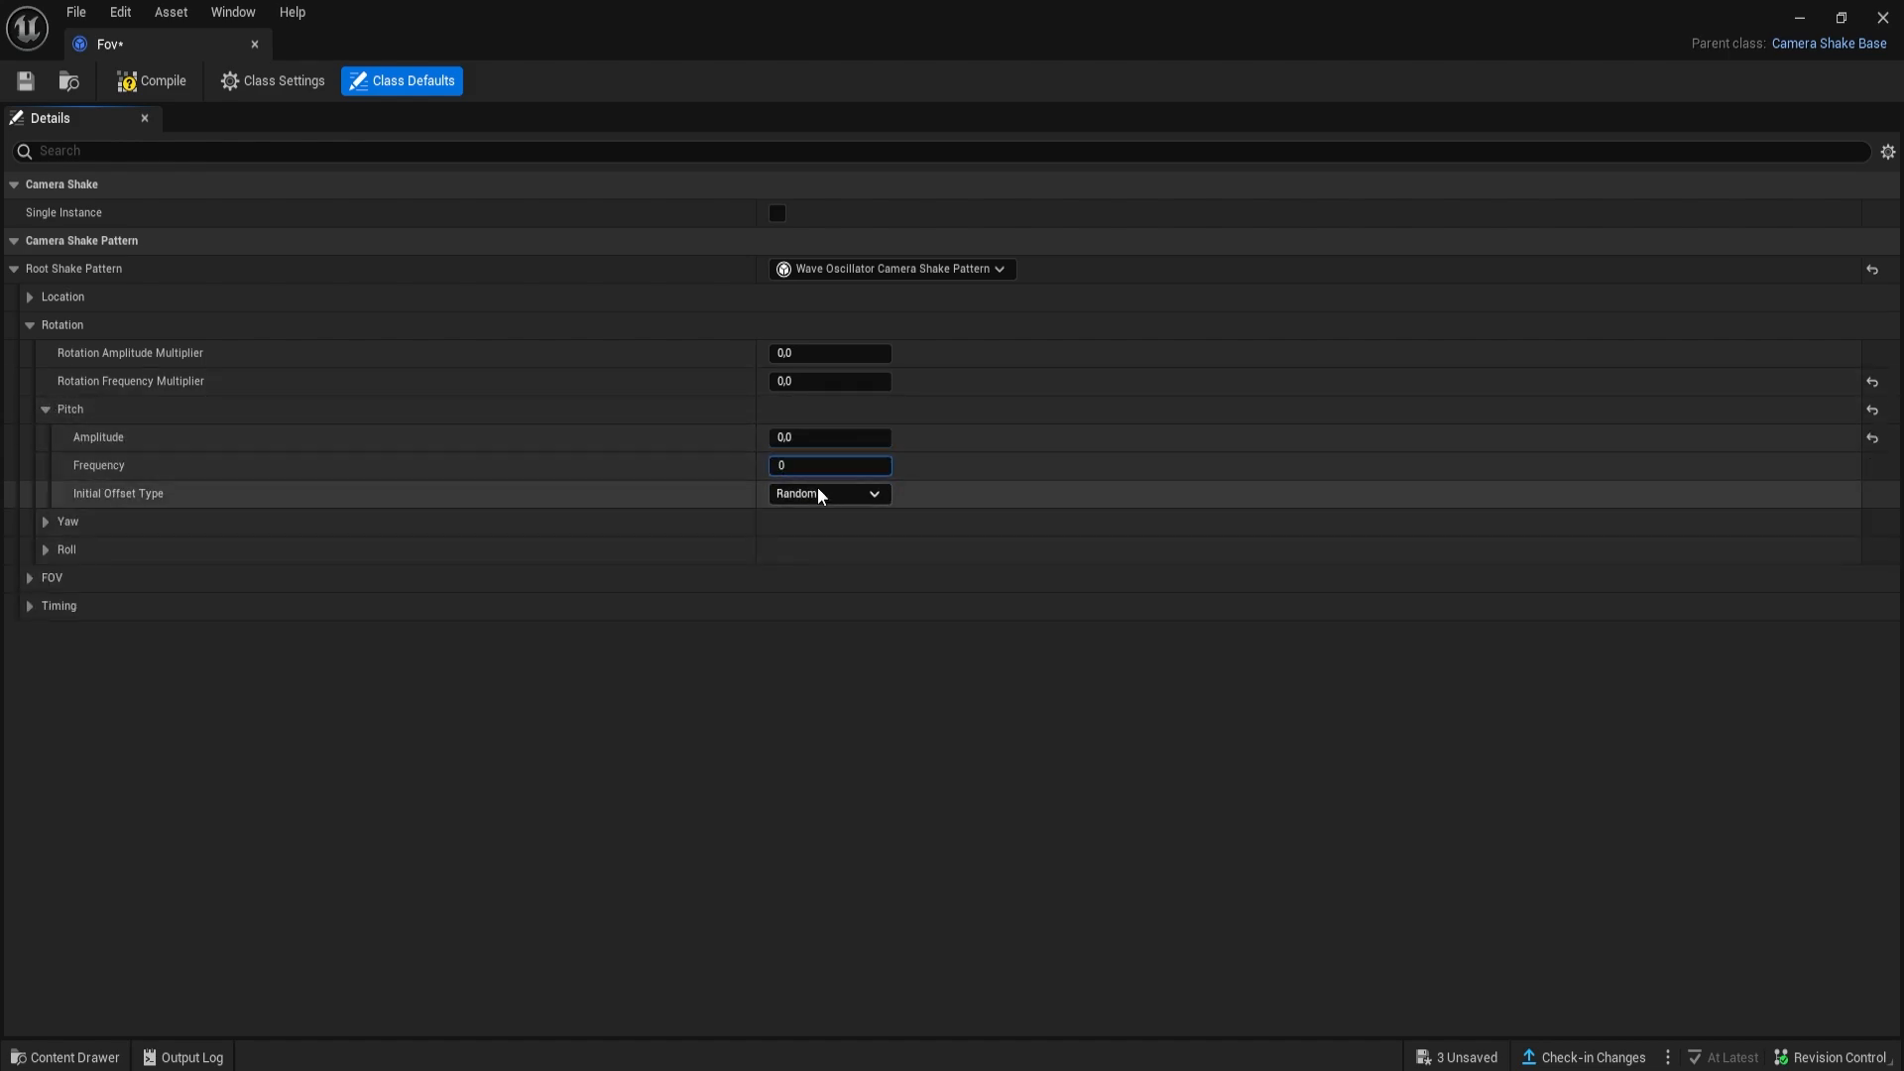
click(825, 494)
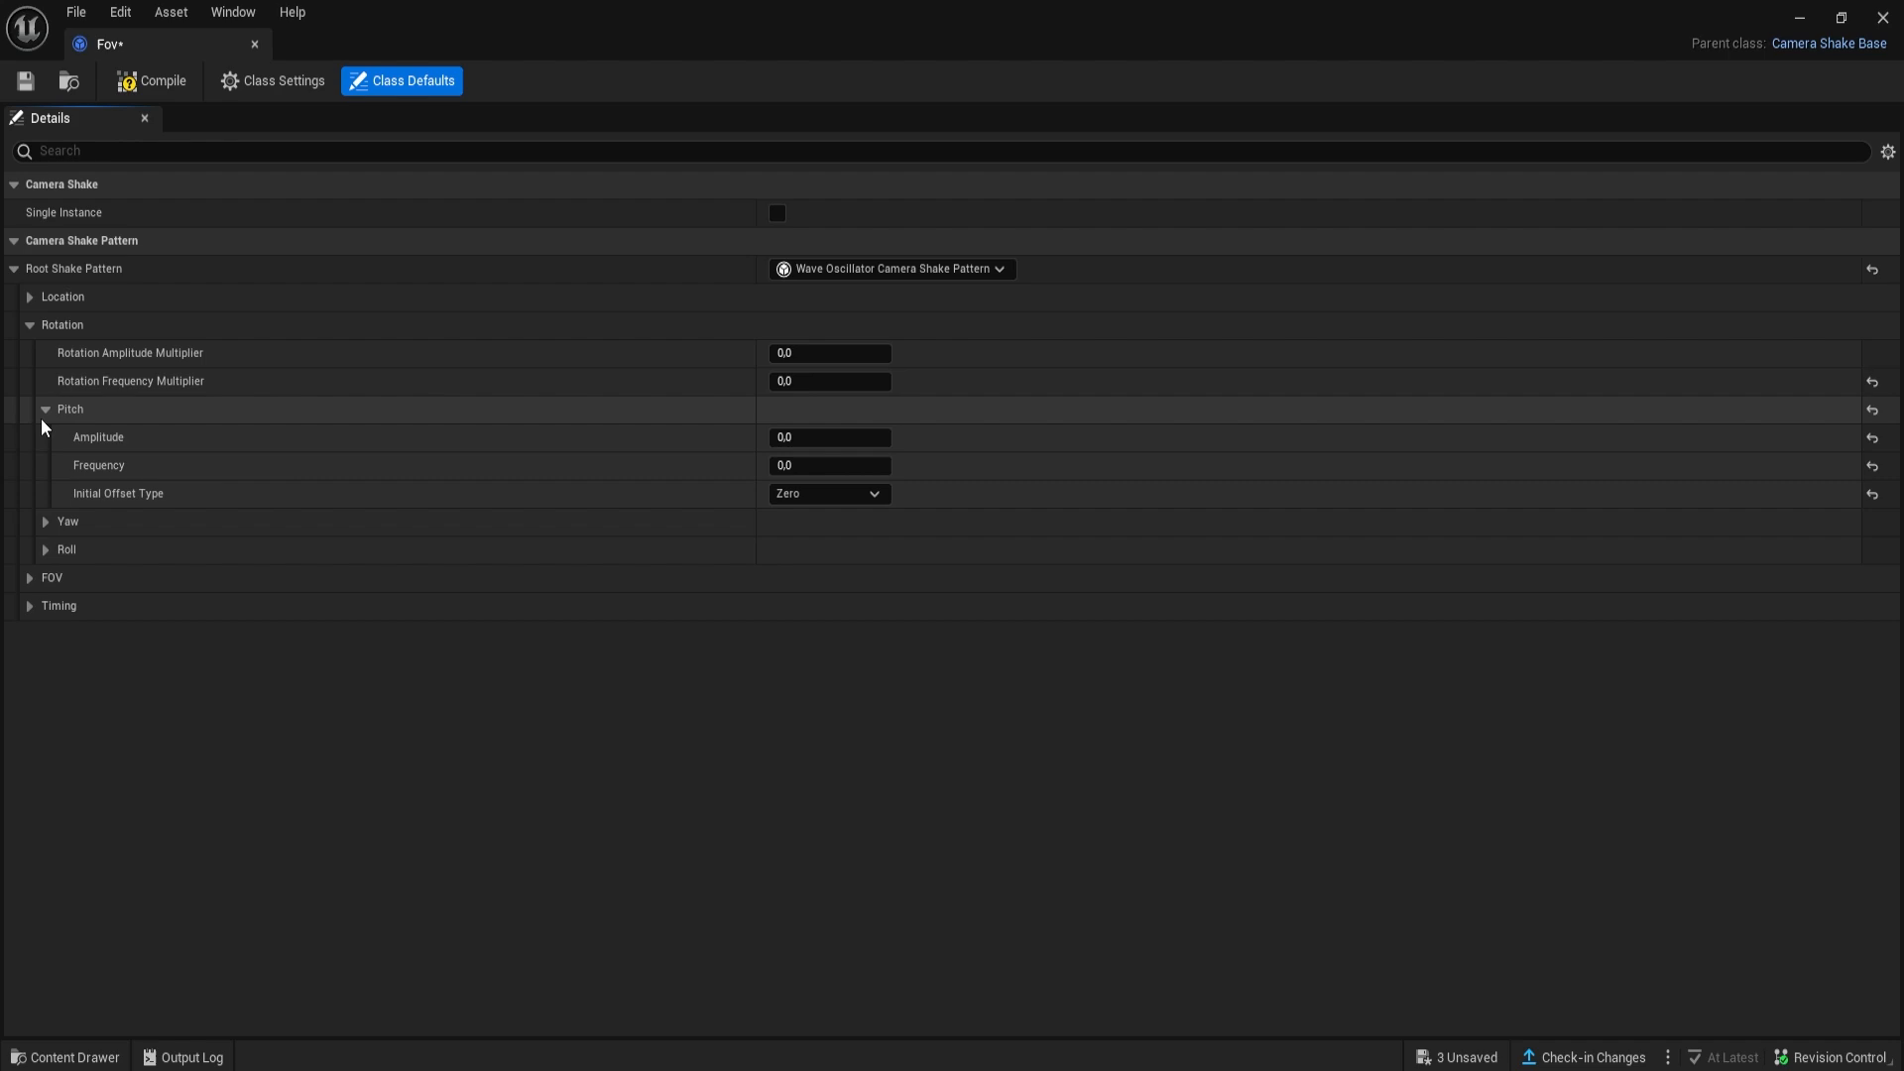
click(45, 409)
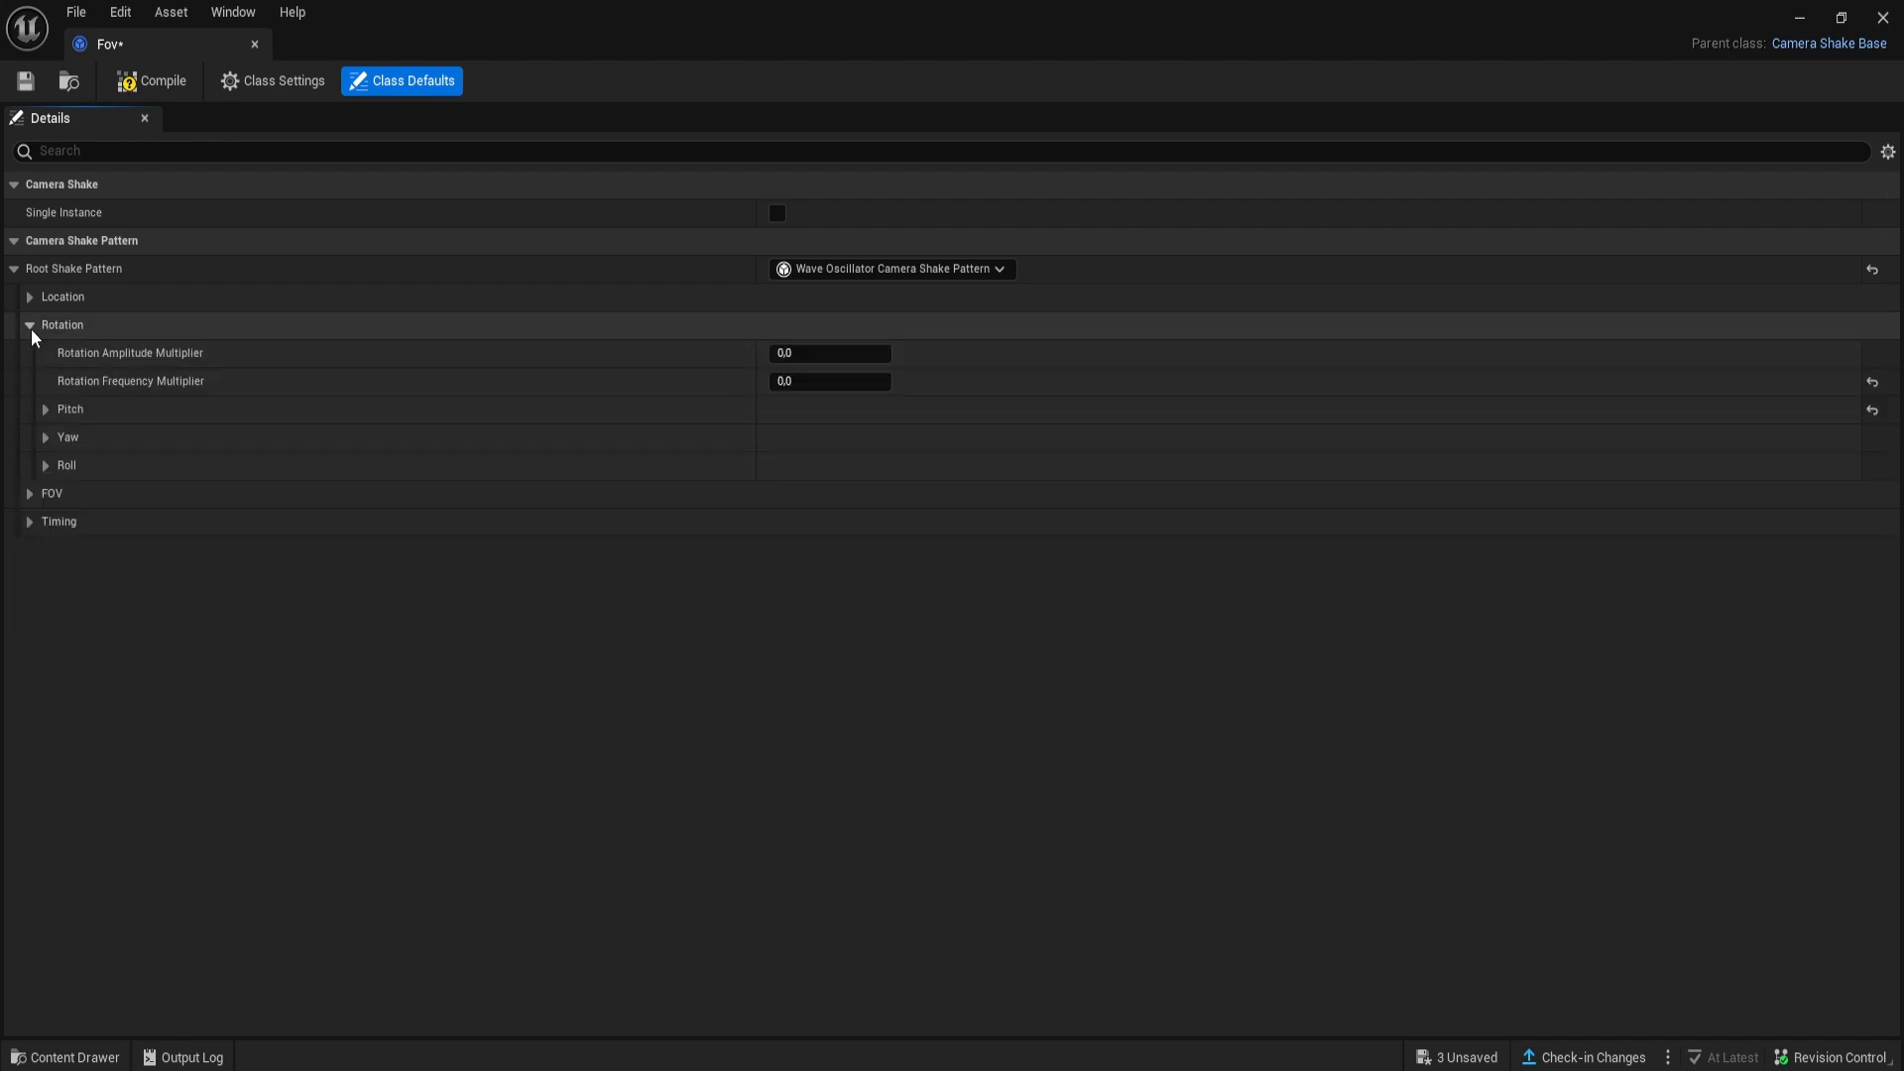
click(45, 437)
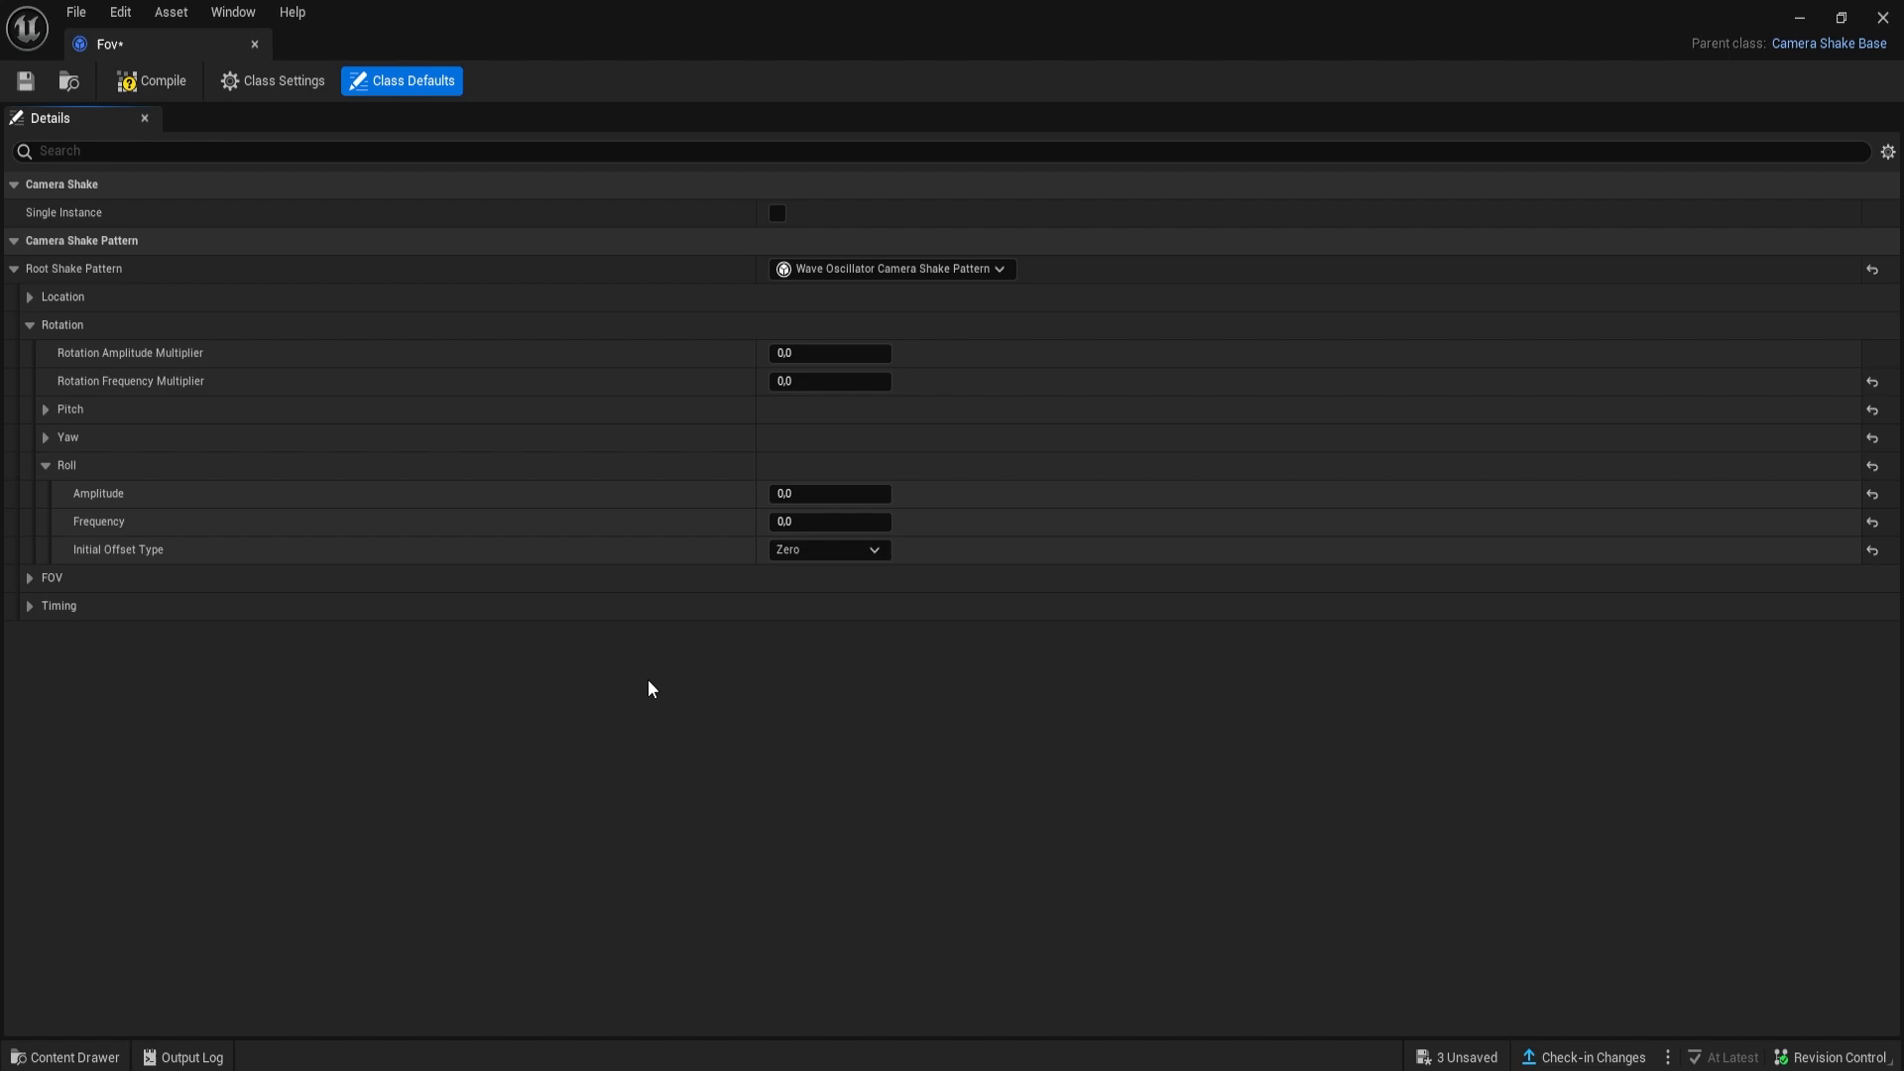
click(30, 323)
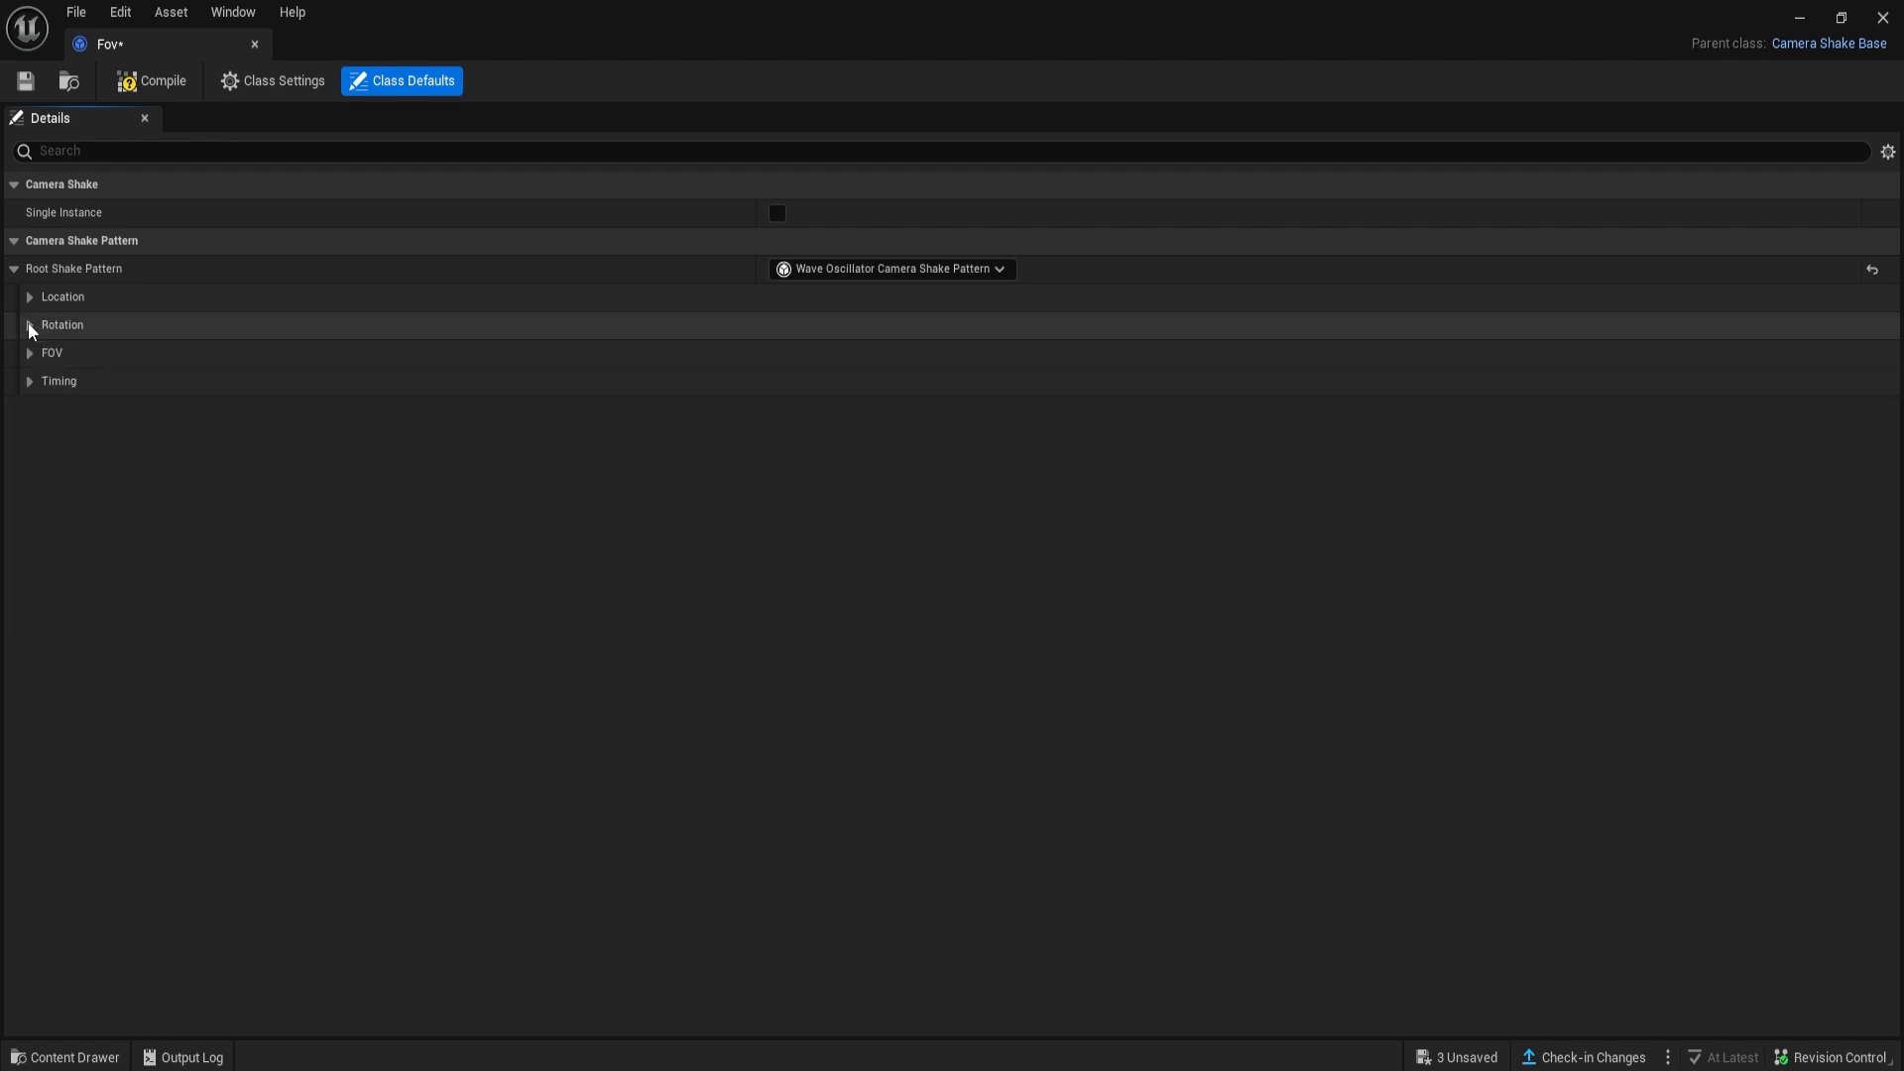
mouse_move(66, 353)
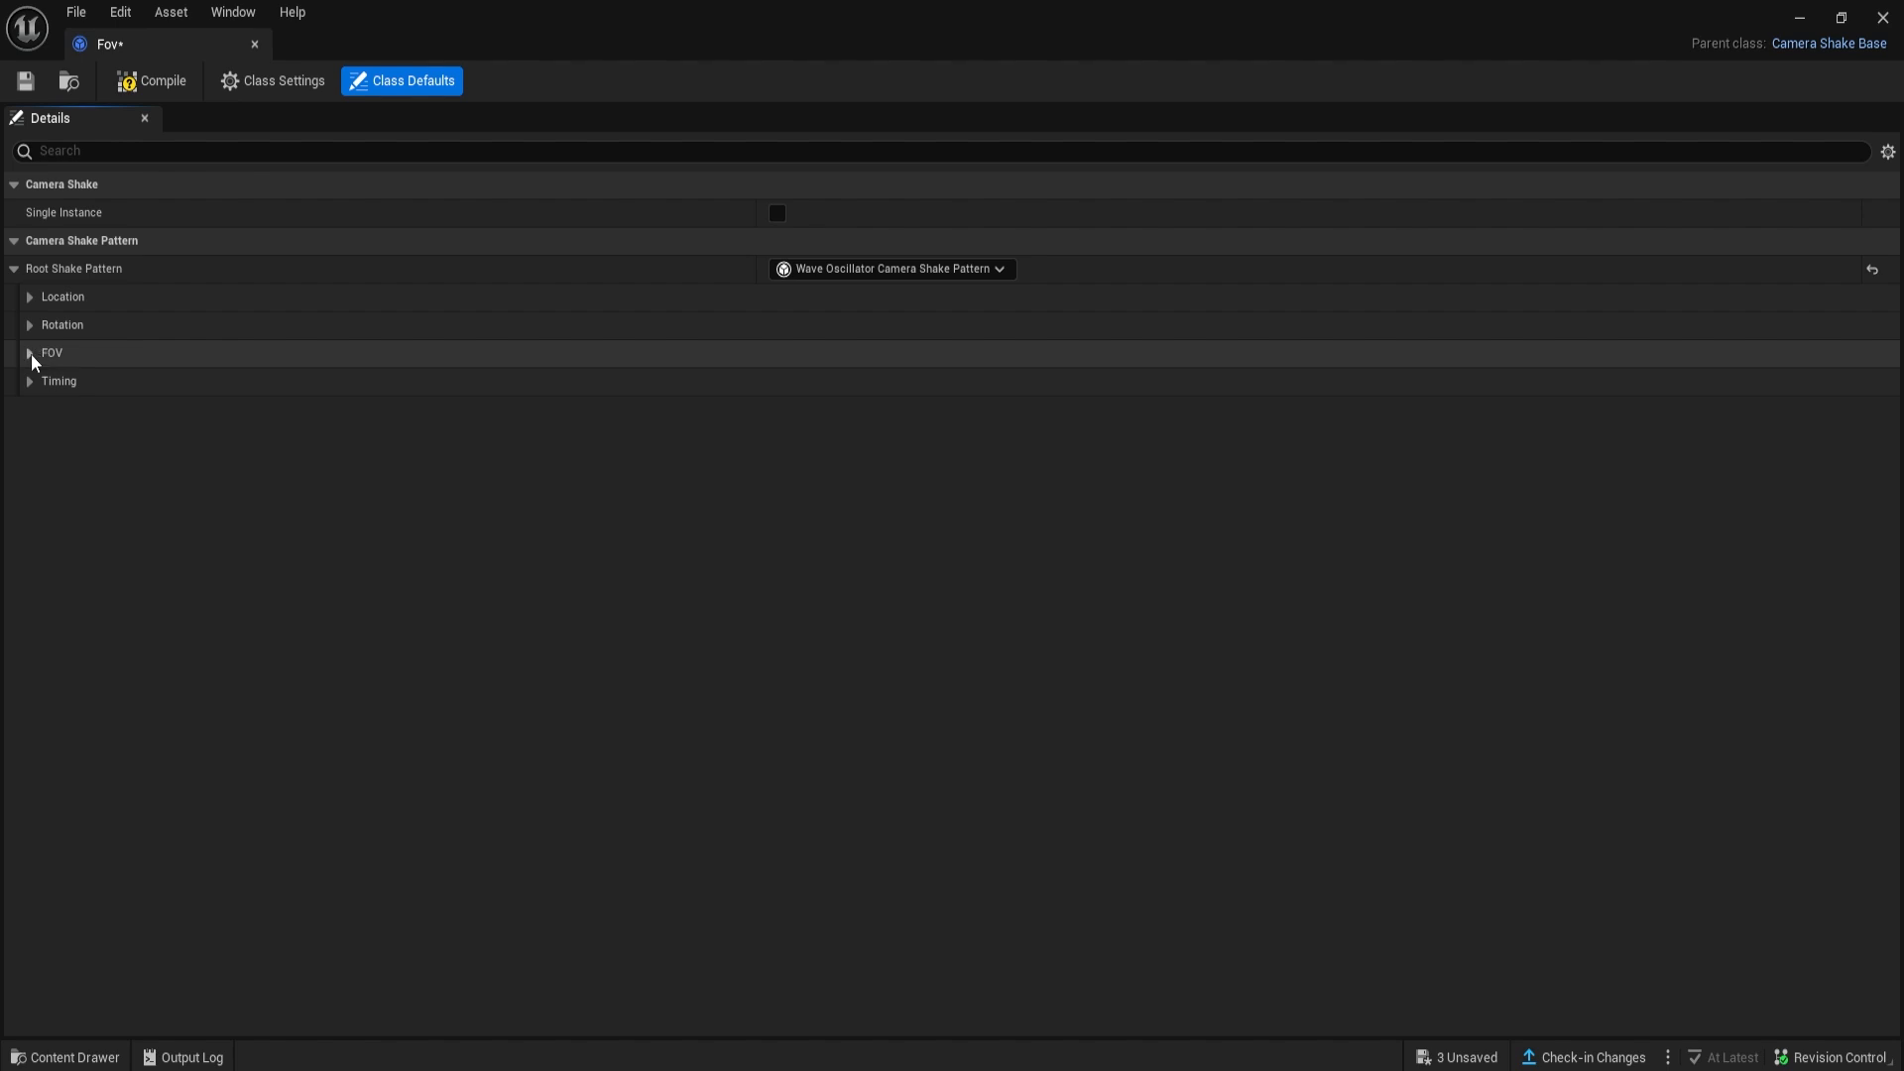
- Set FOV Amplitude 120, Frequency 0.000024 and Initial Offset Type Zero
click(29, 353)
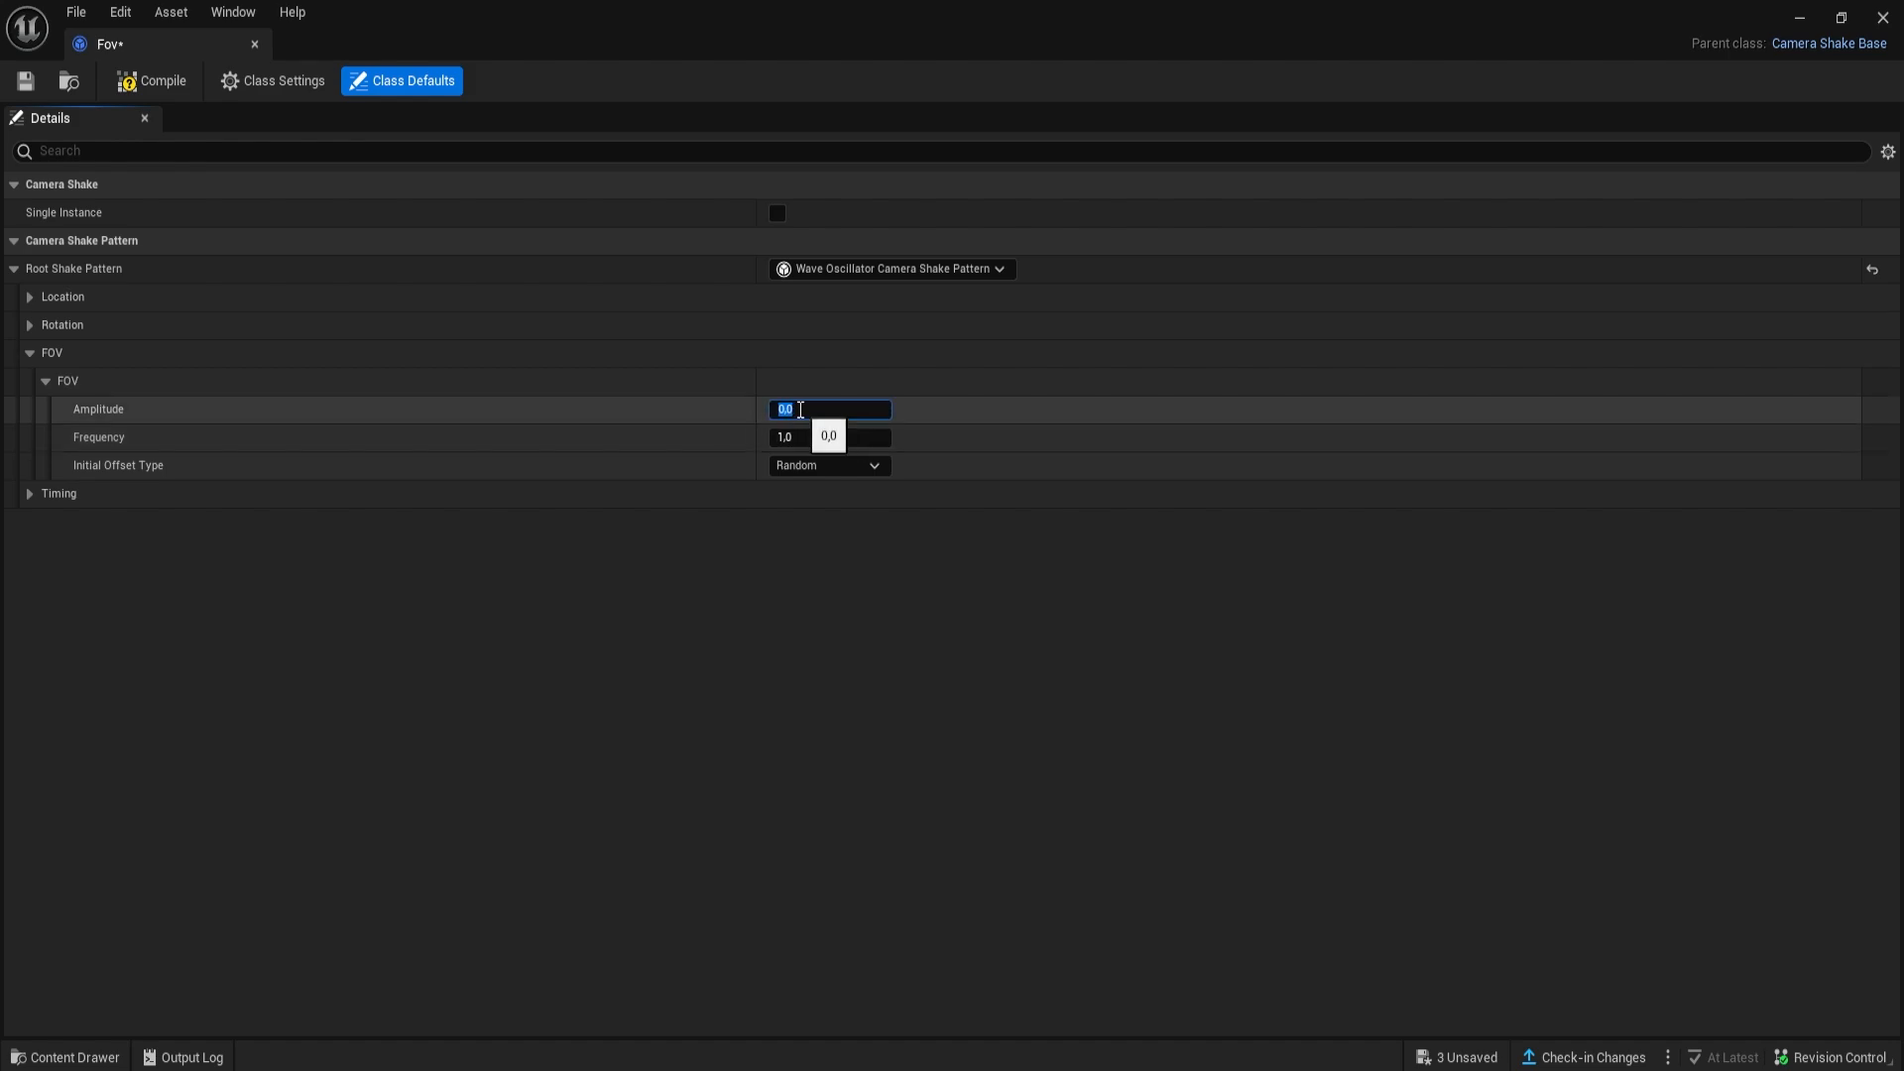
text(12)
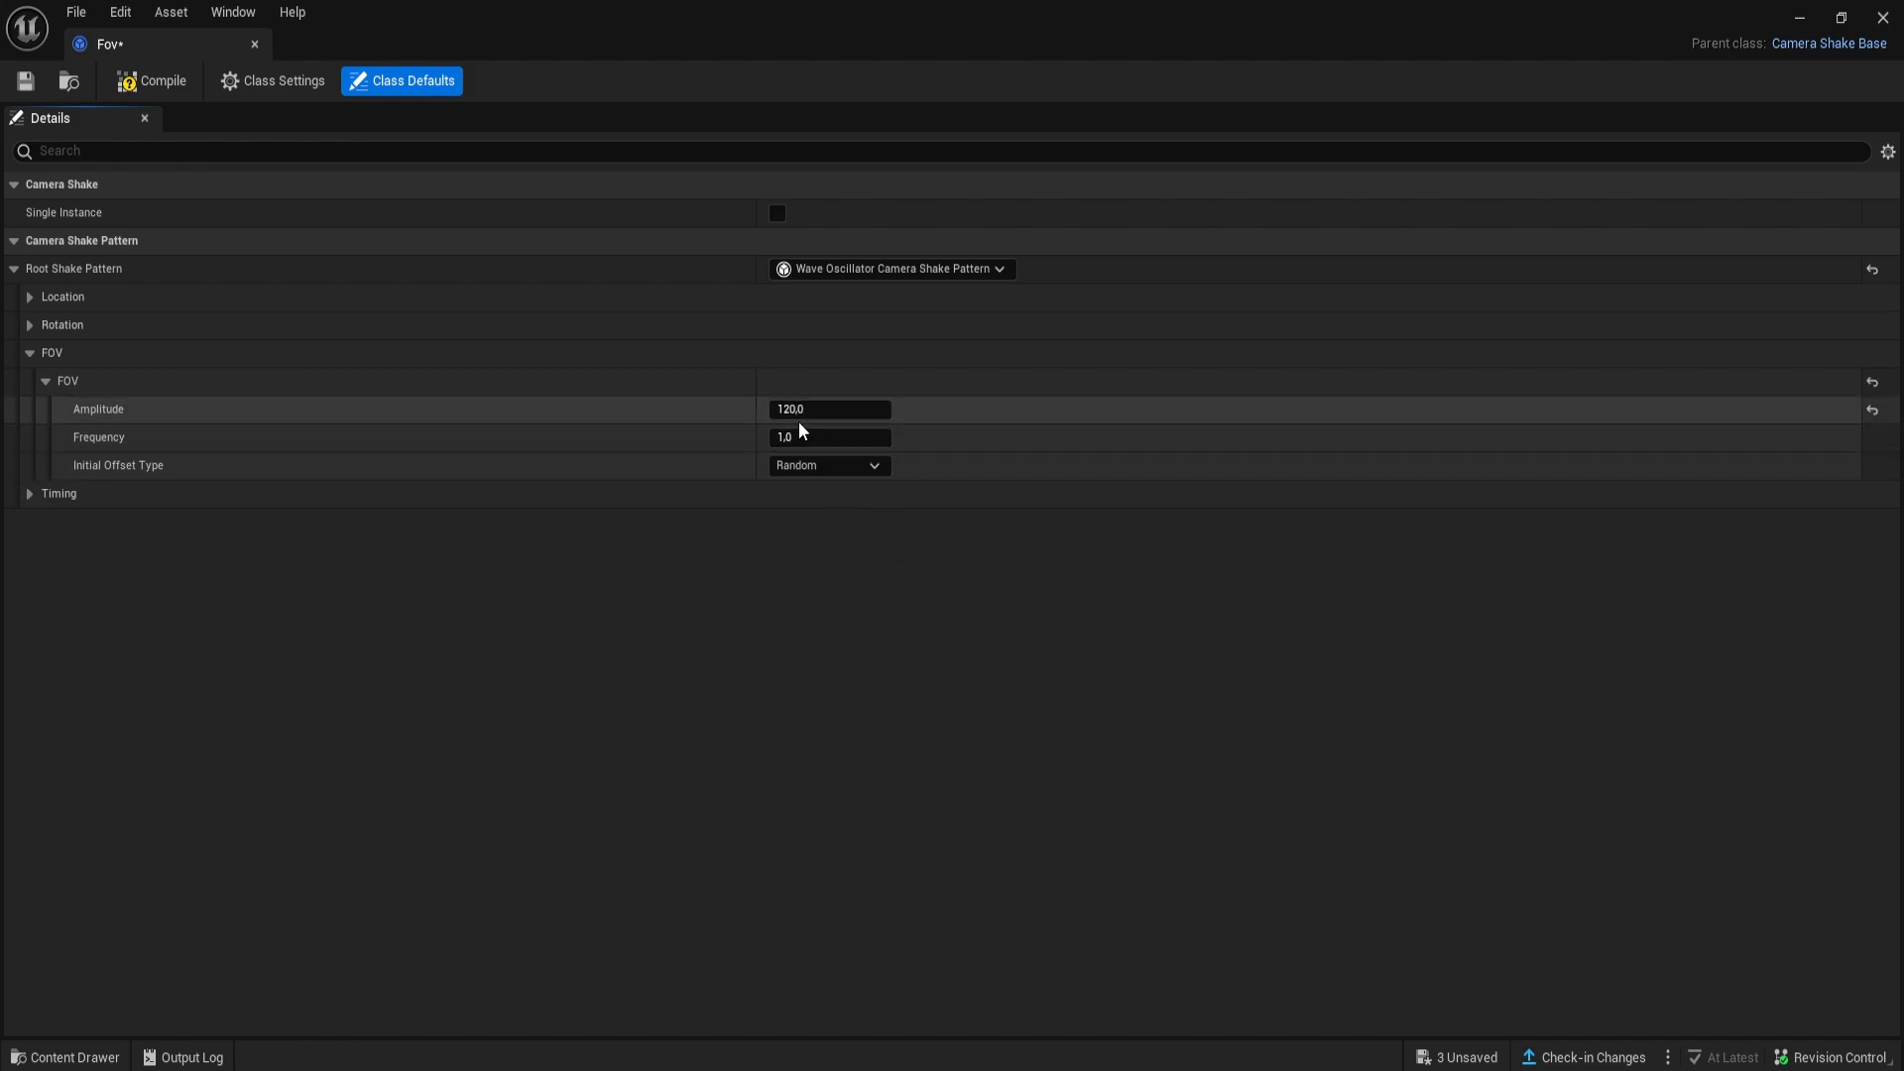
mouse_move(1065, 415)
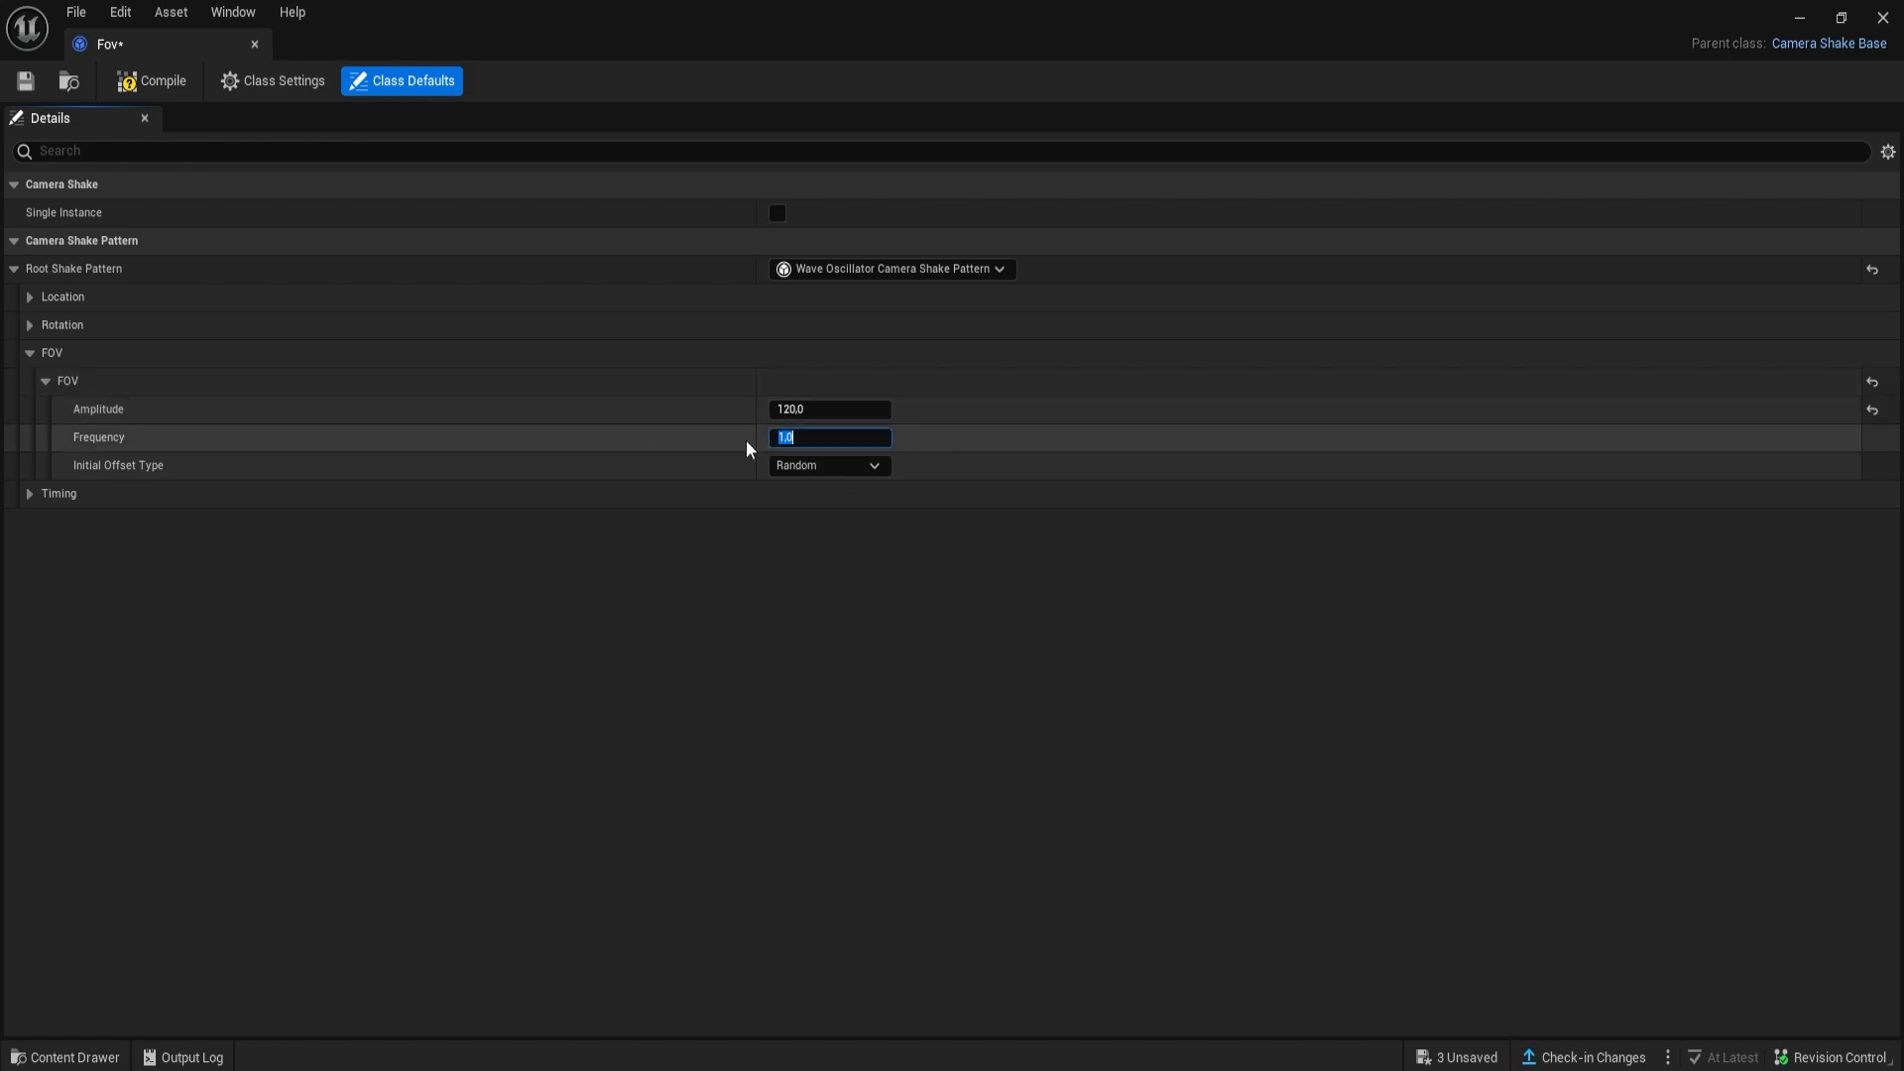
text(0.000024)
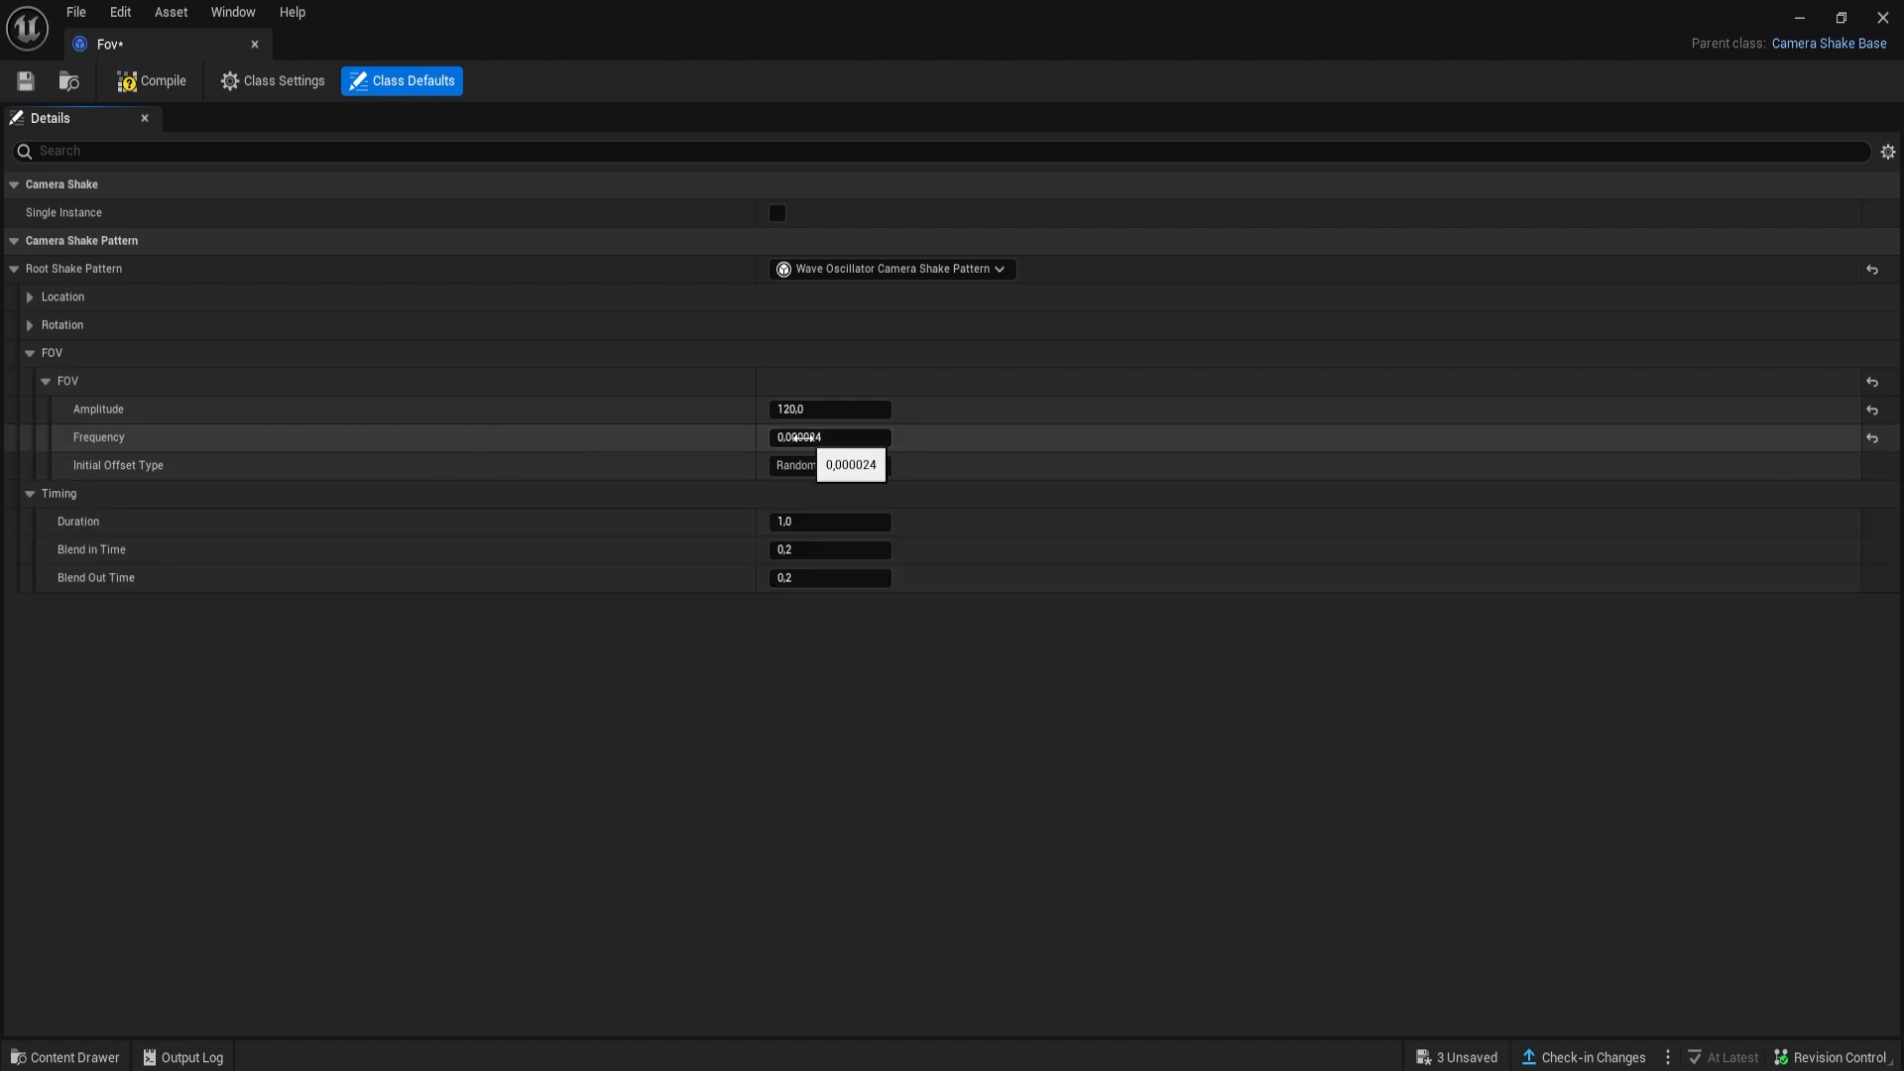
click(829, 437)
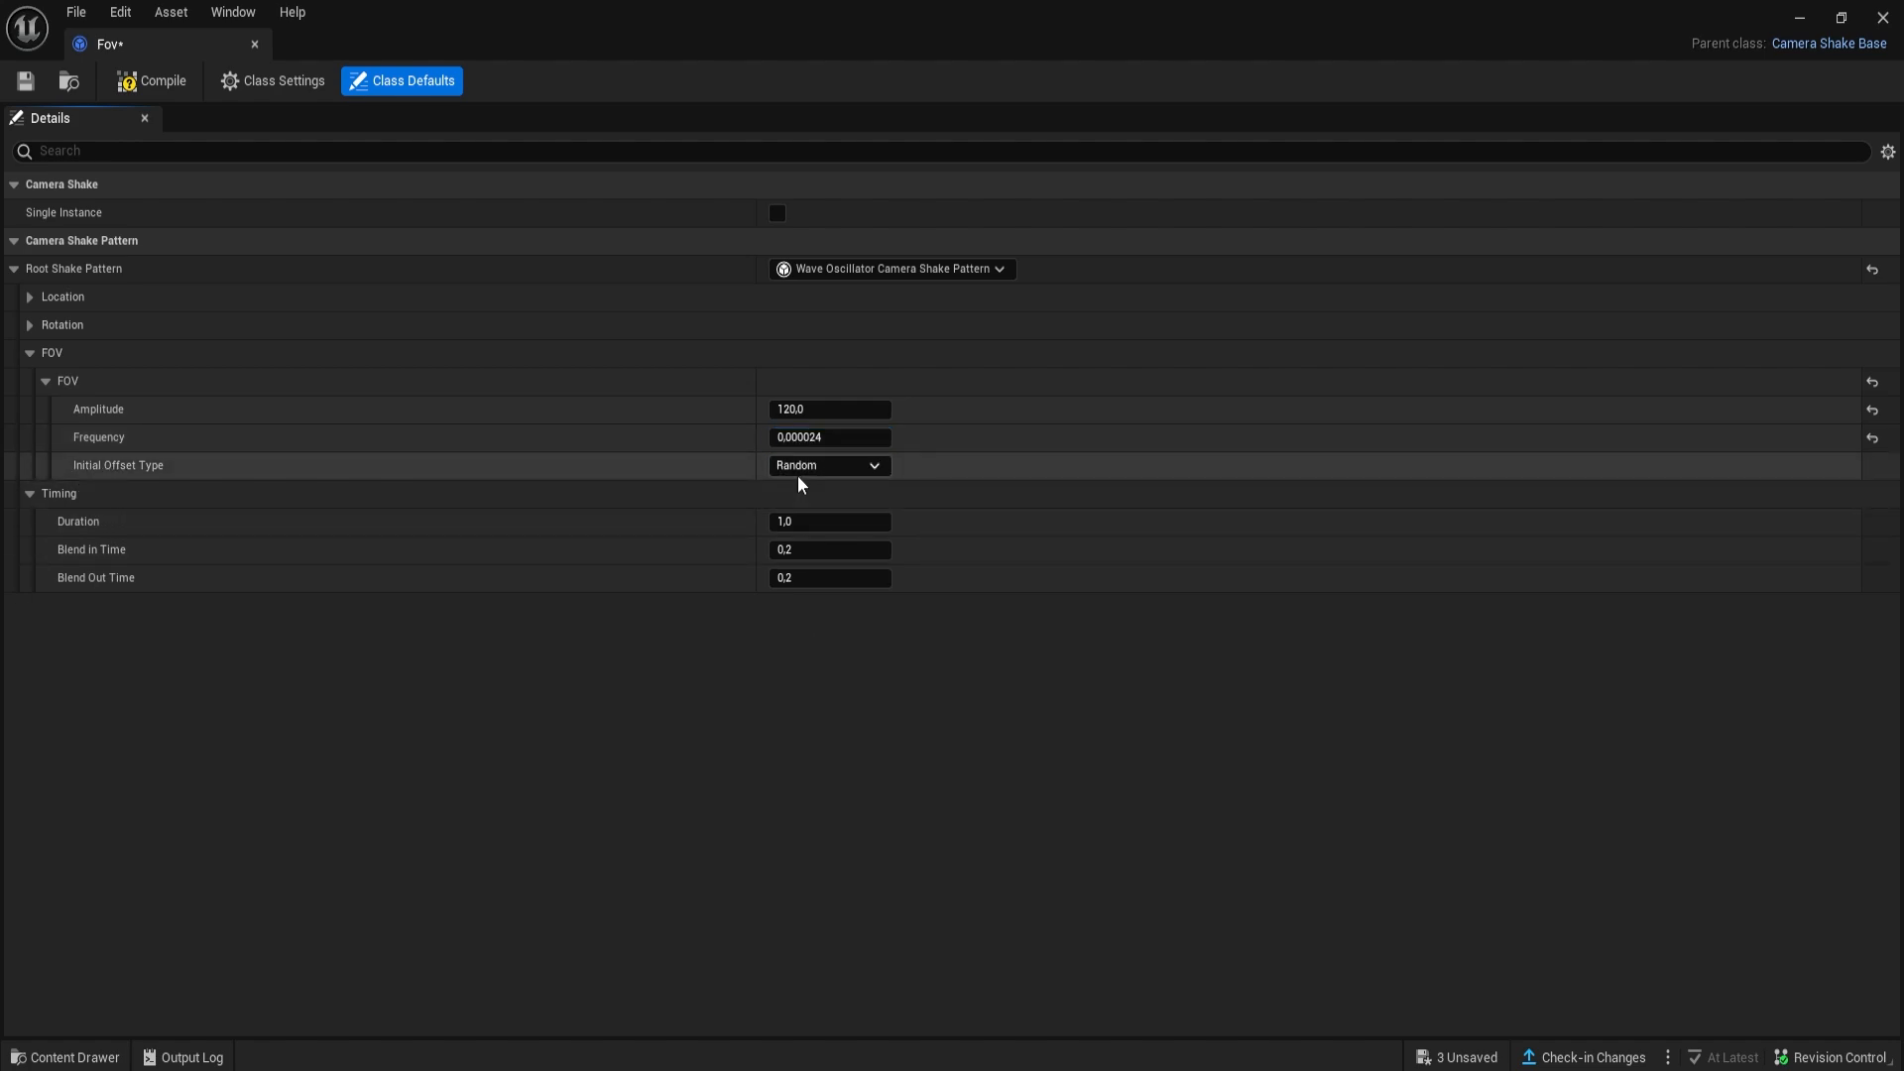
click(829, 464)
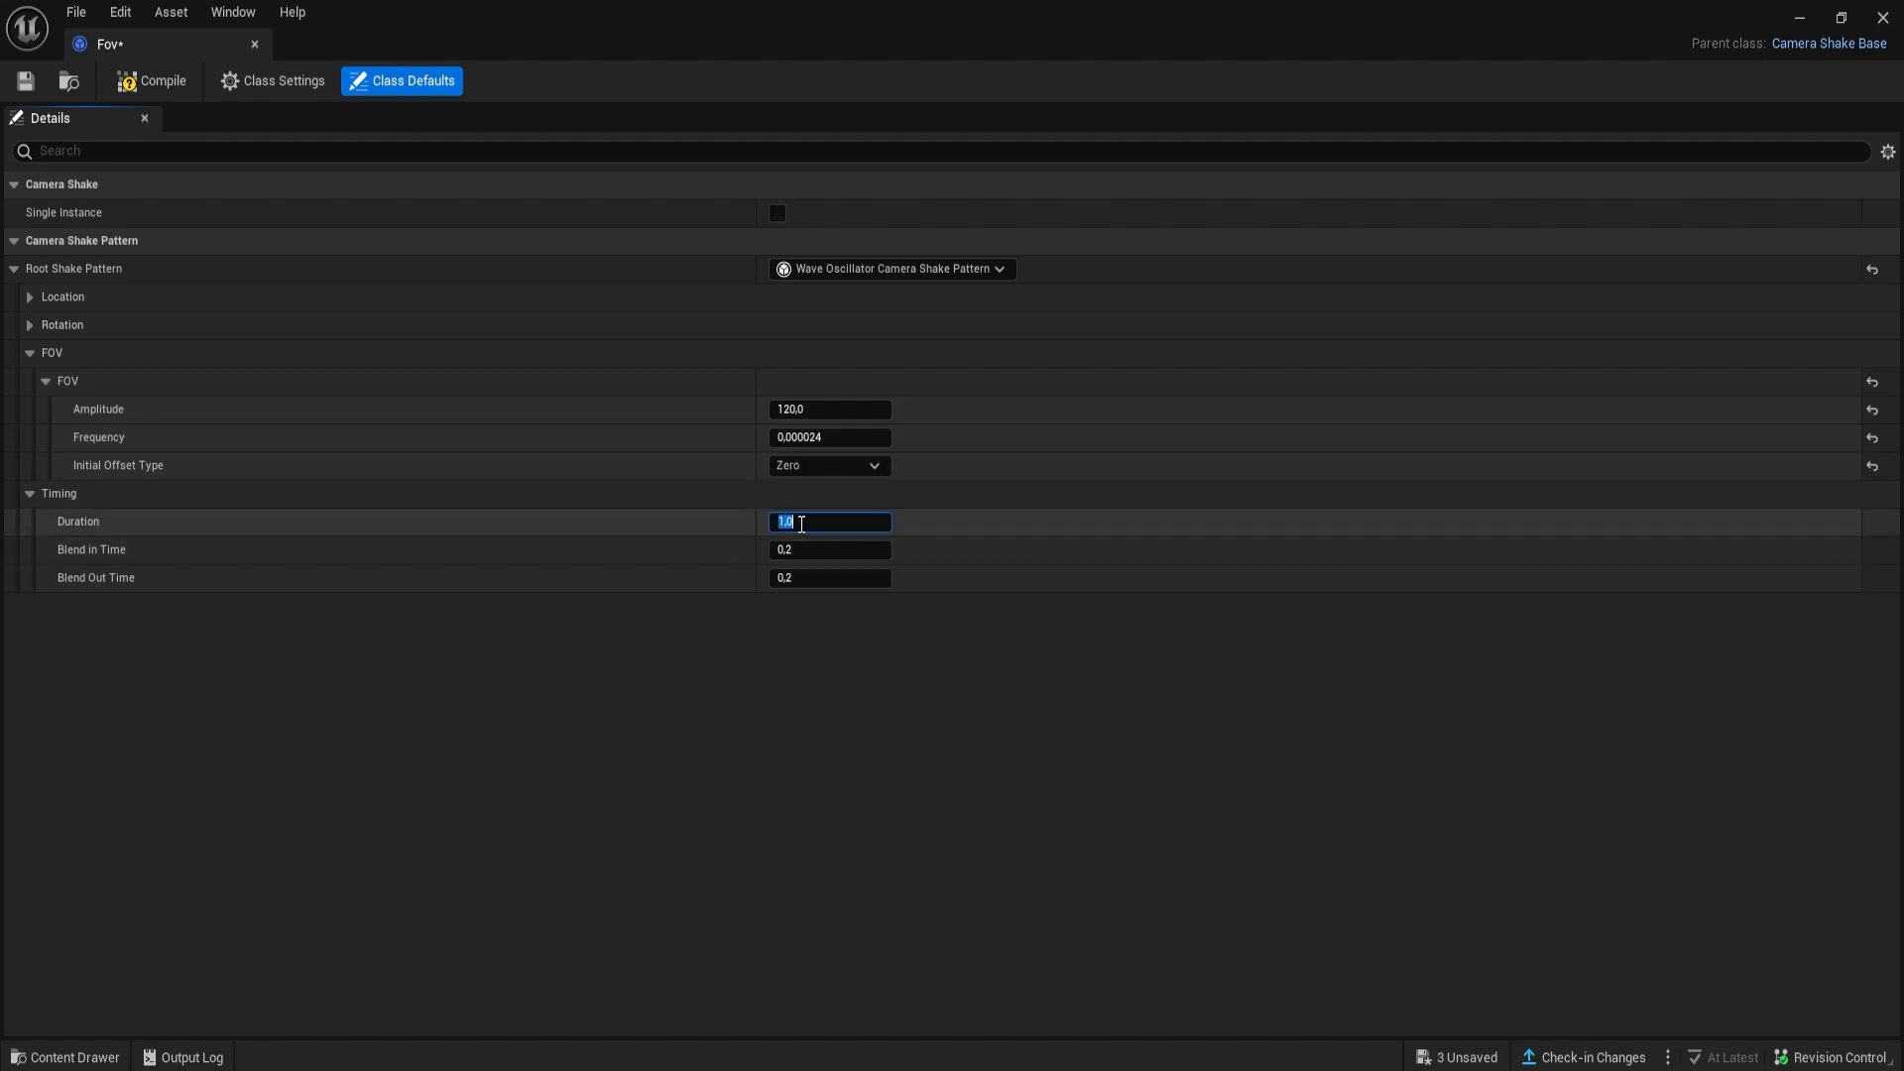
- Set a huge Timing Duration with Blend In and Blend Out at 0
text(10000000000)
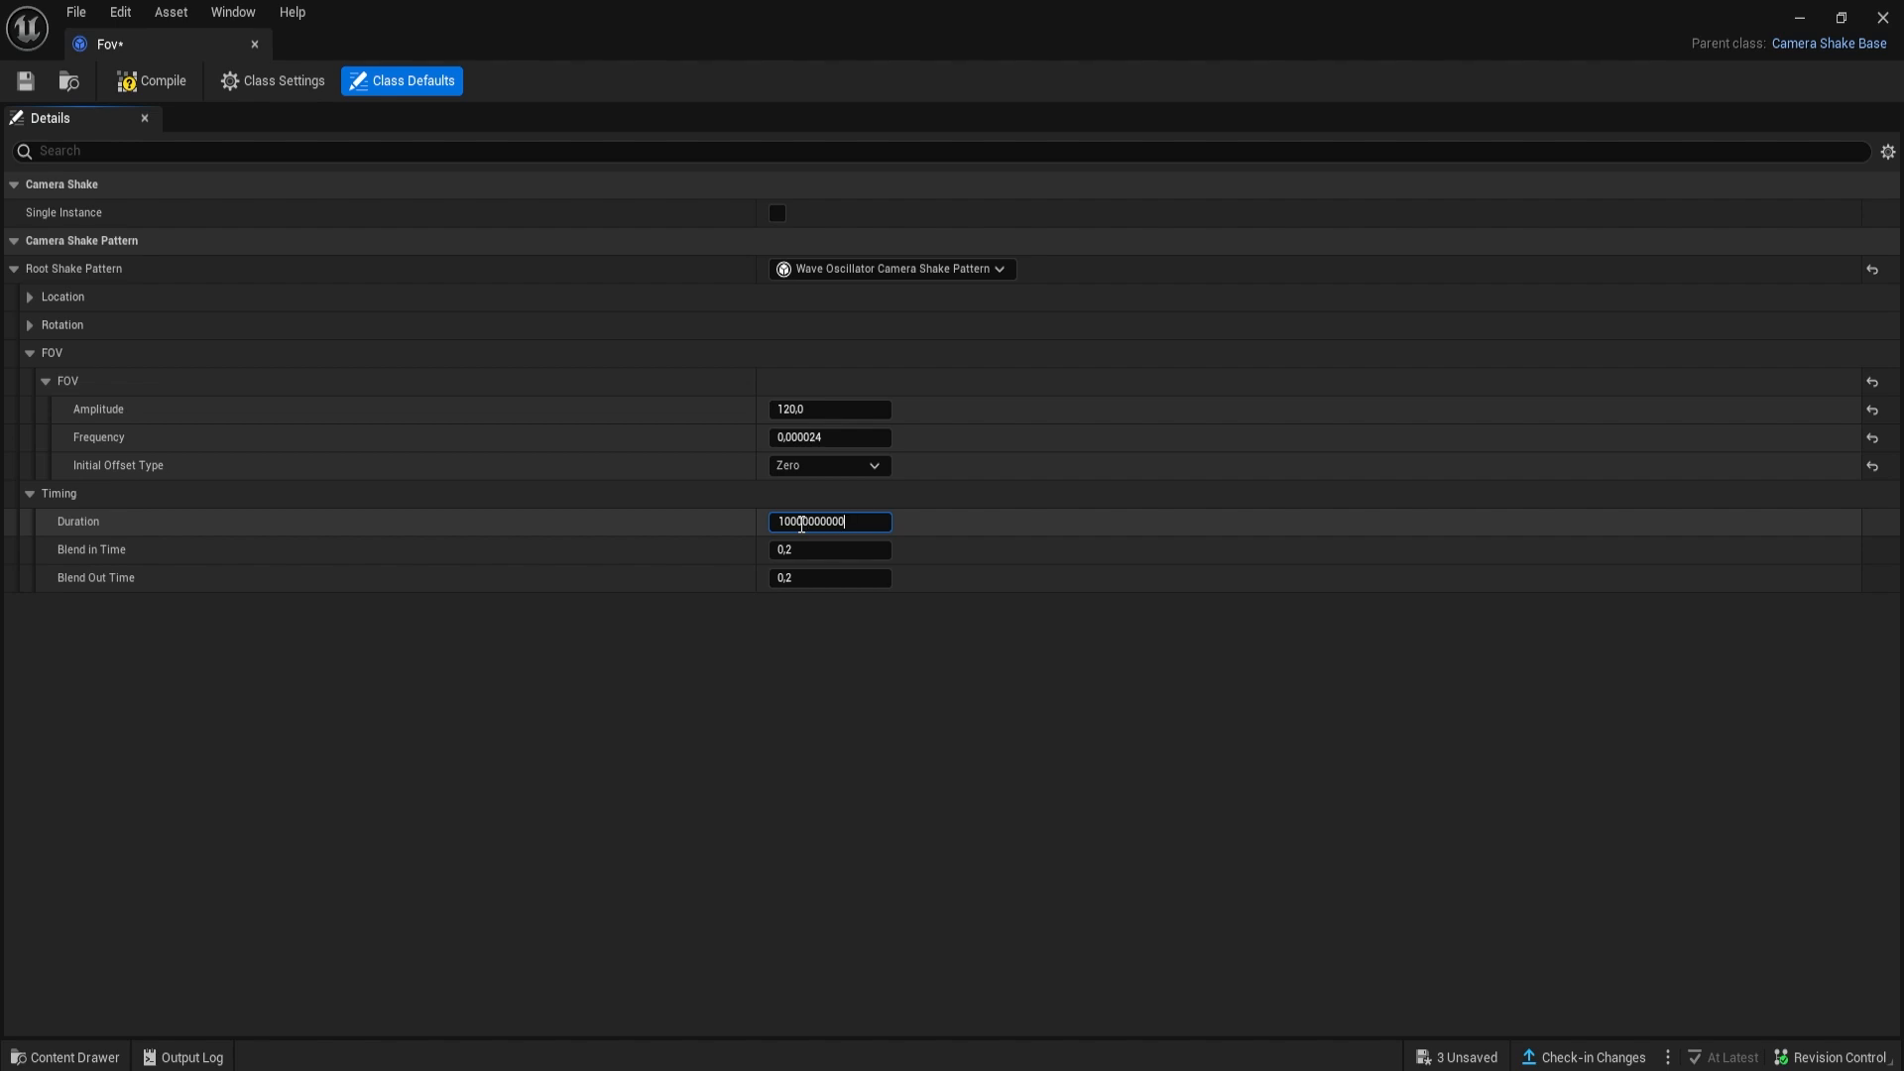
text(378)
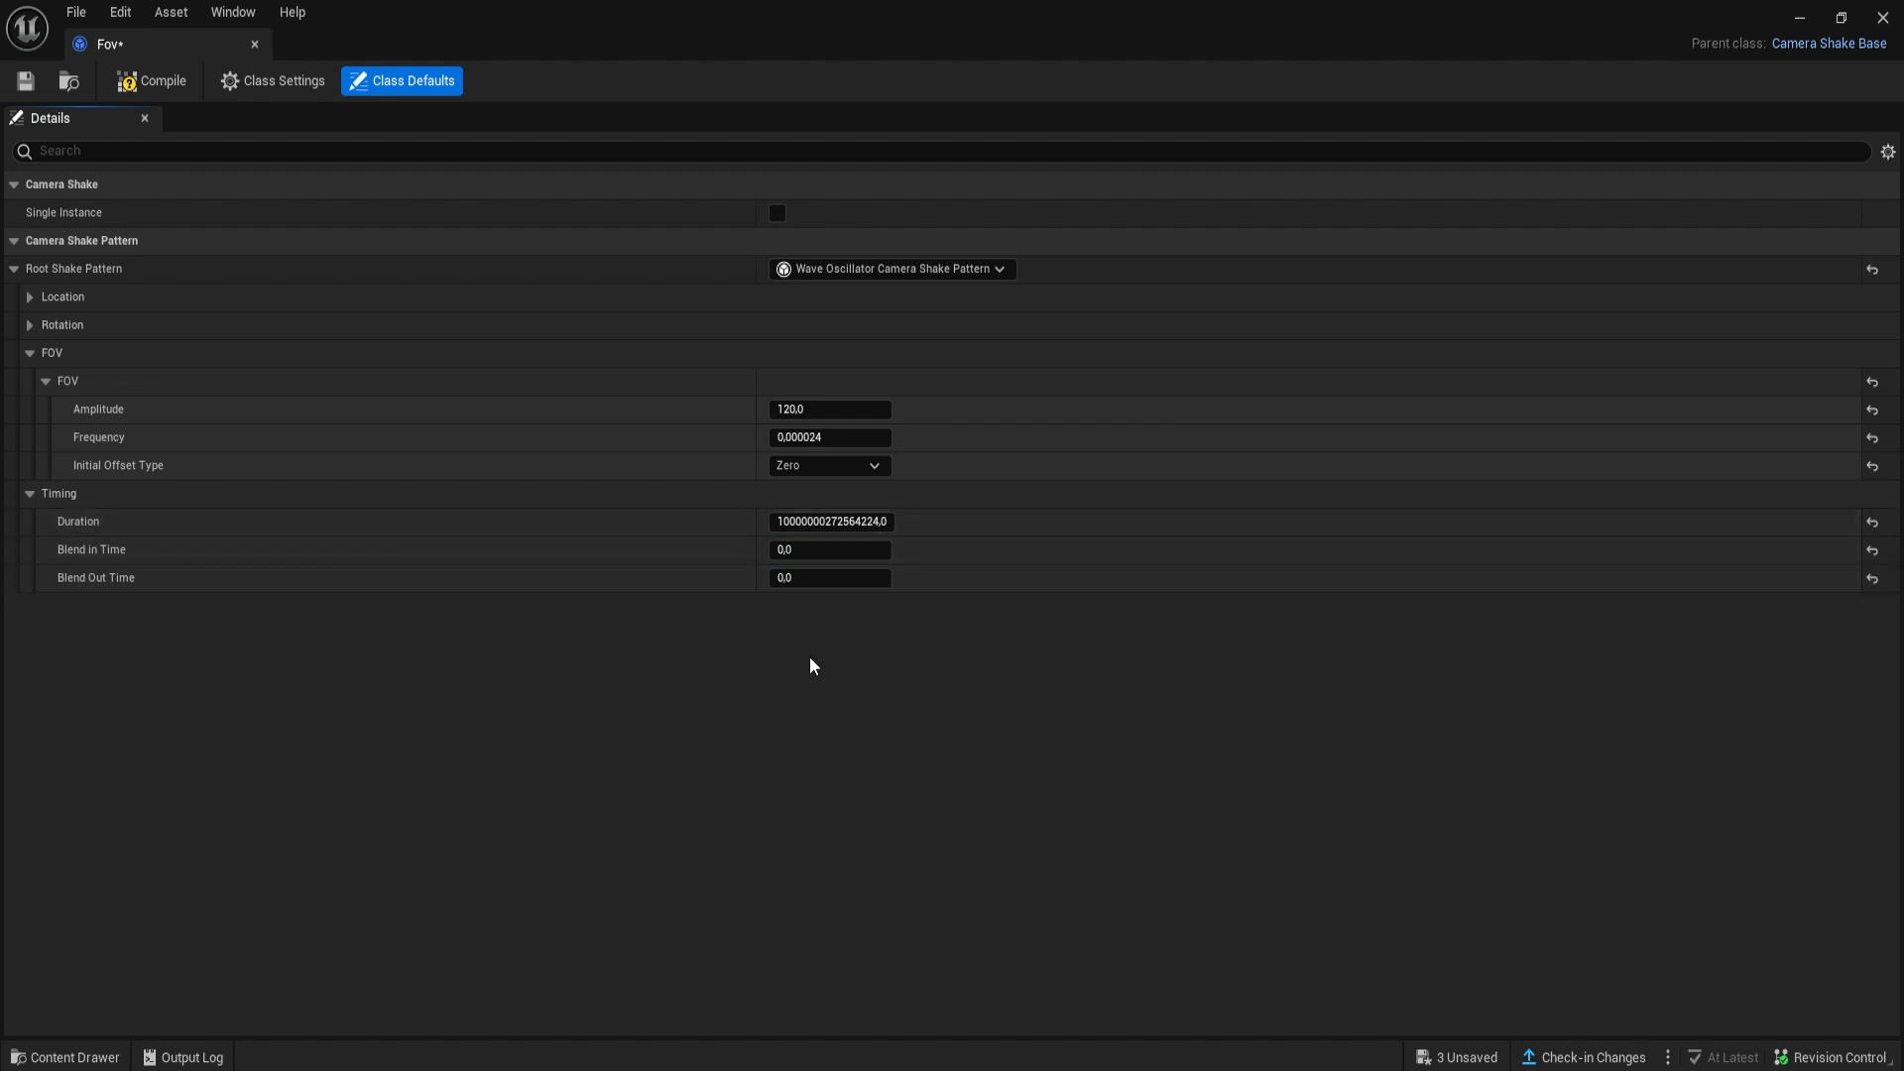
mouse_move(66, 269)
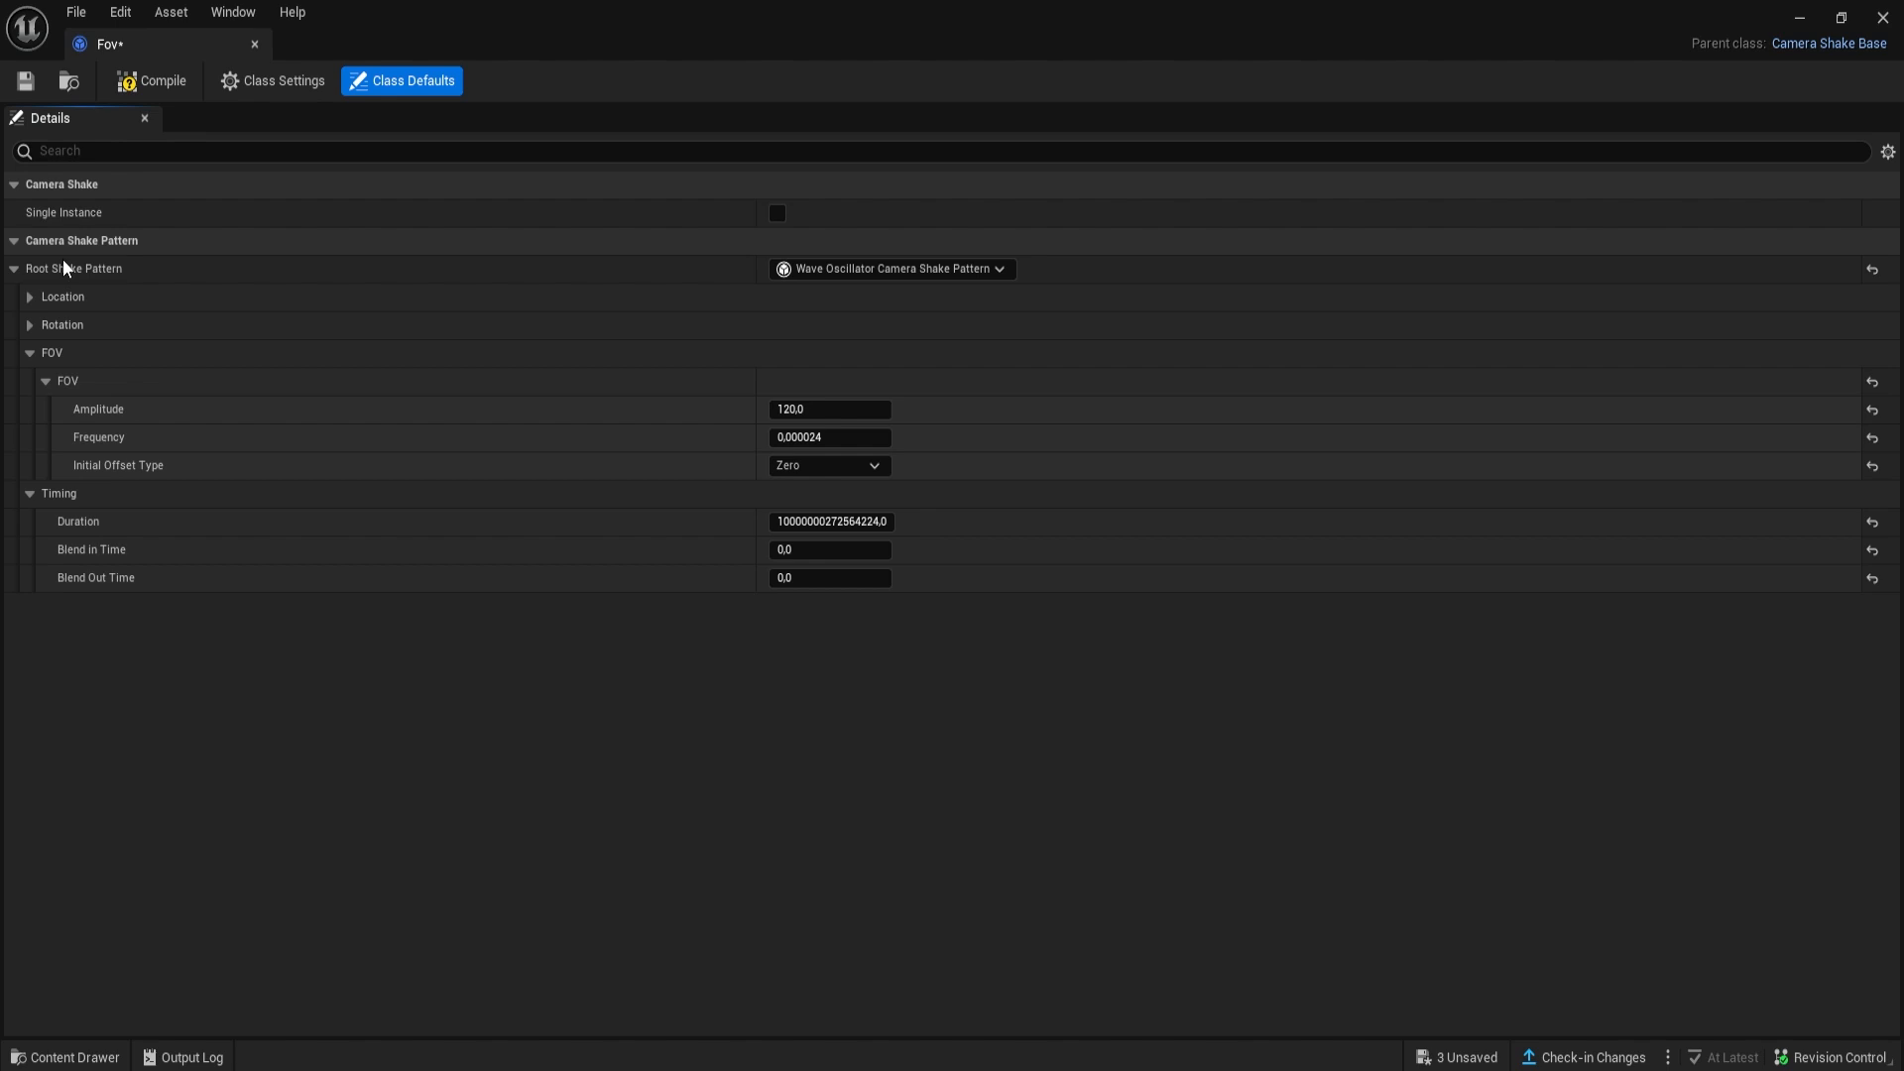
- Collapse the shake pattern settings and save the Fov camera shake asset
click(14, 268)
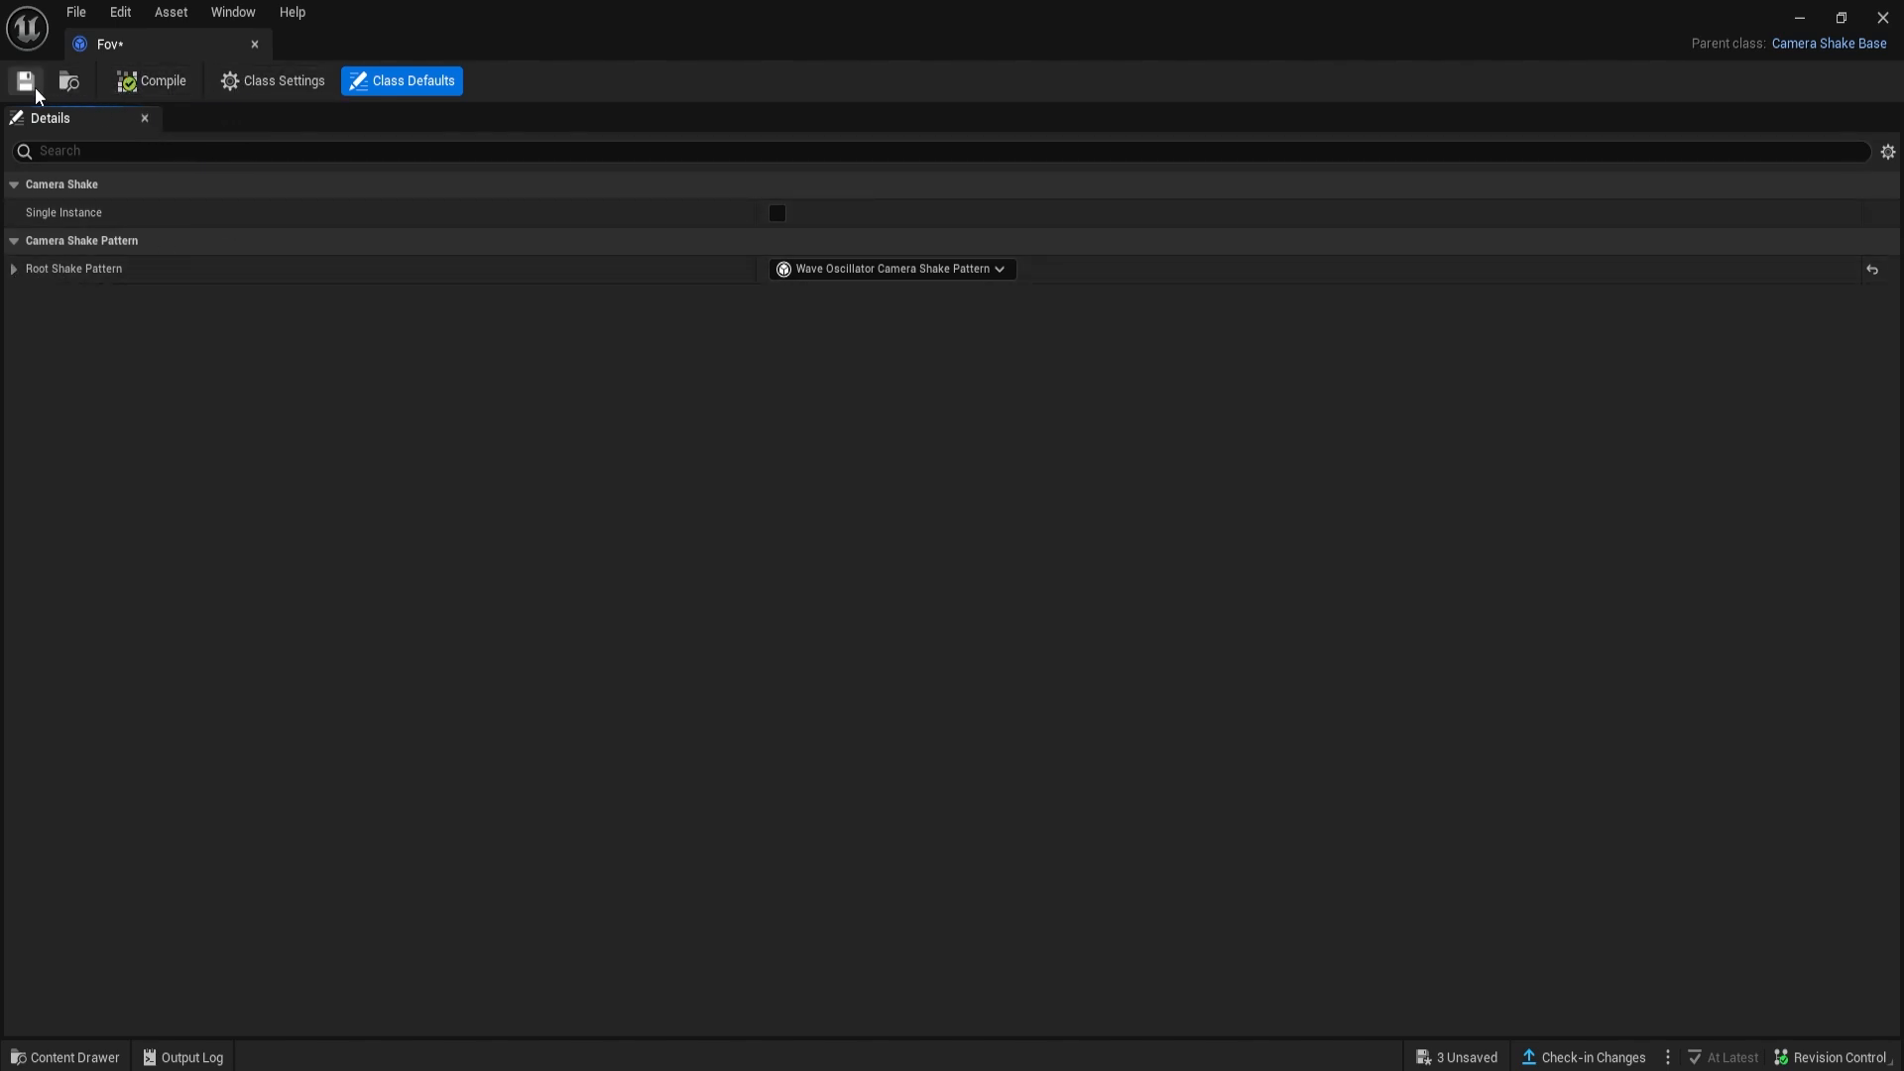
click(24, 79)
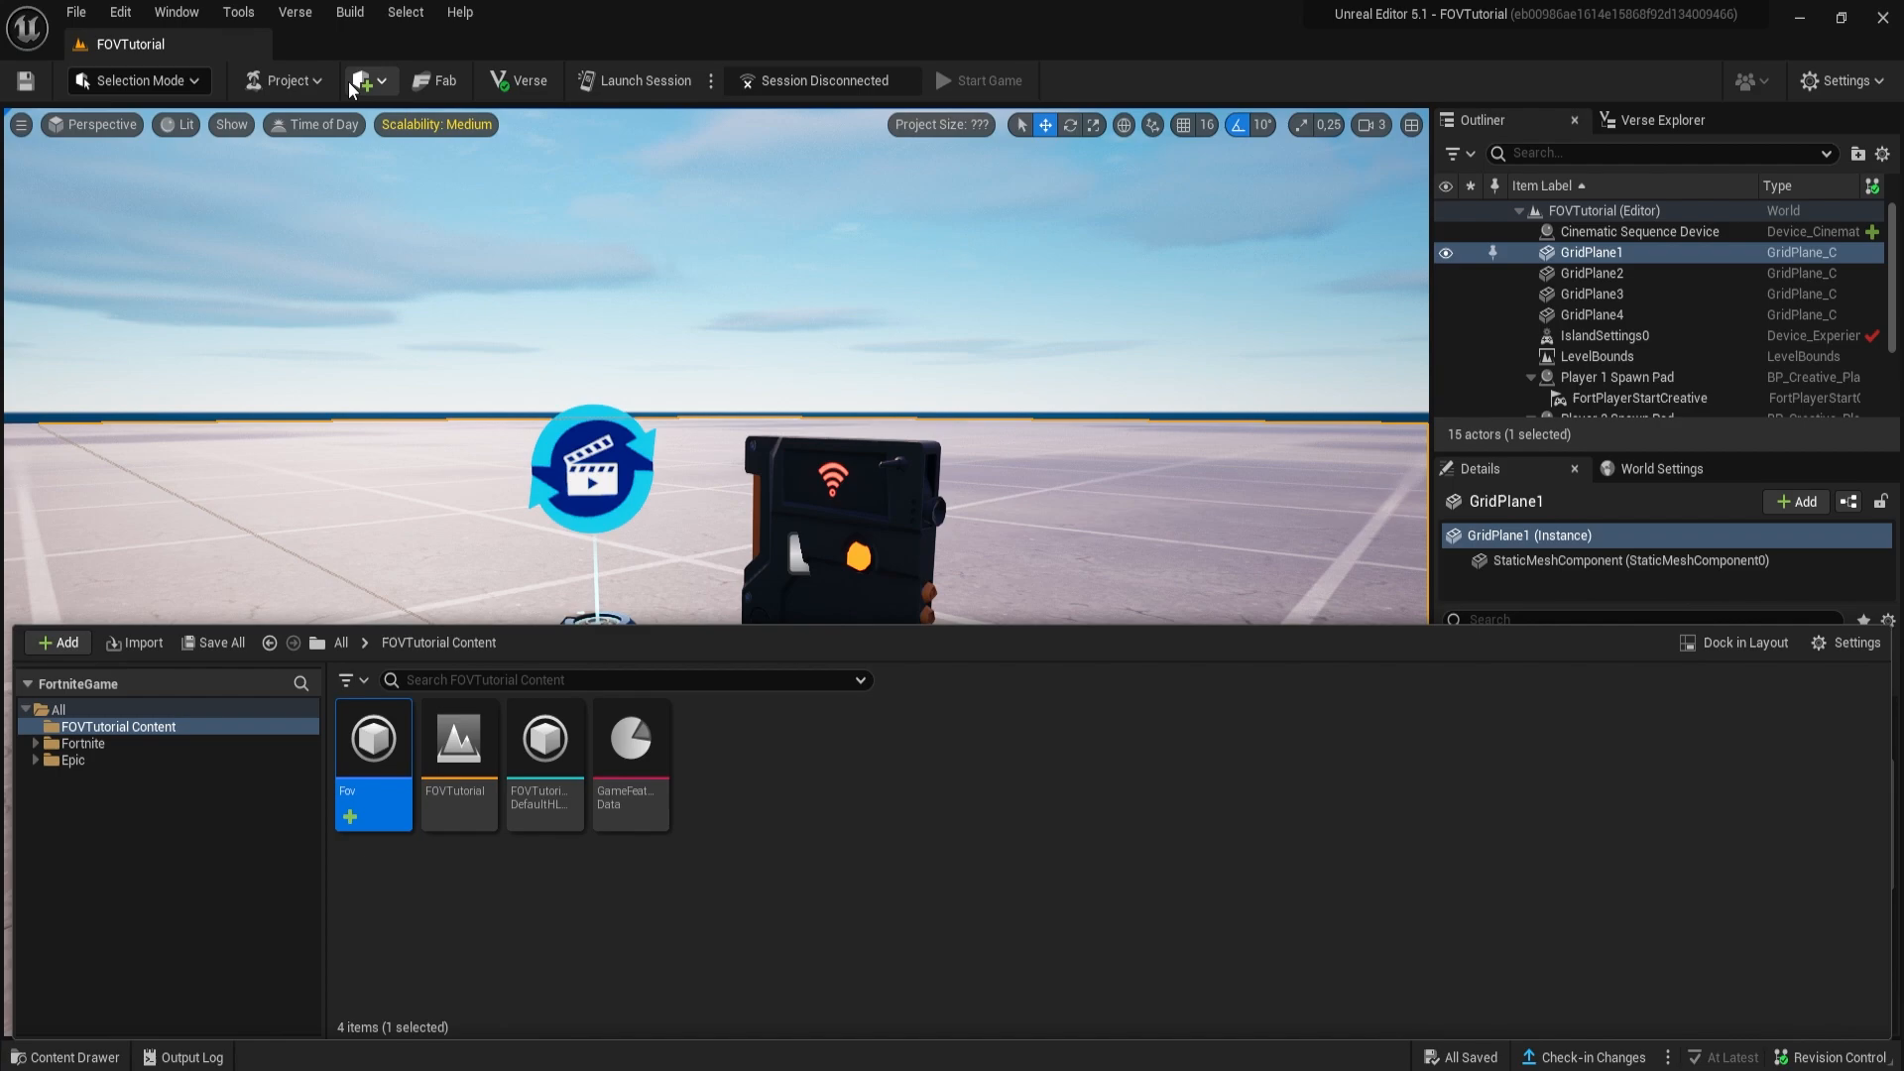
mouse_move(361, 79)
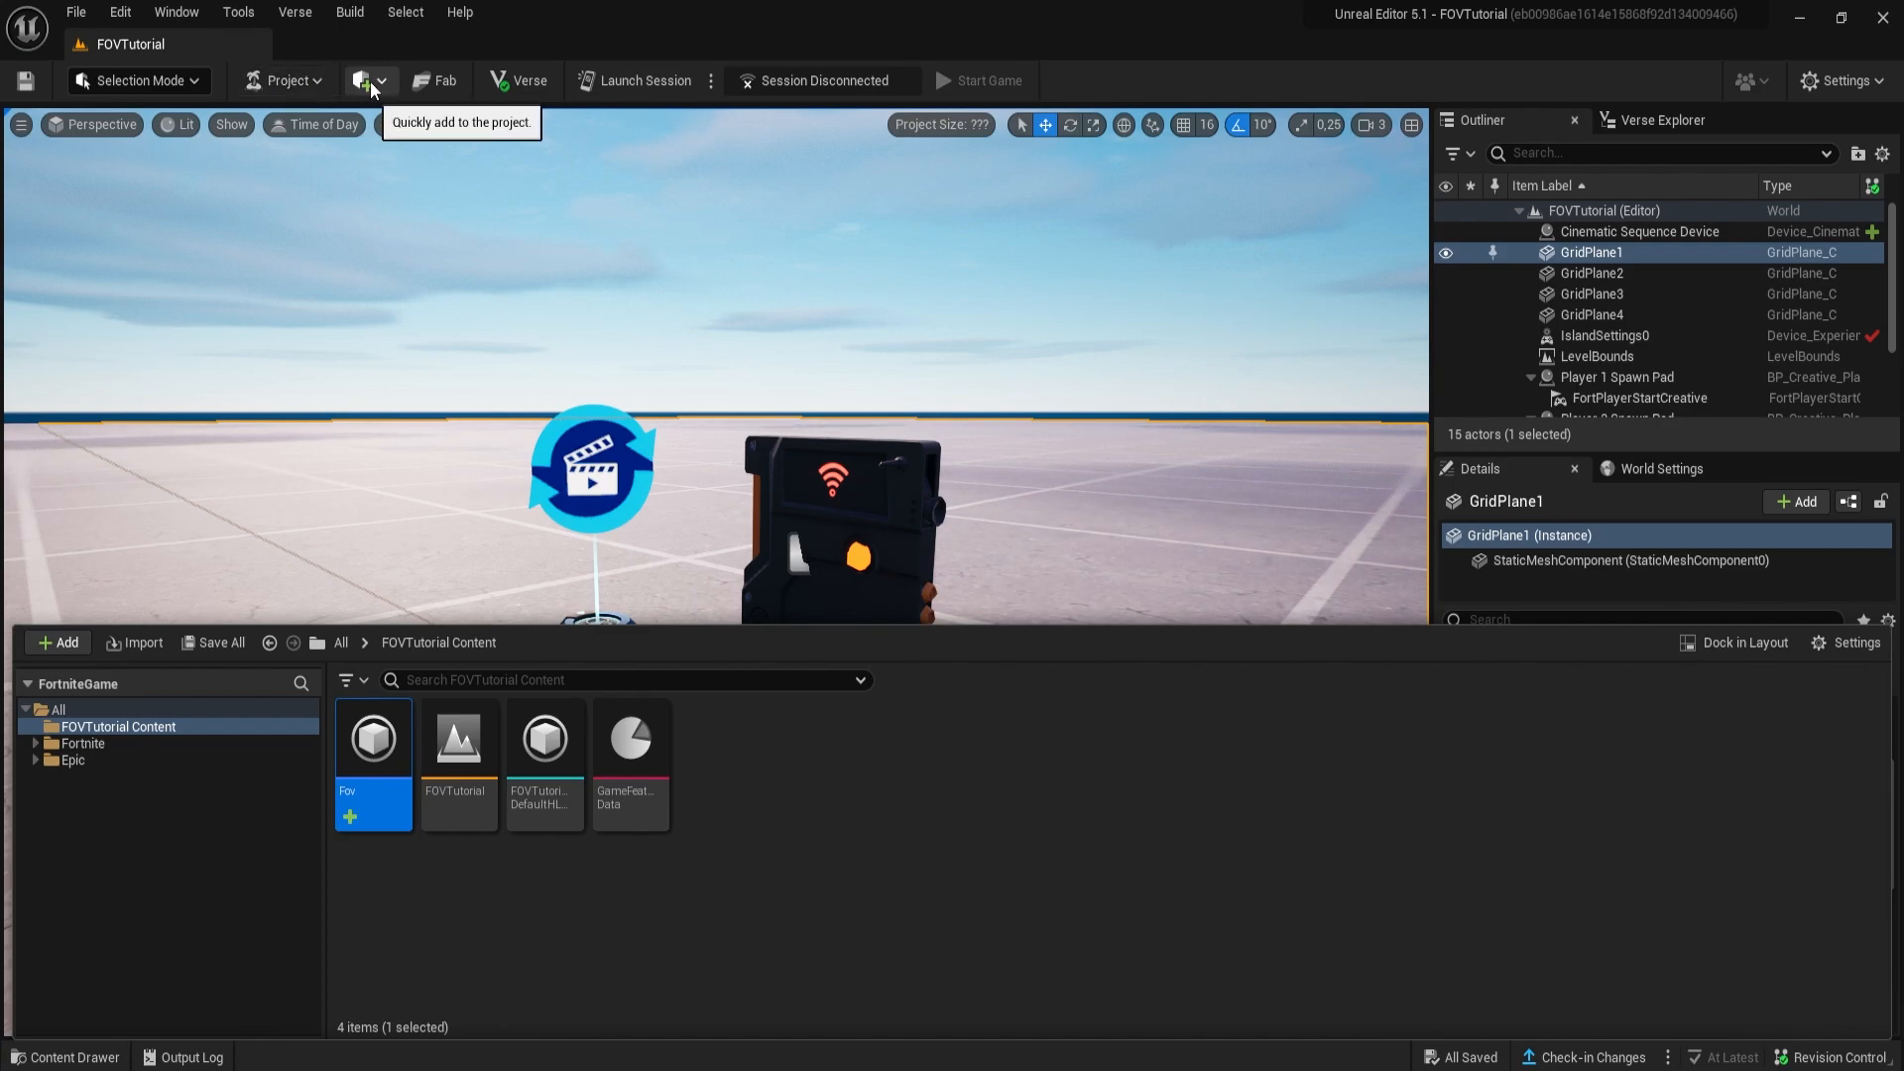
- Place a Camera Shake Source Actor from the Cinematic quick-add list
click(361, 79)
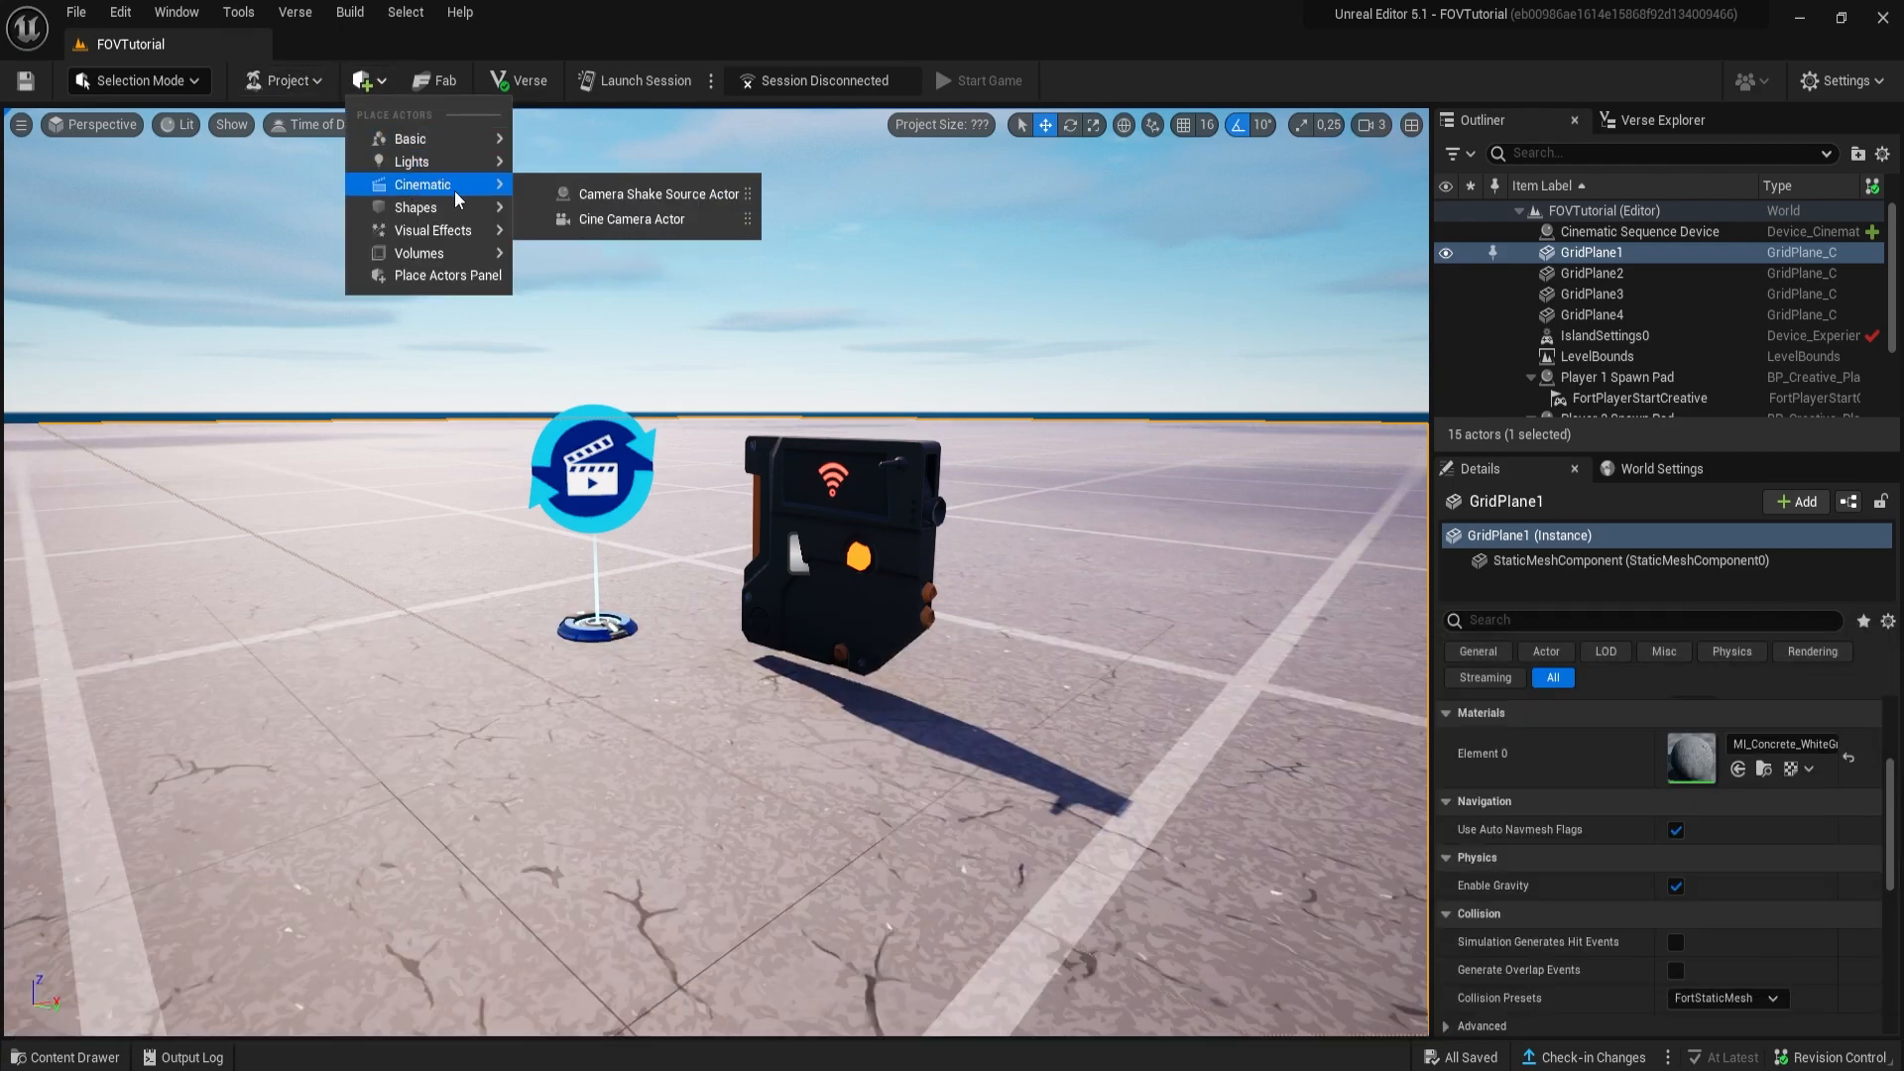
mouse_move(656, 192)
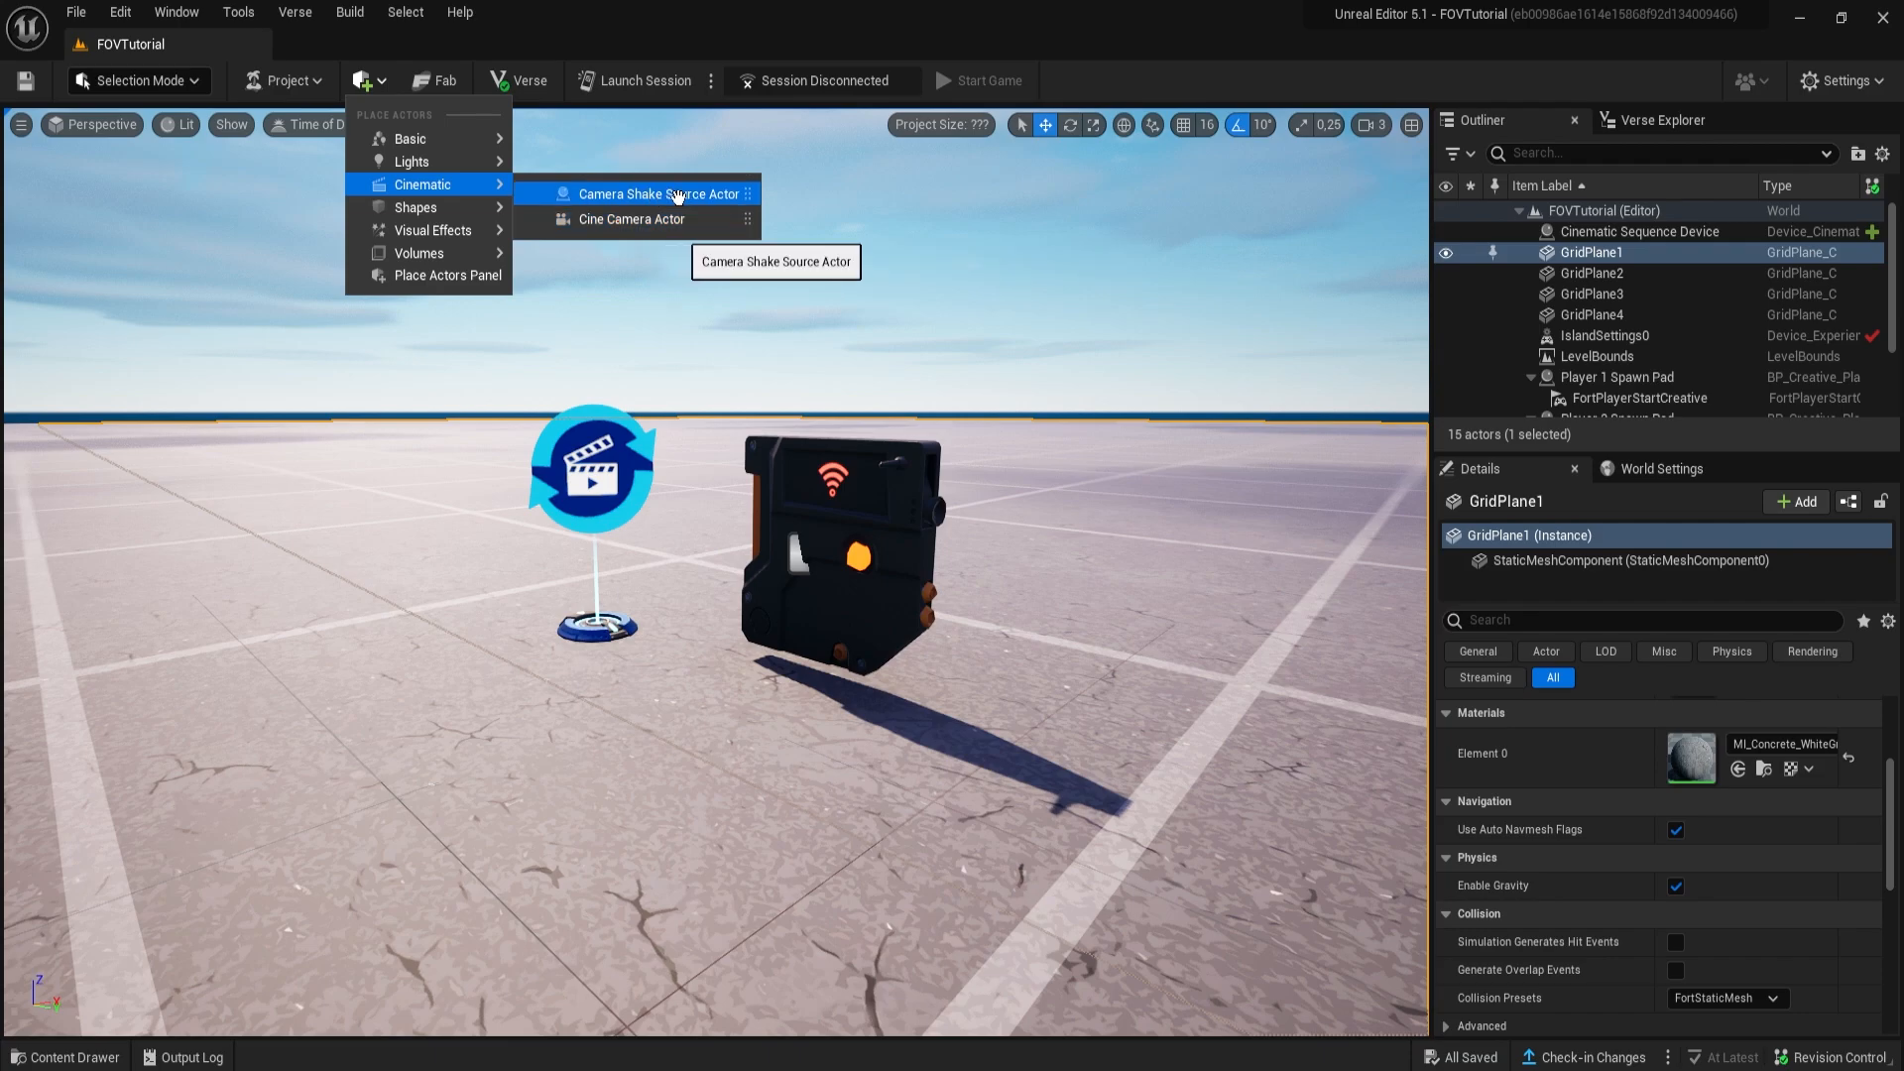
click(657, 195)
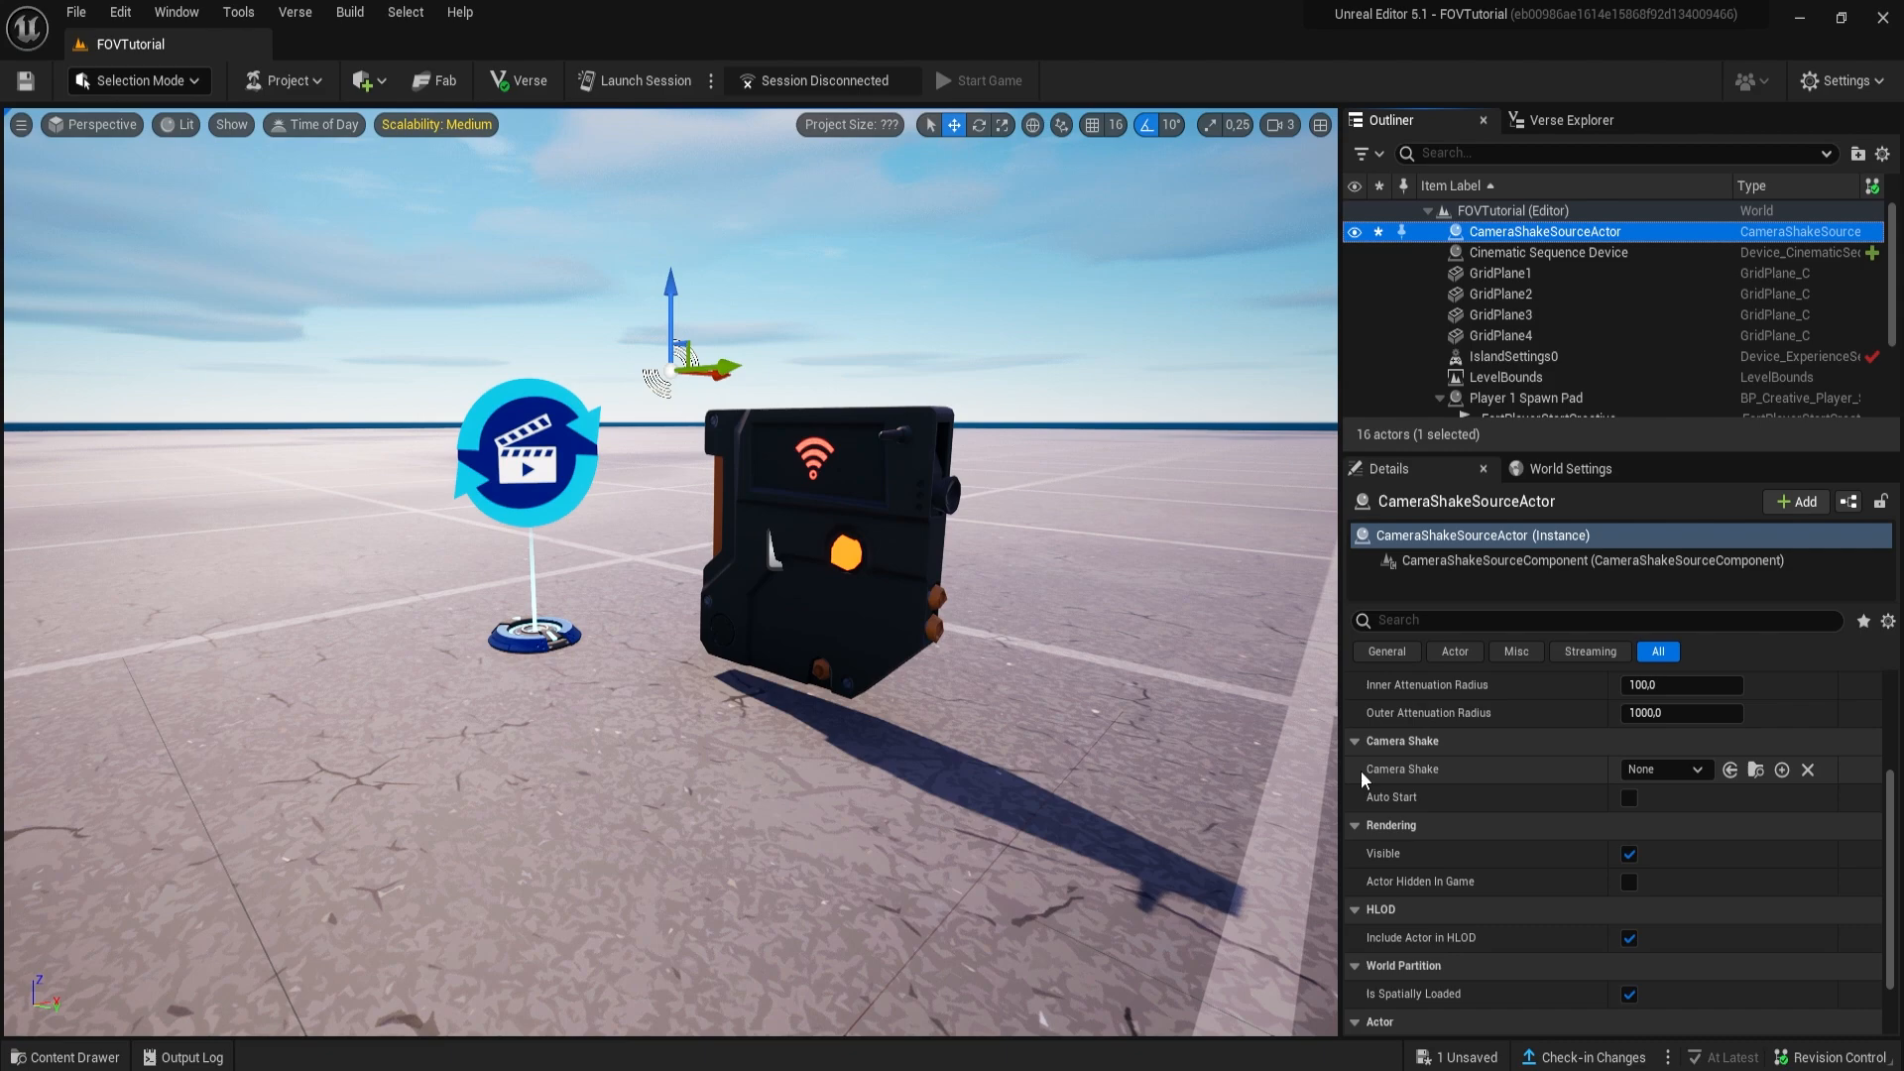
- Set the source's Camera Shake to Fov, inner radius 0, outer radius 100000000, and save
click(1662, 770)
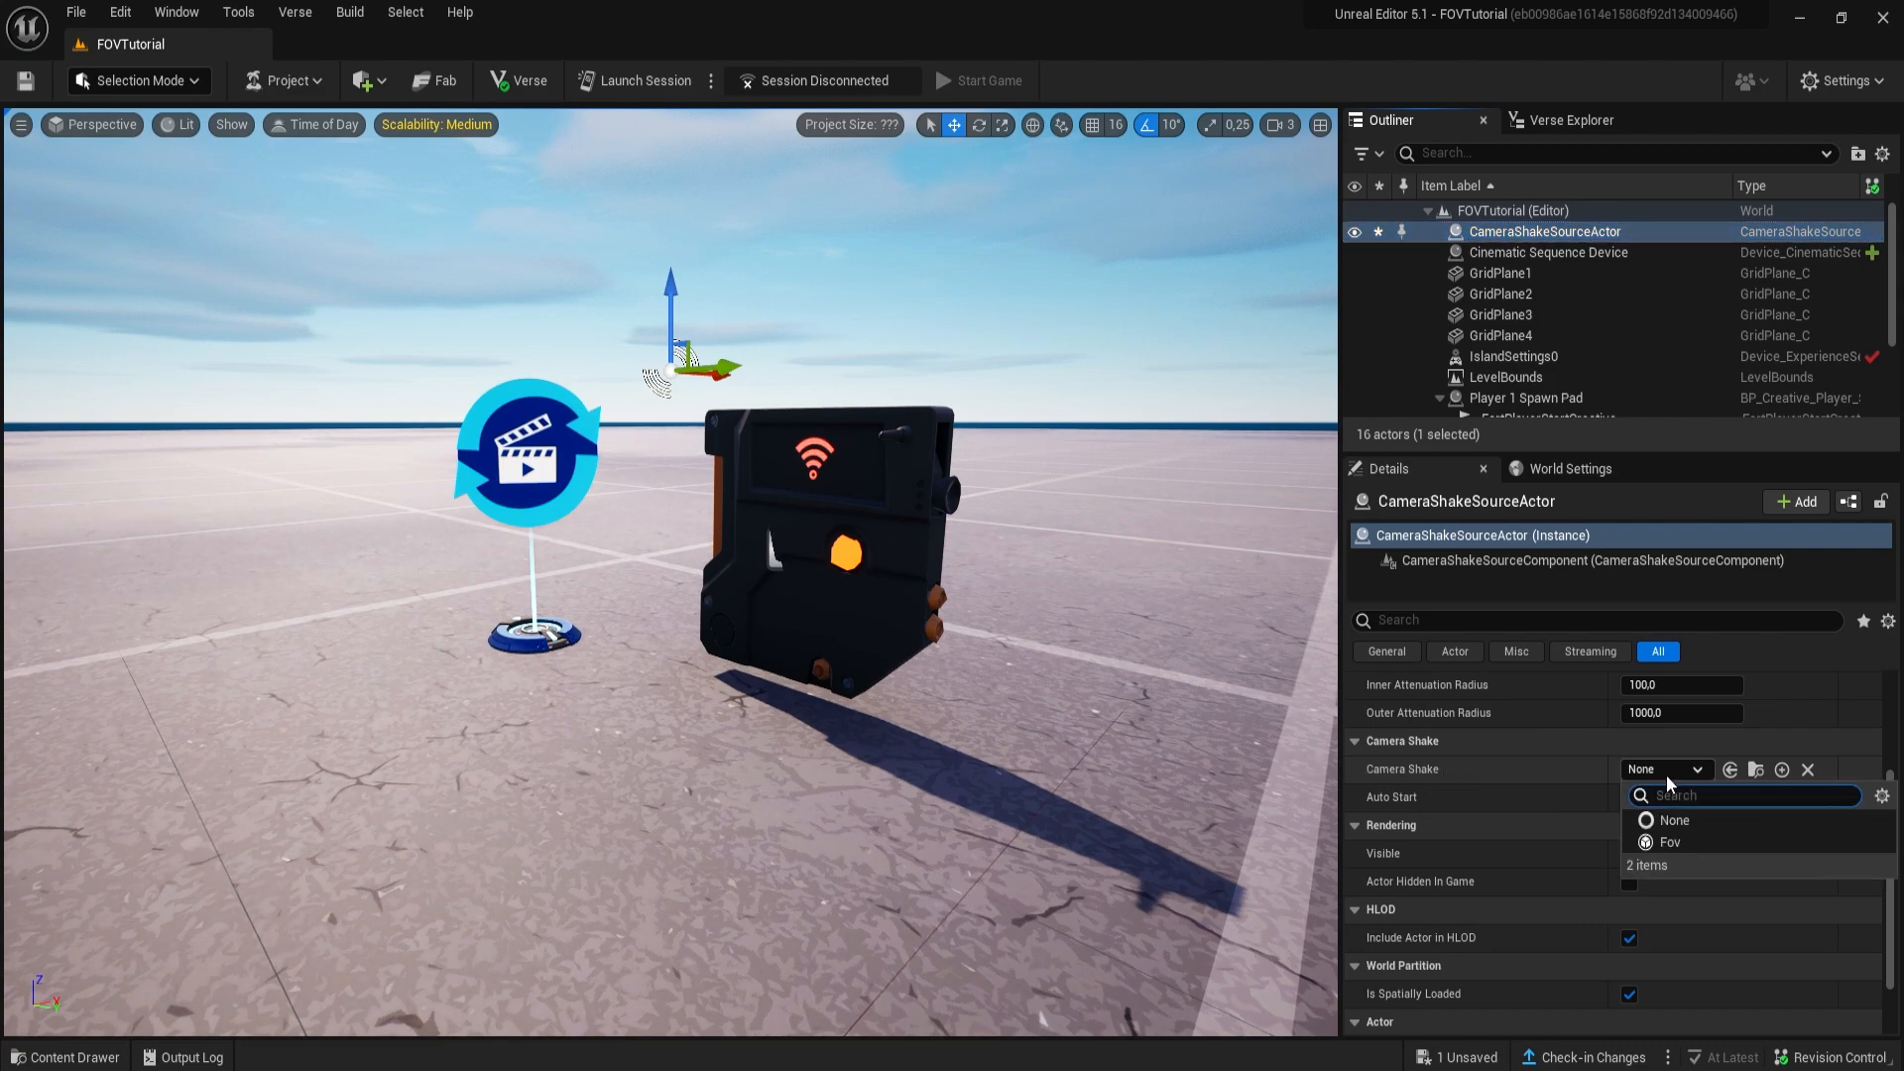
click(1670, 841)
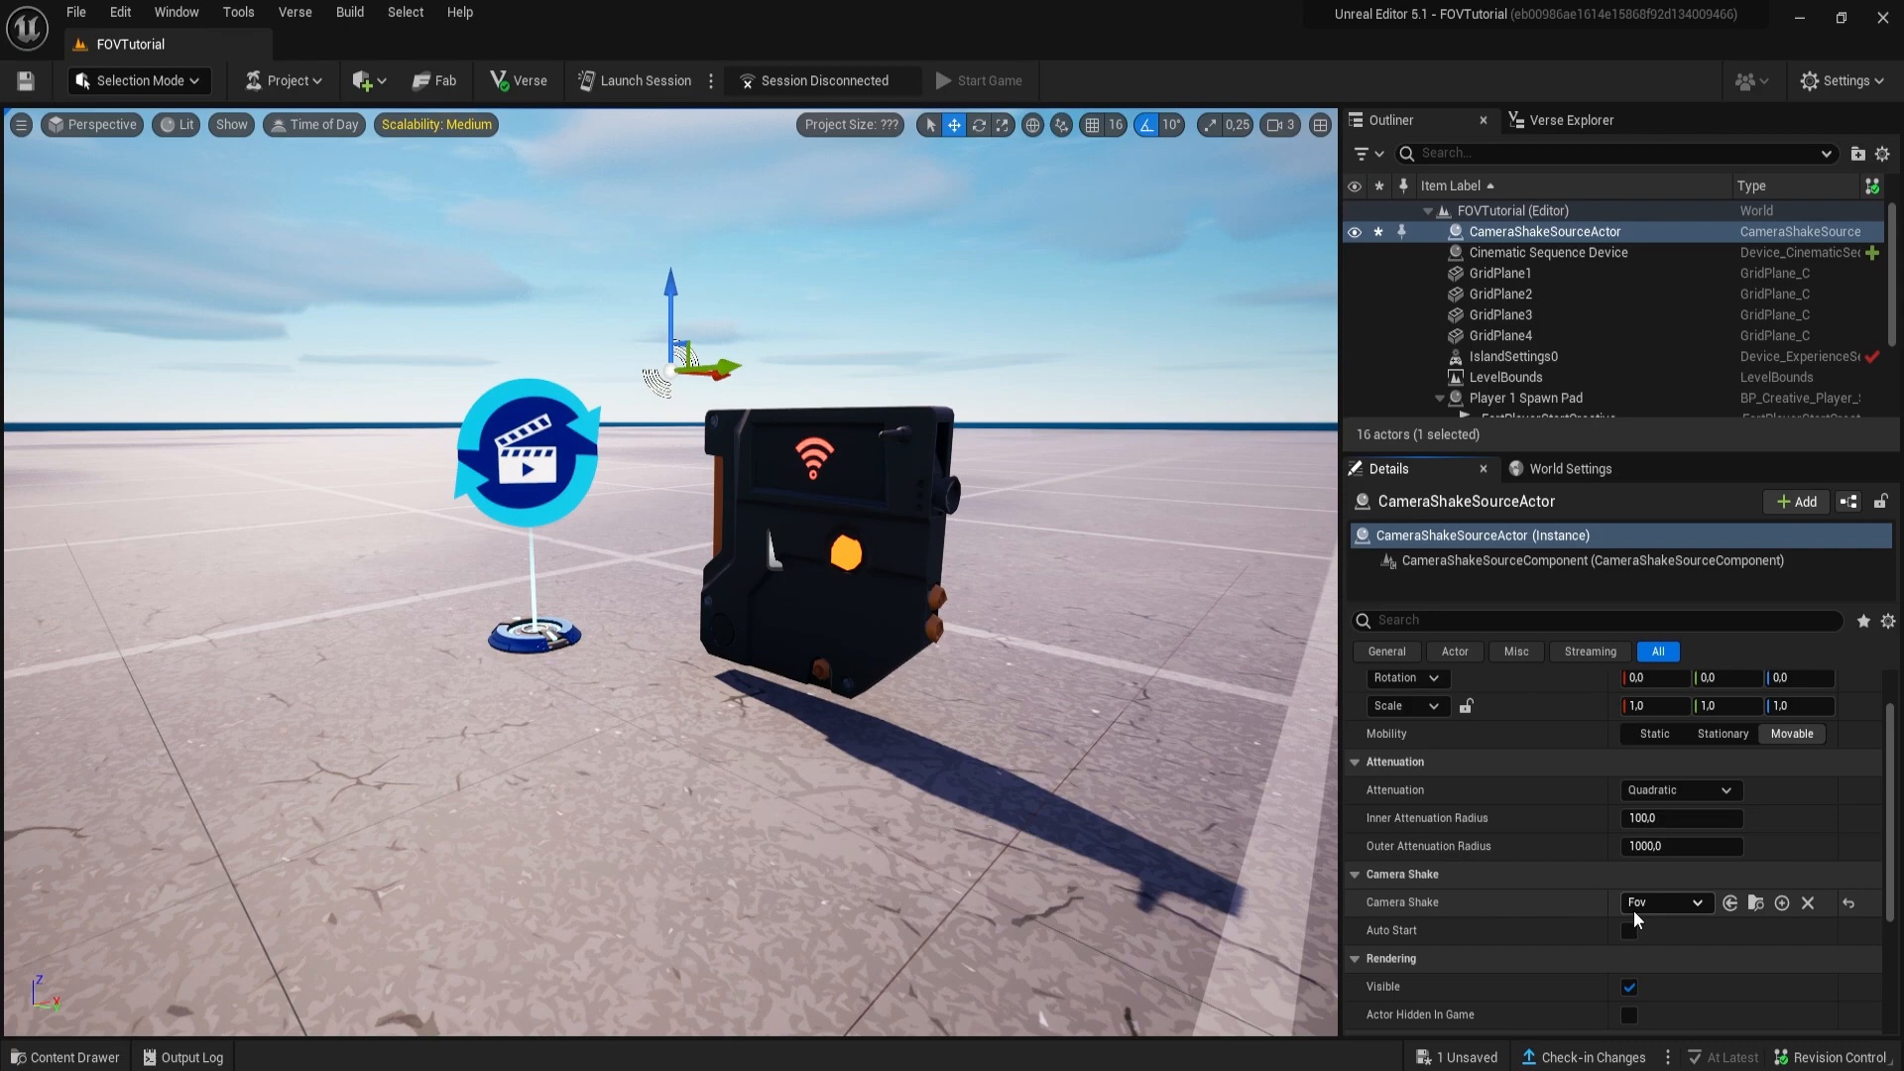
mouse_move(1664, 902)
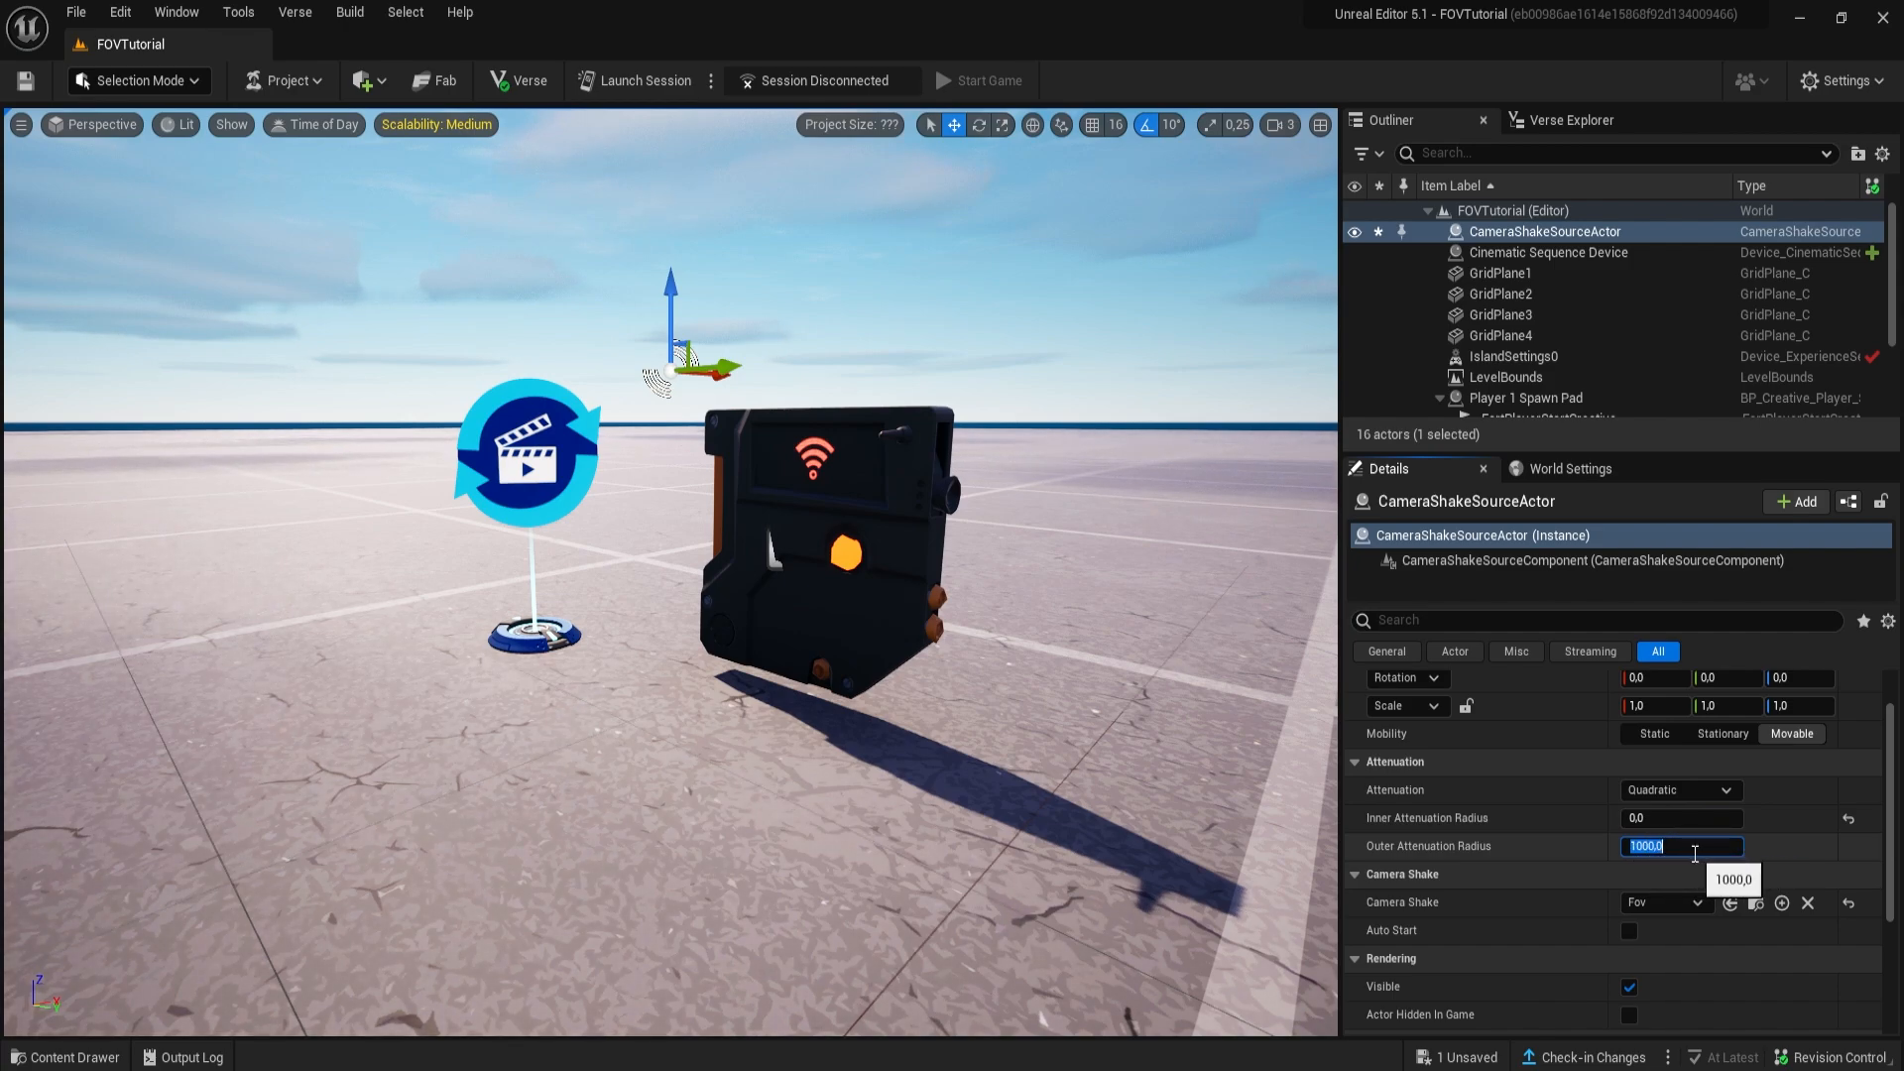
text(100000000,0)
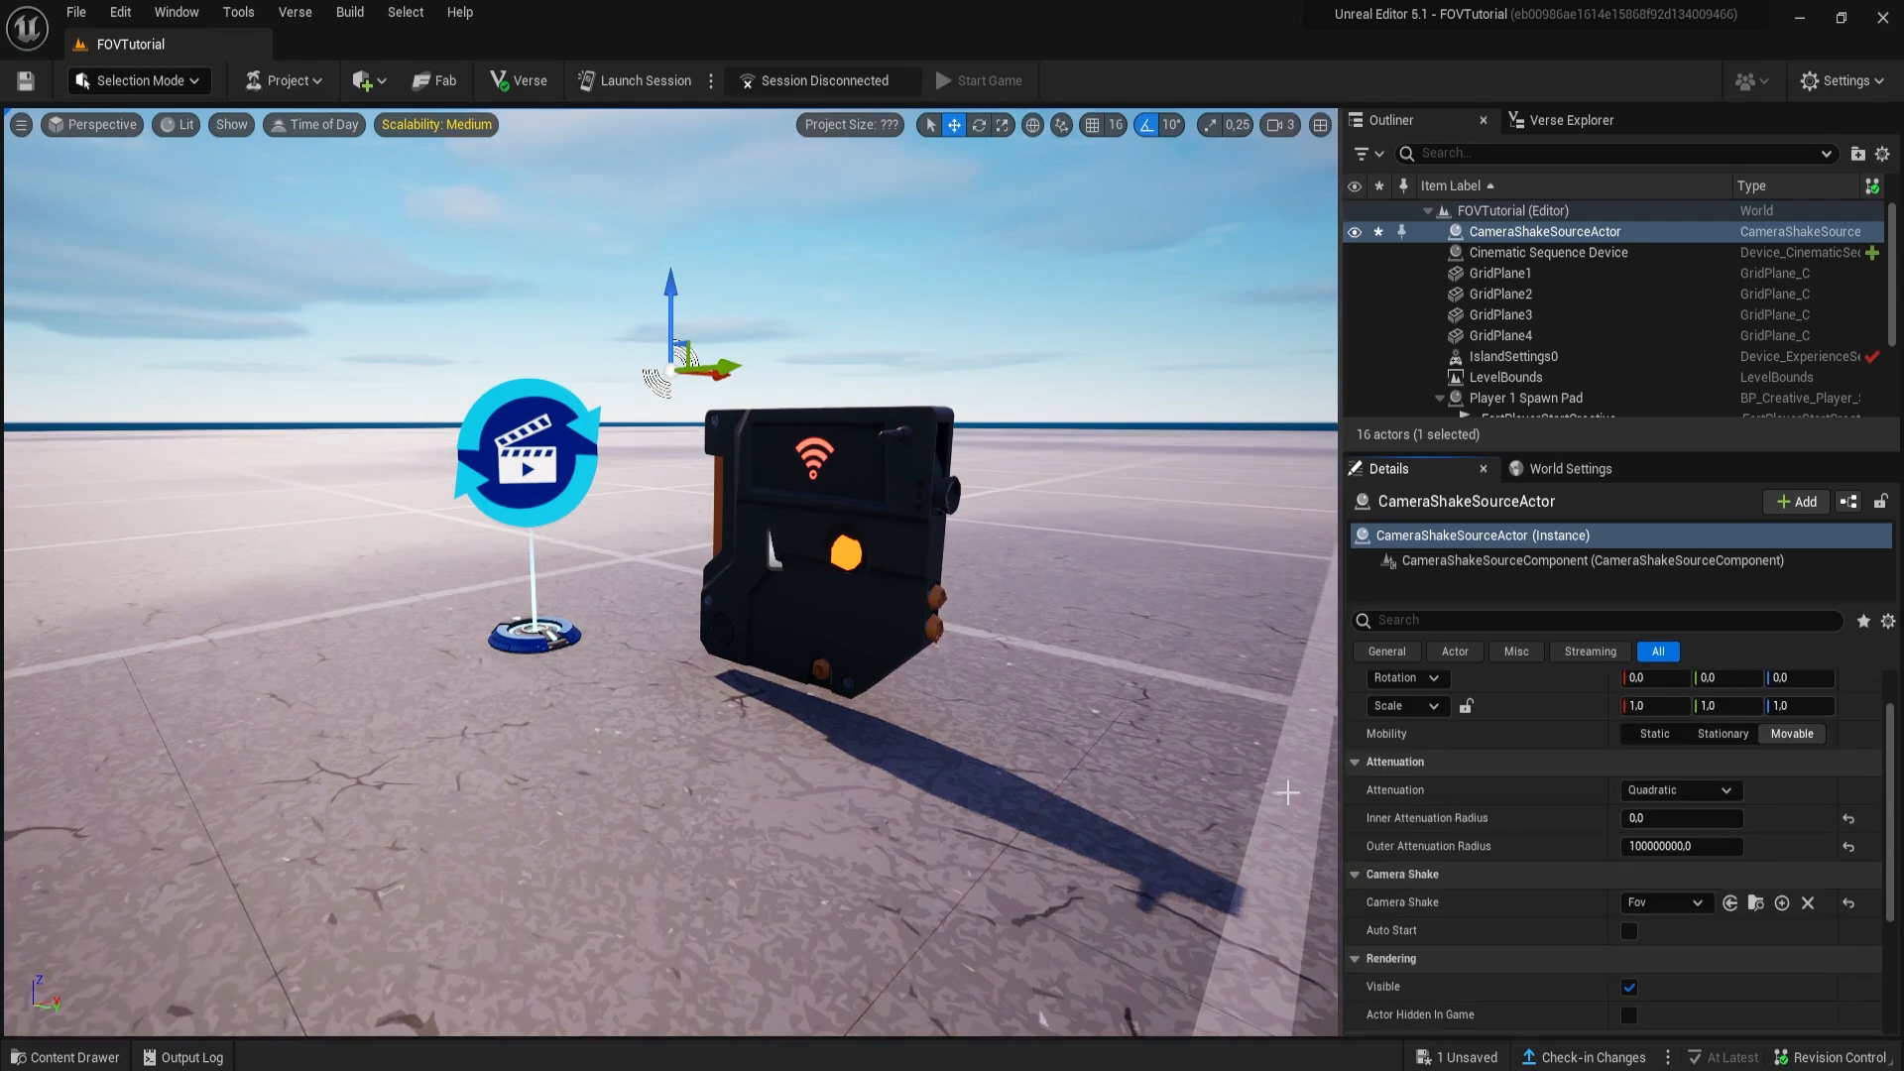
mouse_move(1476, 817)
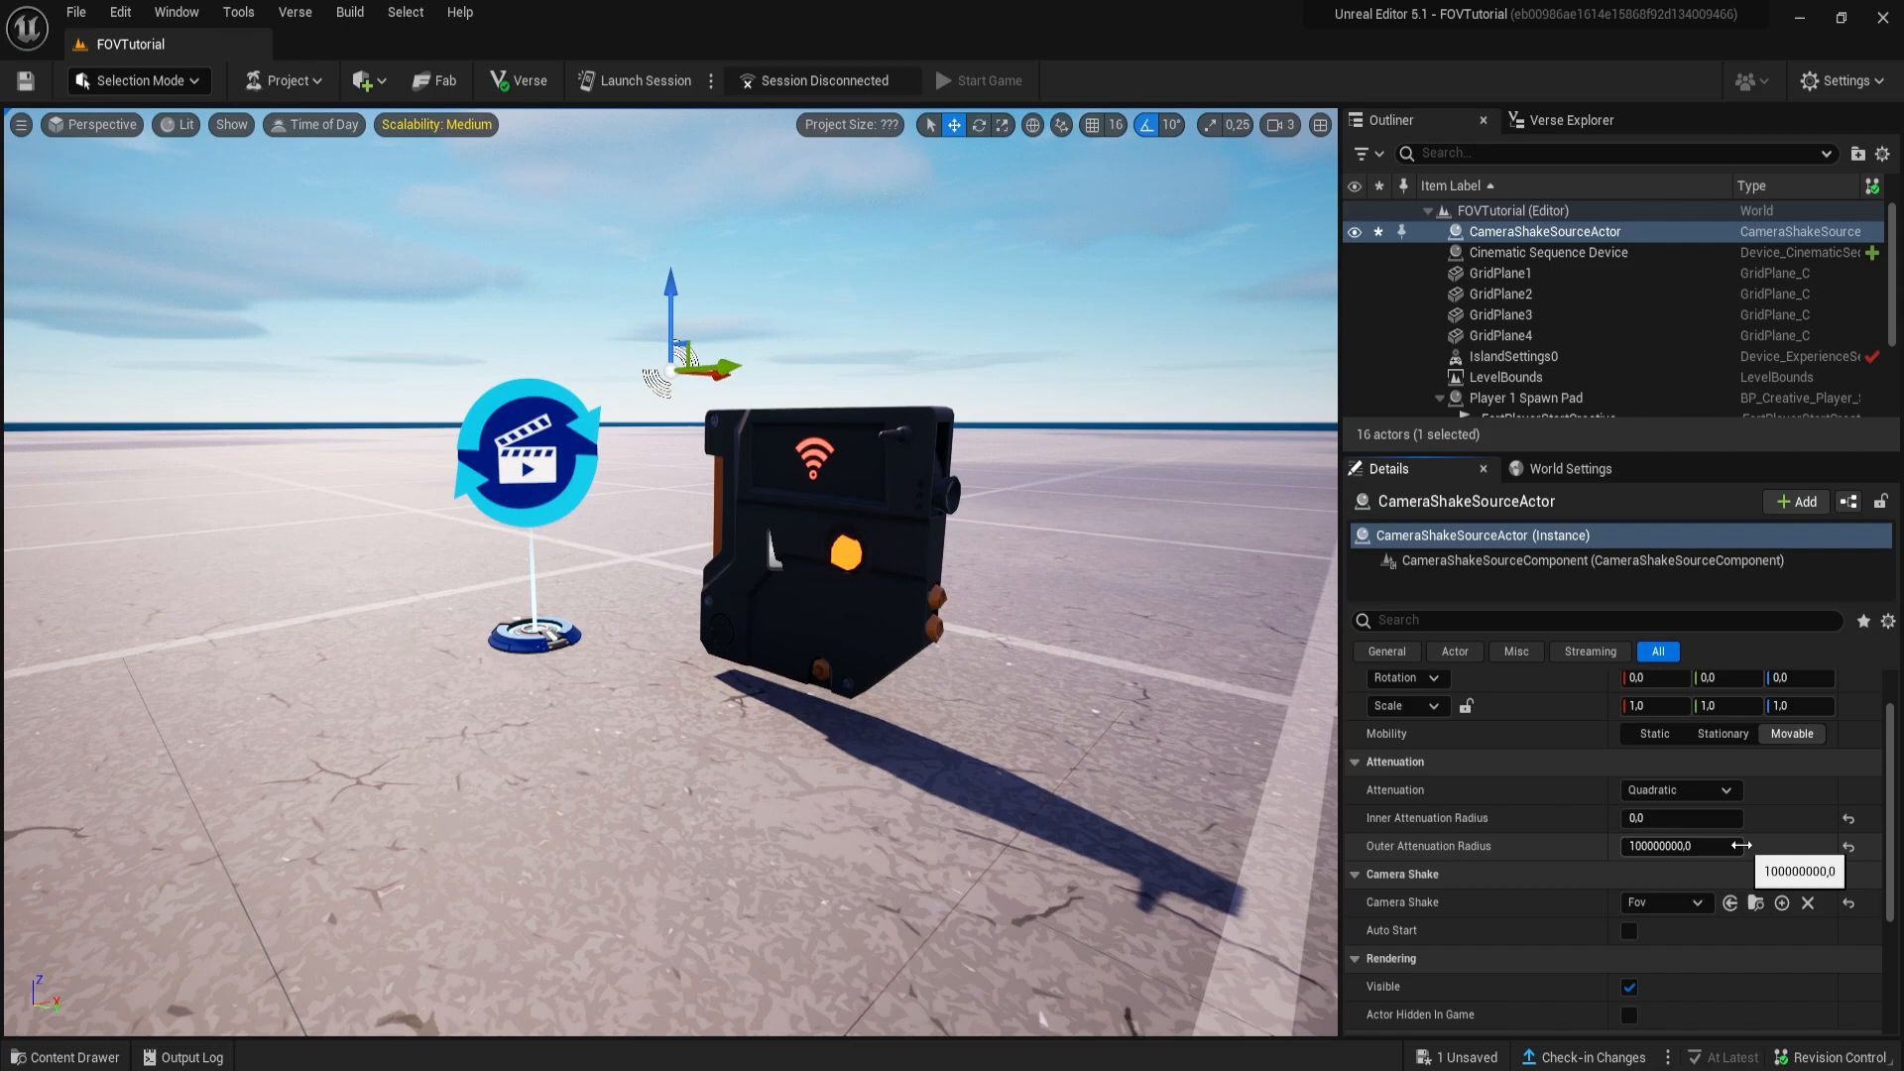
scroll(down, 3)
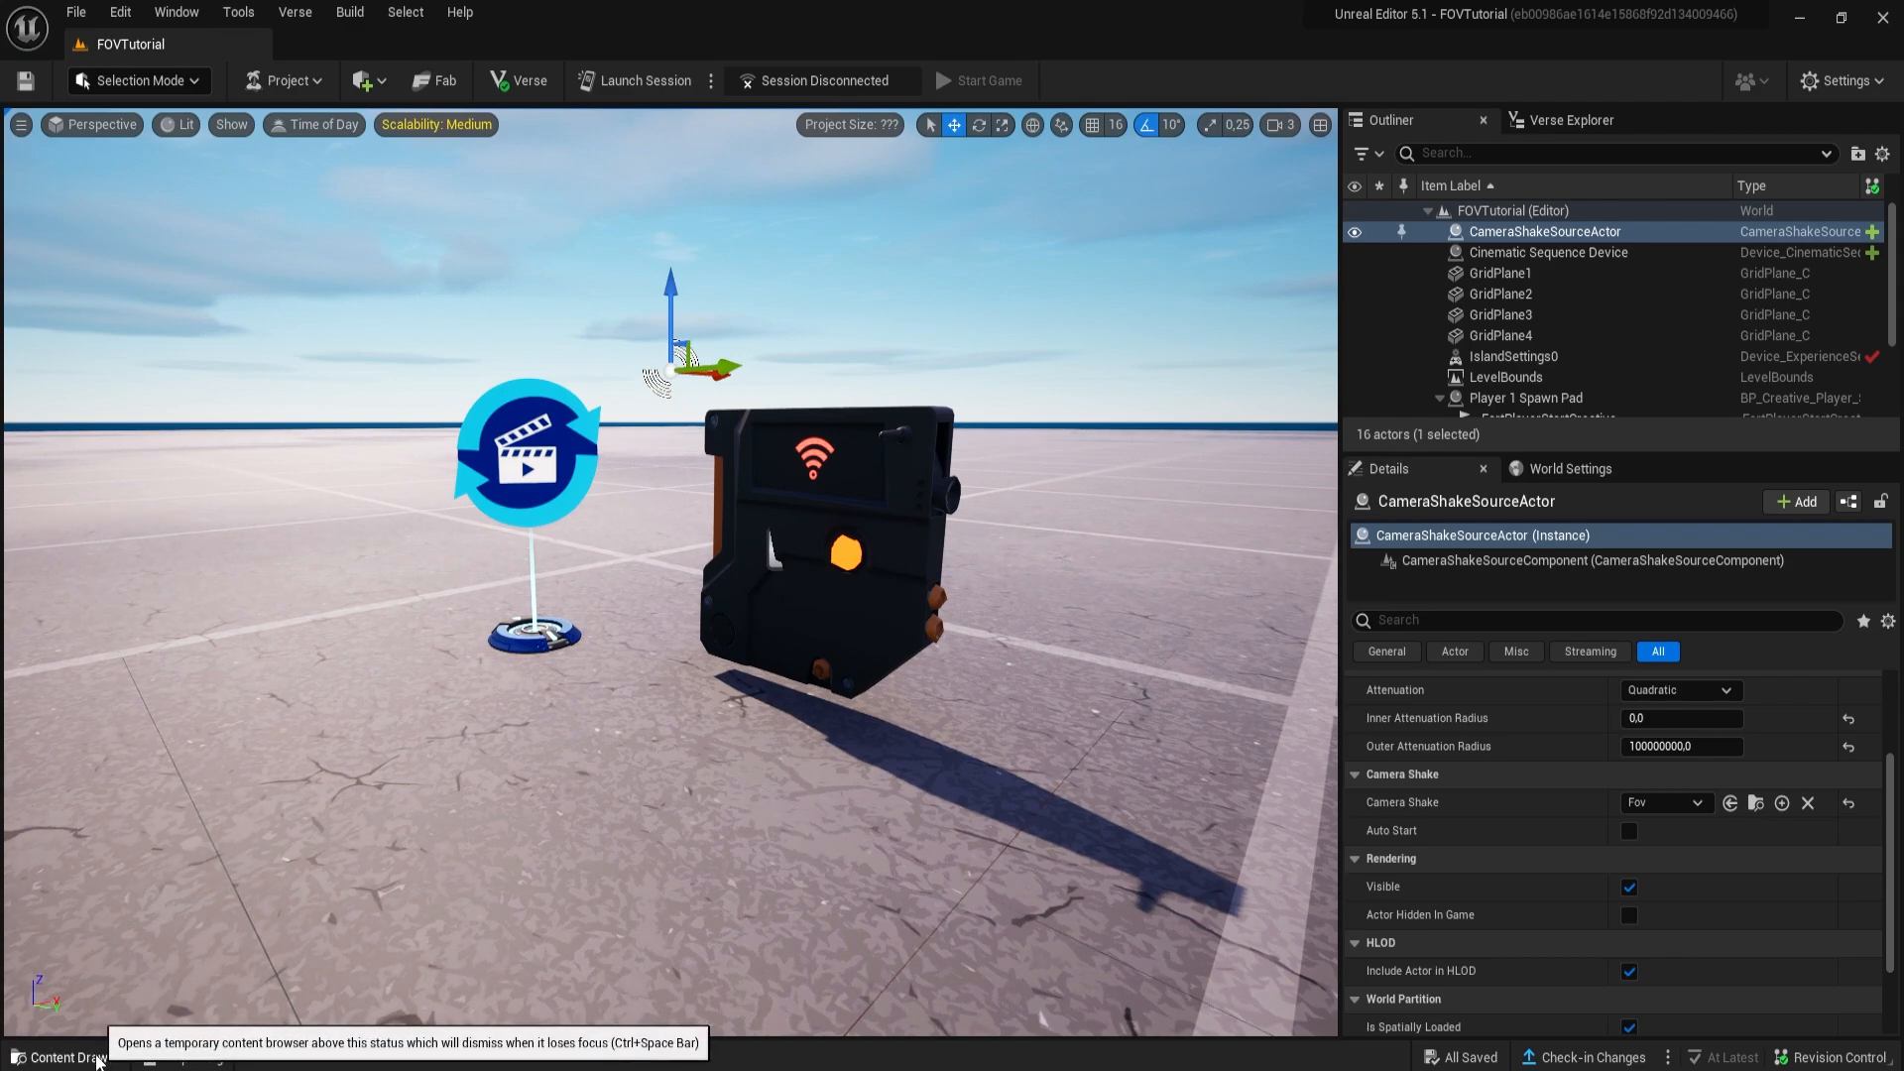
click(68, 1057)
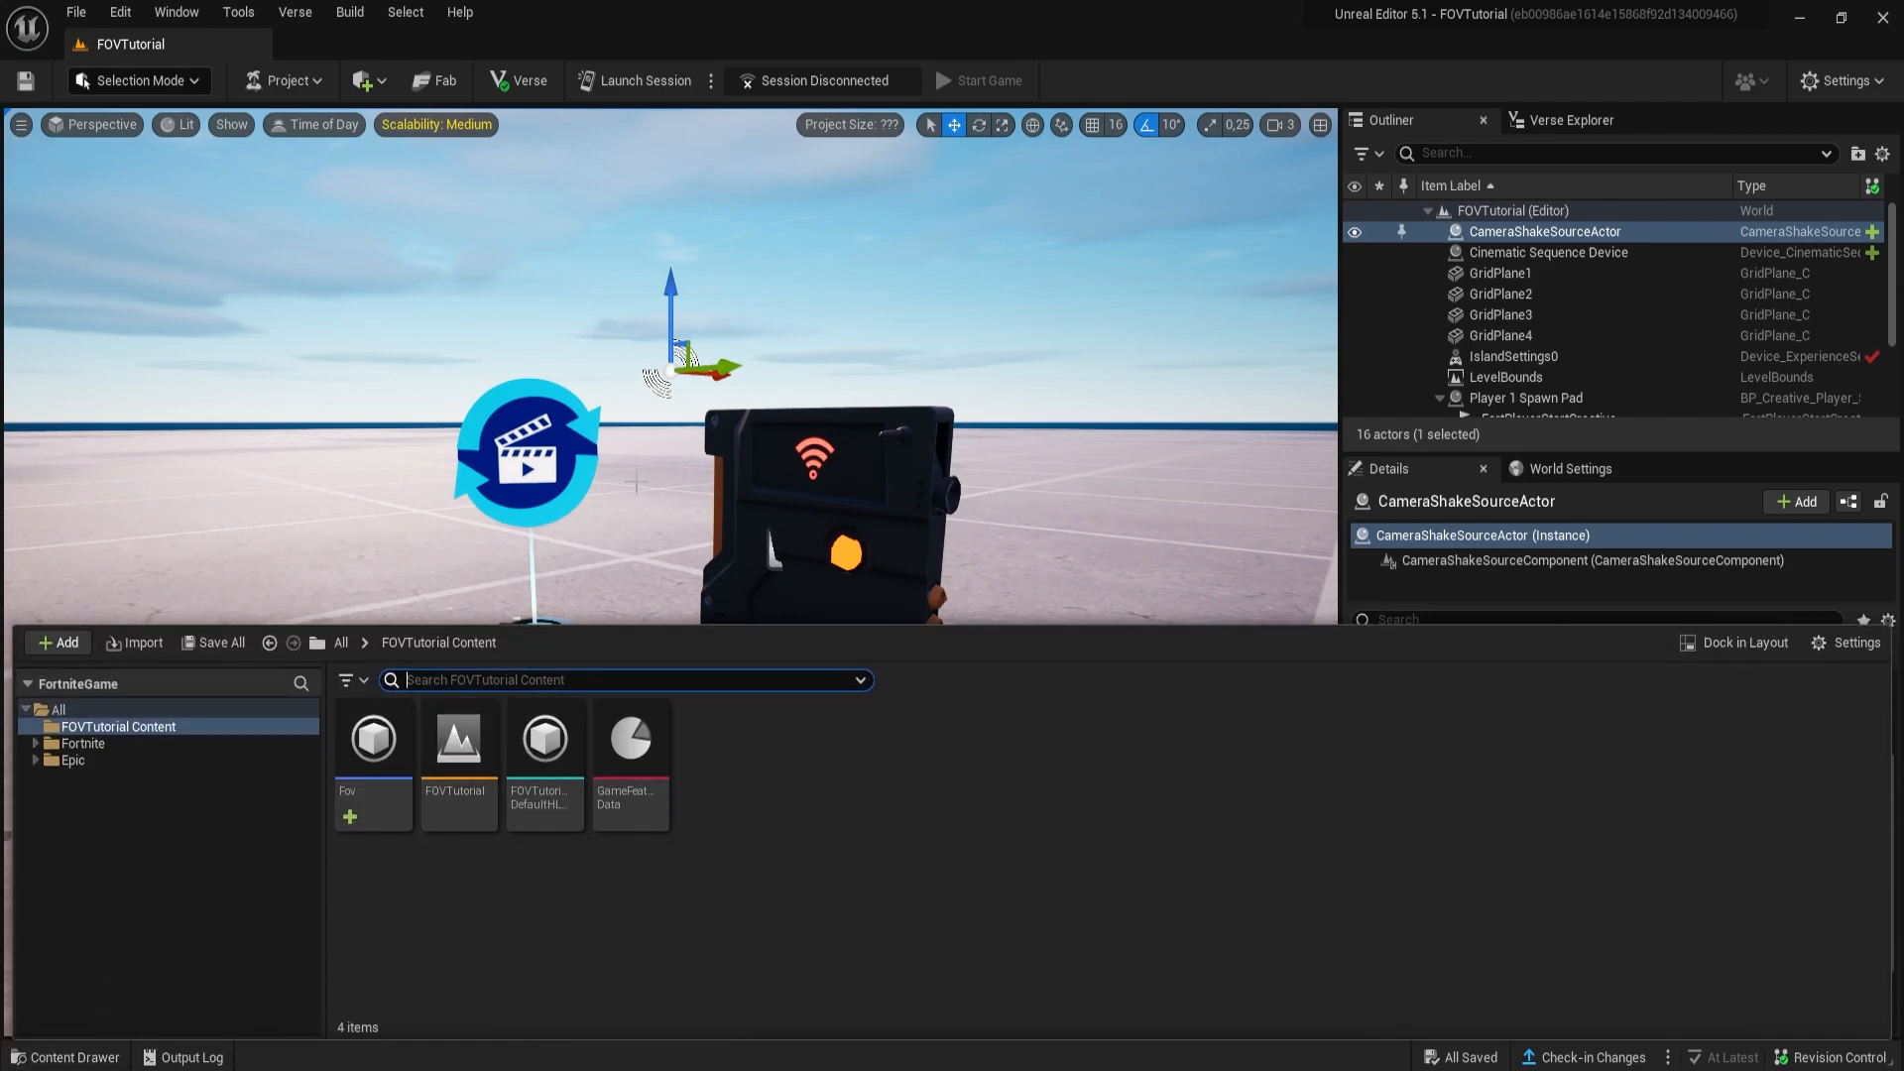
- Create the Fovseq level sequence in the FOVTutorial content and load it in Sequencer
click(1502, 272)
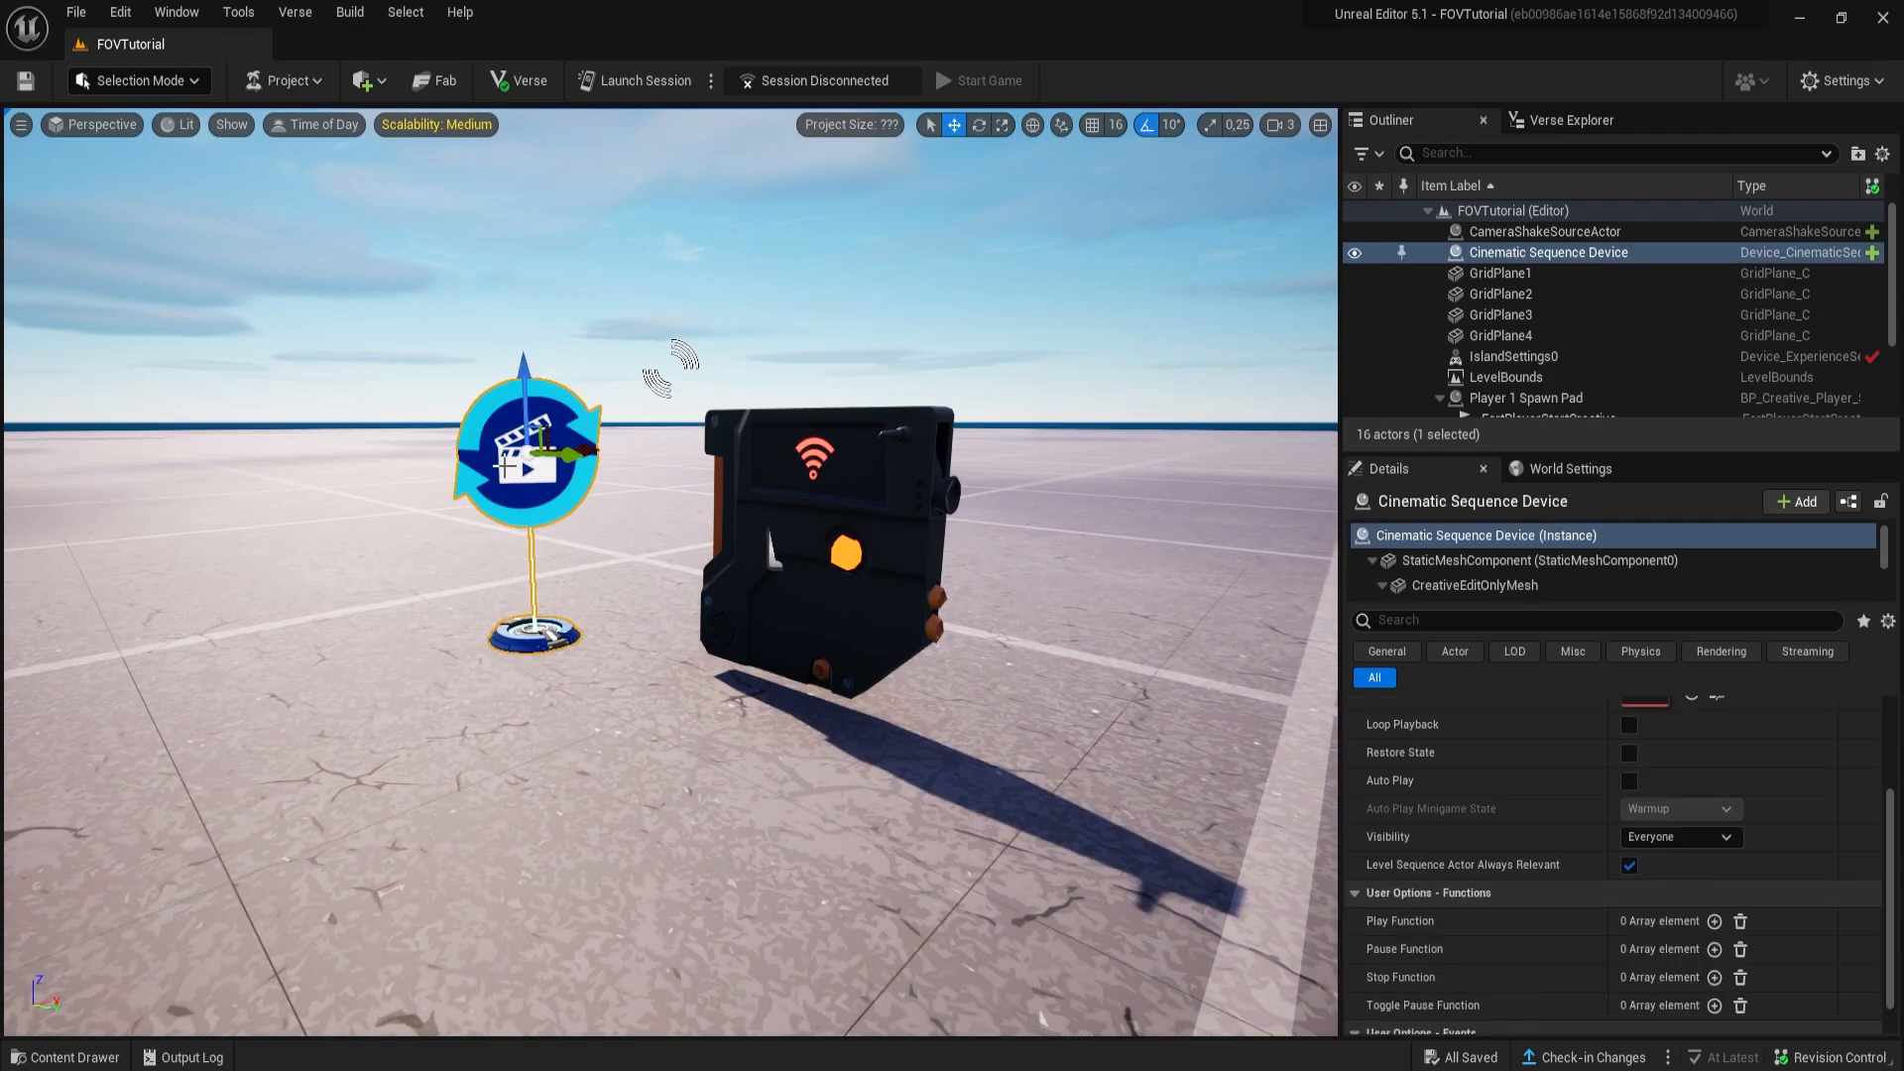
click(65, 1057)
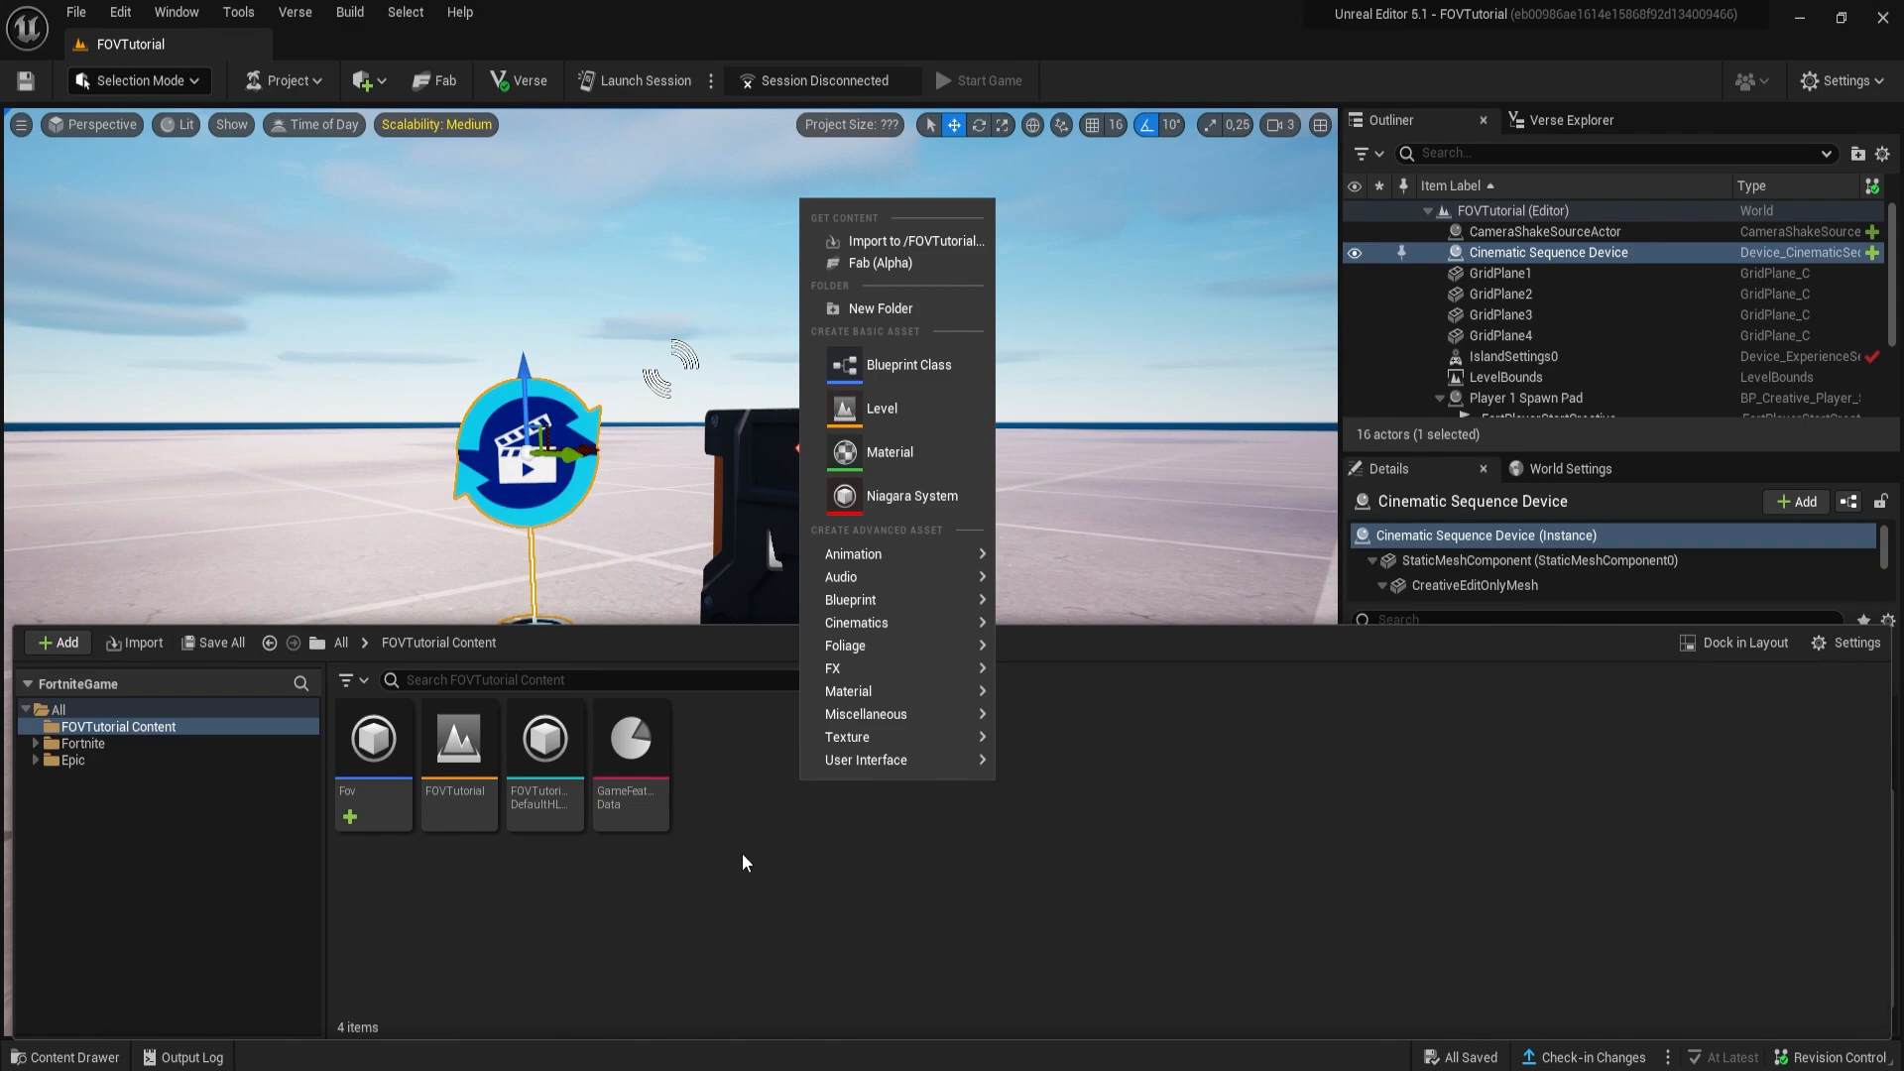
mouse_move(853, 554)
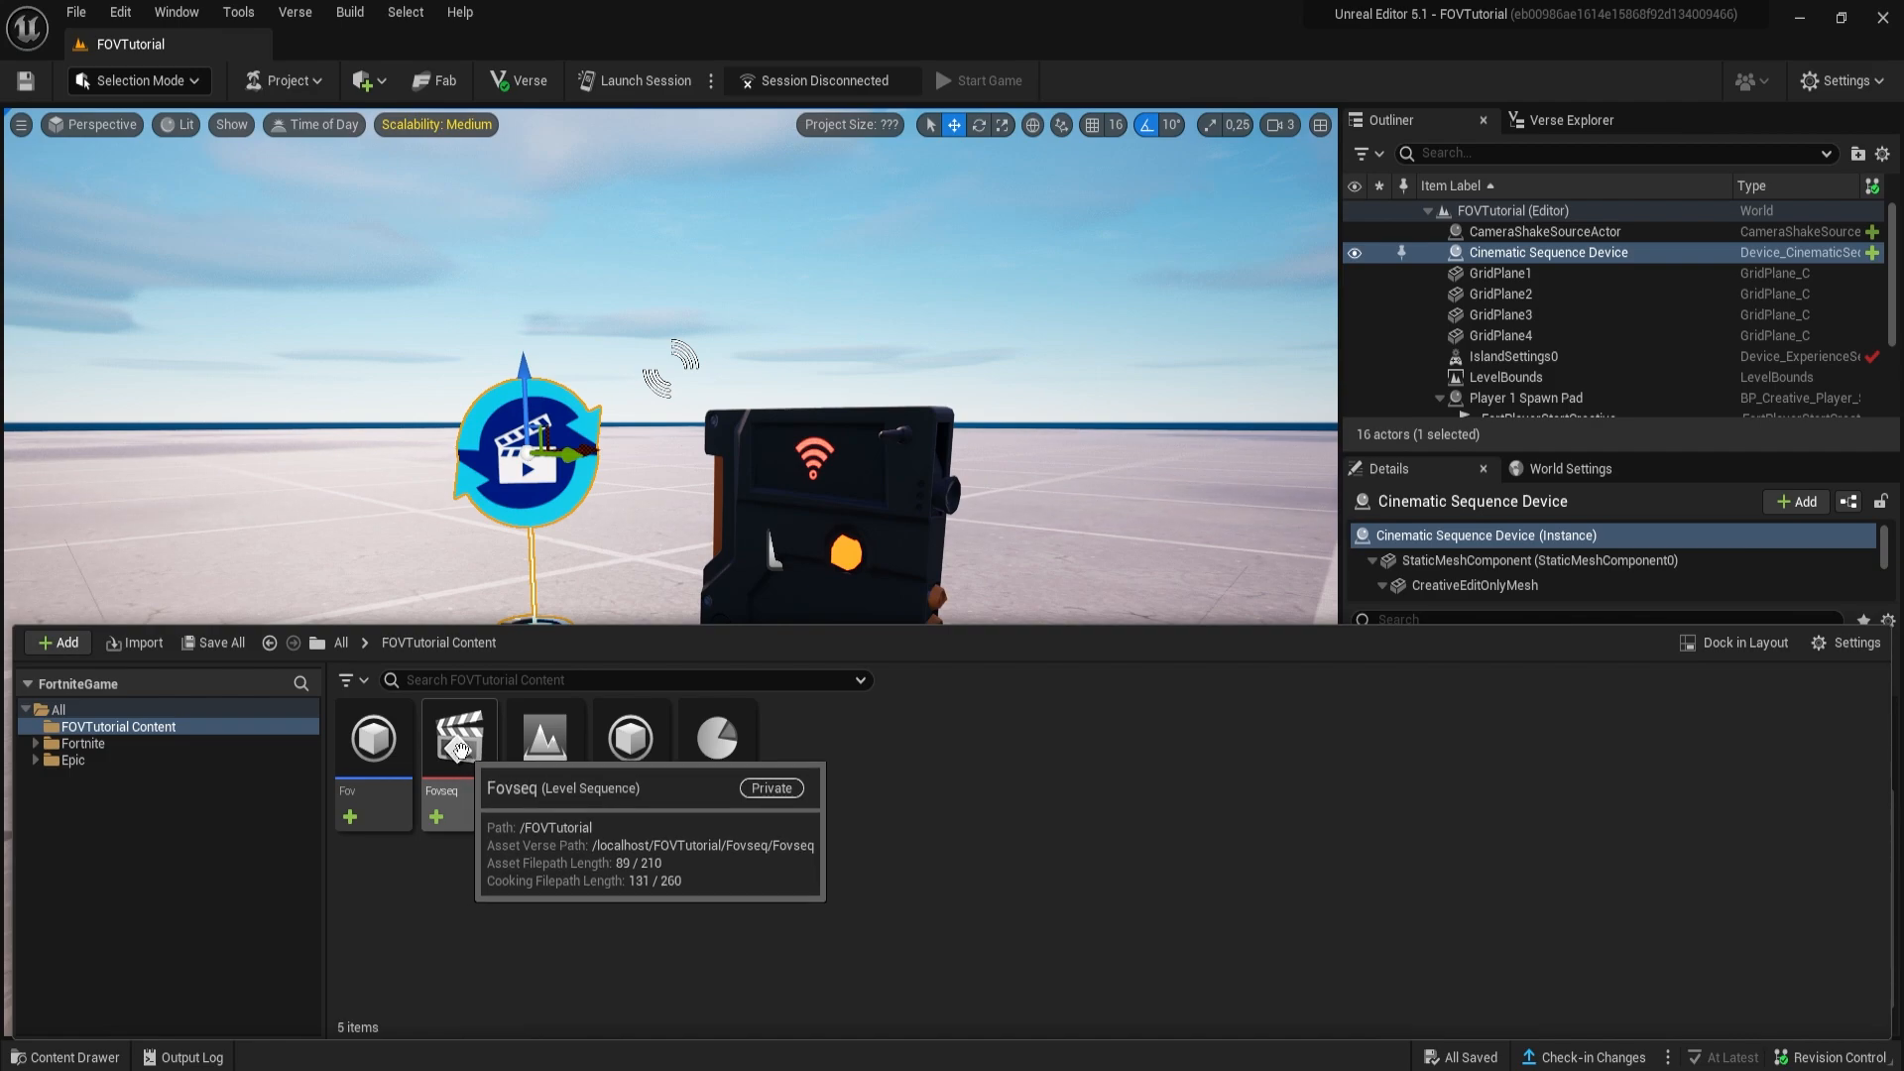
double_click(459, 738)
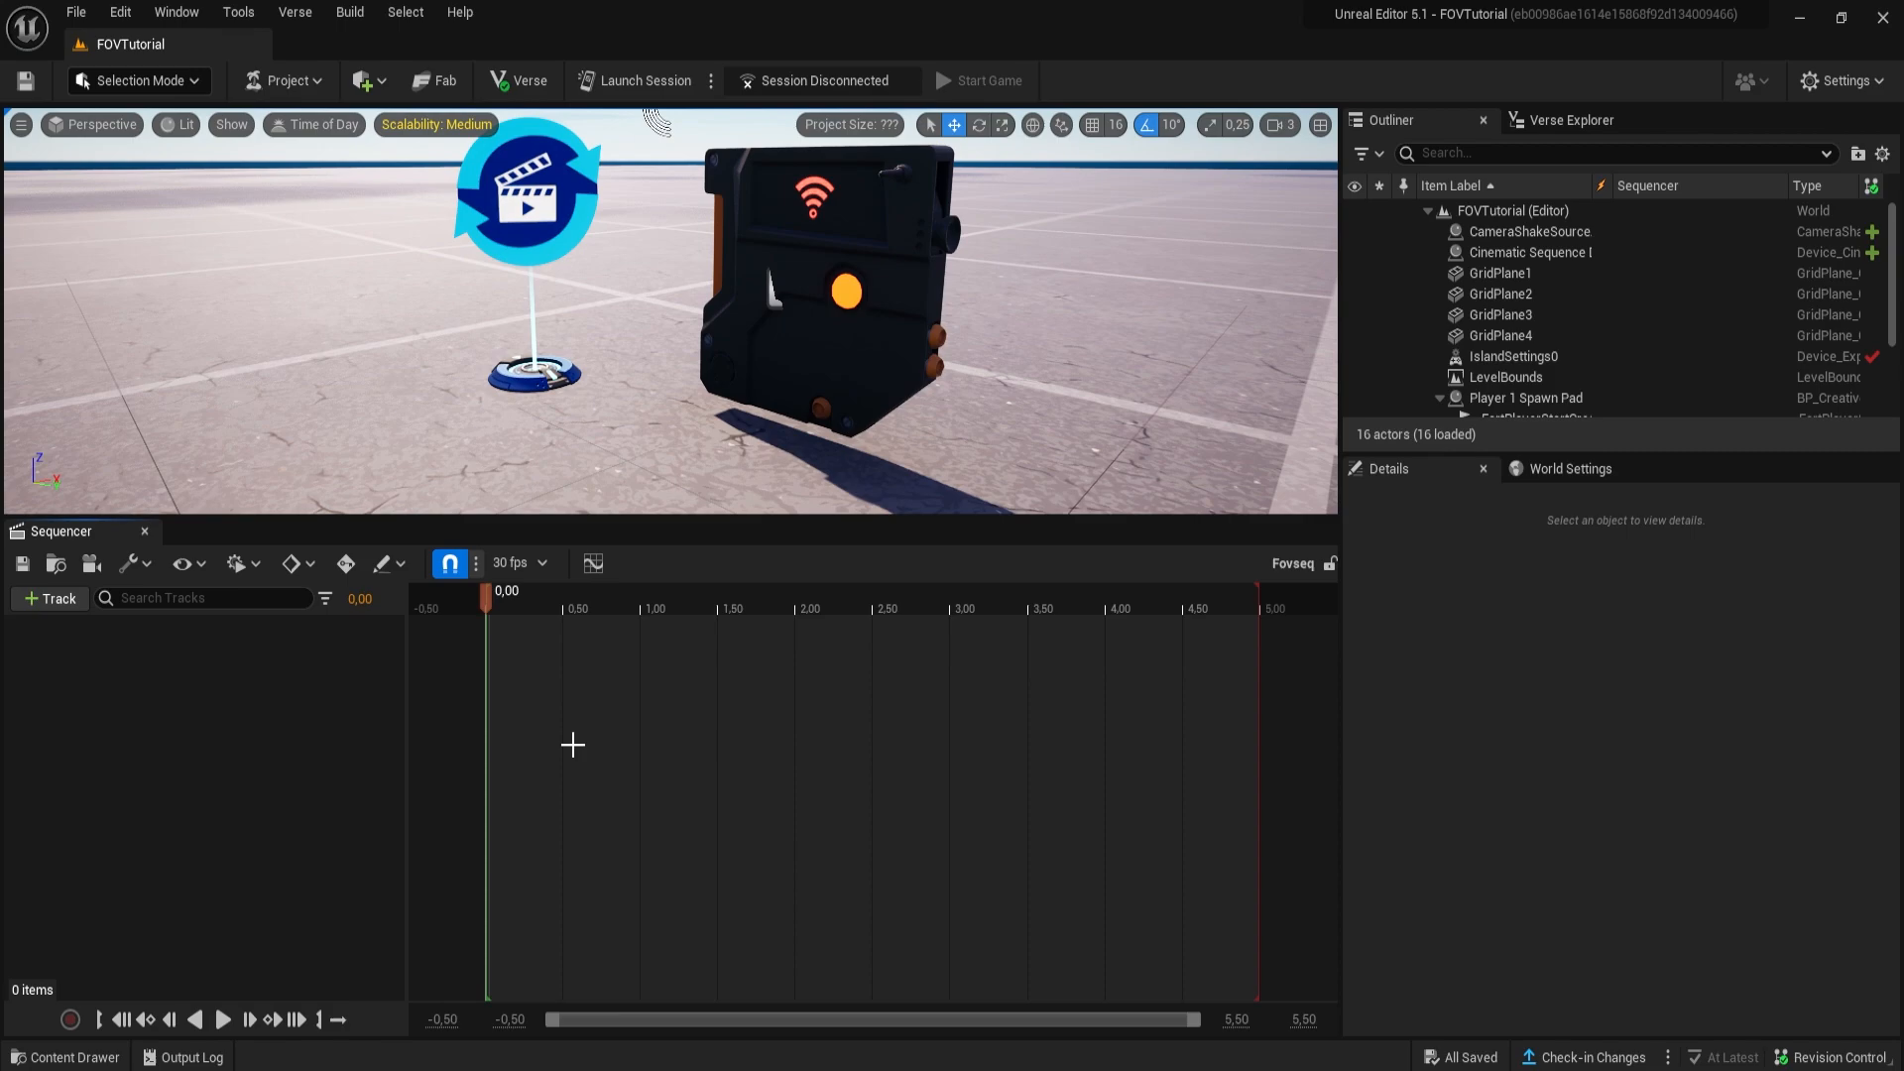
mouse_move(798, 964)
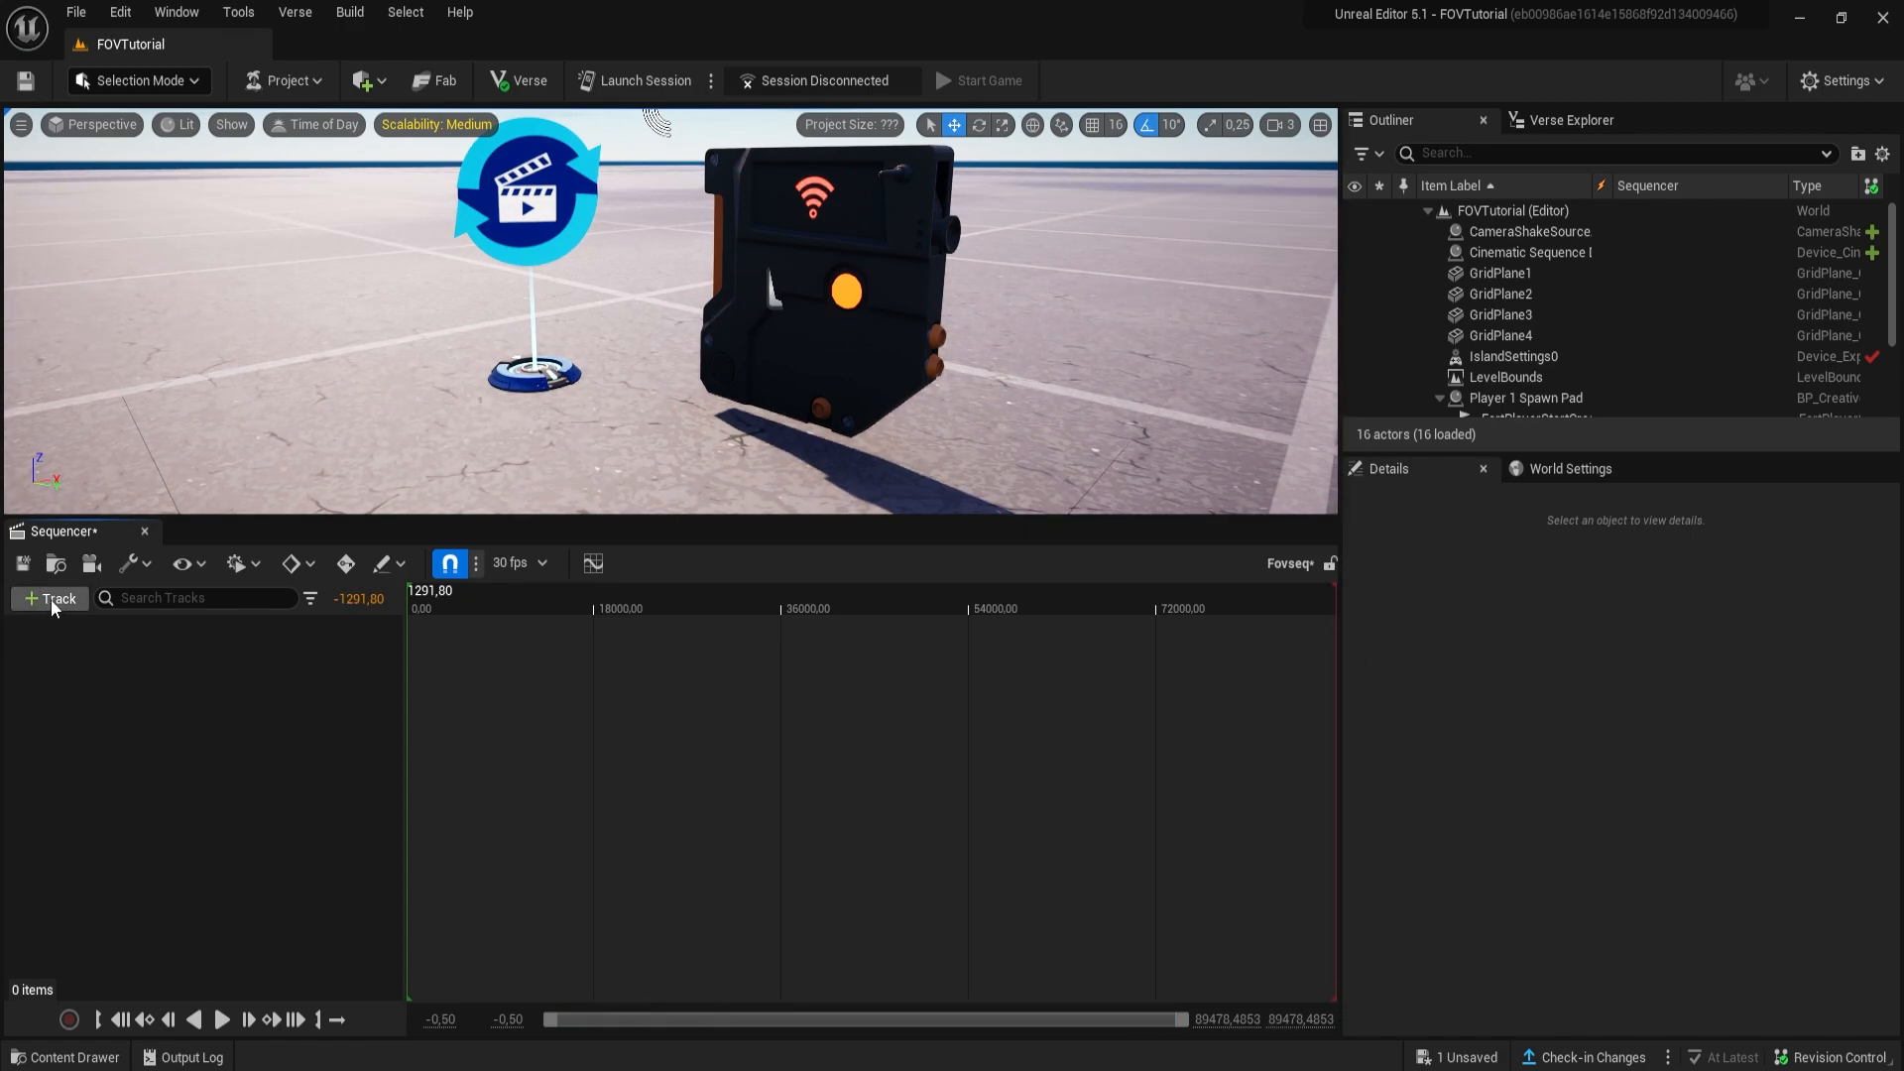
- Add a Time Dilation track to Fovseq with its value set to 3000
click(48, 597)
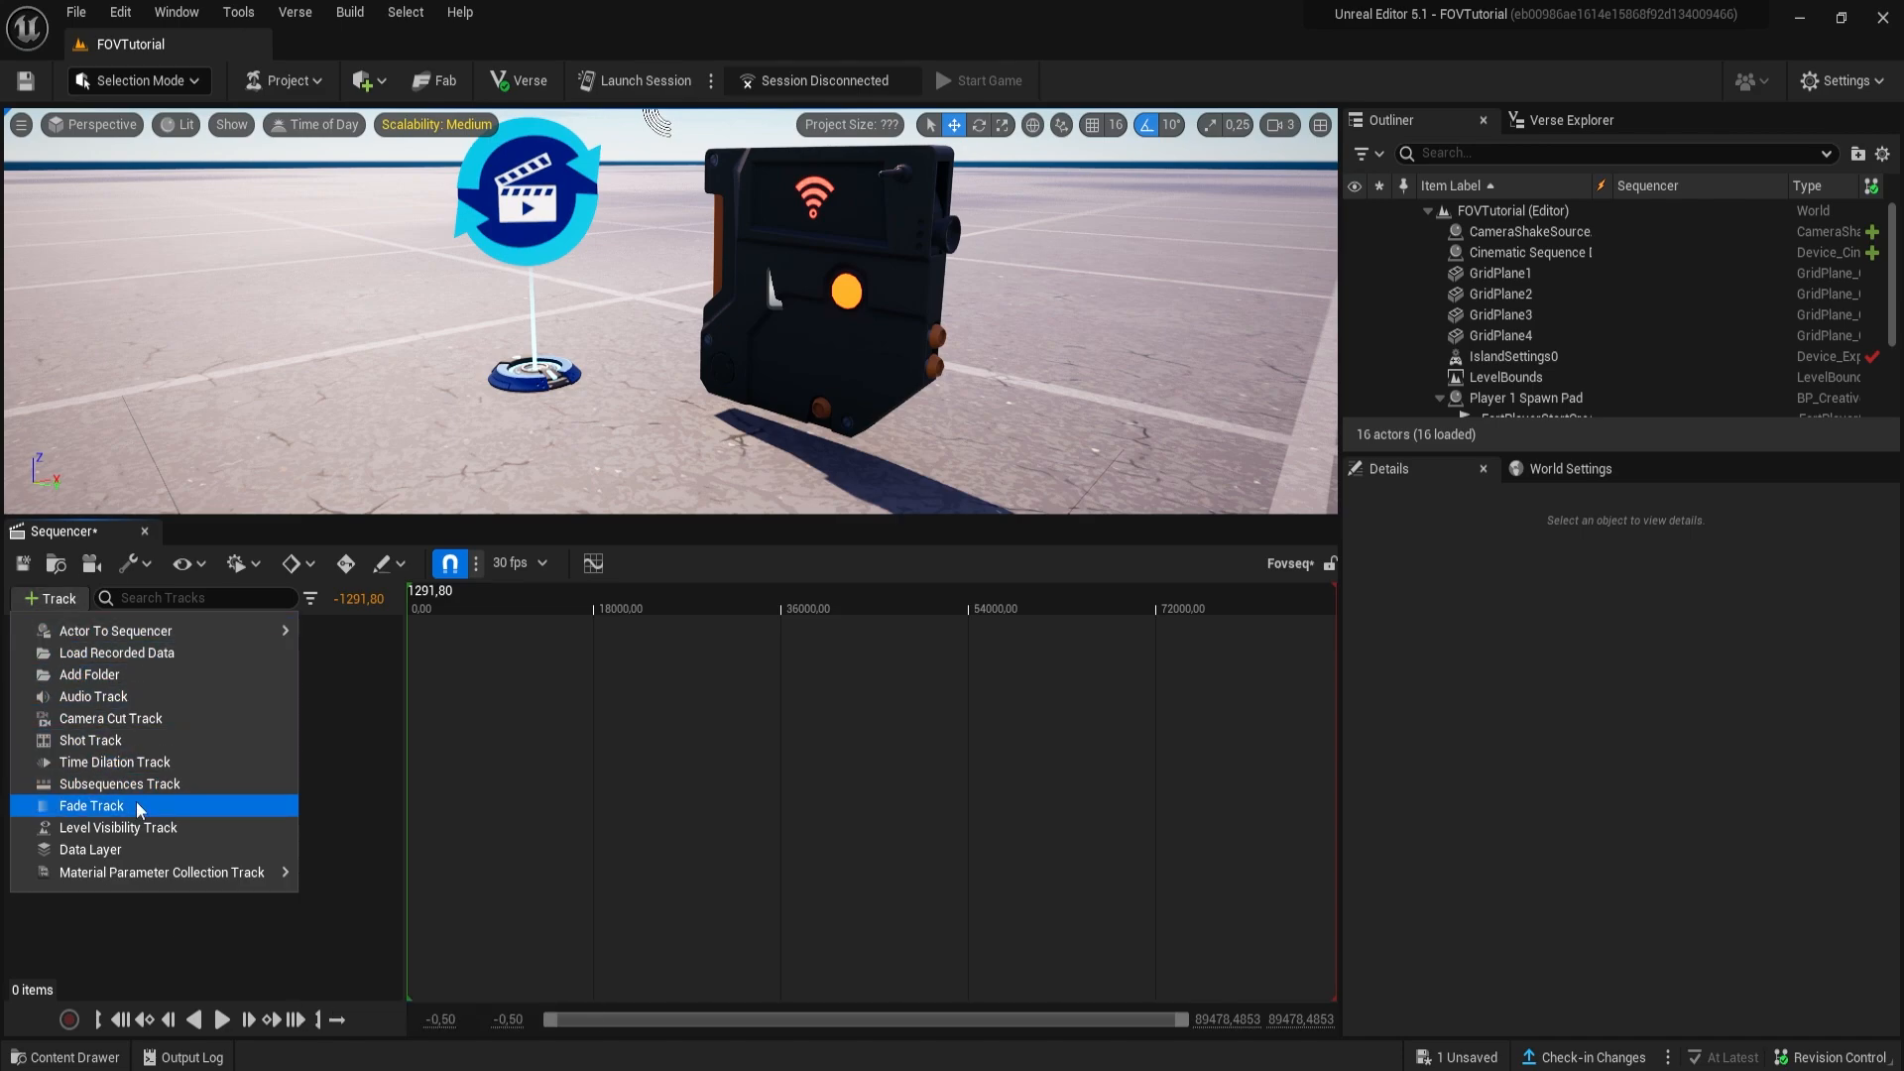
mouse_move(115, 762)
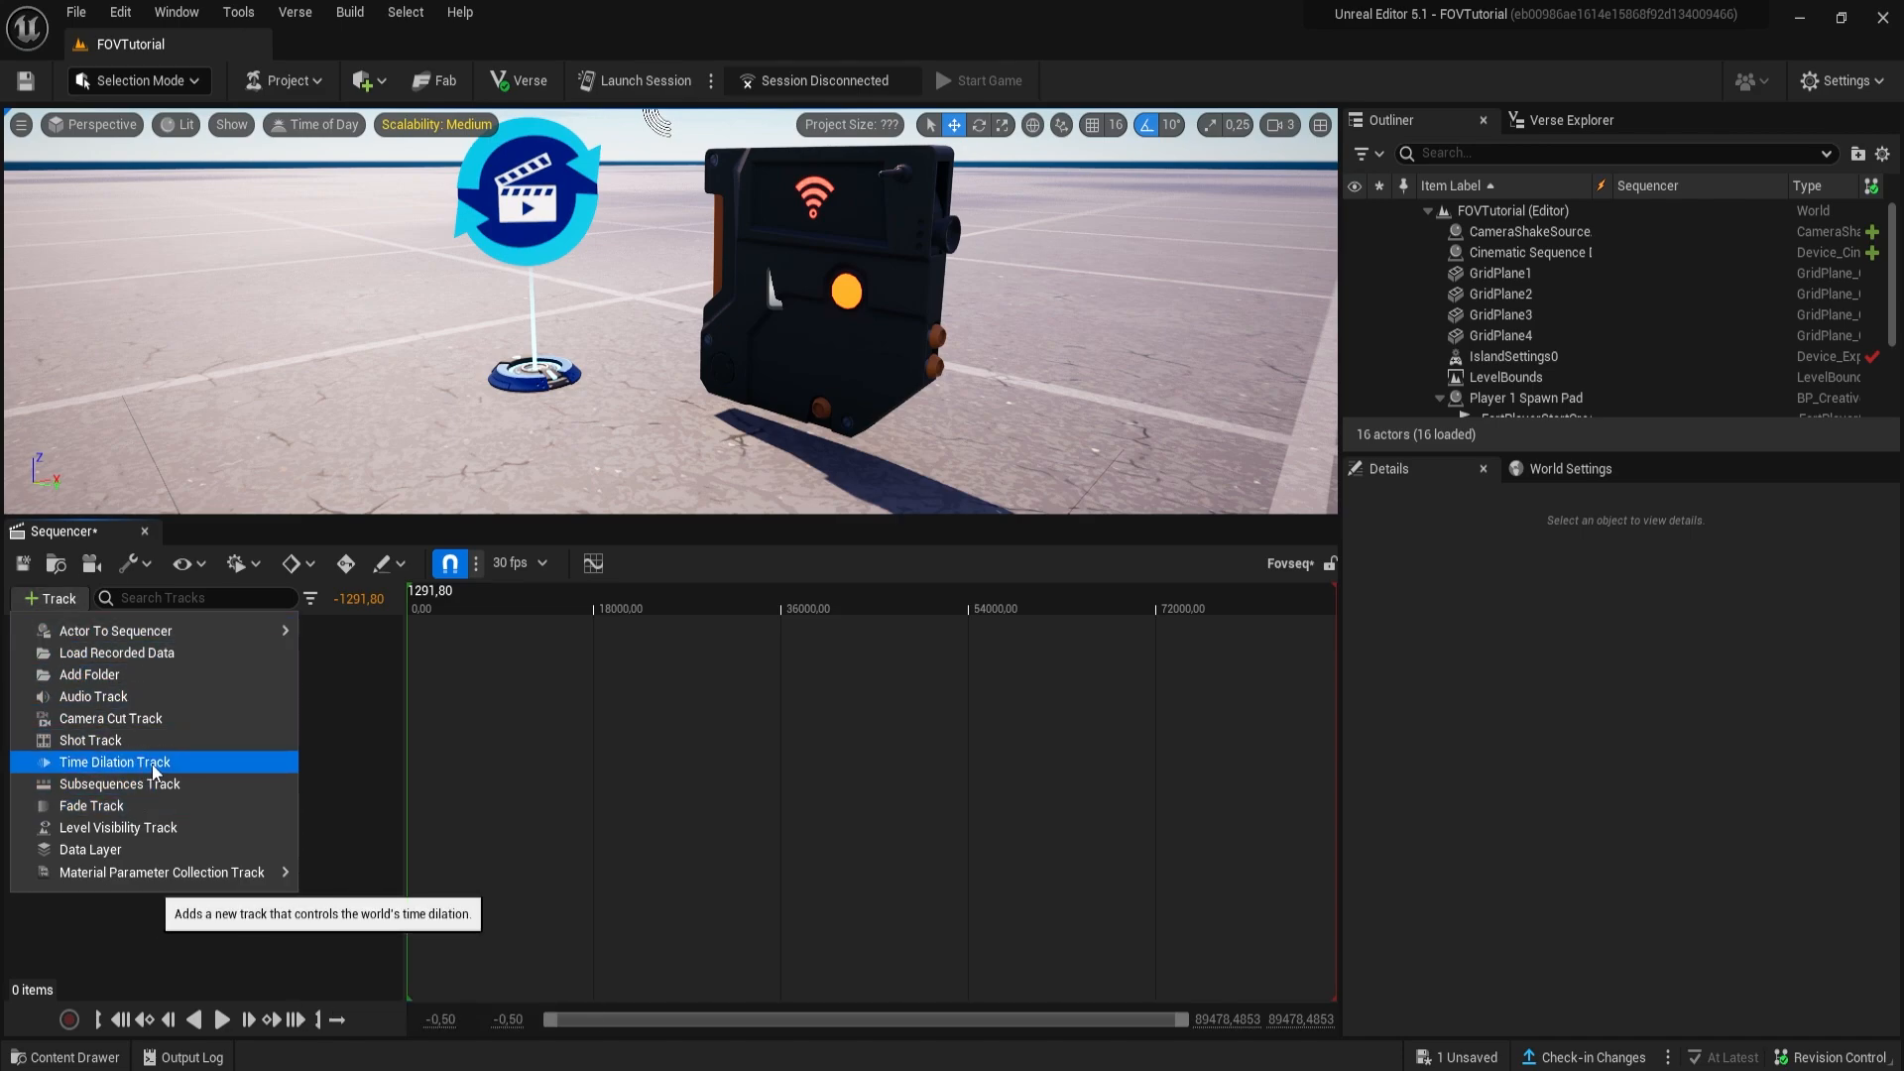
click(116, 761)
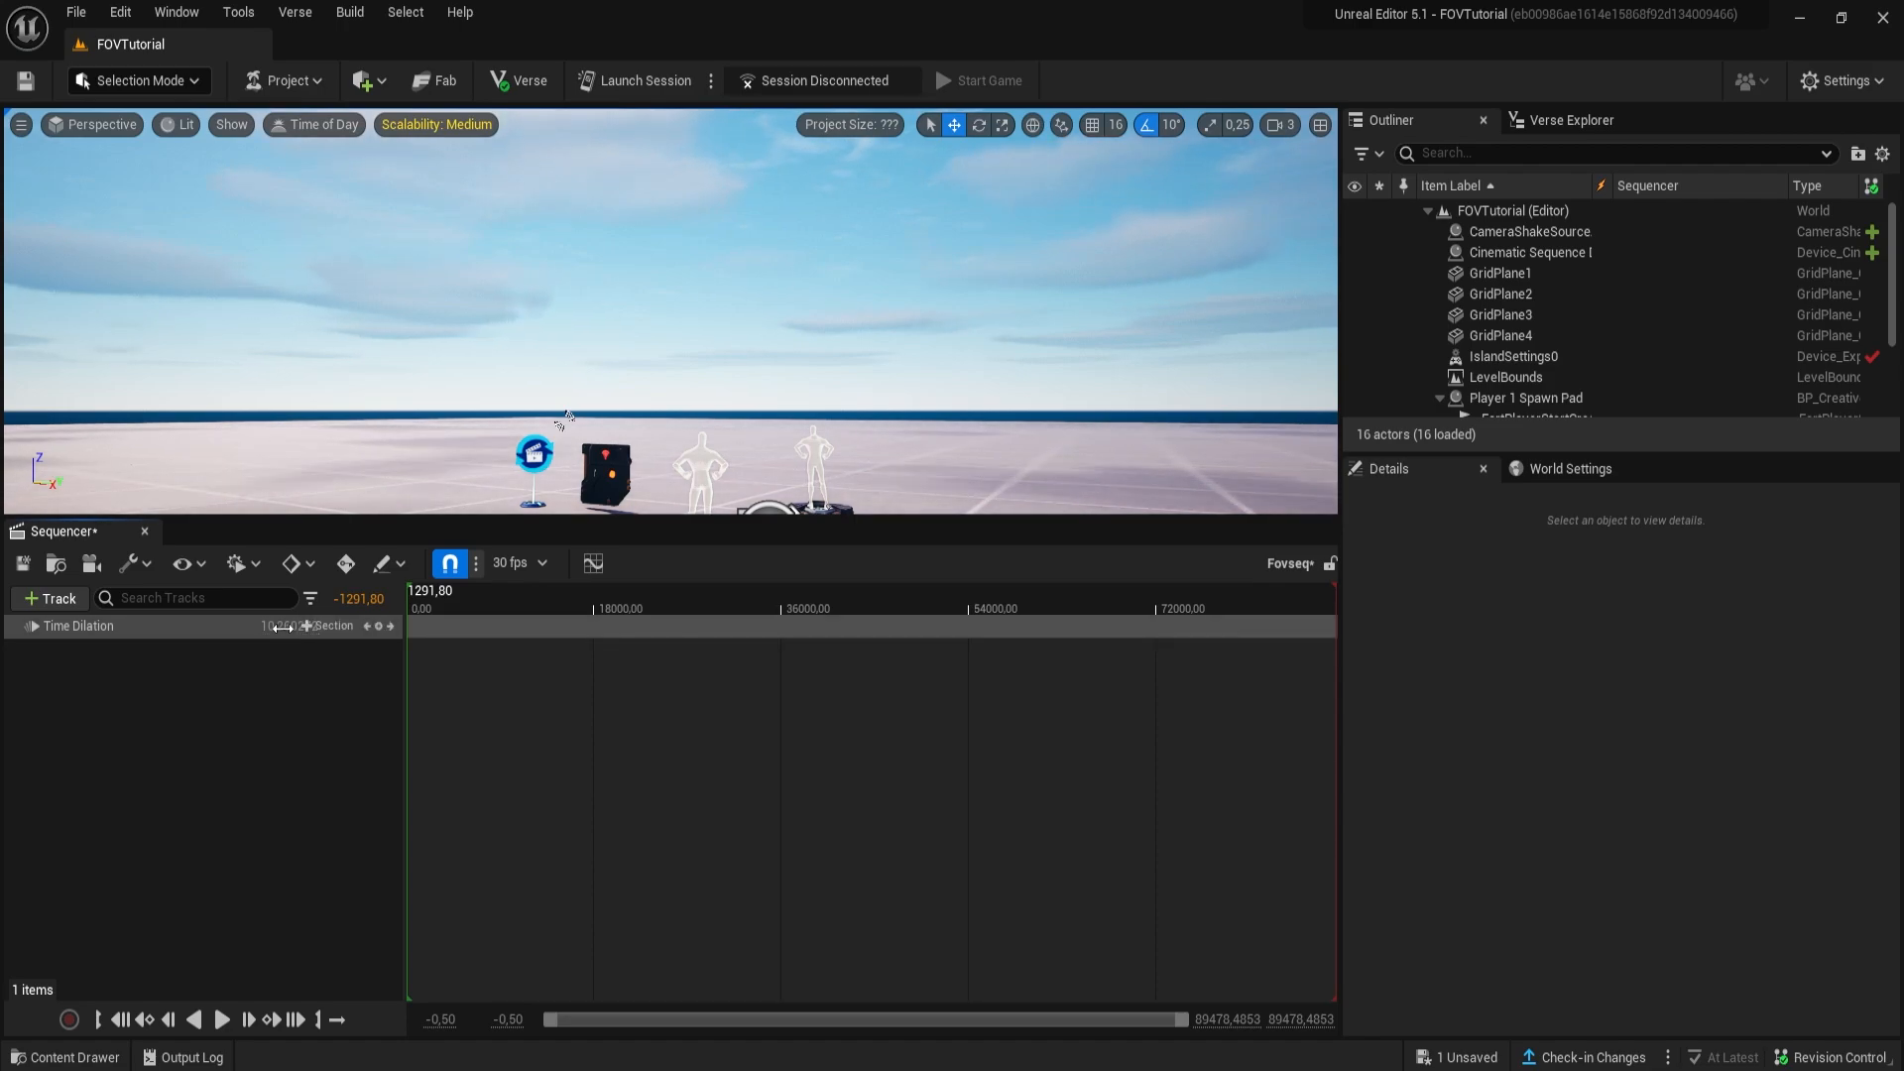
double_click(281, 625)
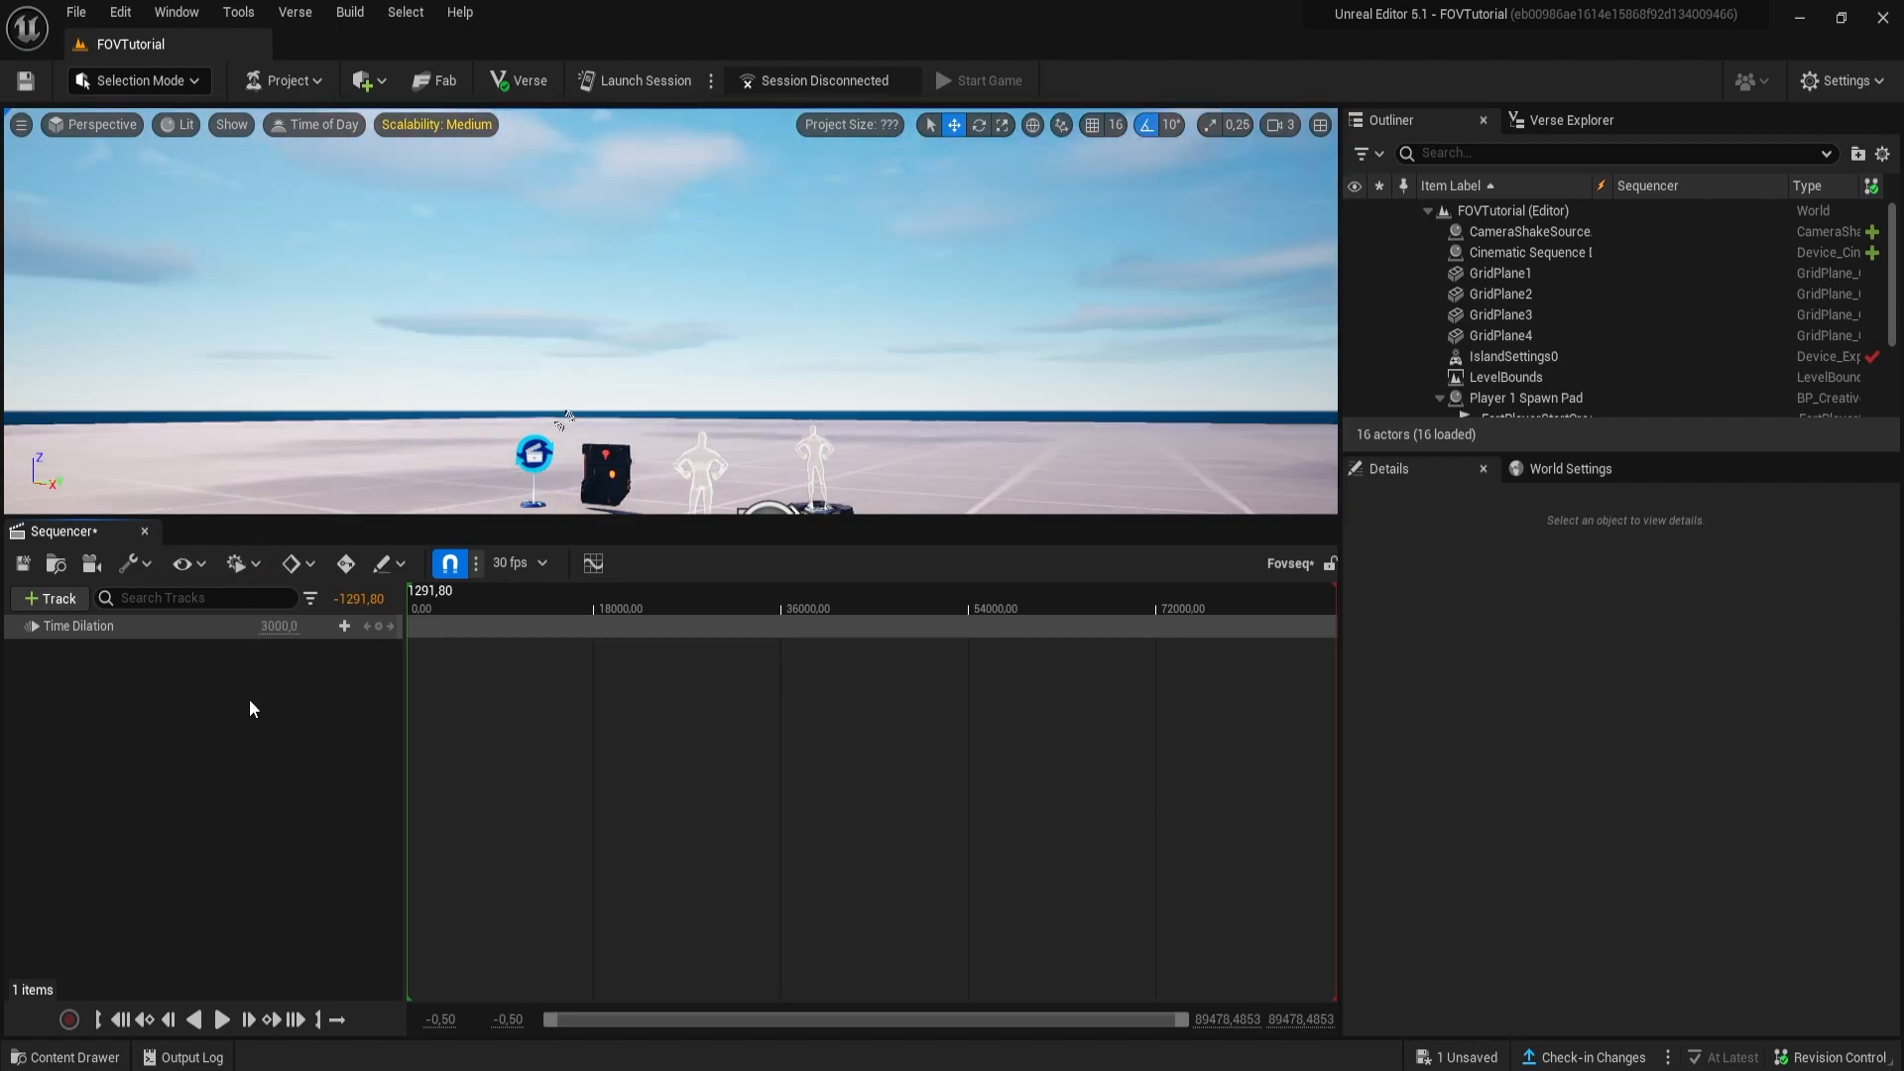
mouse_move(22, 562)
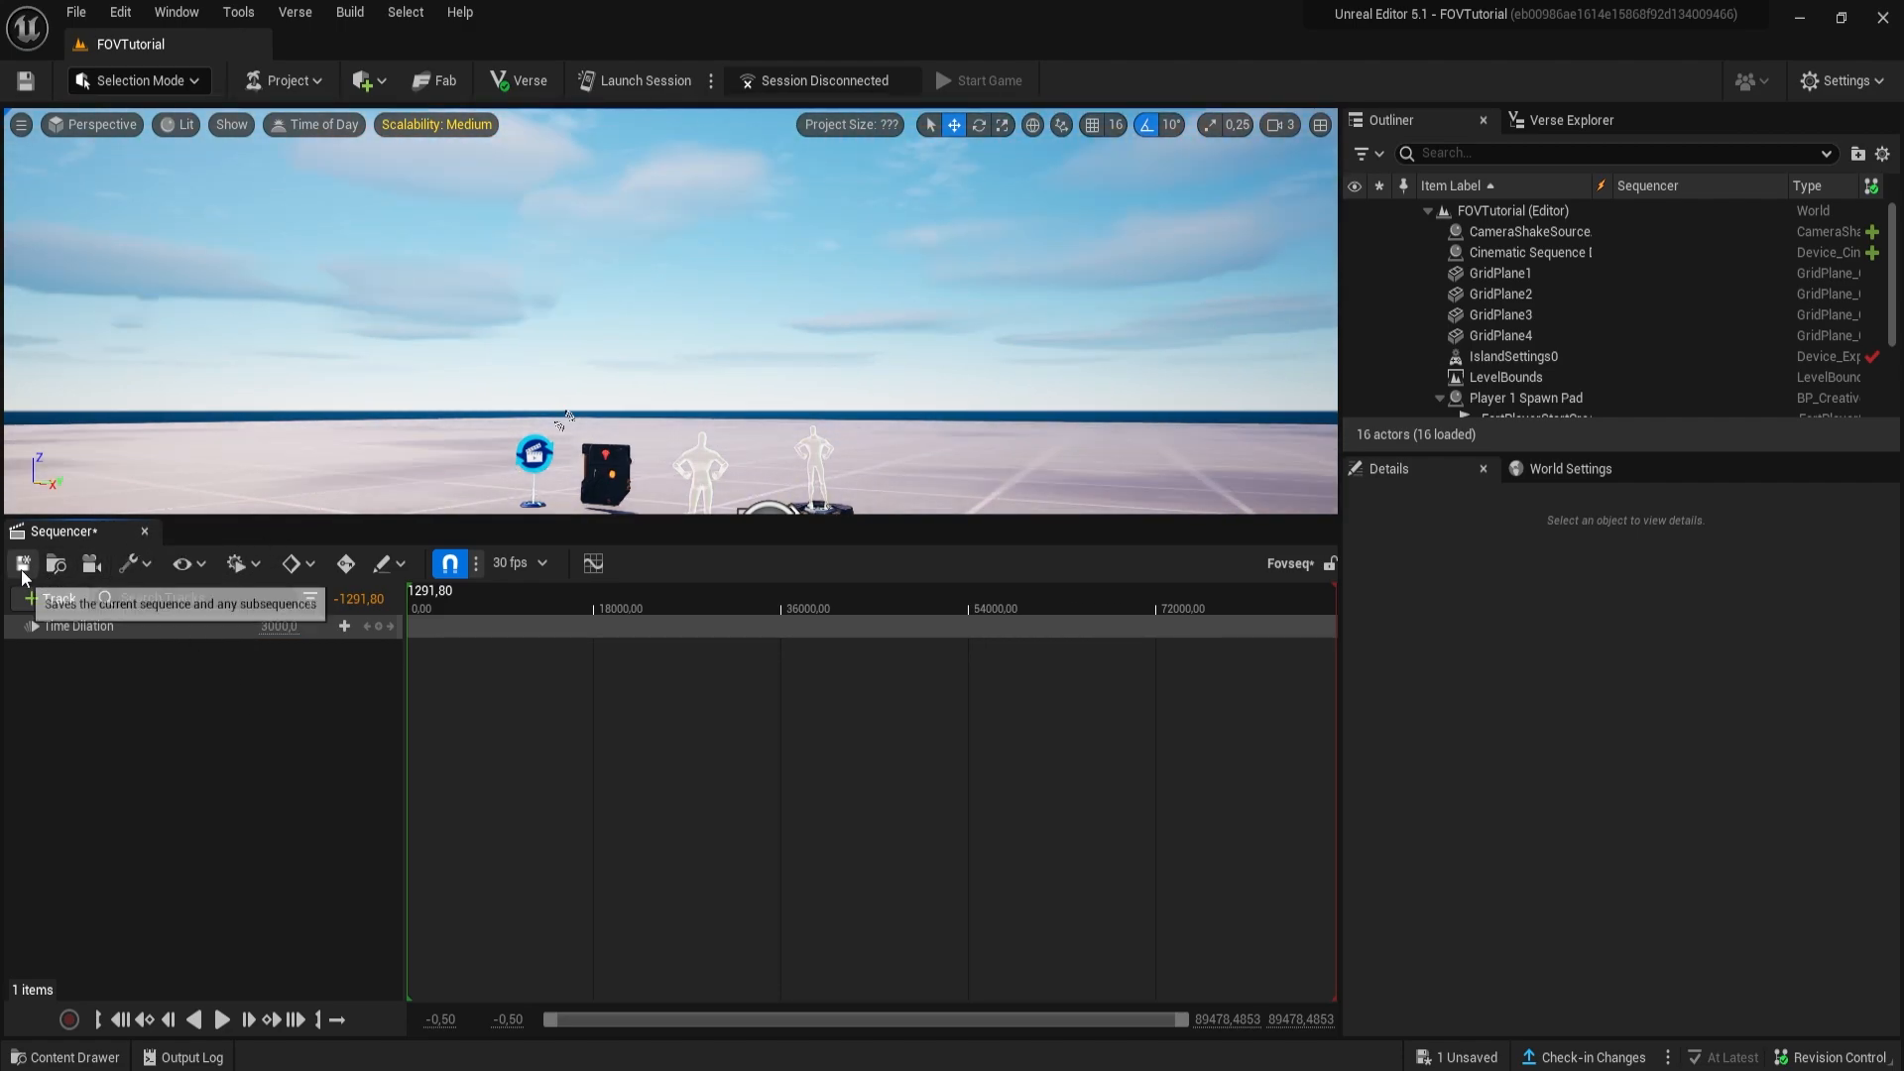
- Save the Fovseq sequence and leave the Sequencer
click(22, 562)
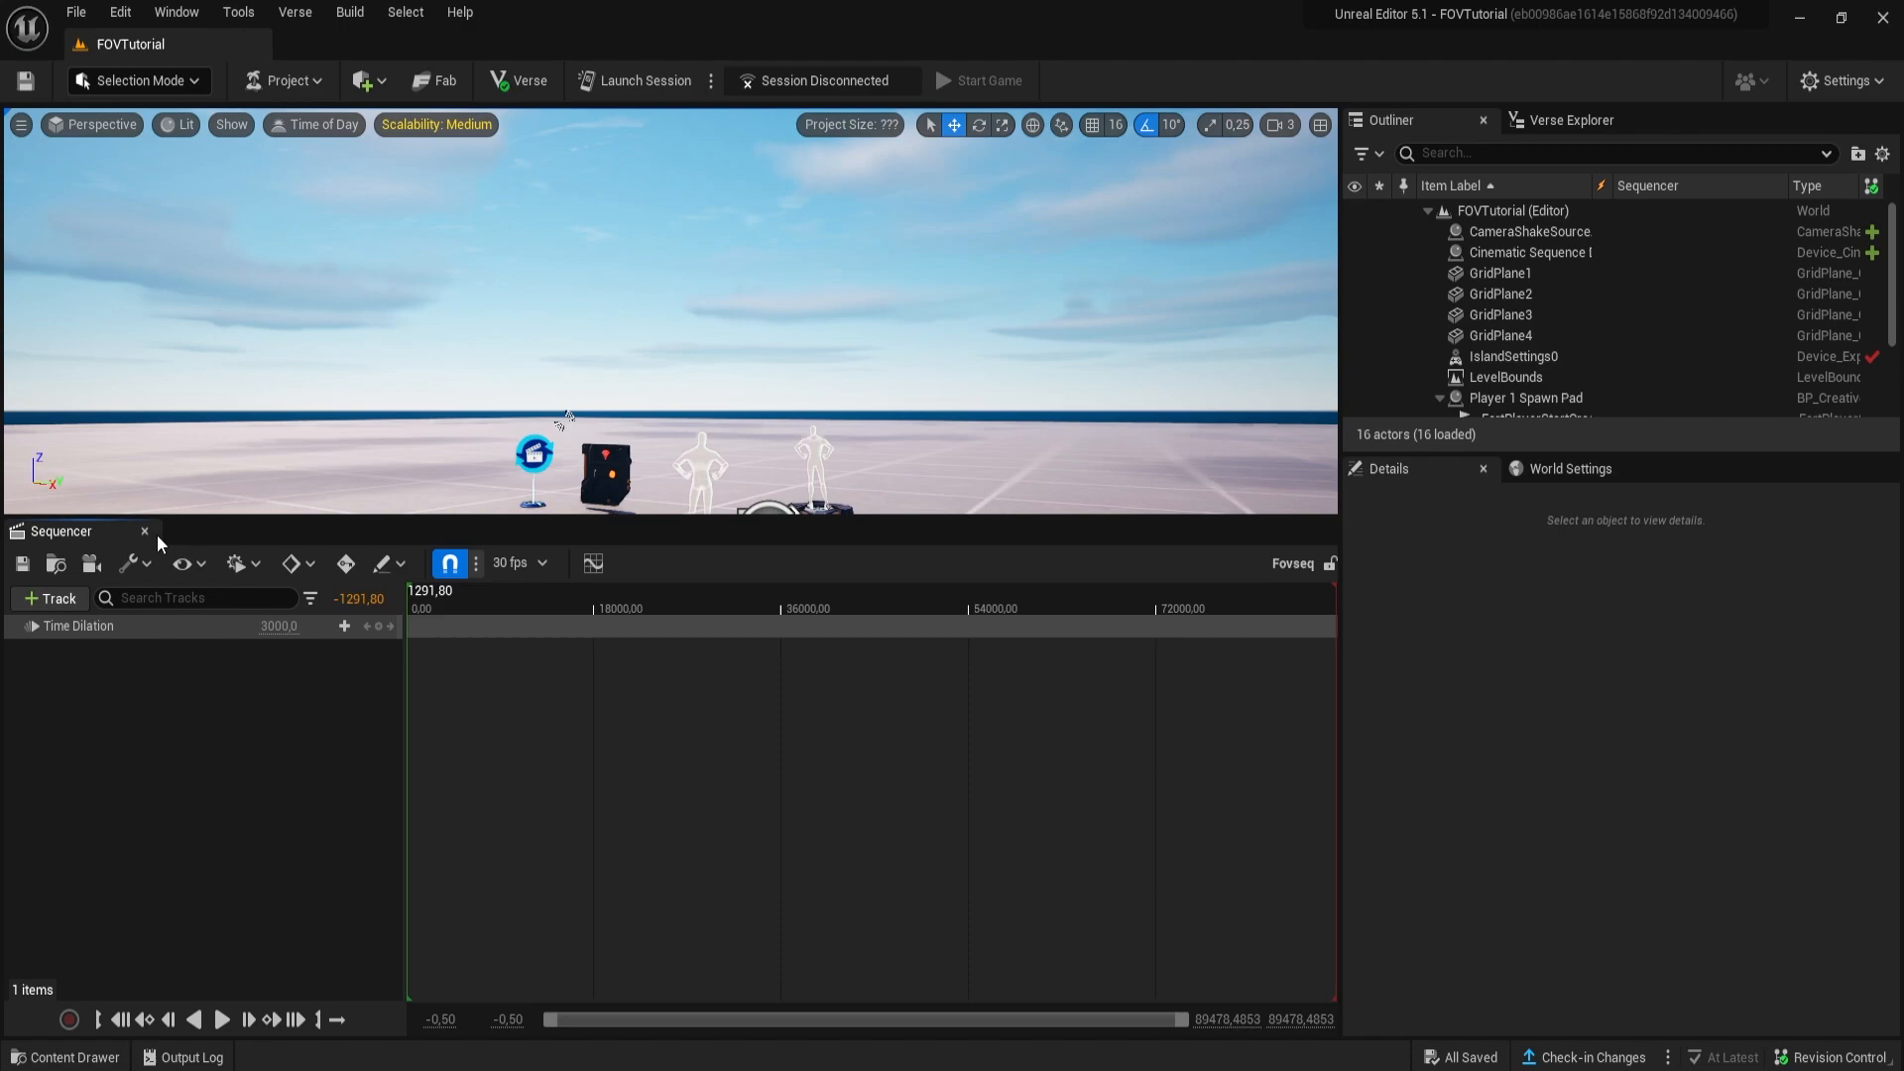
click(143, 531)
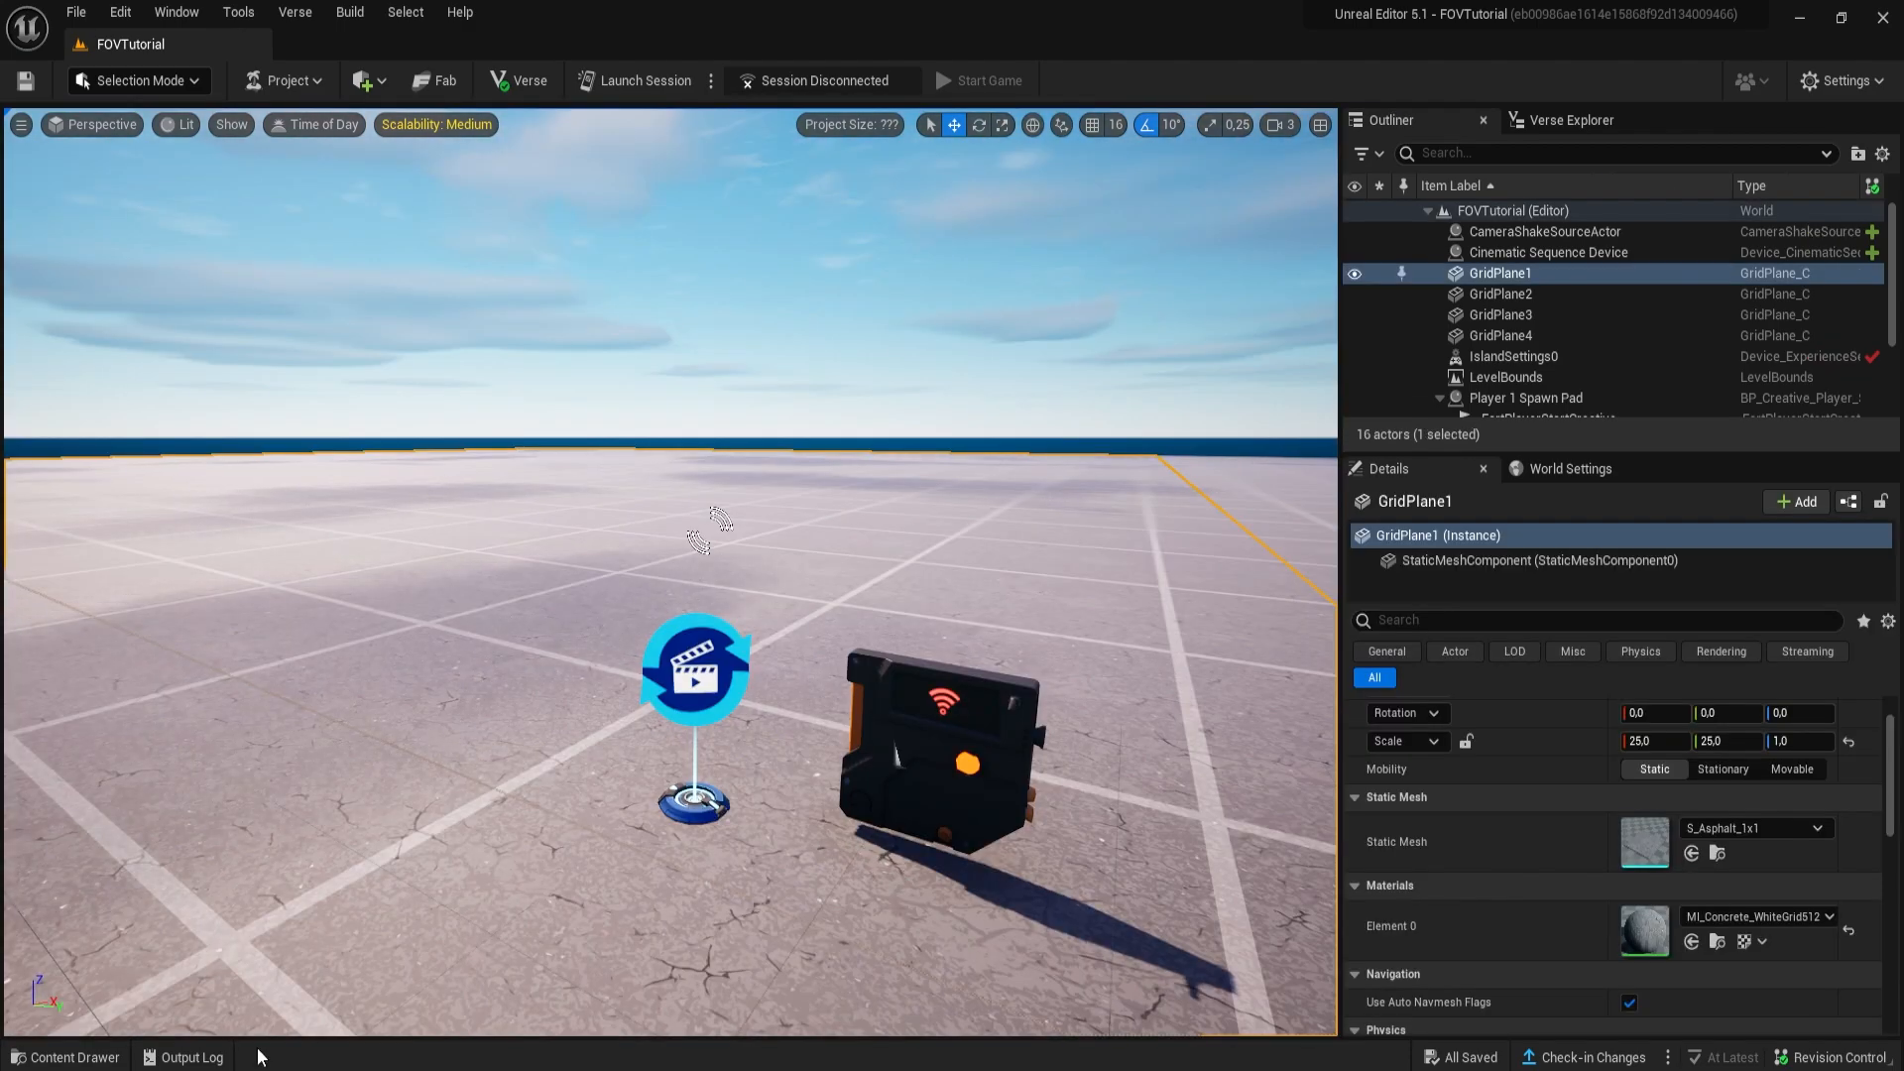
- Set the Cinematic Sequence Device's User Options > Sequence to Fovseq
click(67, 1057)
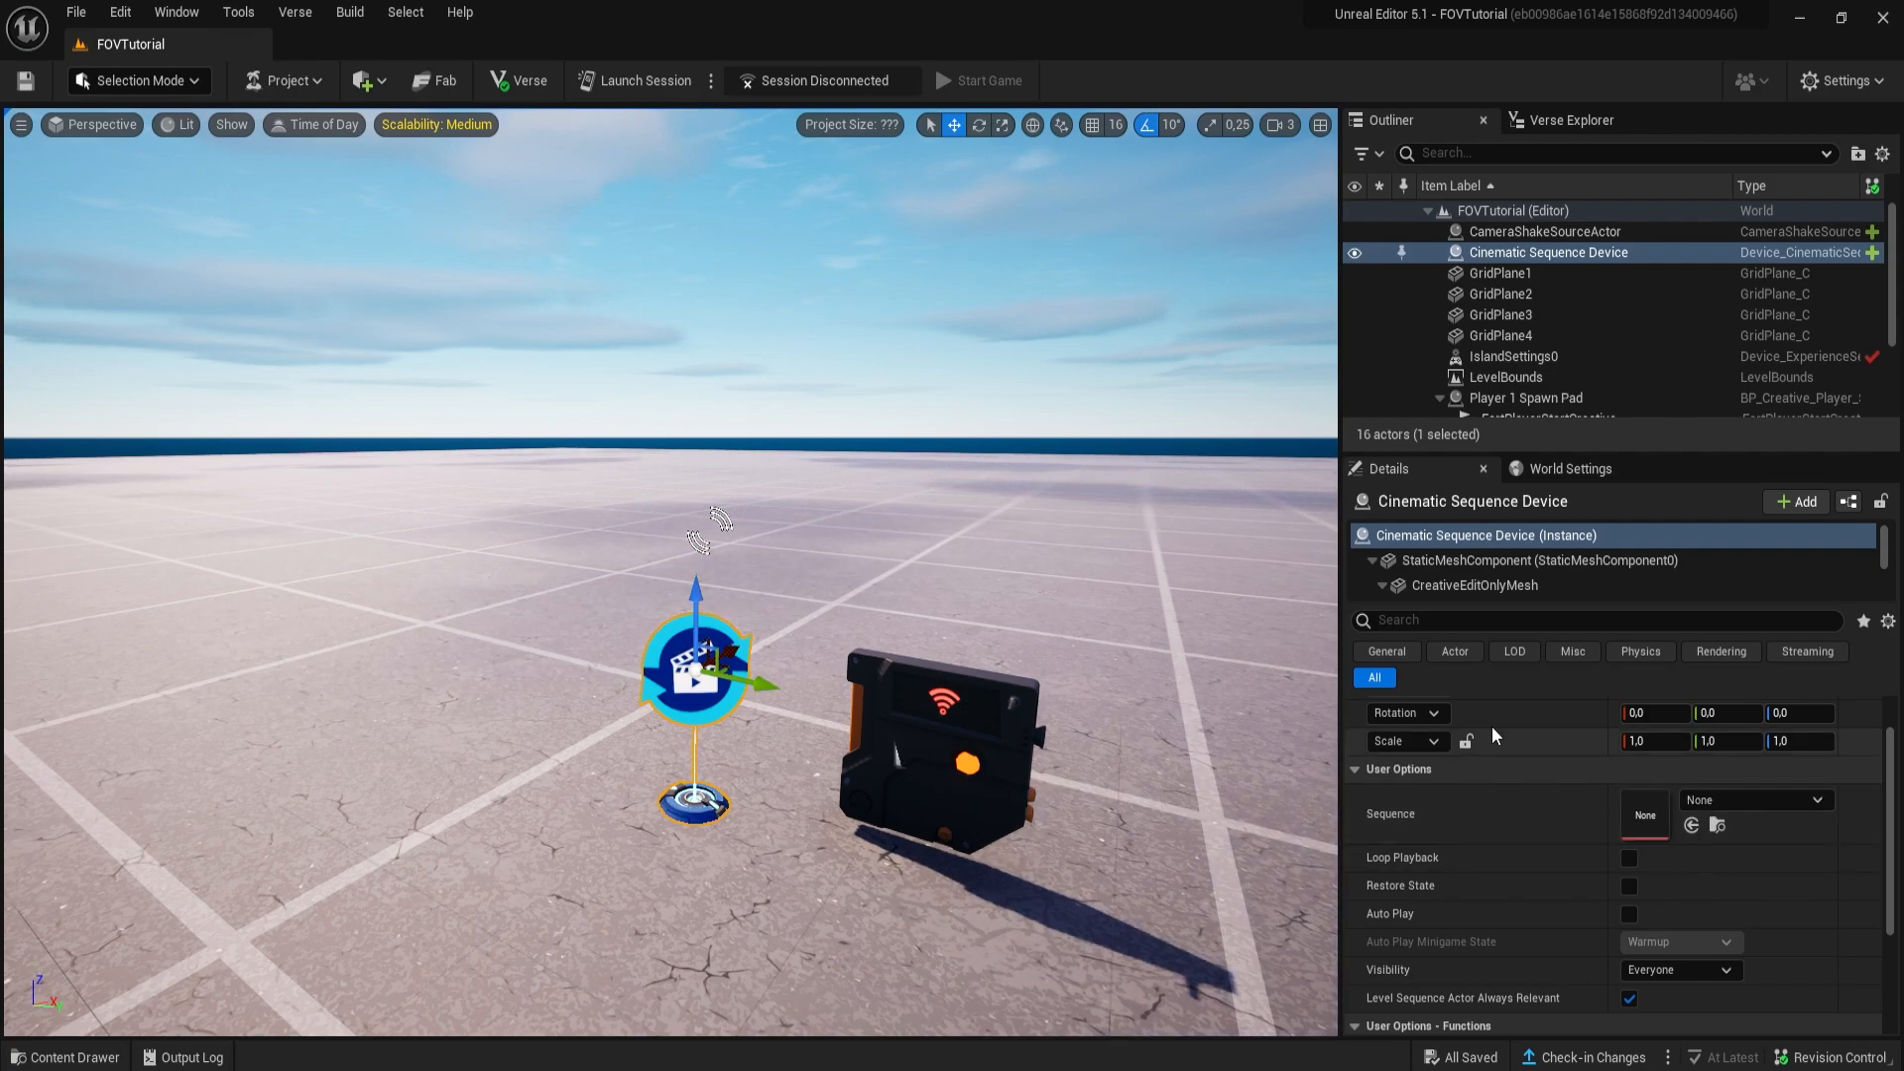
click(1547, 252)
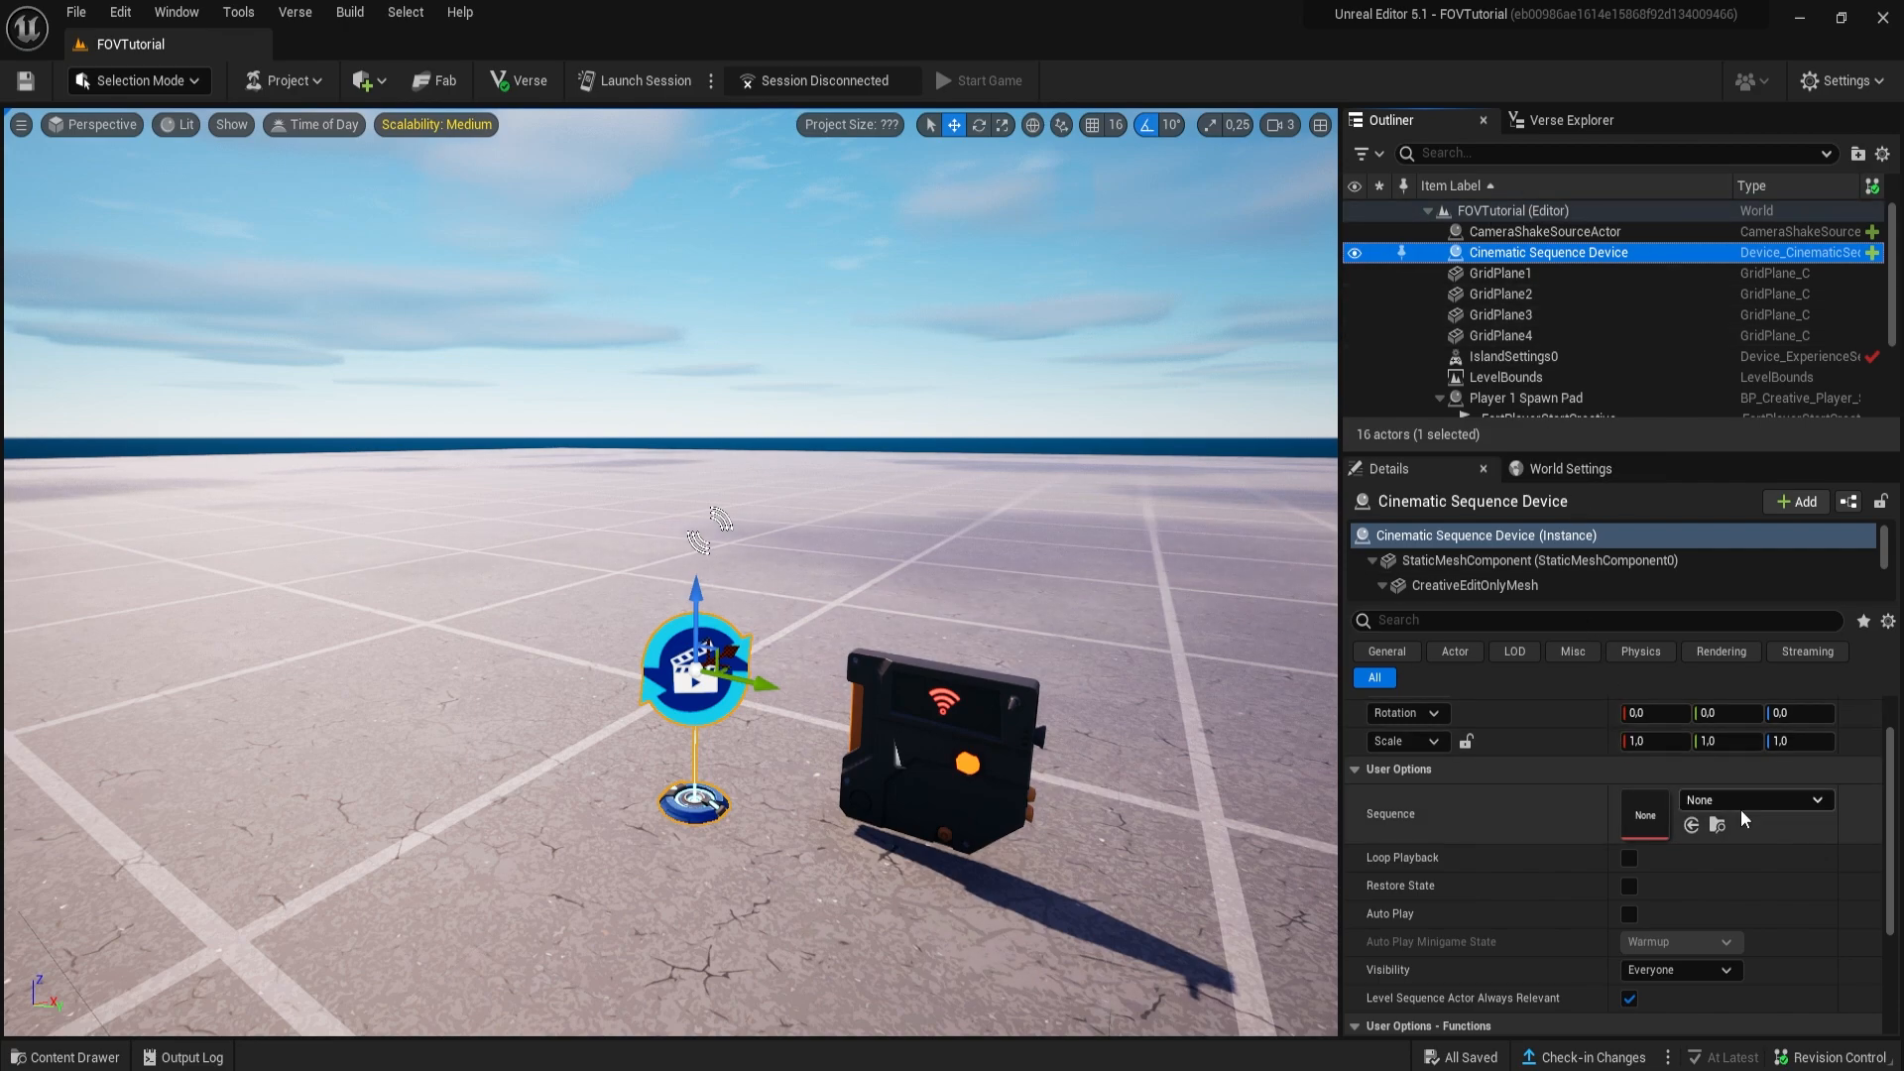
click(1752, 799)
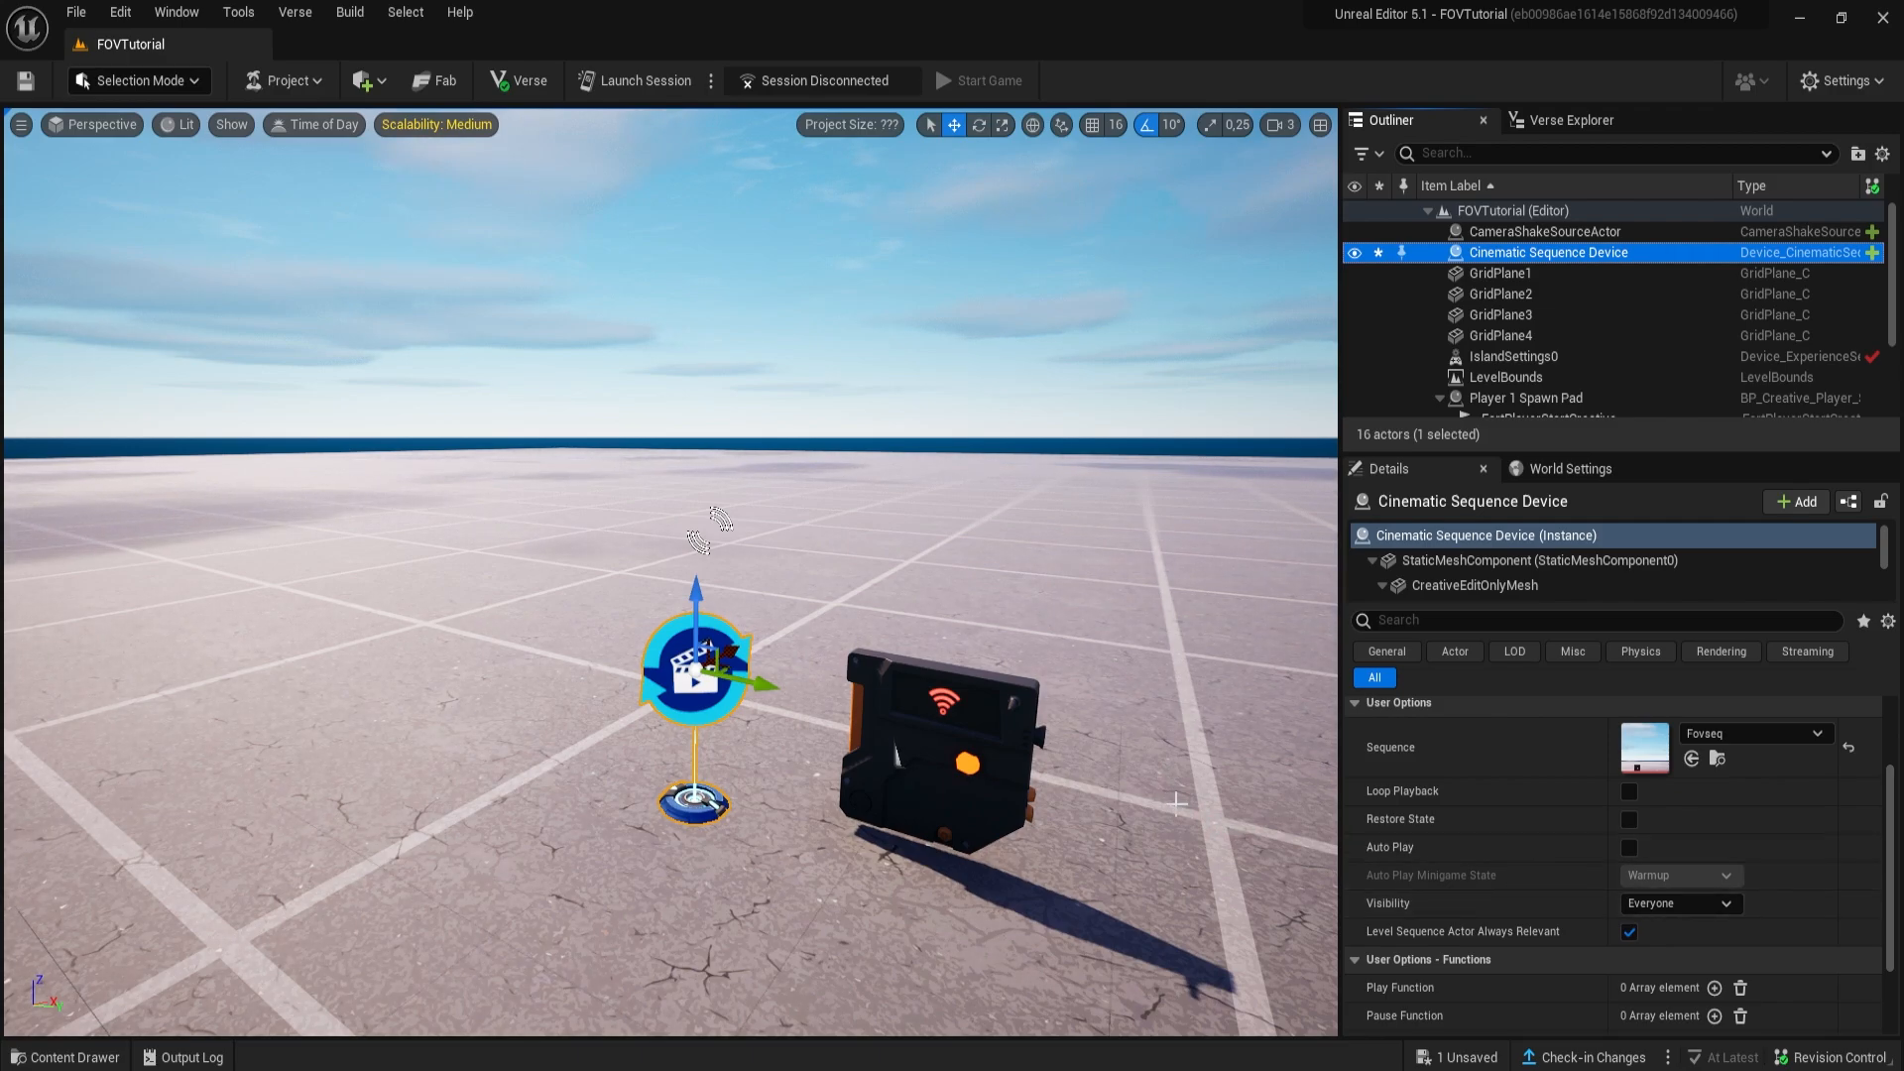
scroll(down, 3)
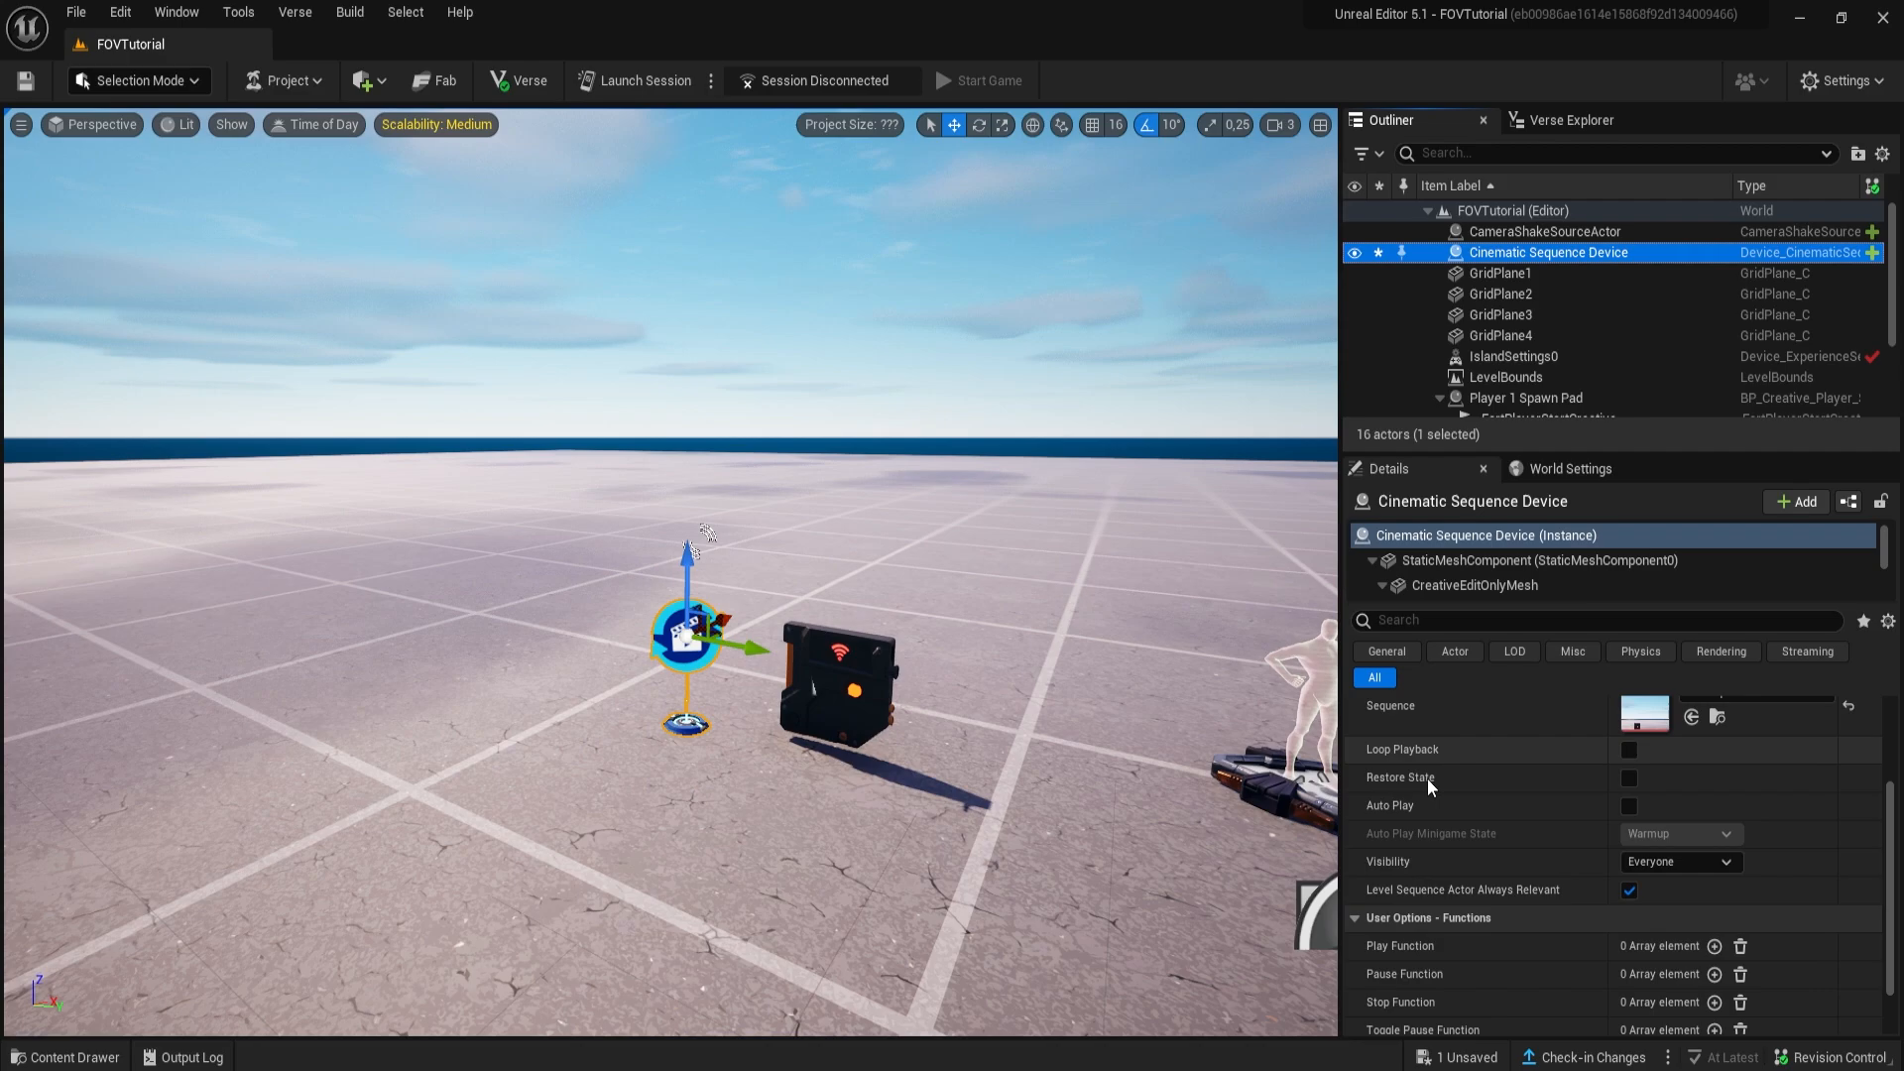
click(1501, 273)
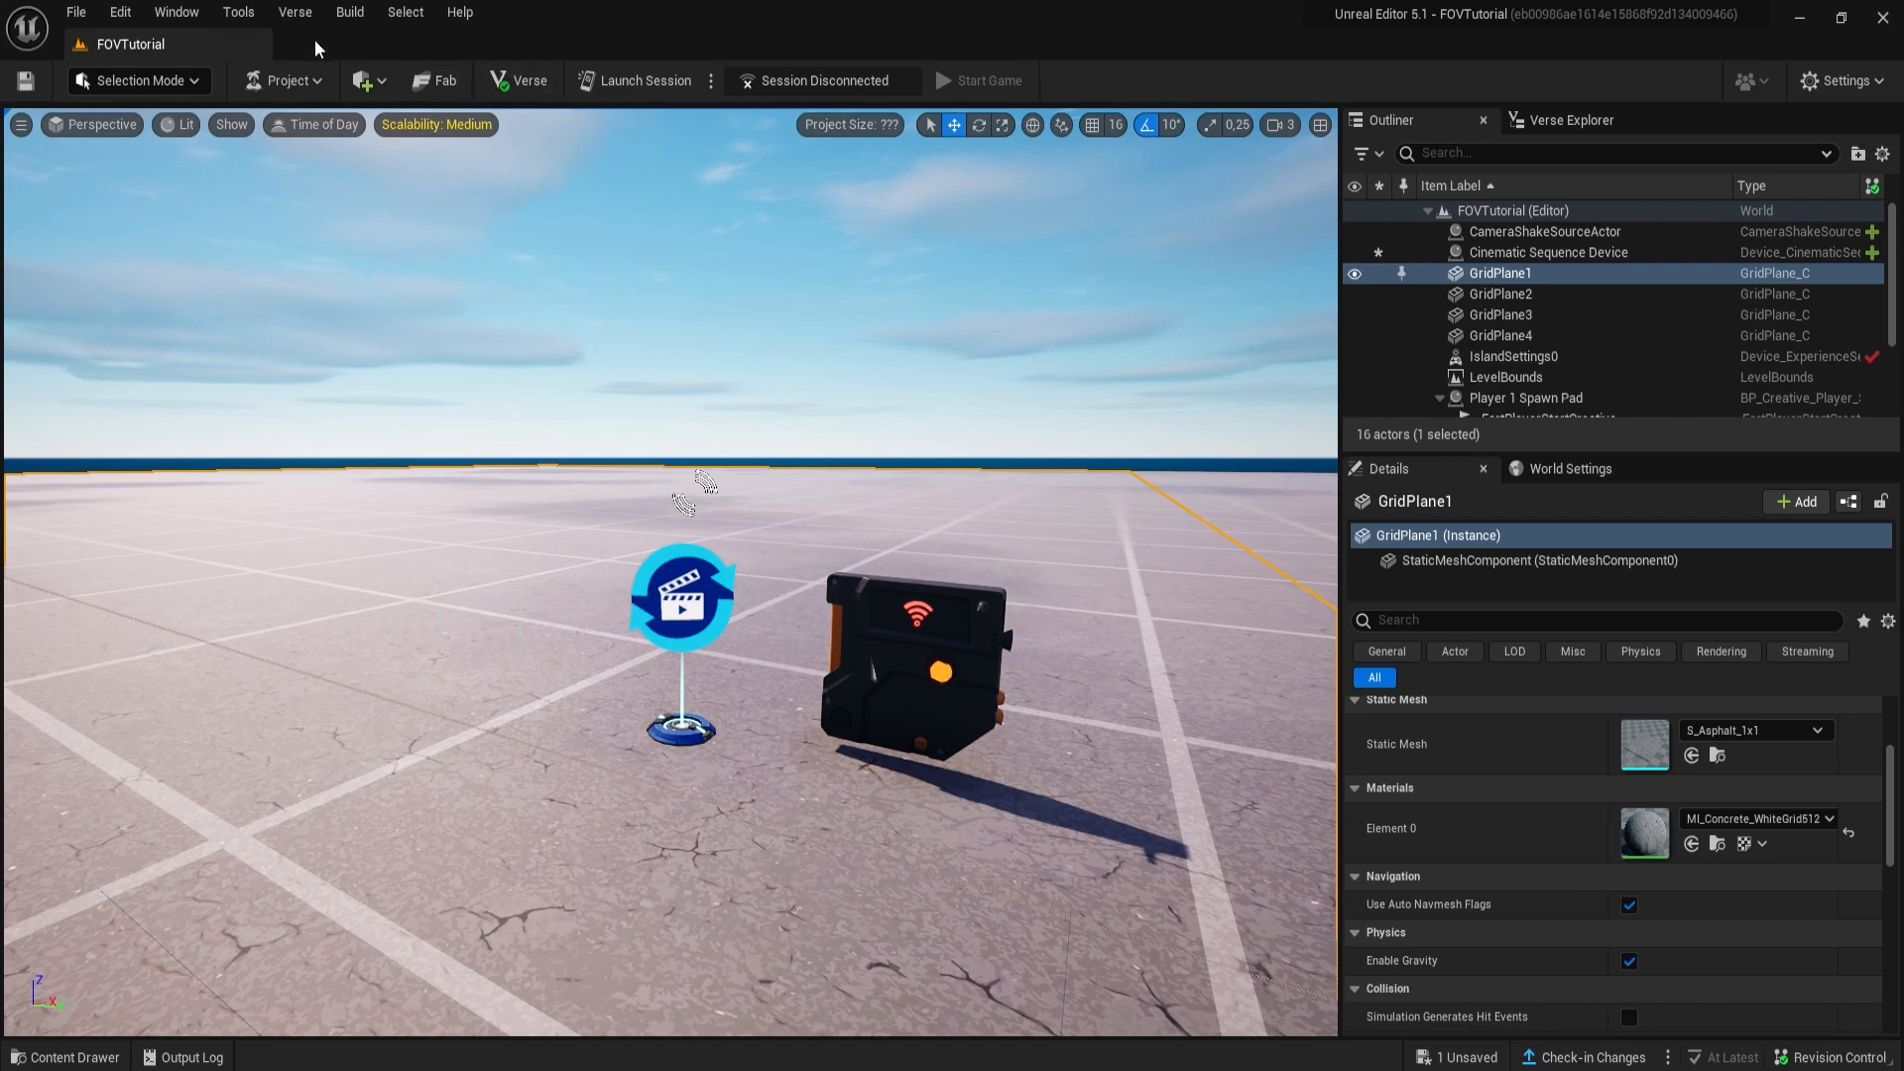
- Add a new Verse device file named Fov to the FOVTutorial project via Verse Explorer
click(349, 12)
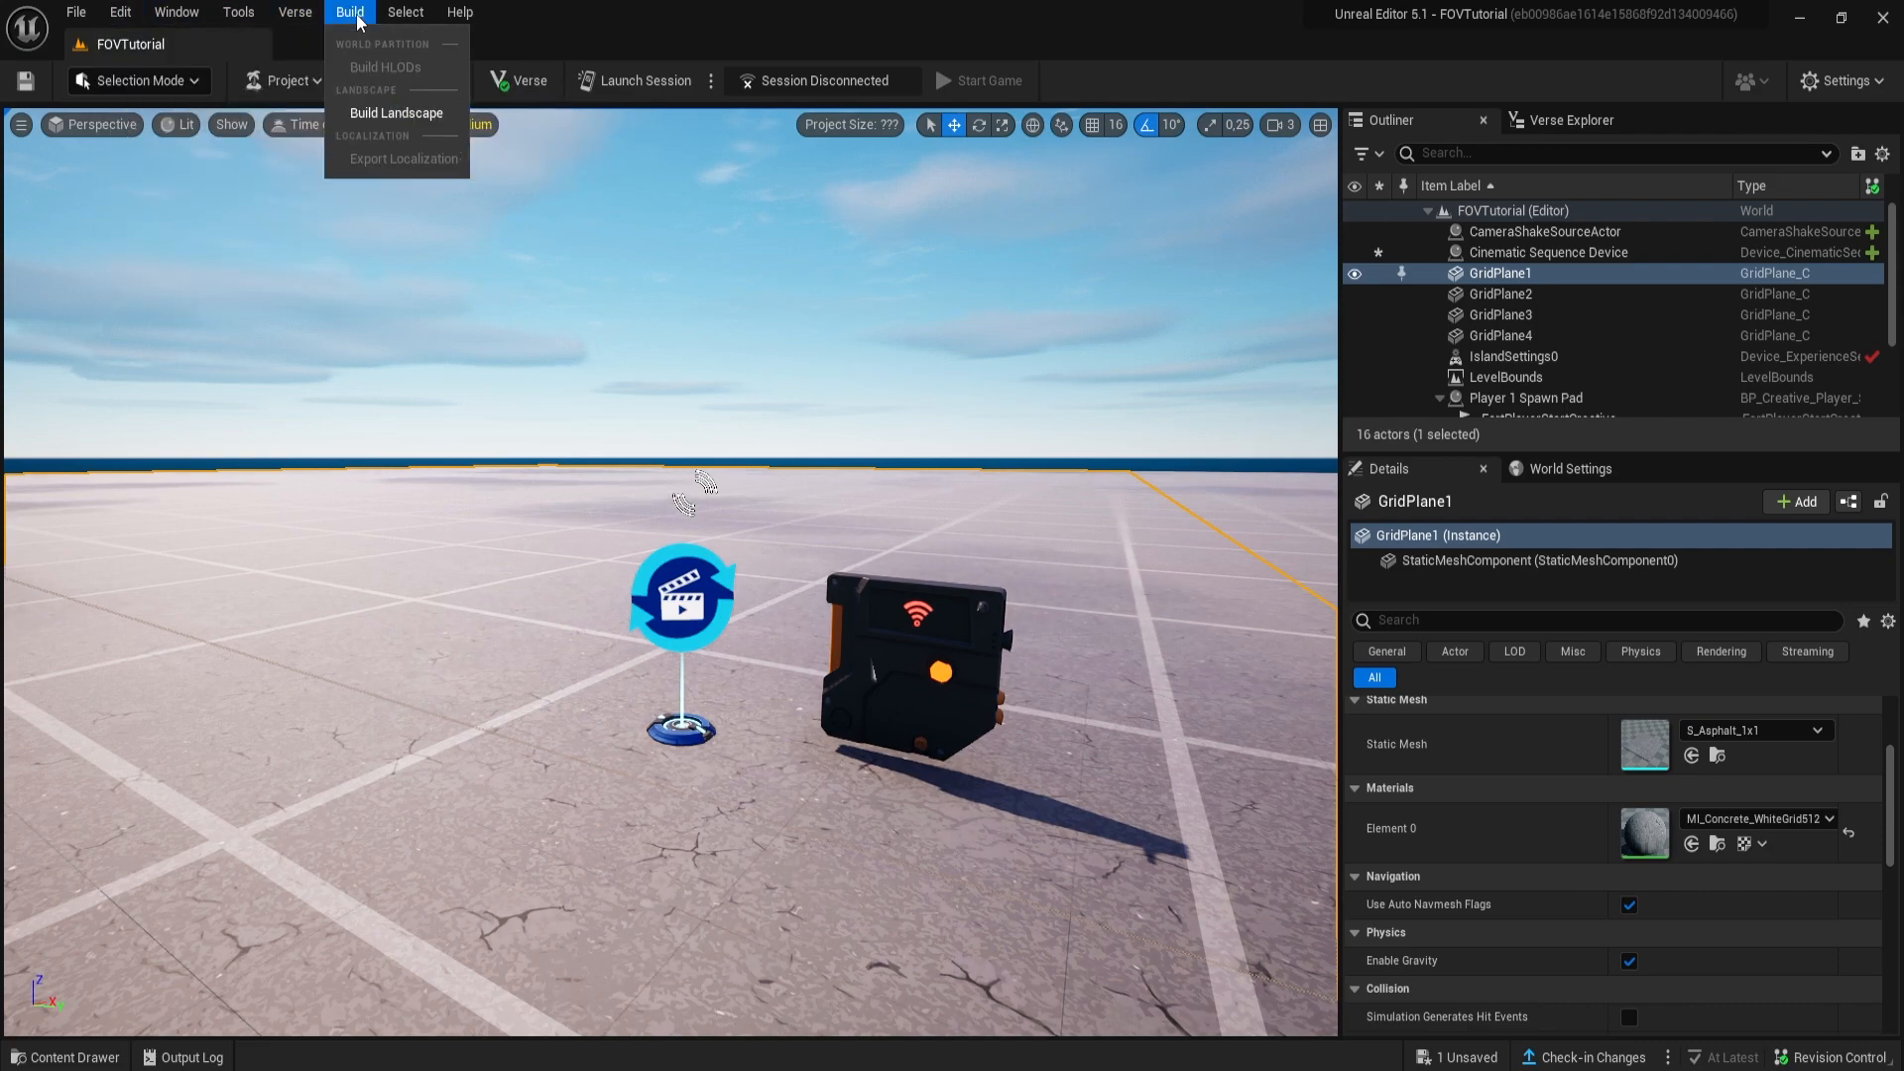
click(1571, 119)
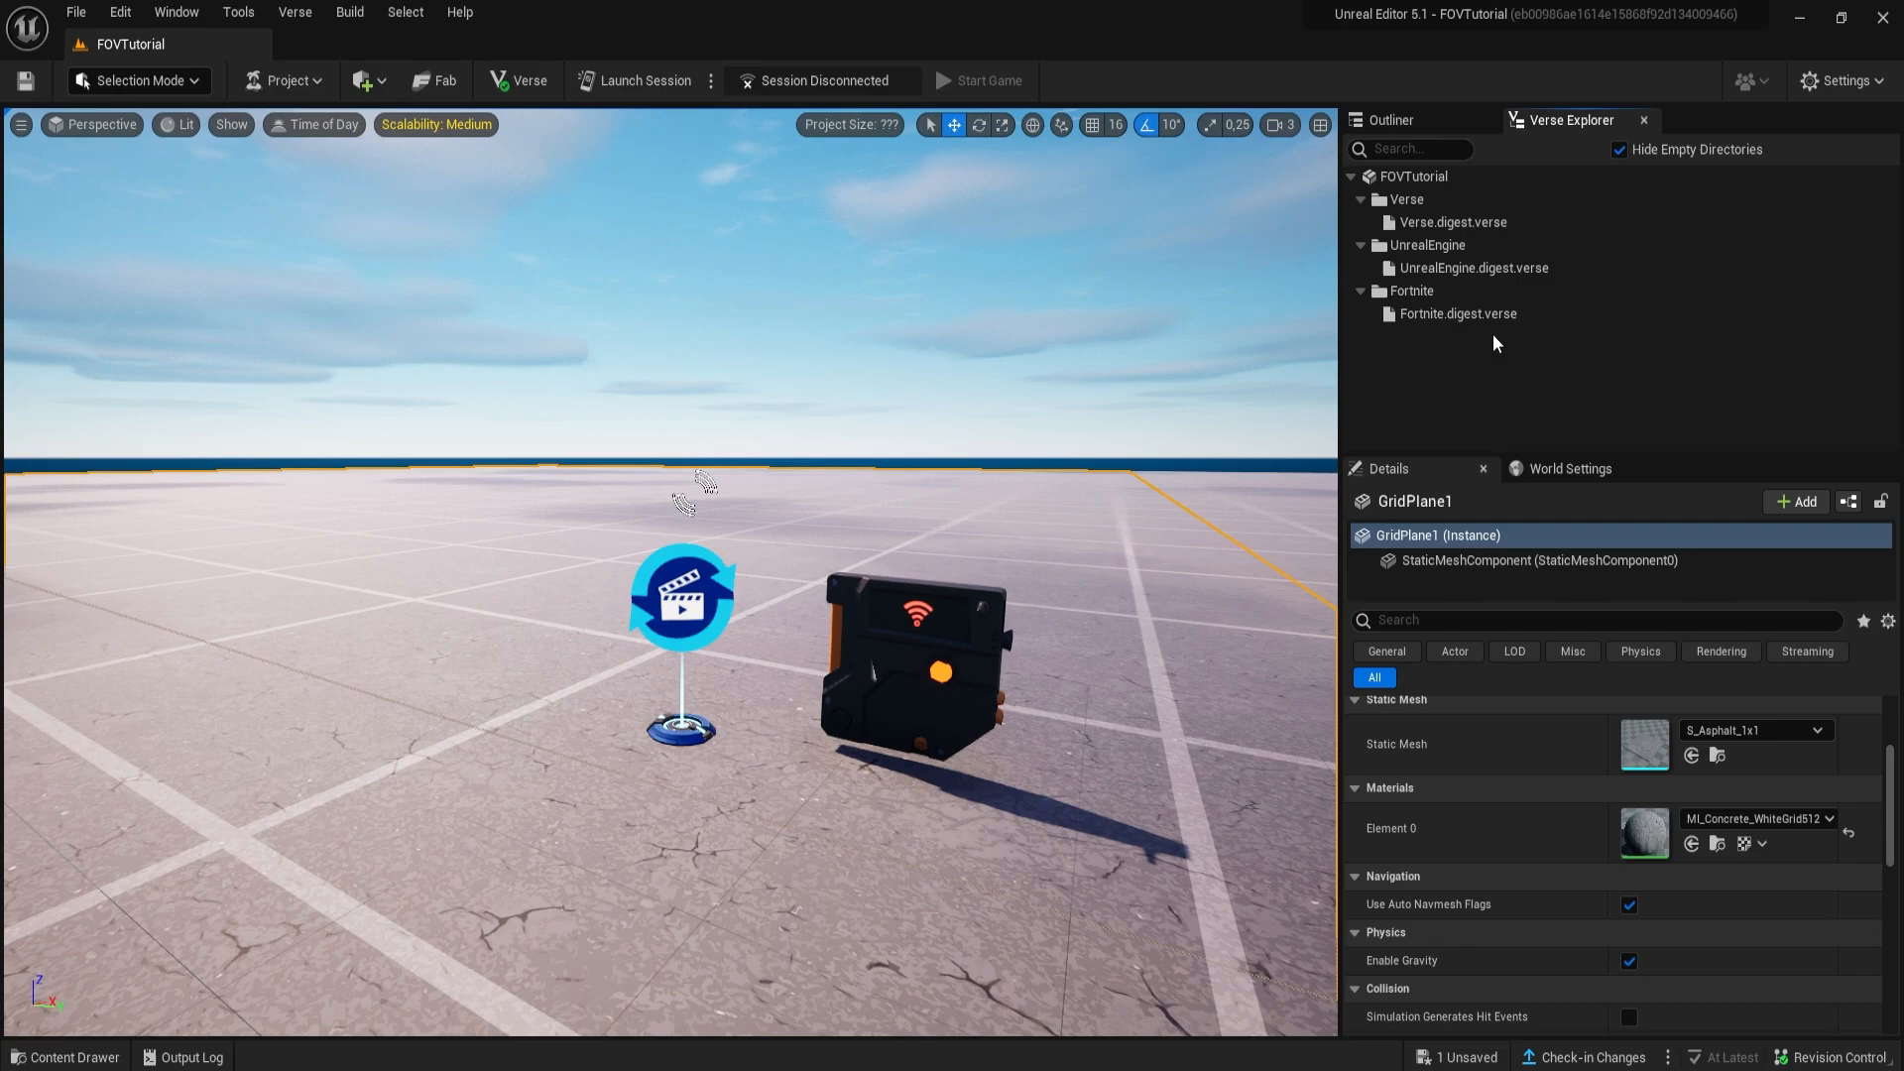
right_click(1410, 177)
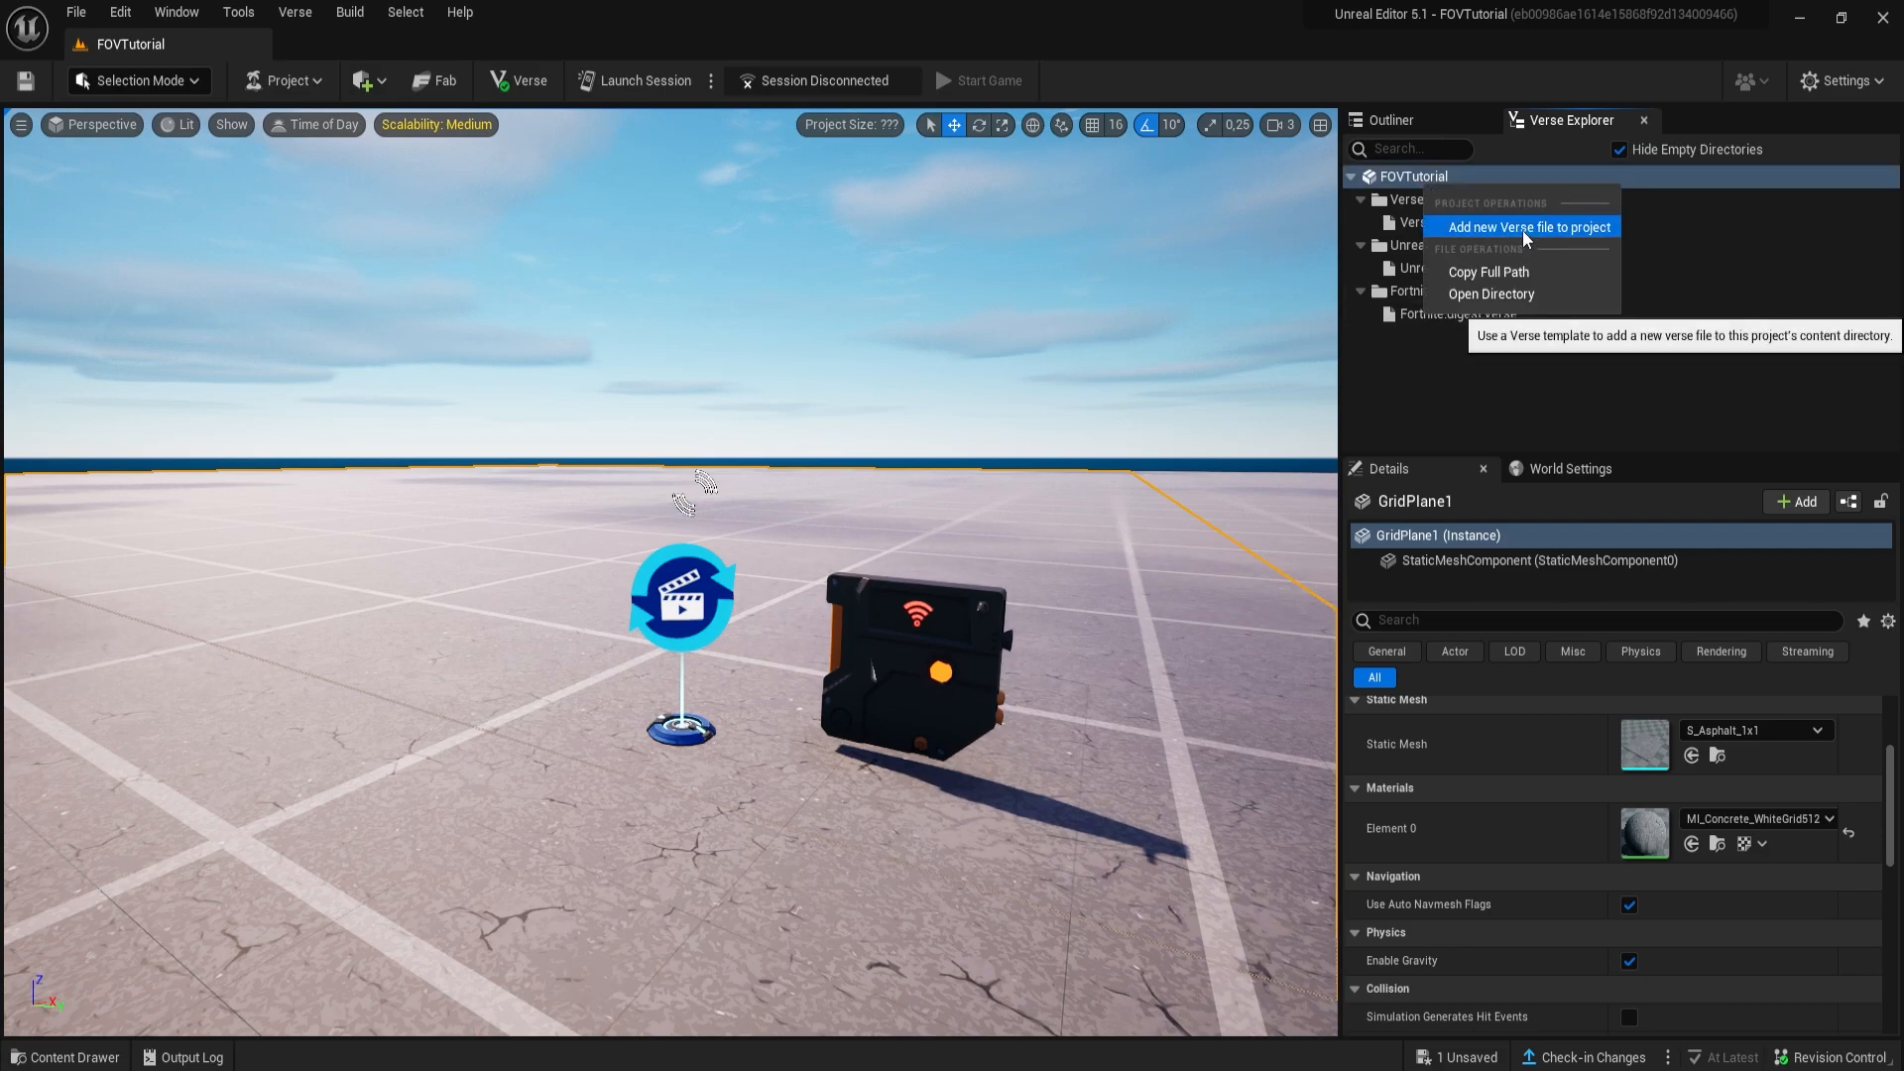
click(1527, 226)
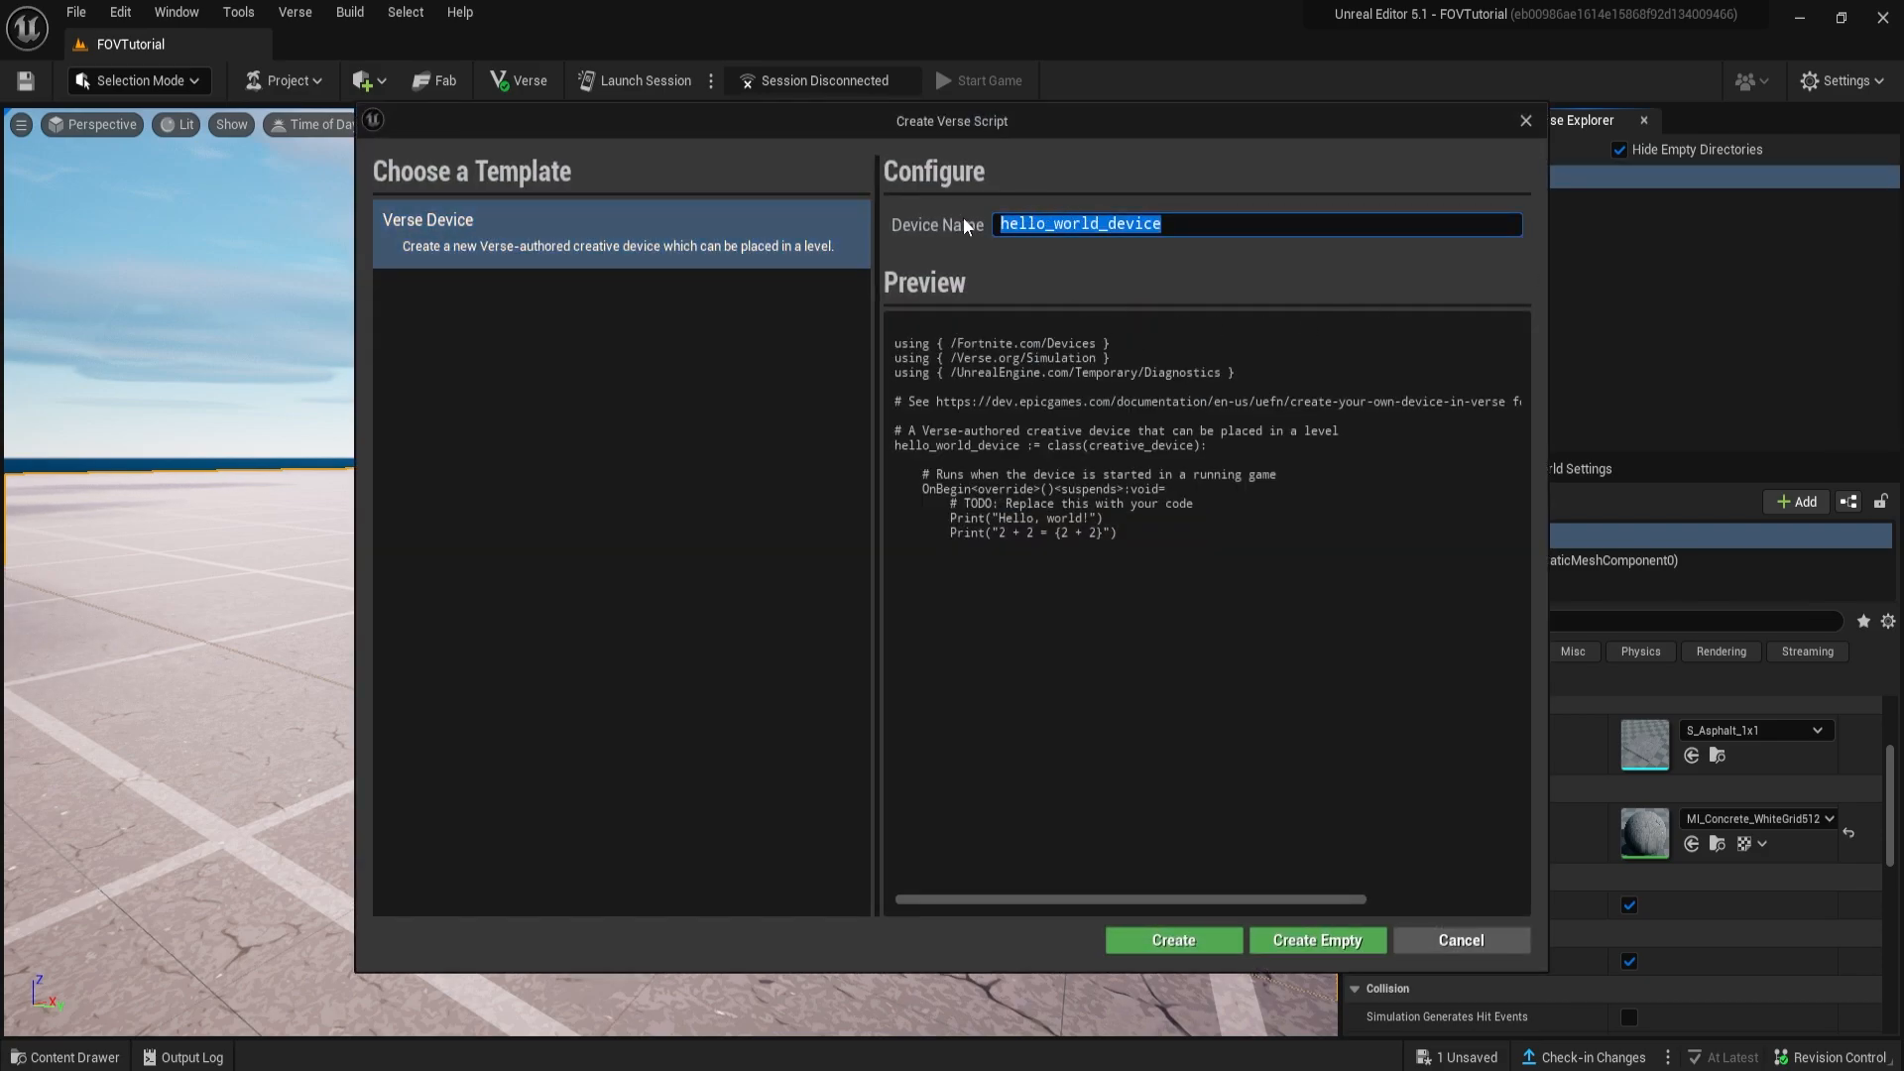
text(Fov)
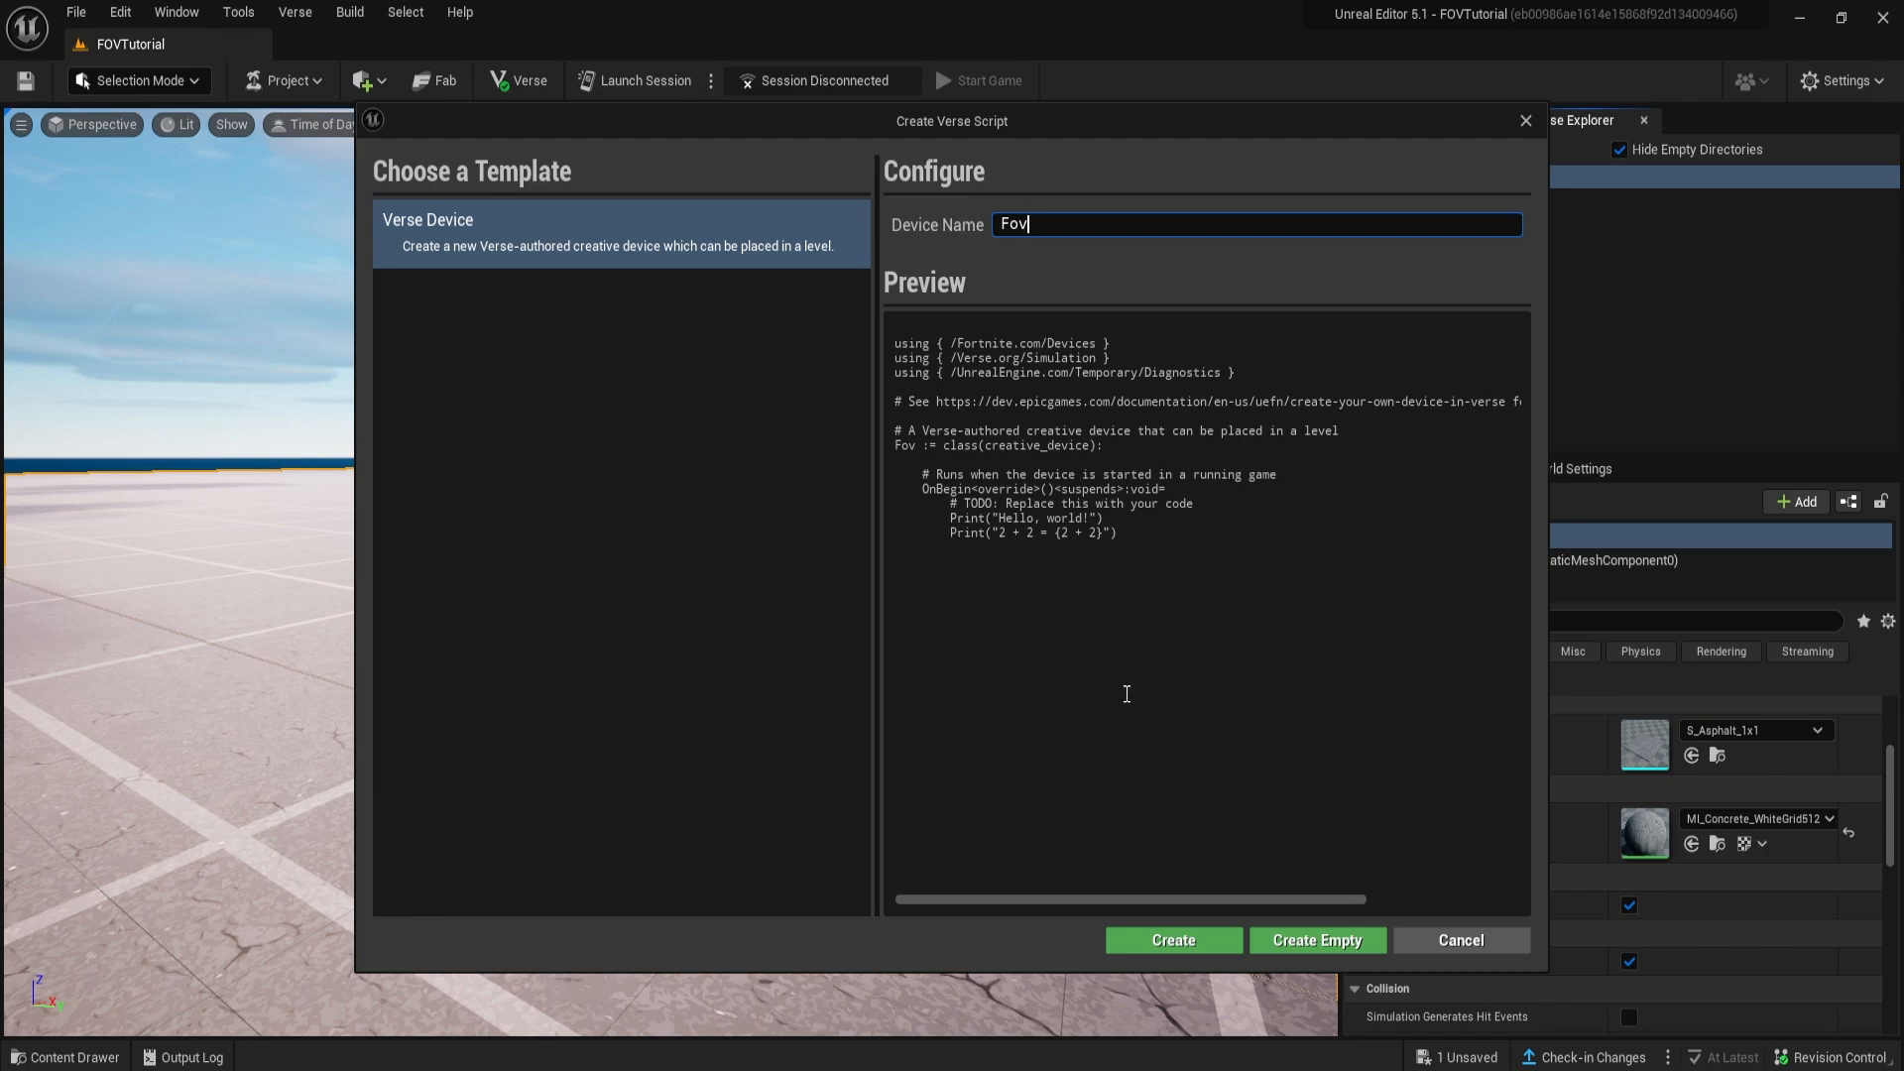
click(1170, 938)
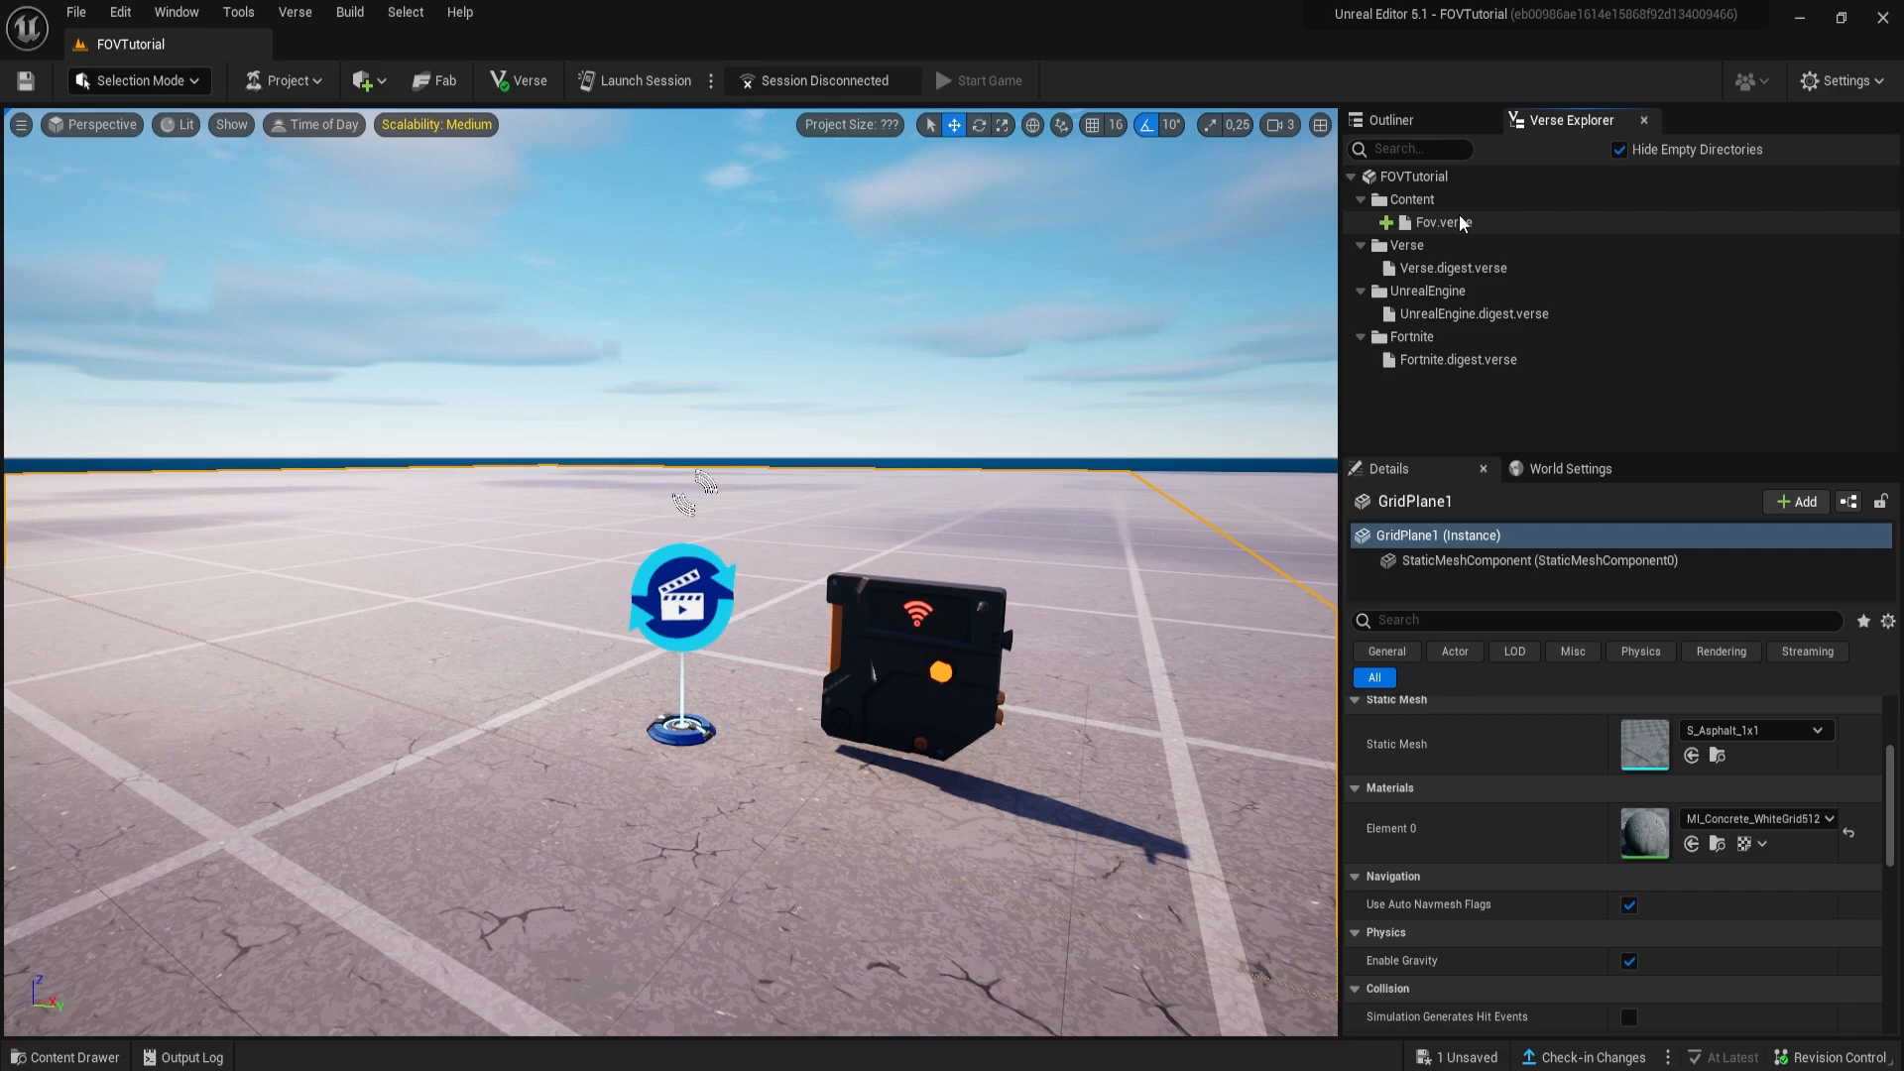
- Replace Fov.verse's template body with the trigger/cinematic device code and import /Fortnite.com/Characters
double_click(1442, 222)
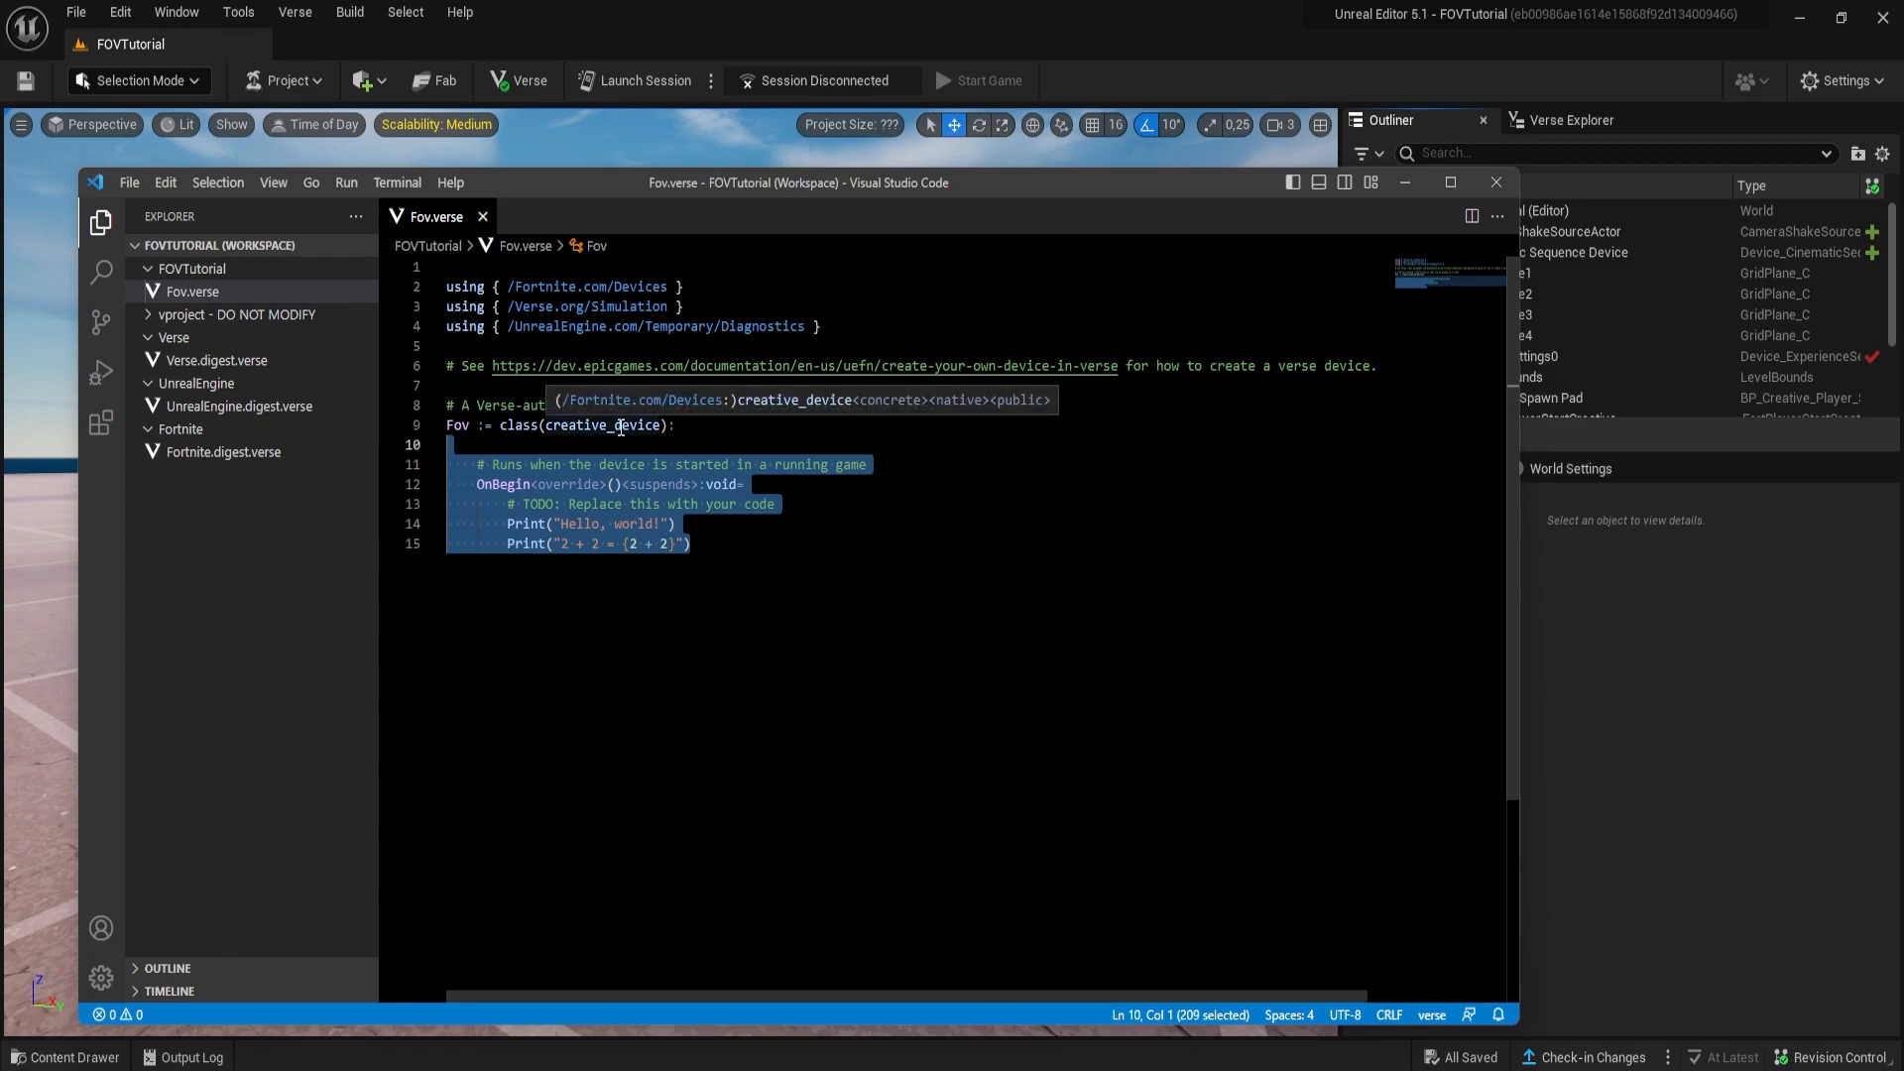
key(Delete)
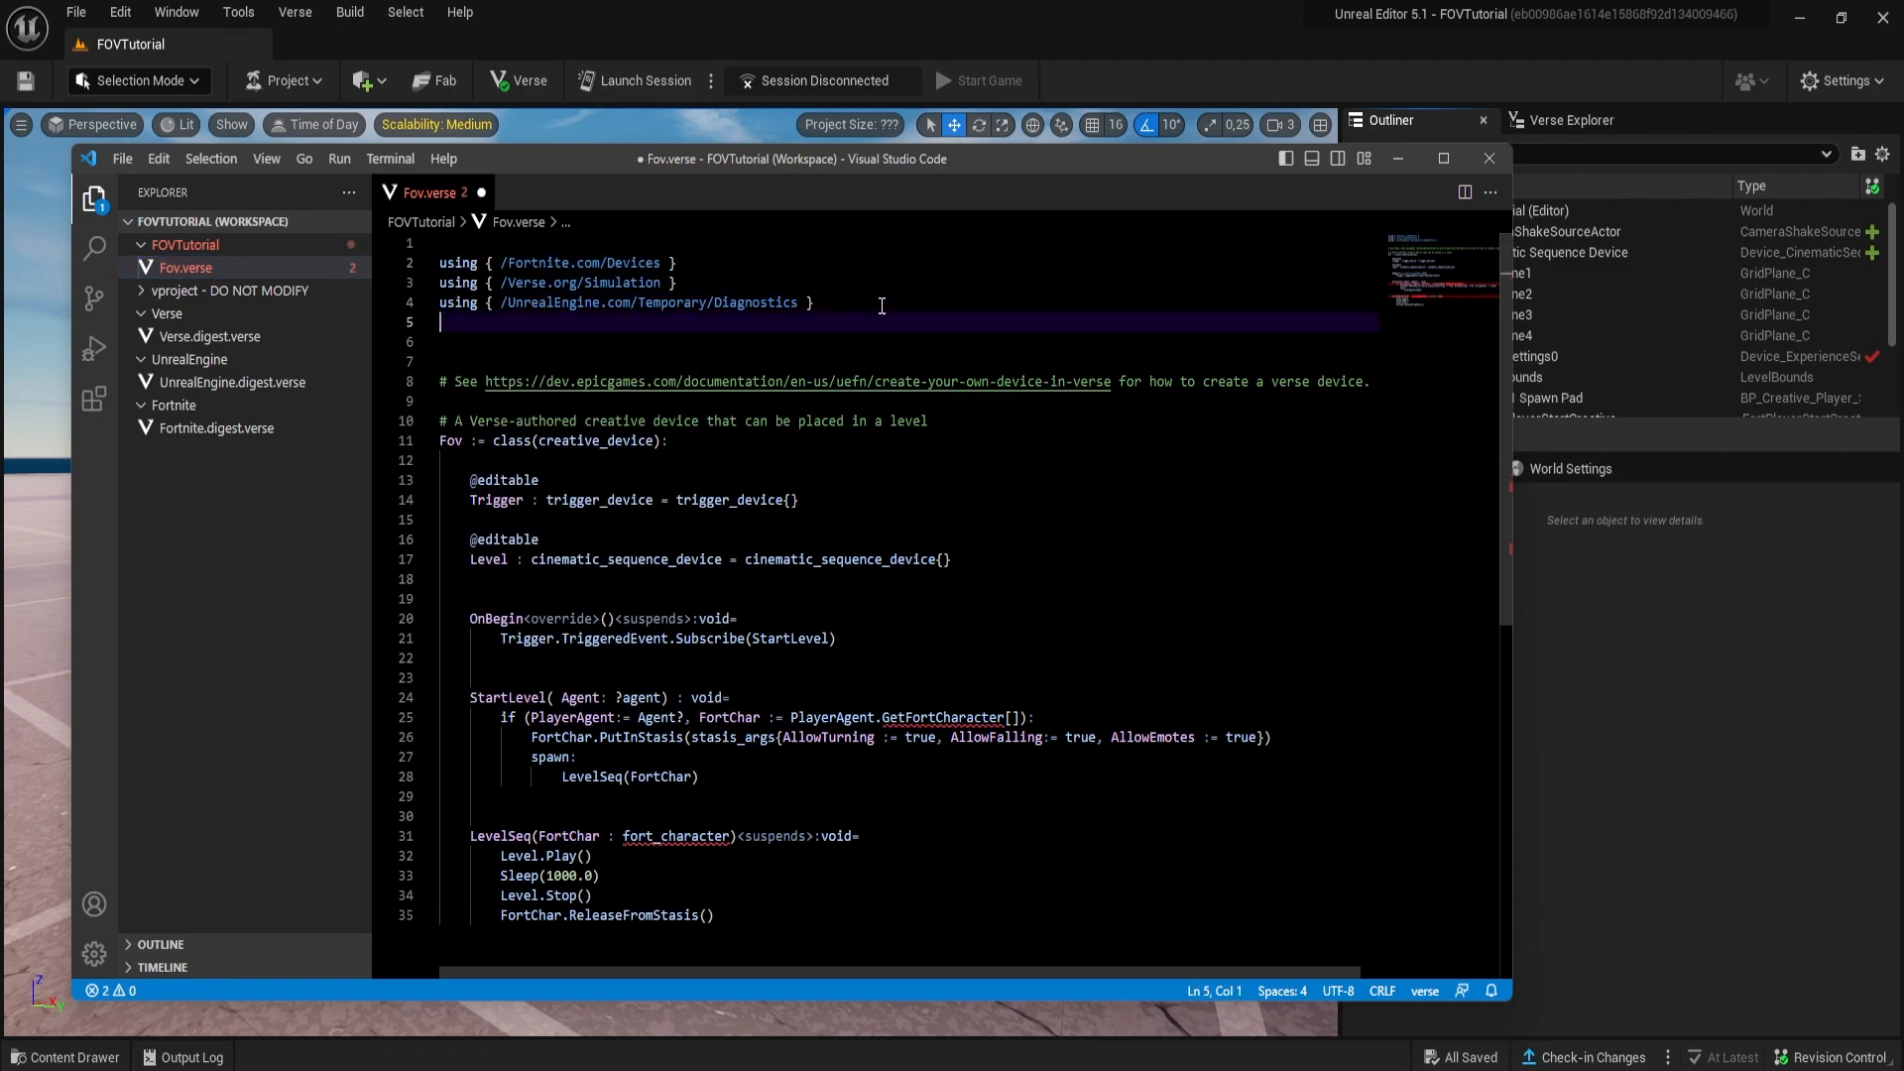
text(using { /Fortnite.com/Devices })
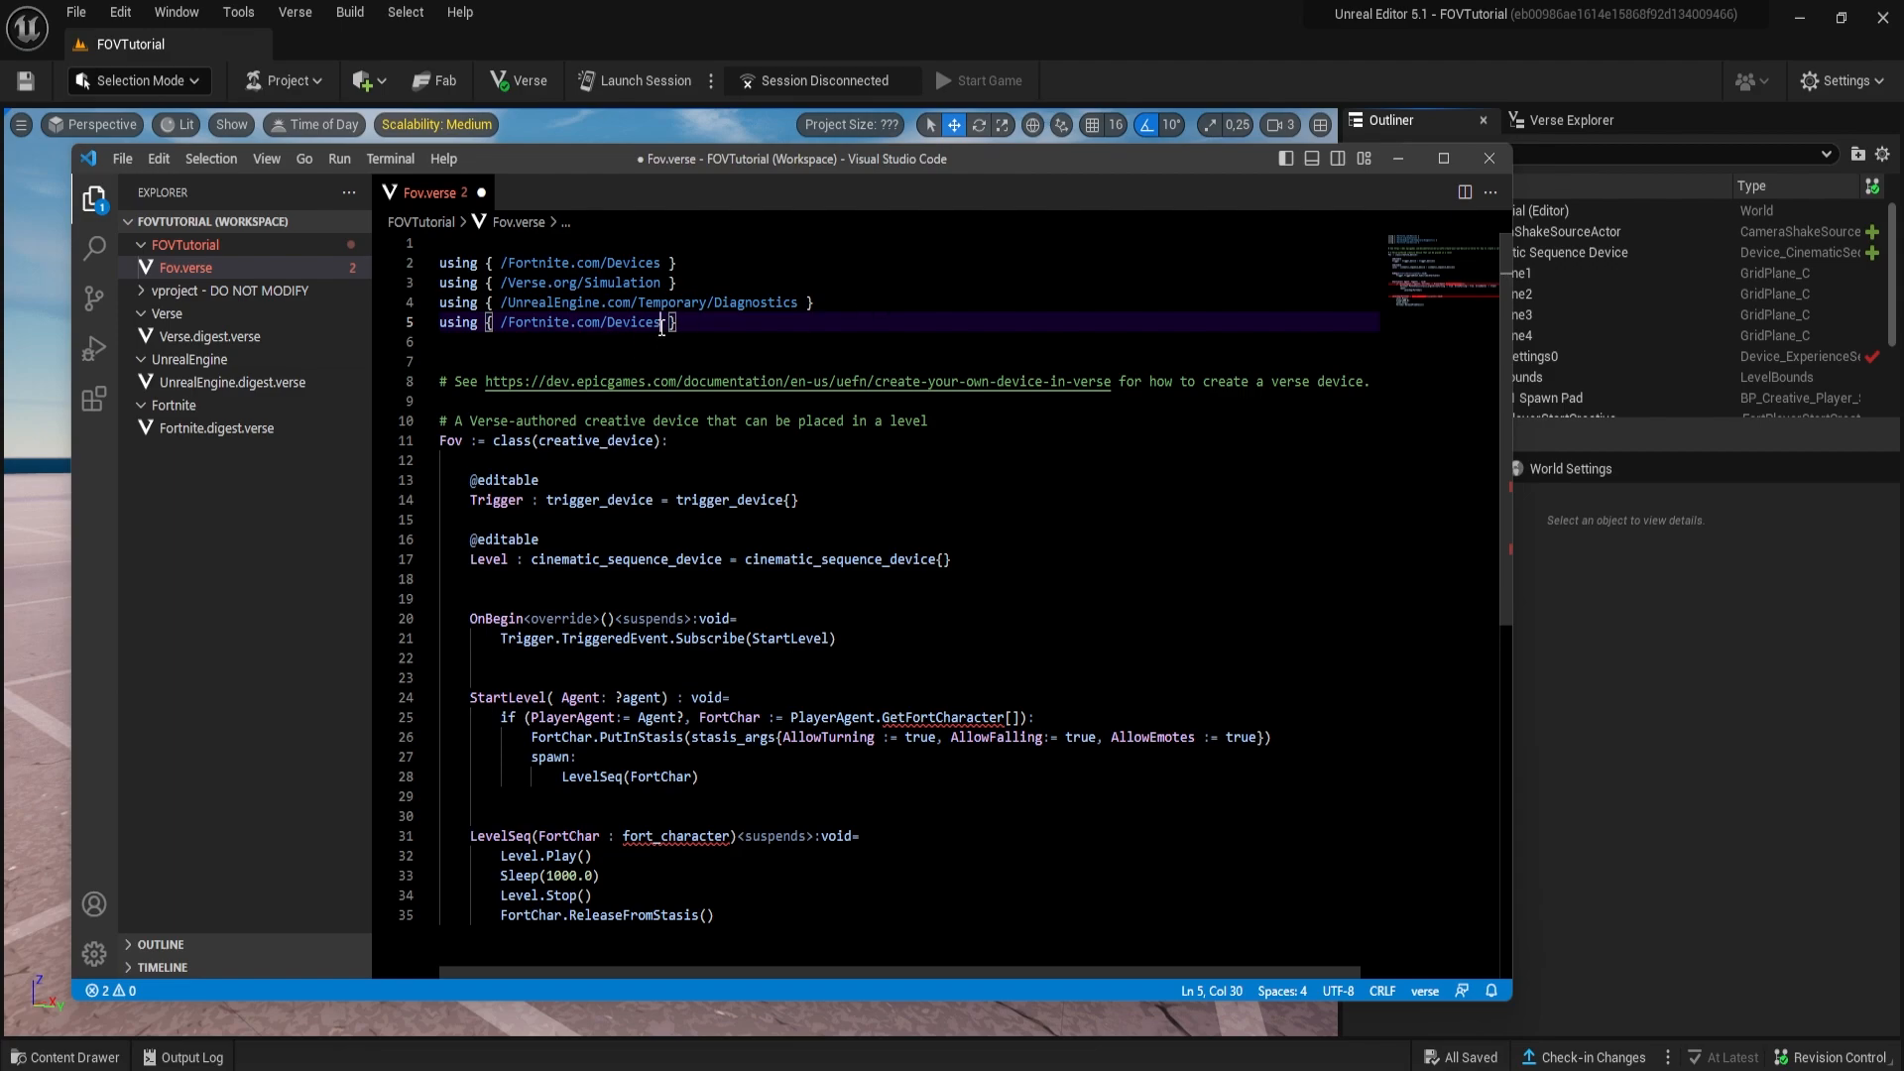
key(Backspace)
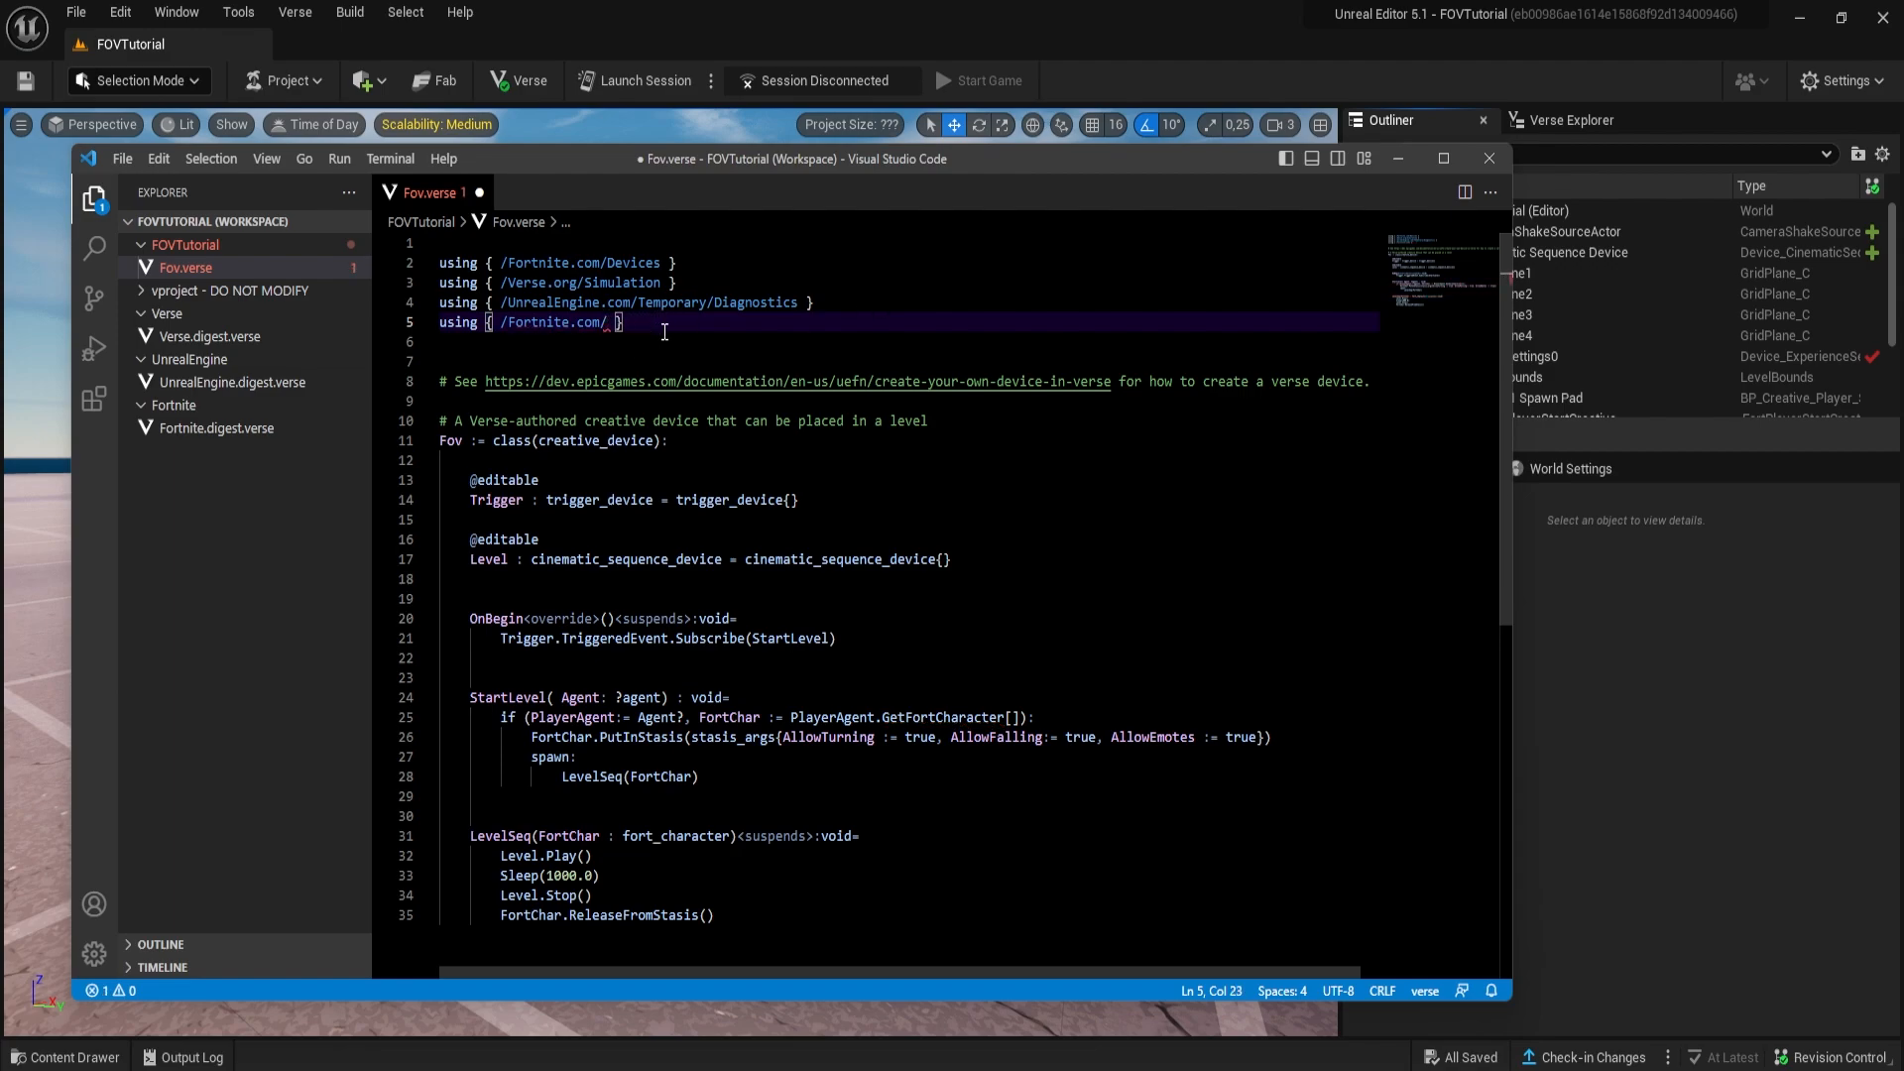
text(Characters)
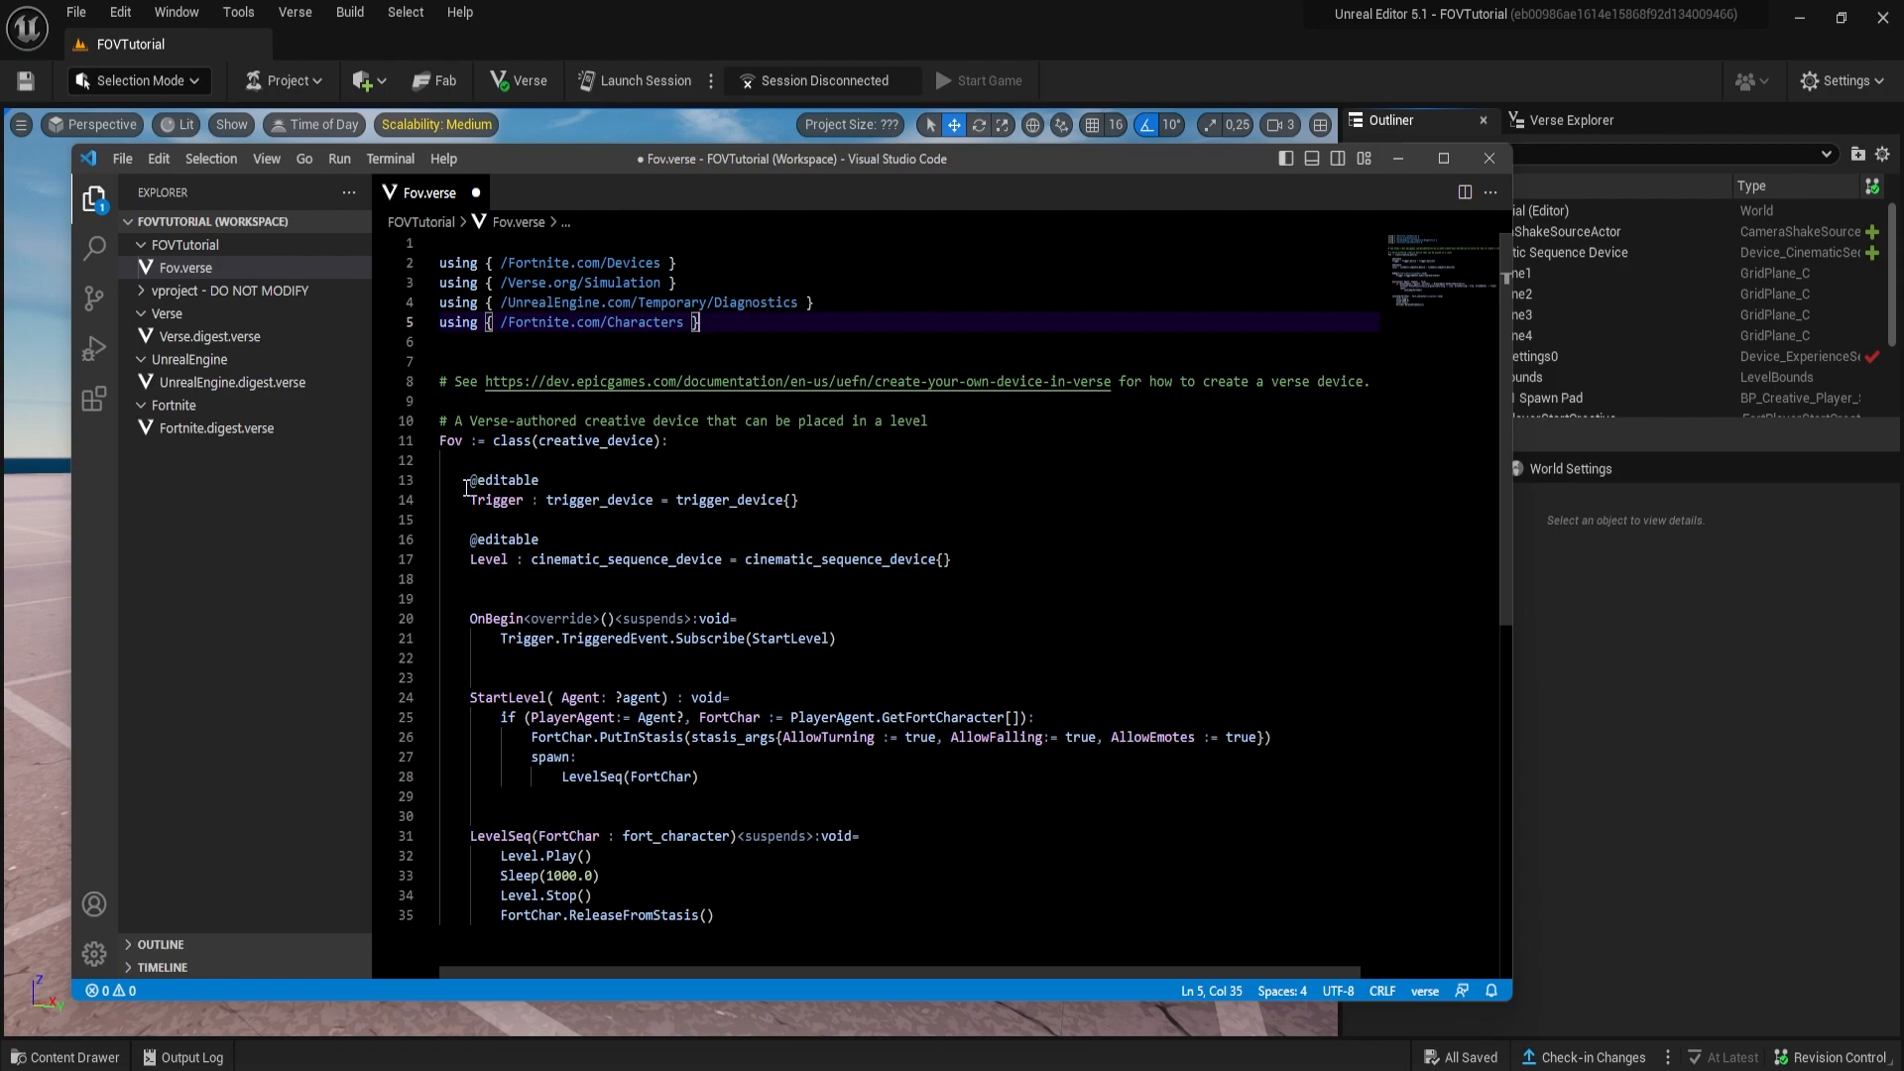
mouse_move(468, 492)
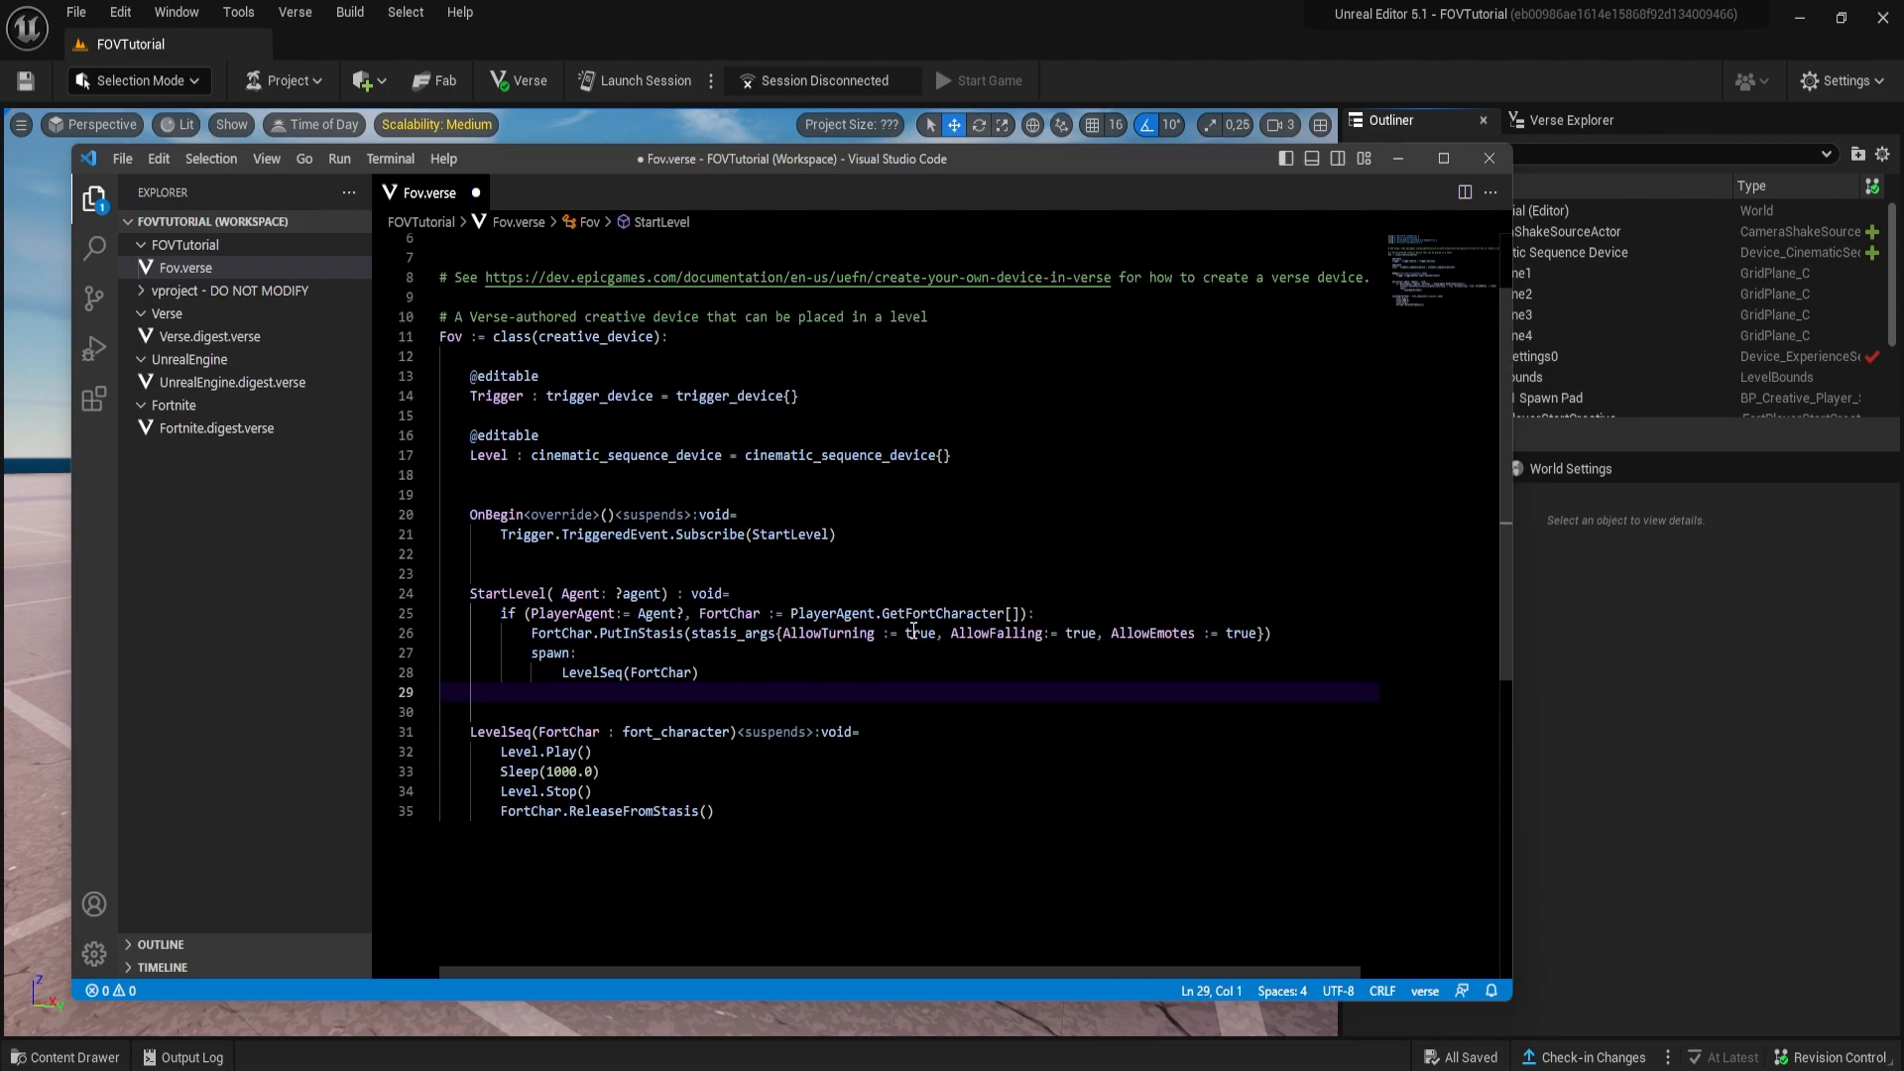
mouse_move(869, 631)
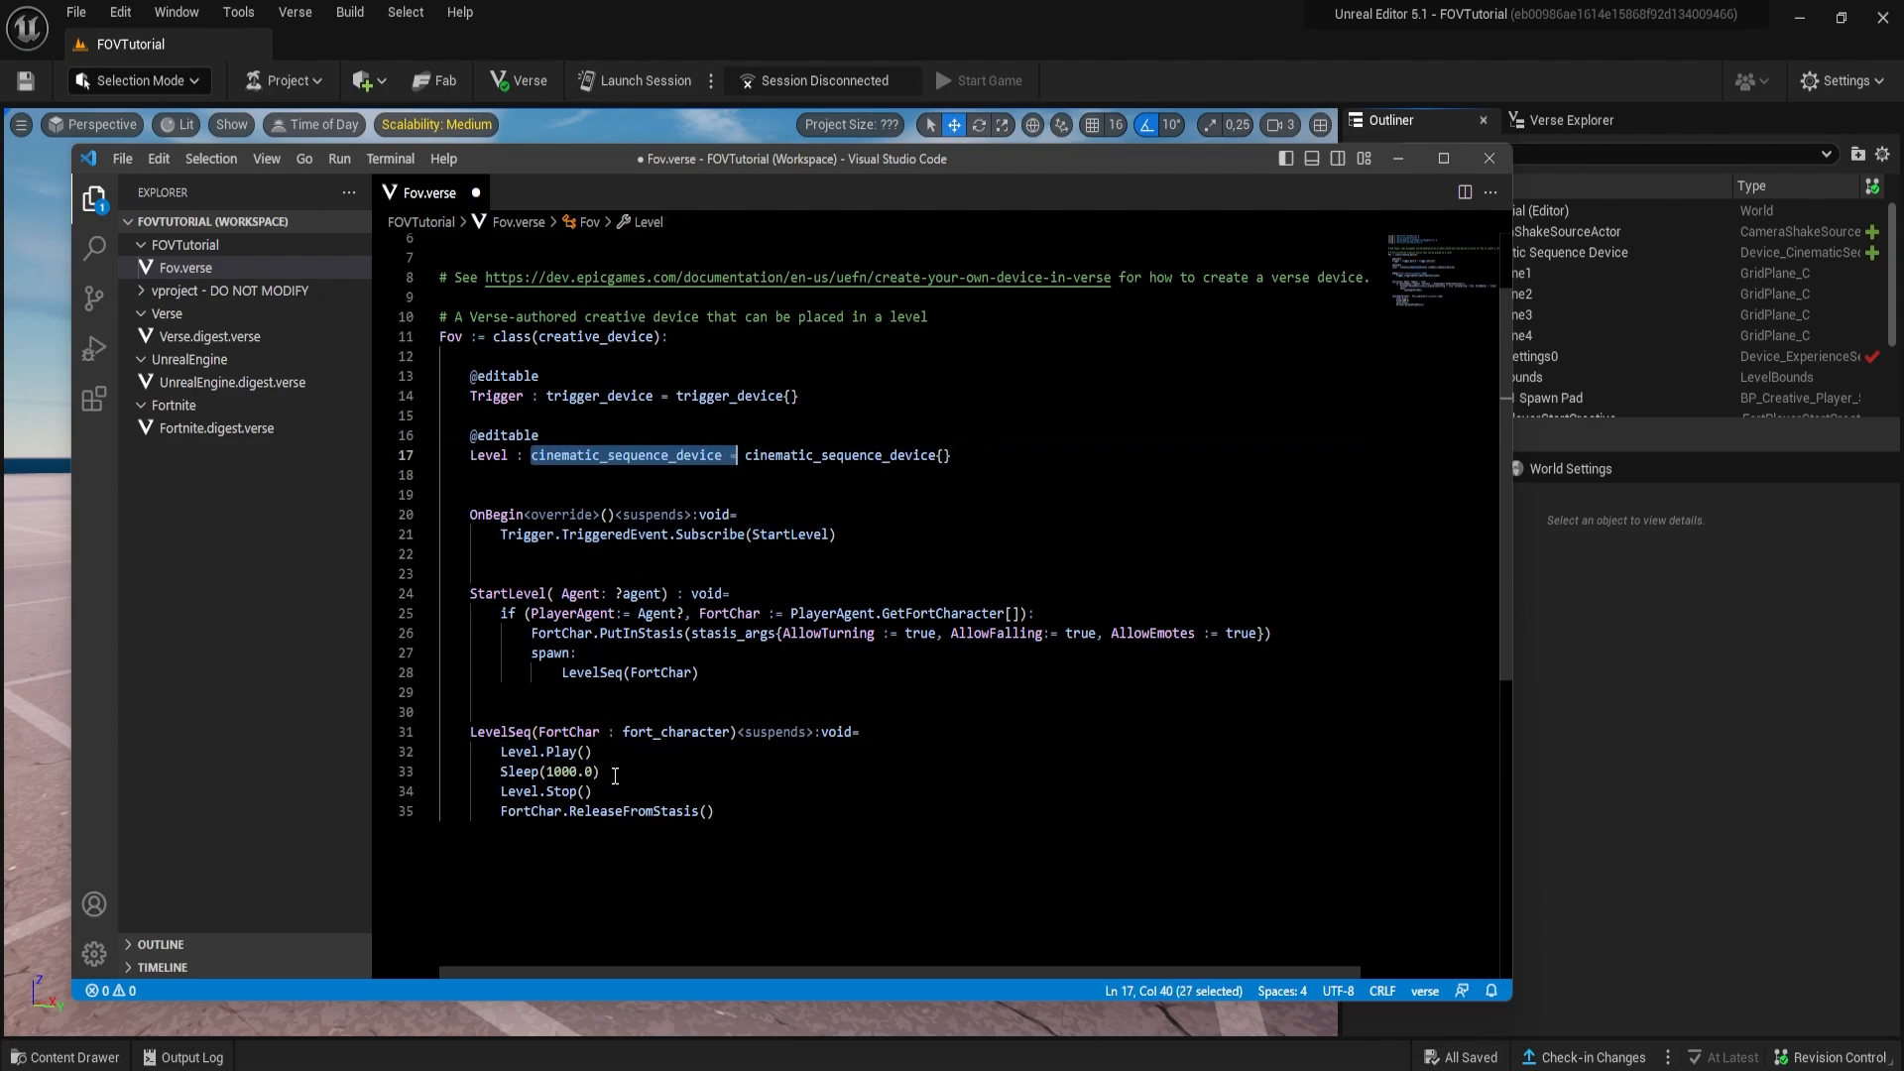
double_click(545, 772)
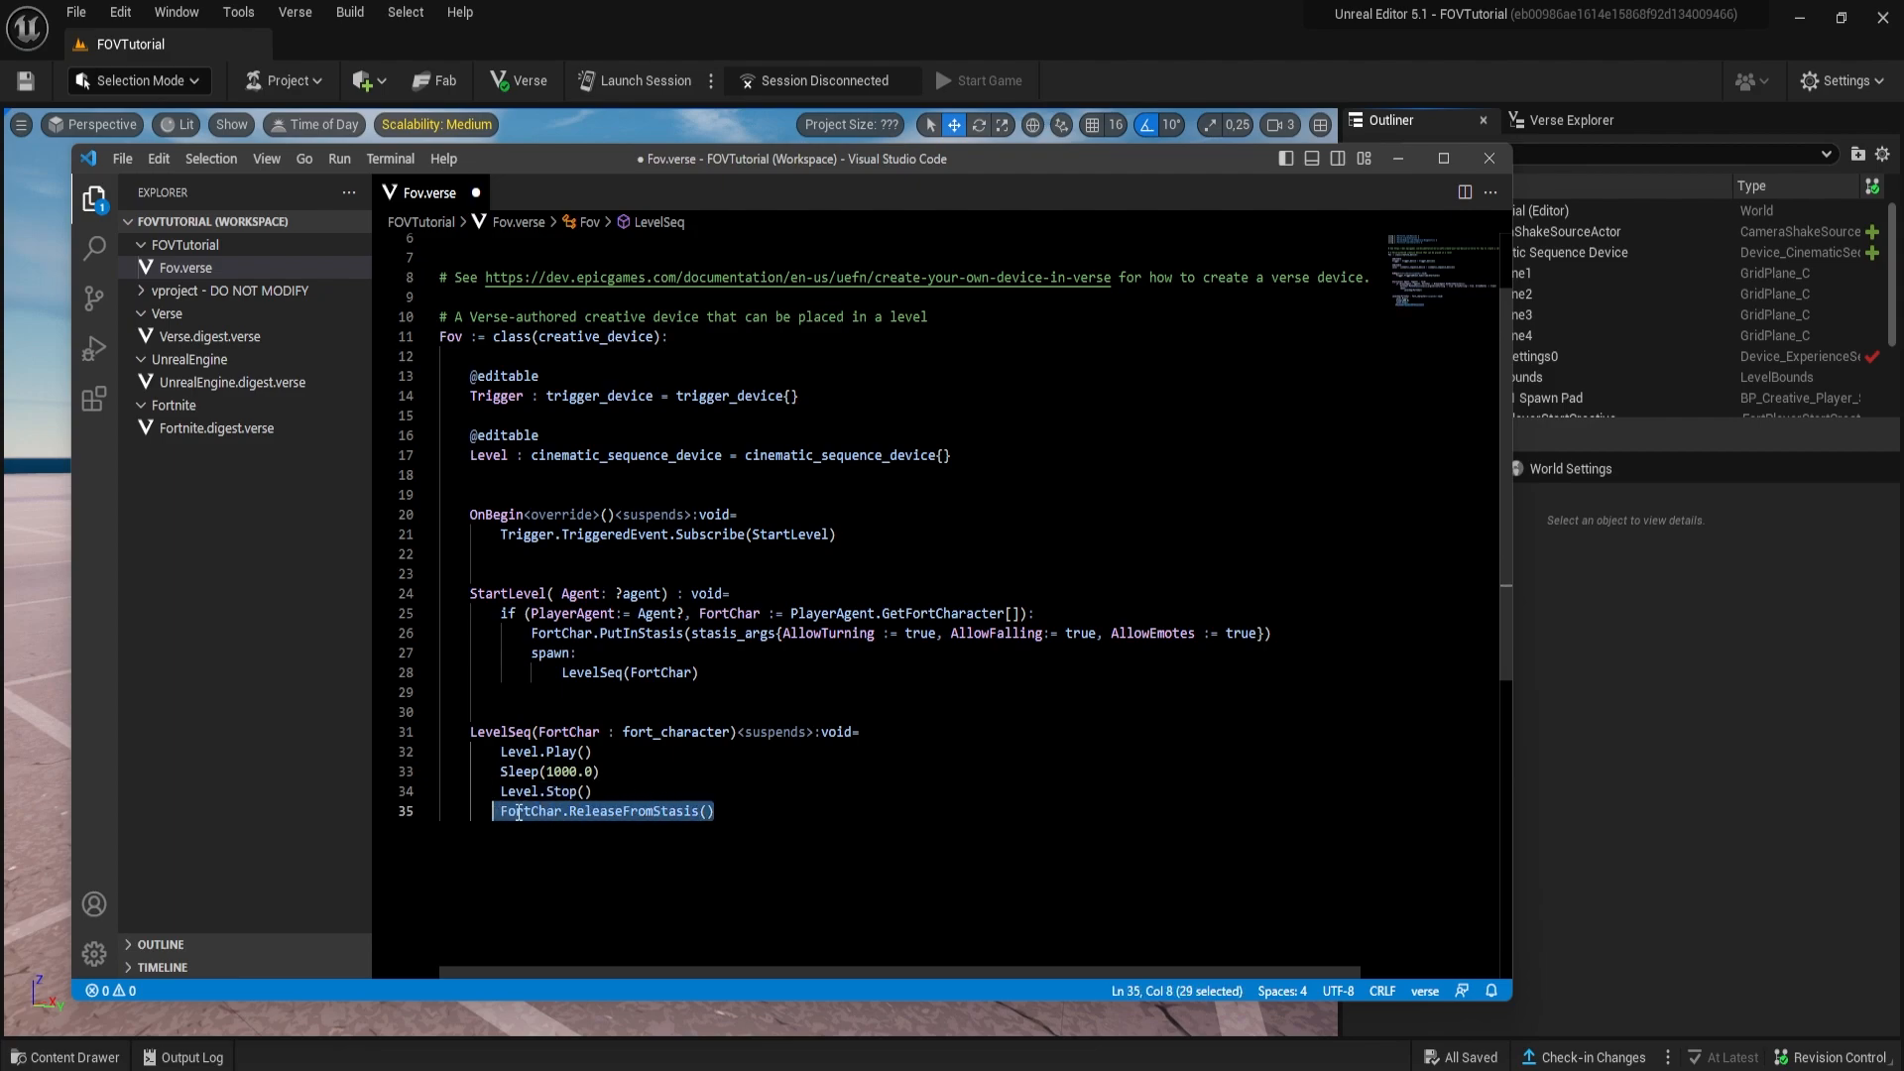
mouse_move(742, 812)
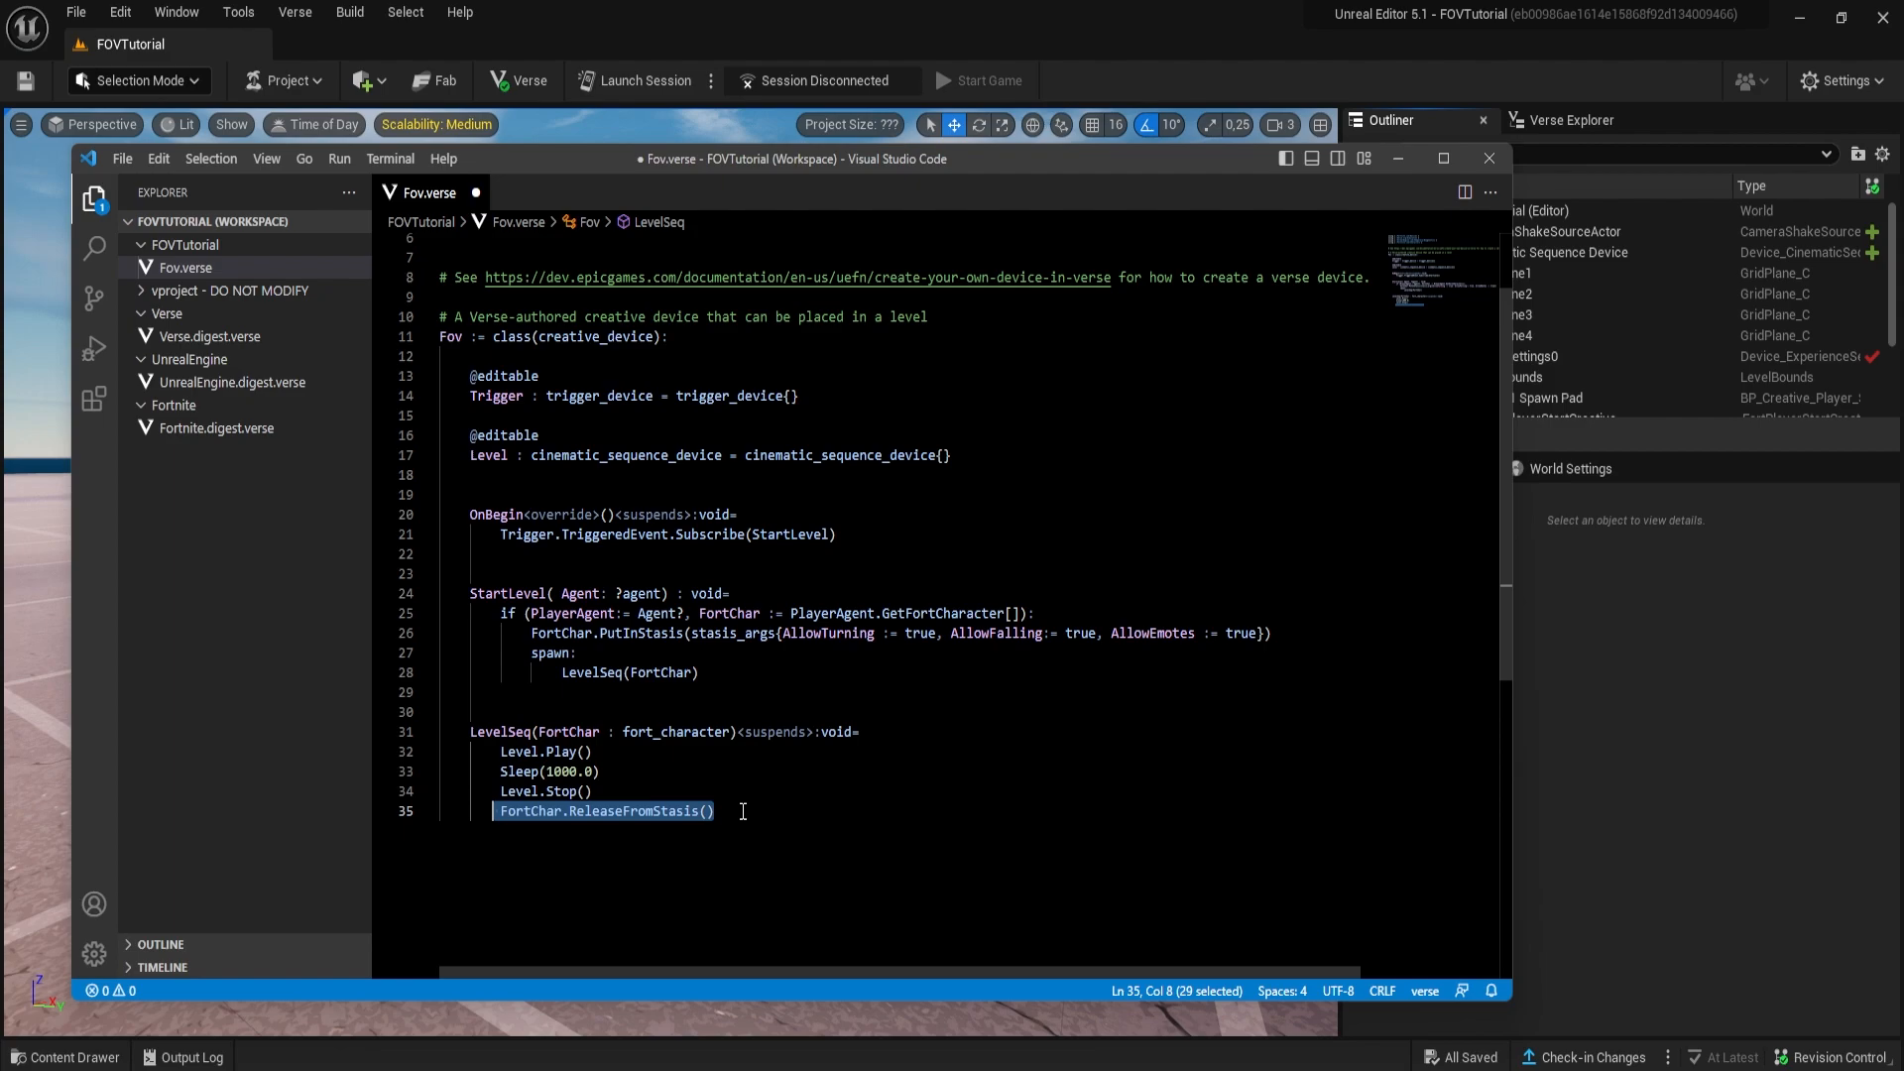
mouse_move(829, 682)
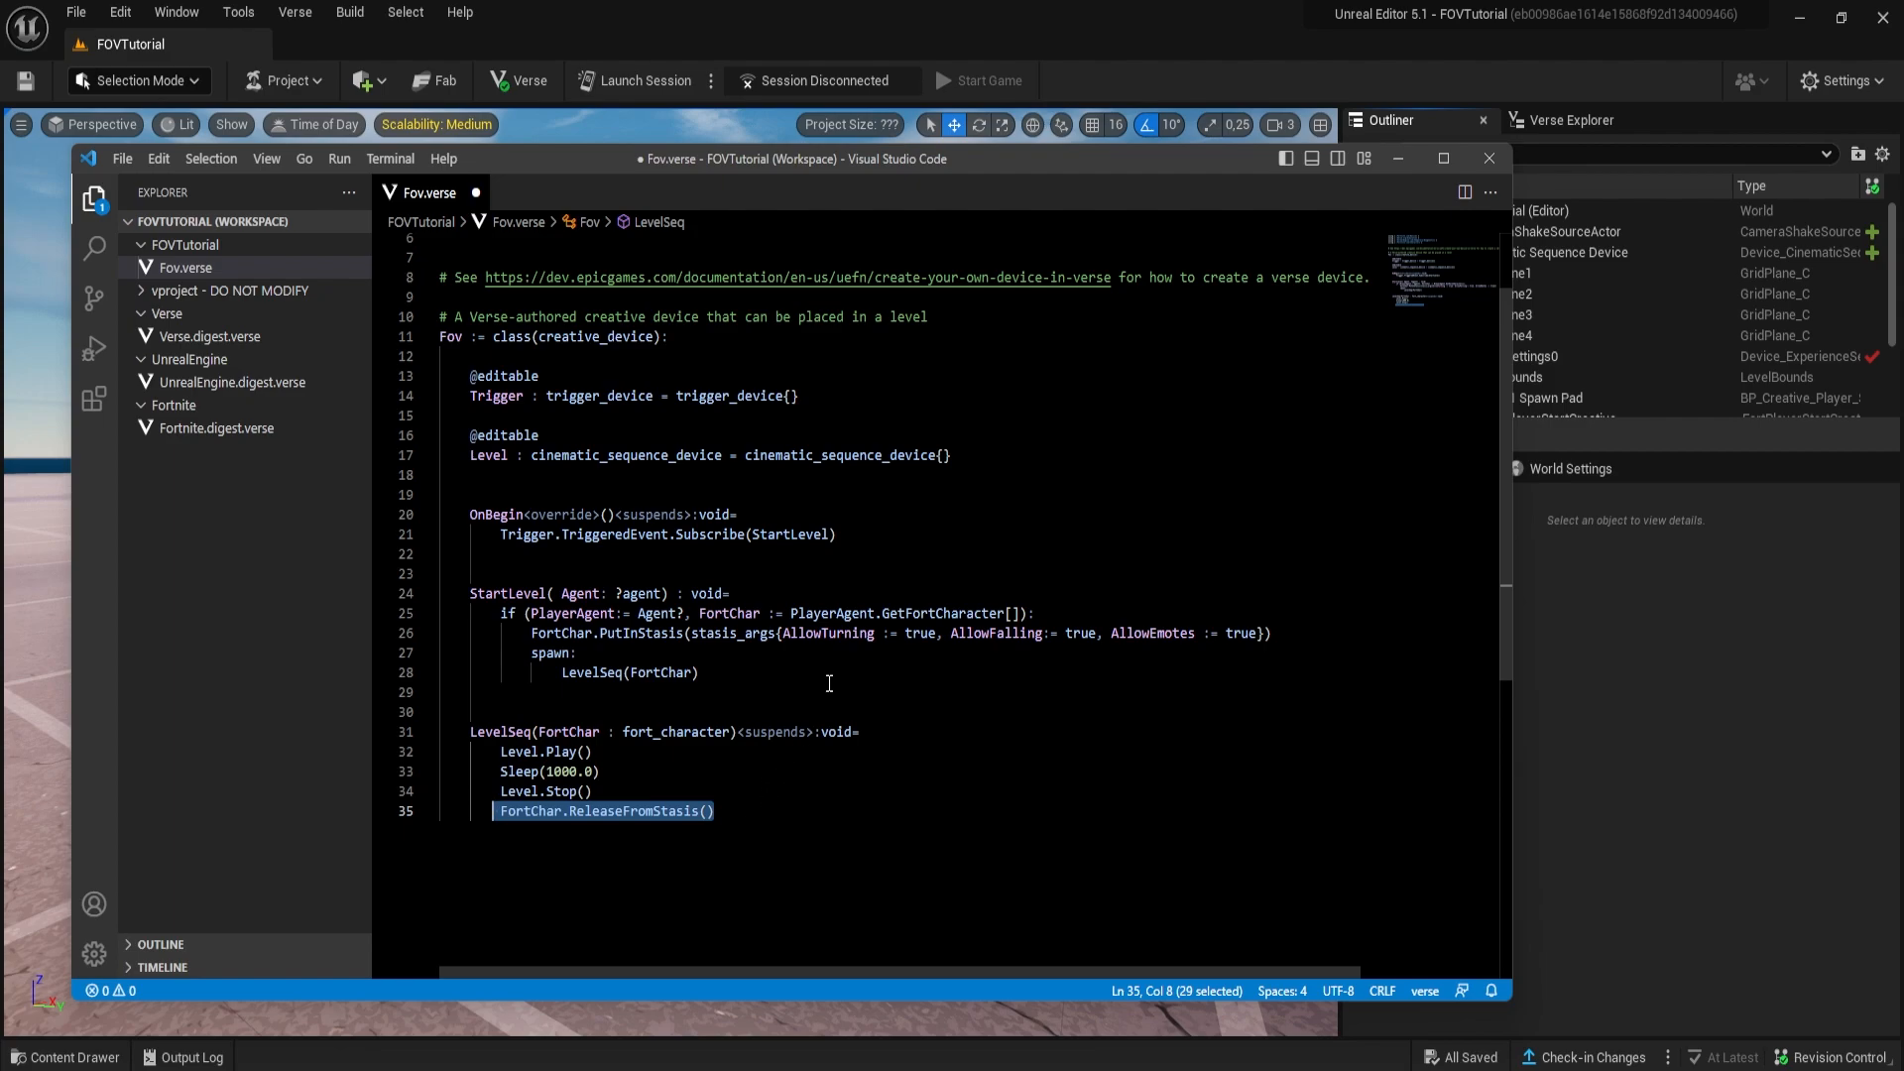
mouse_move(648, 659)
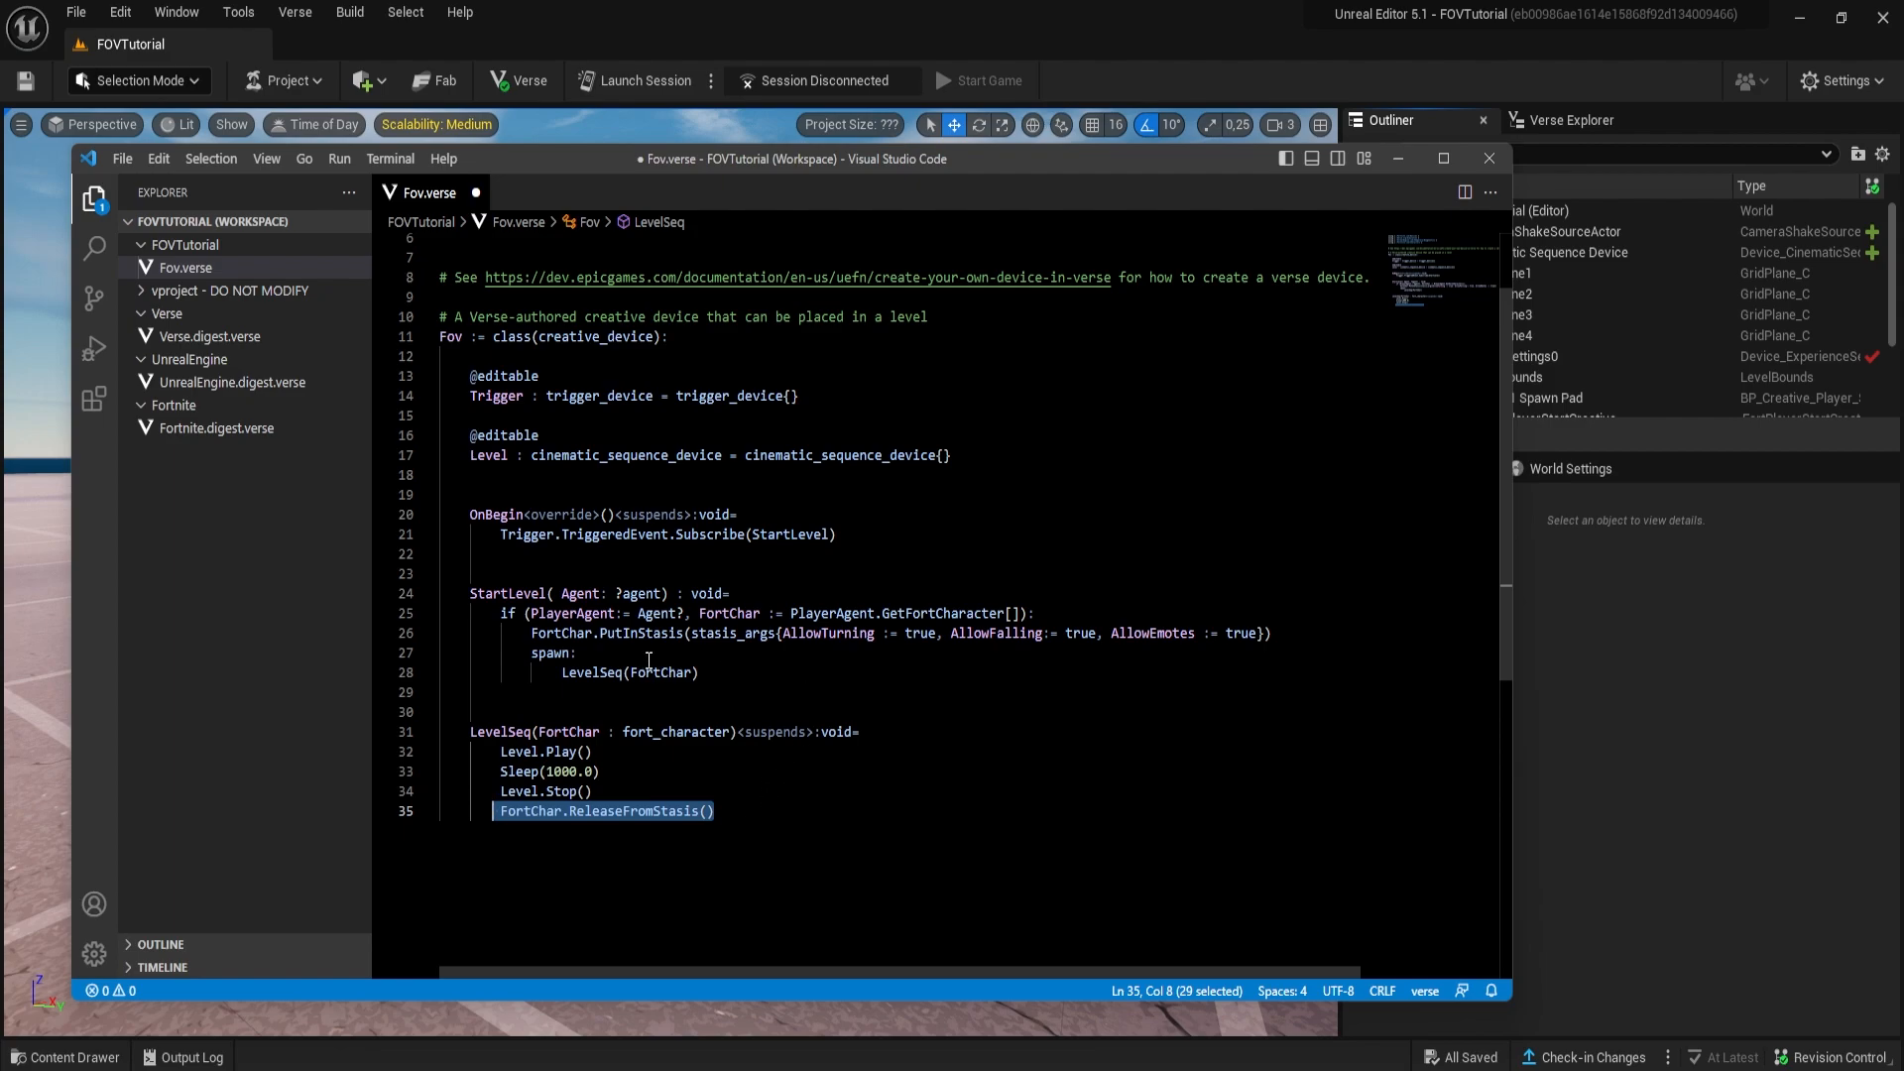
click(1252, 632)
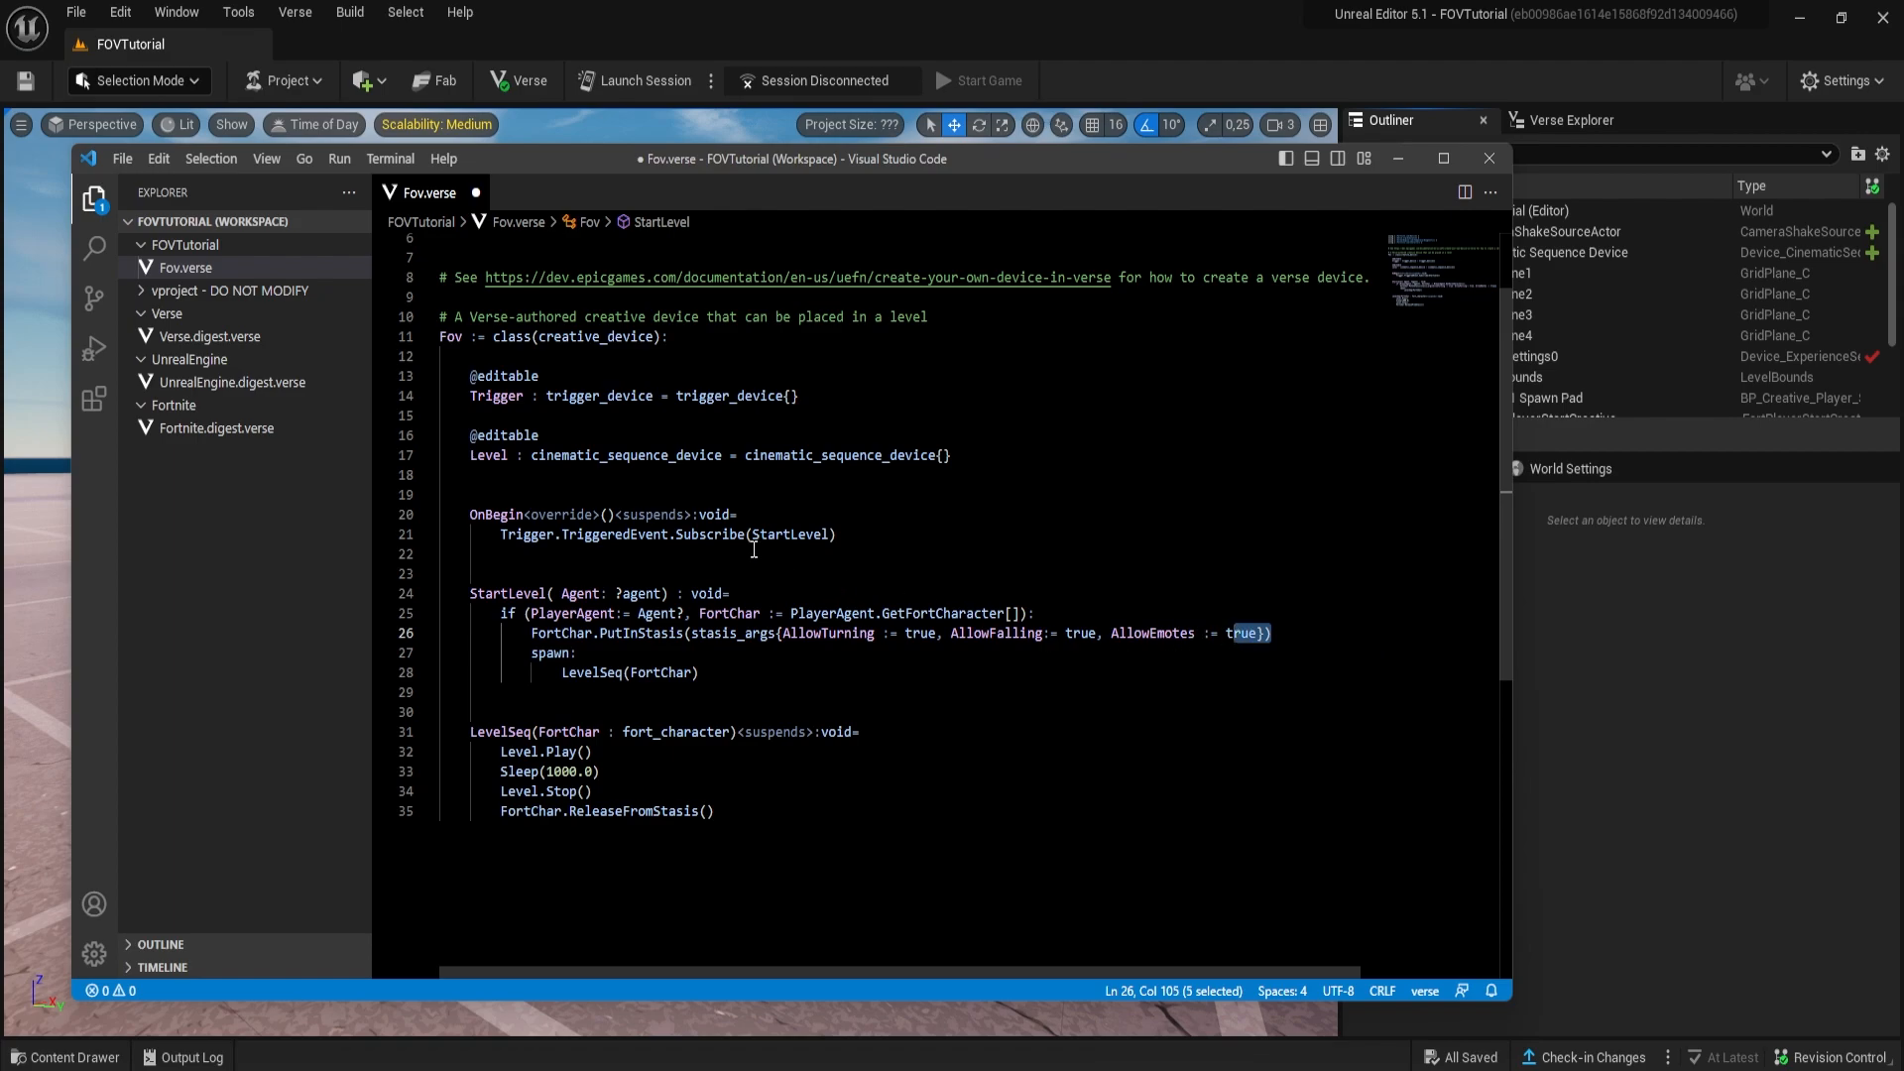
mouse_move(710, 593)
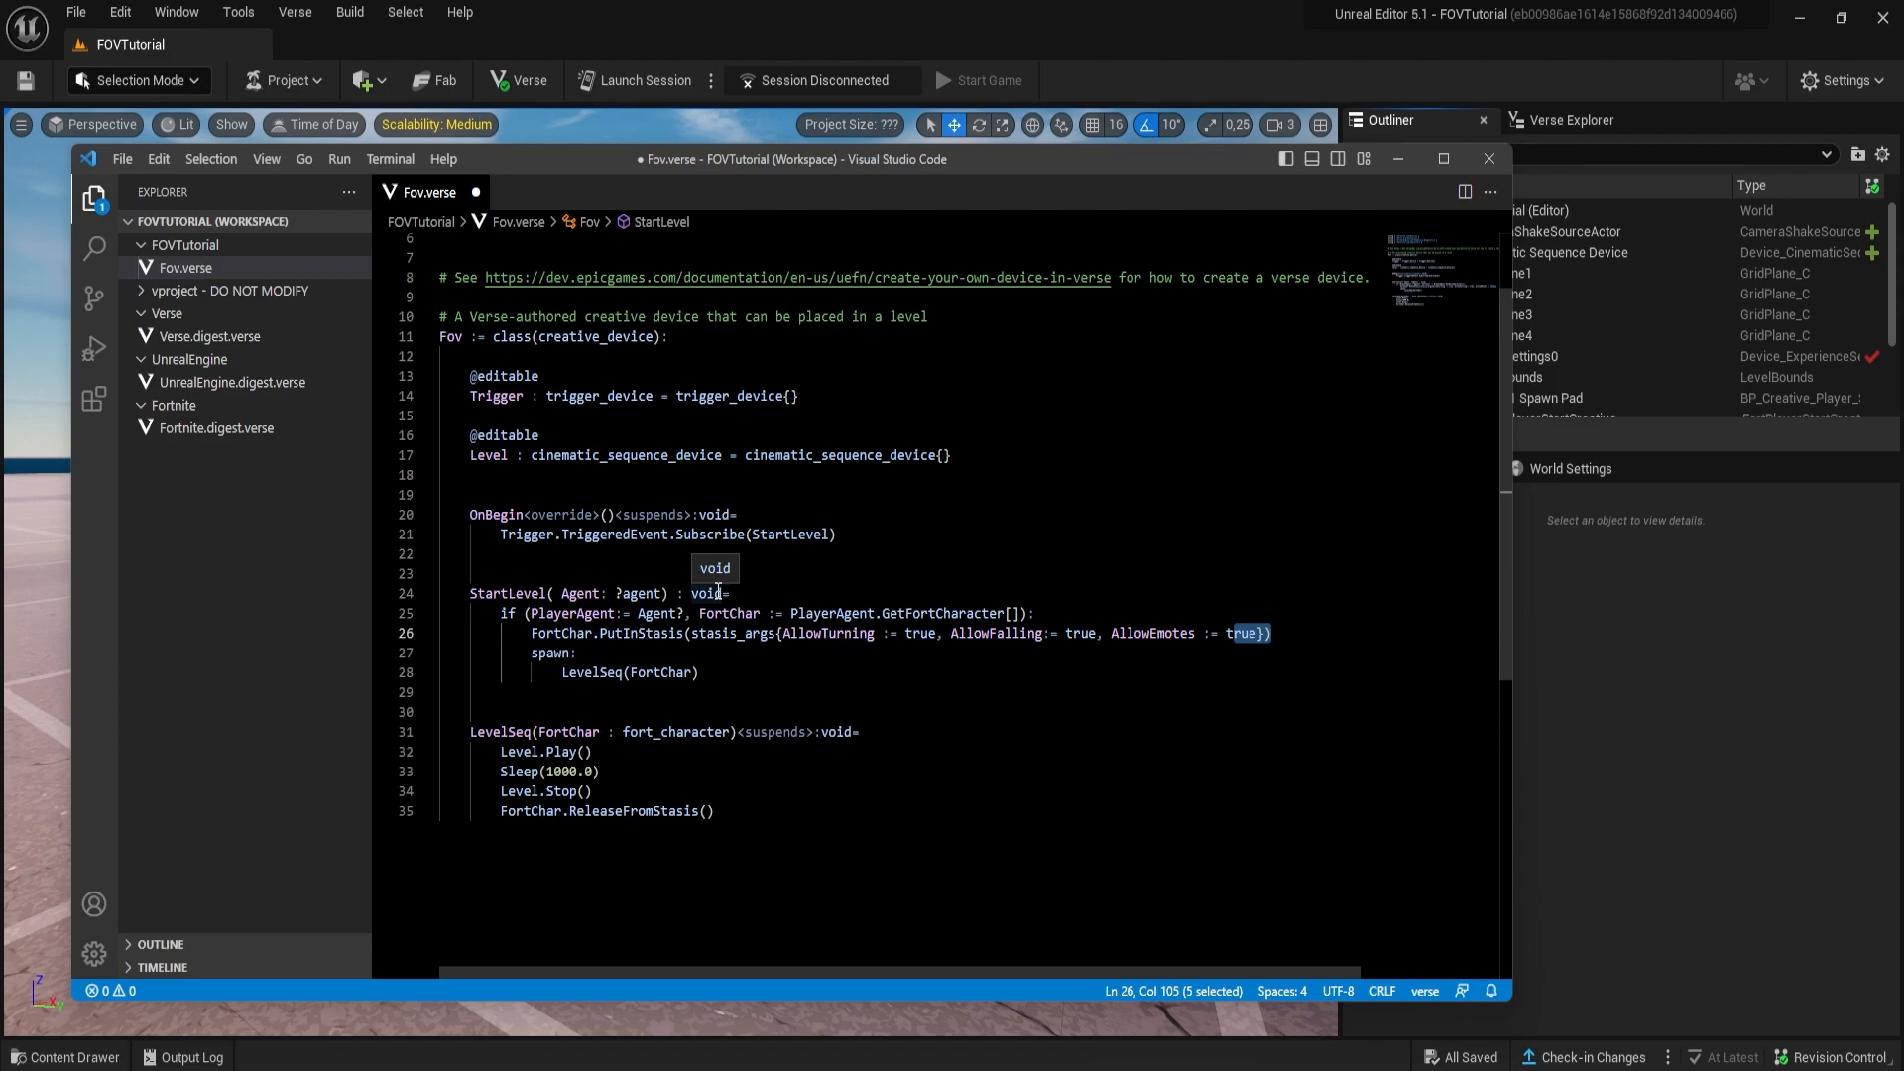
mouse_move(778, 603)
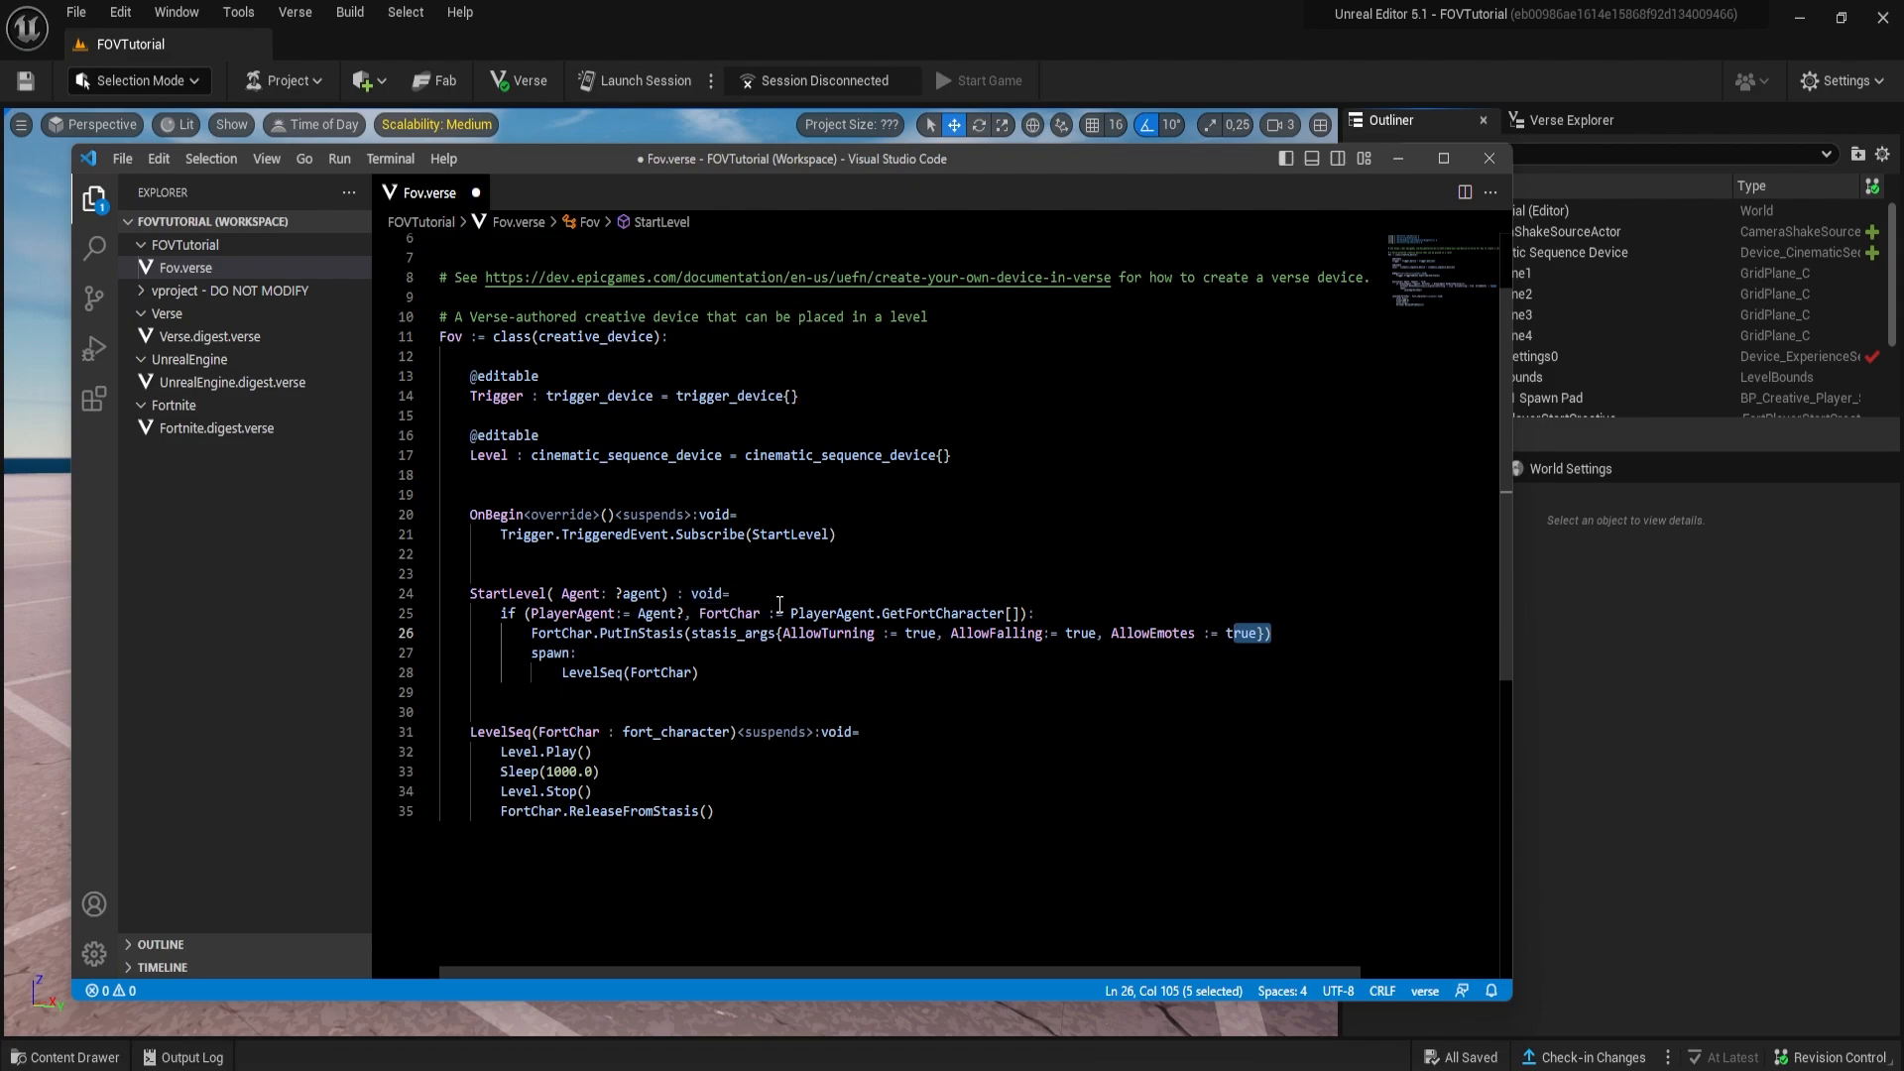
double_click(547, 750)
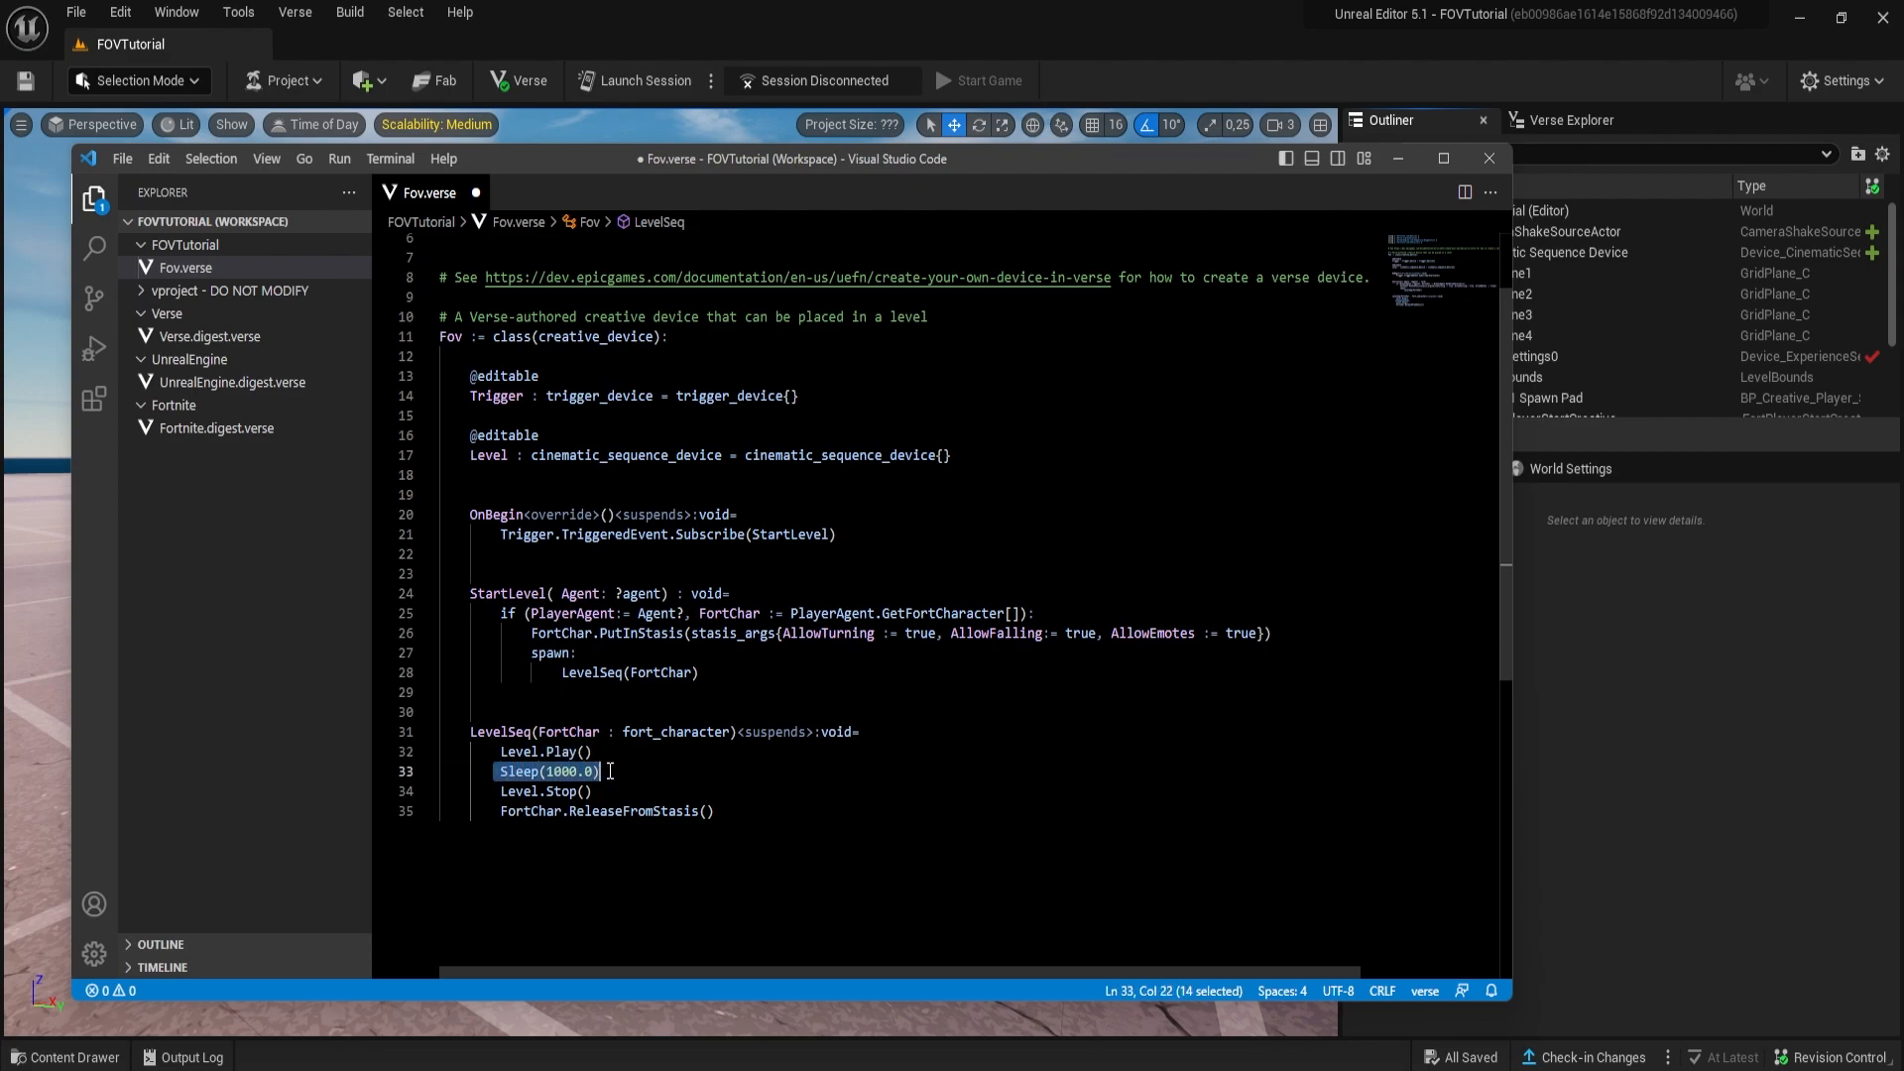
click(594, 791)
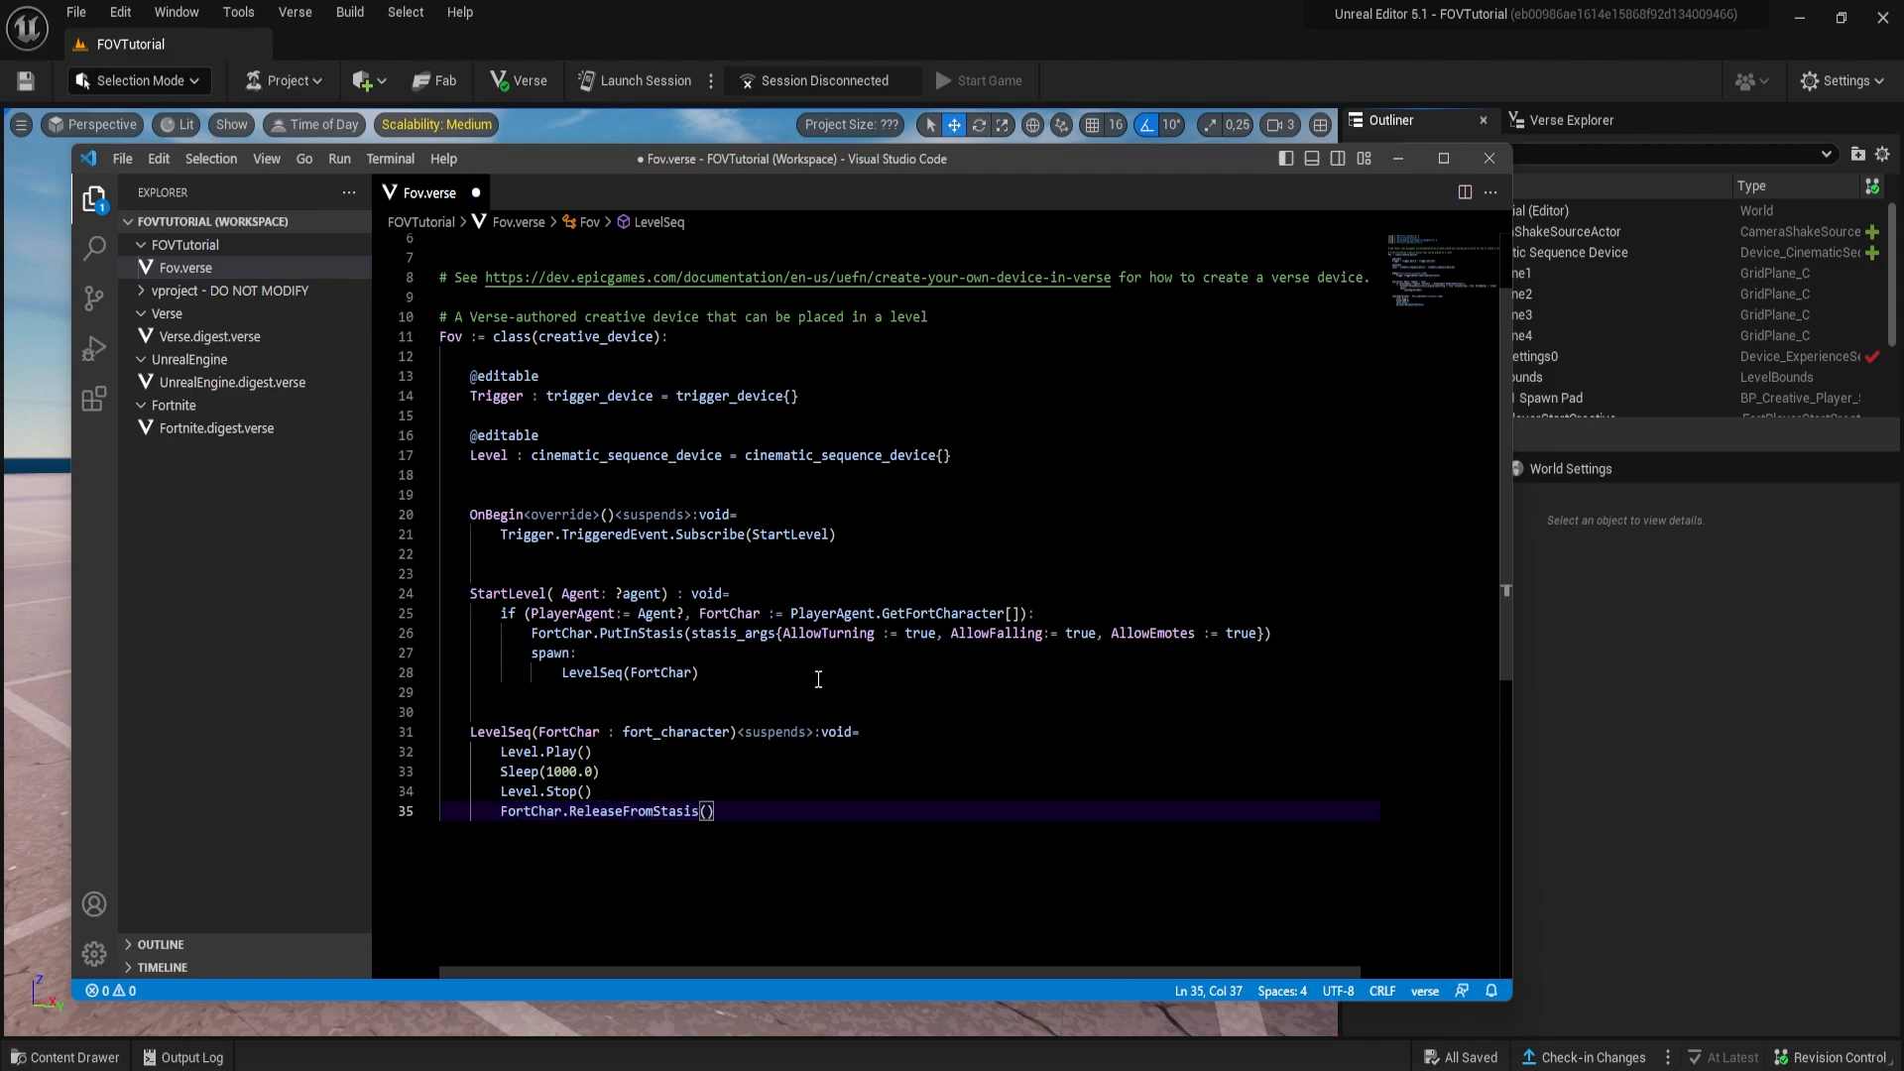
mouse_move(861, 683)
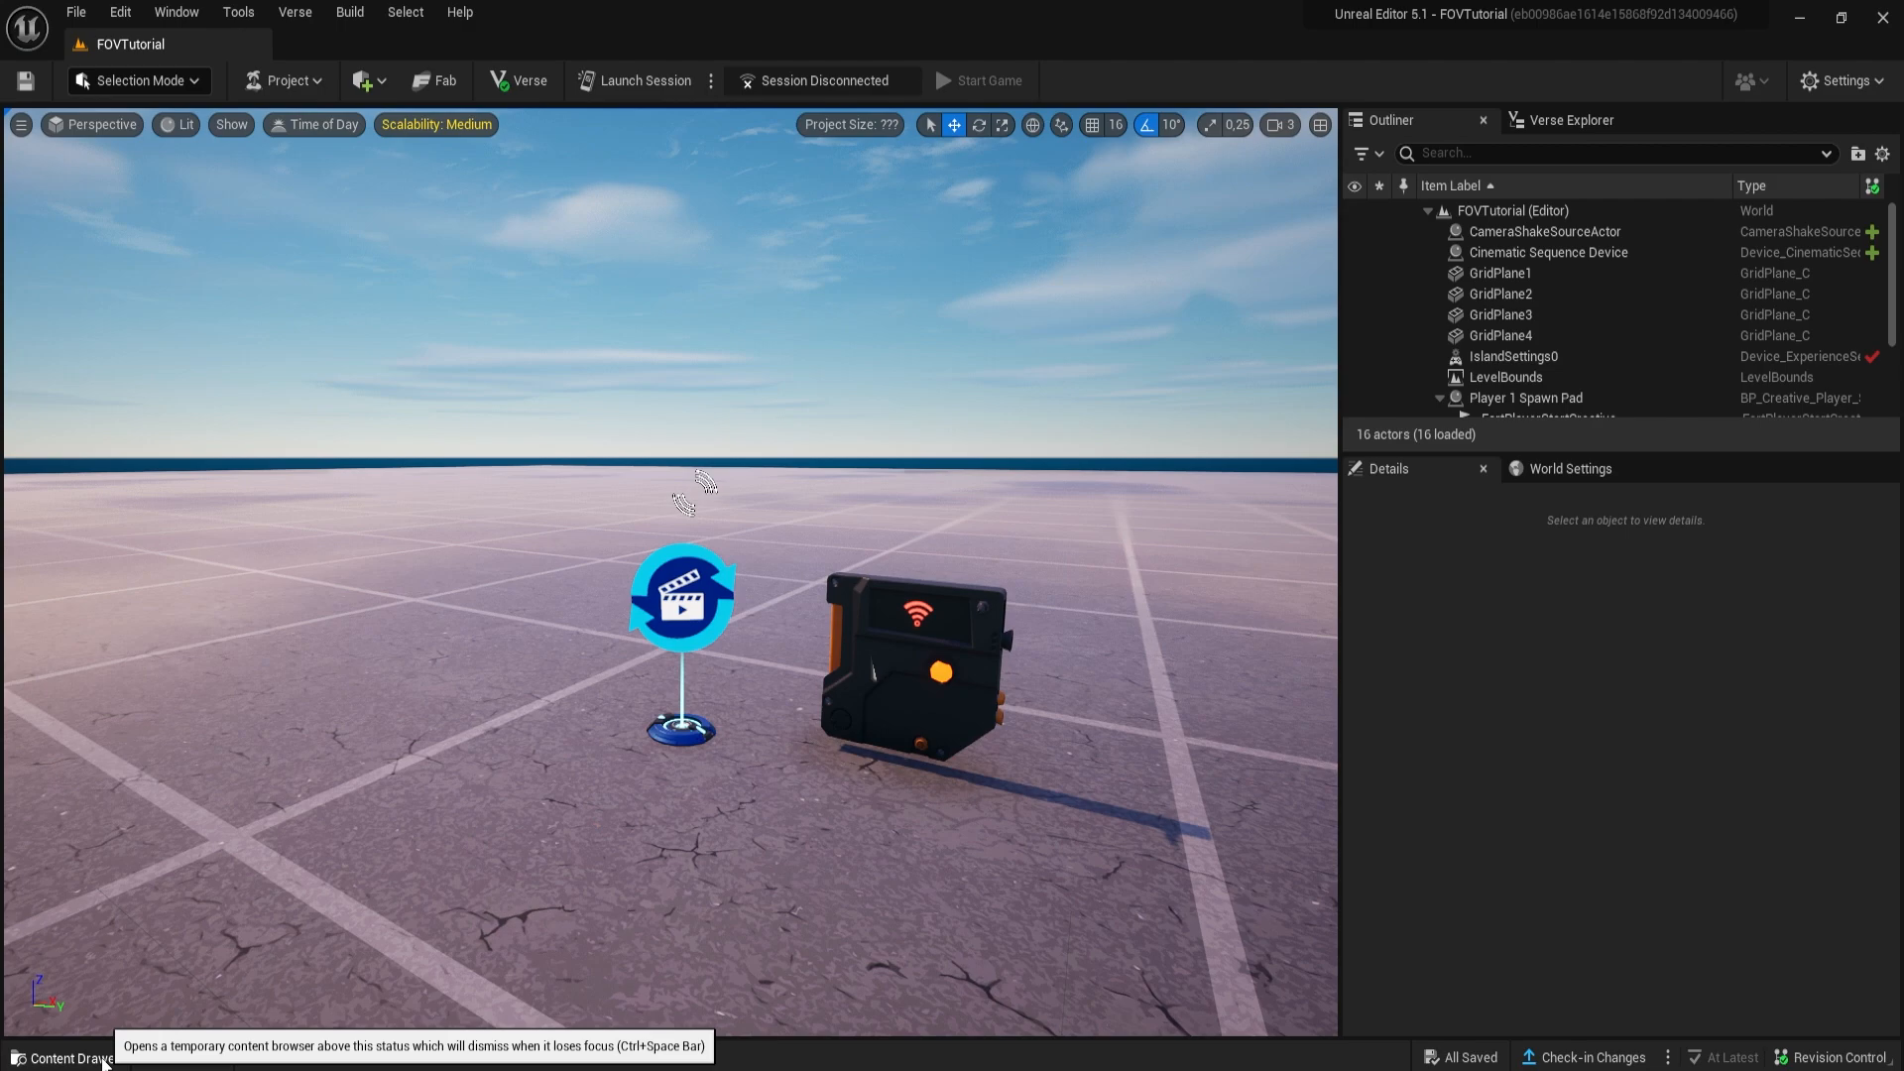
- Drop the Fov device into the viewport, link its Trigger and cinematic device, and launch a session
click(67, 1058)
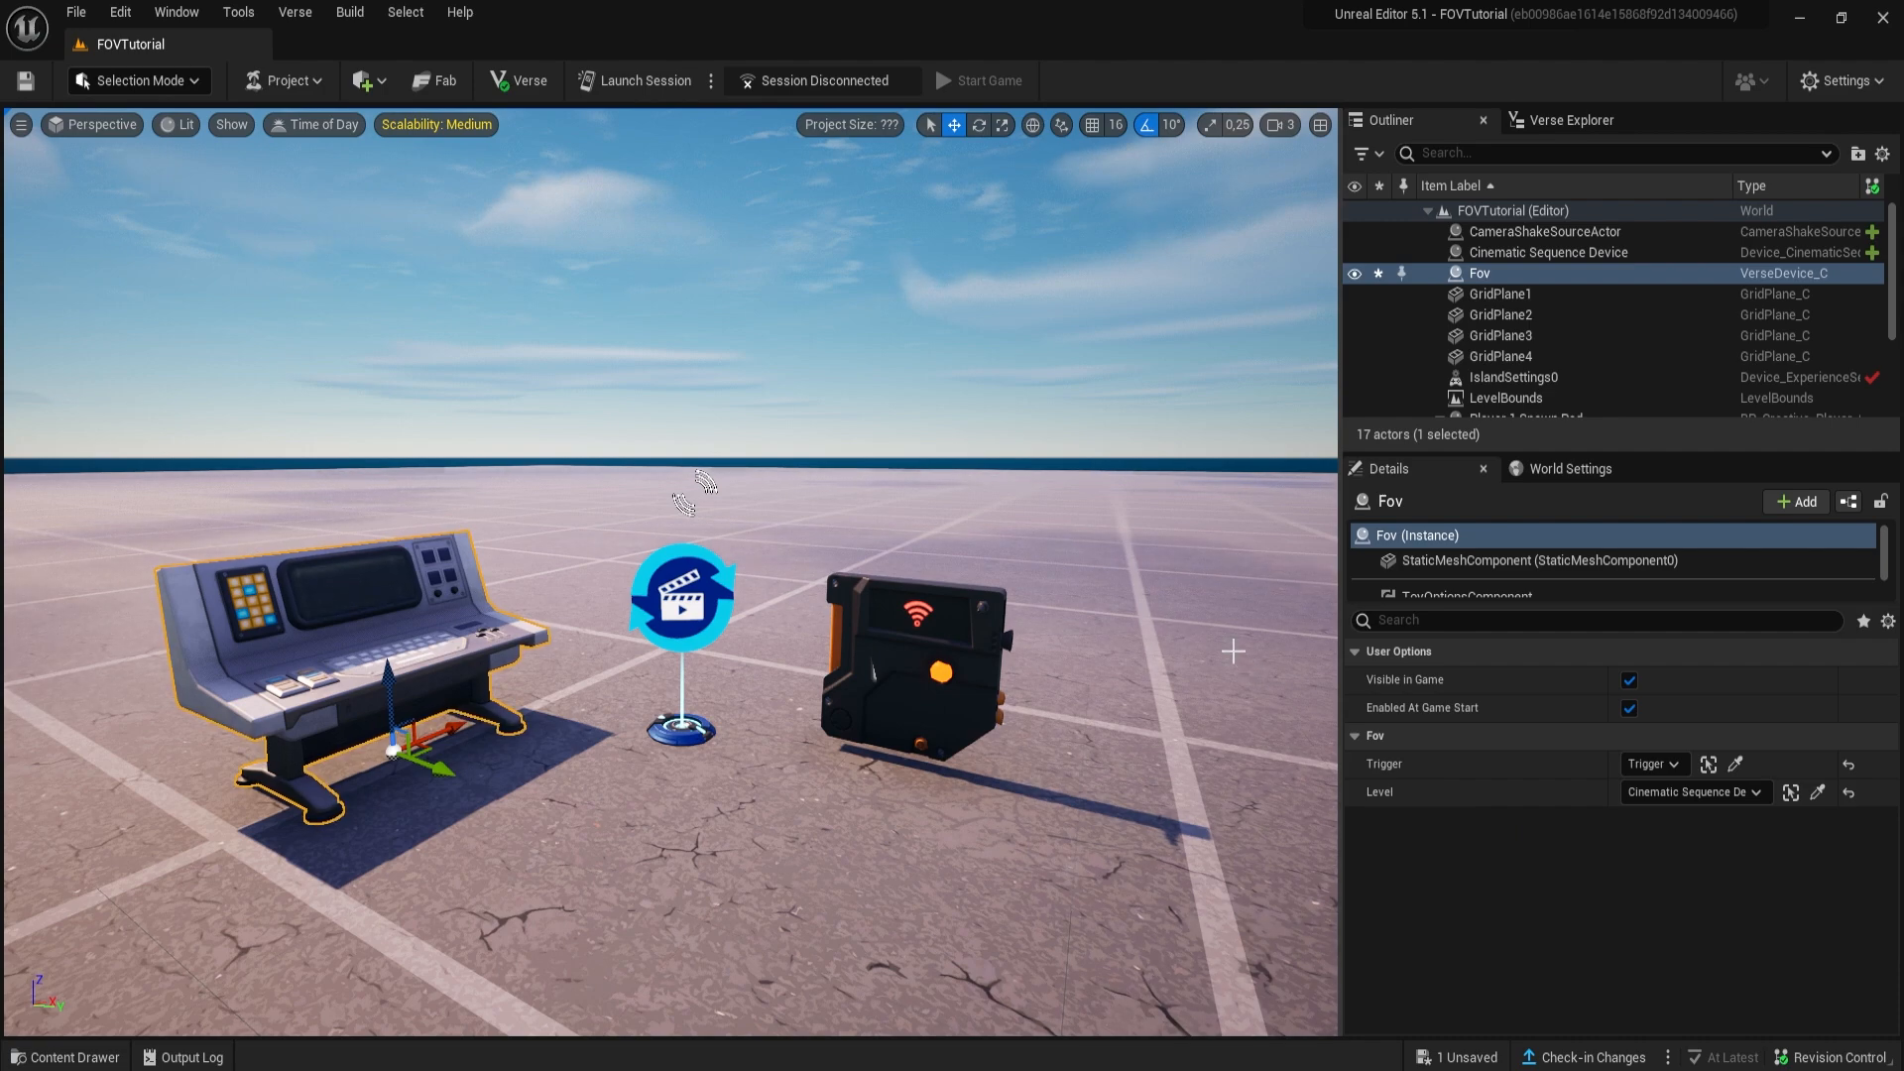
click(988, 79)
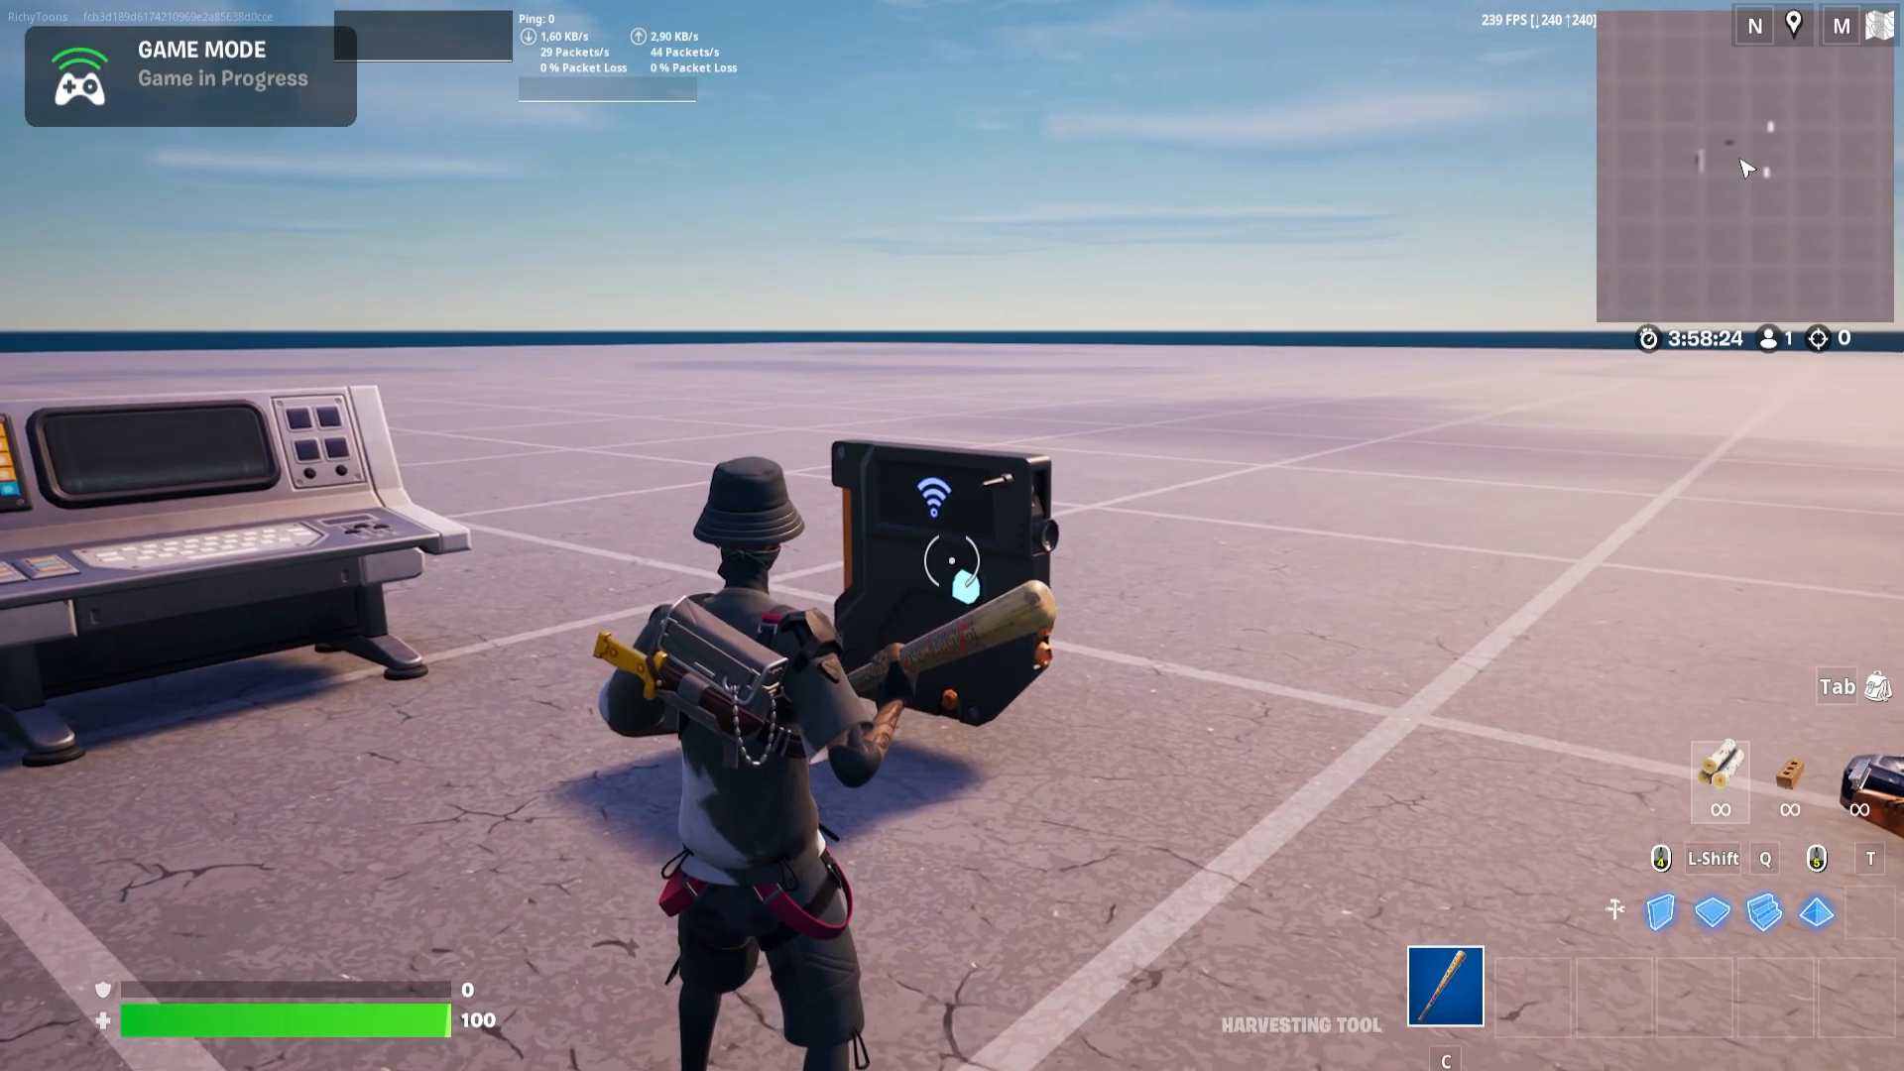